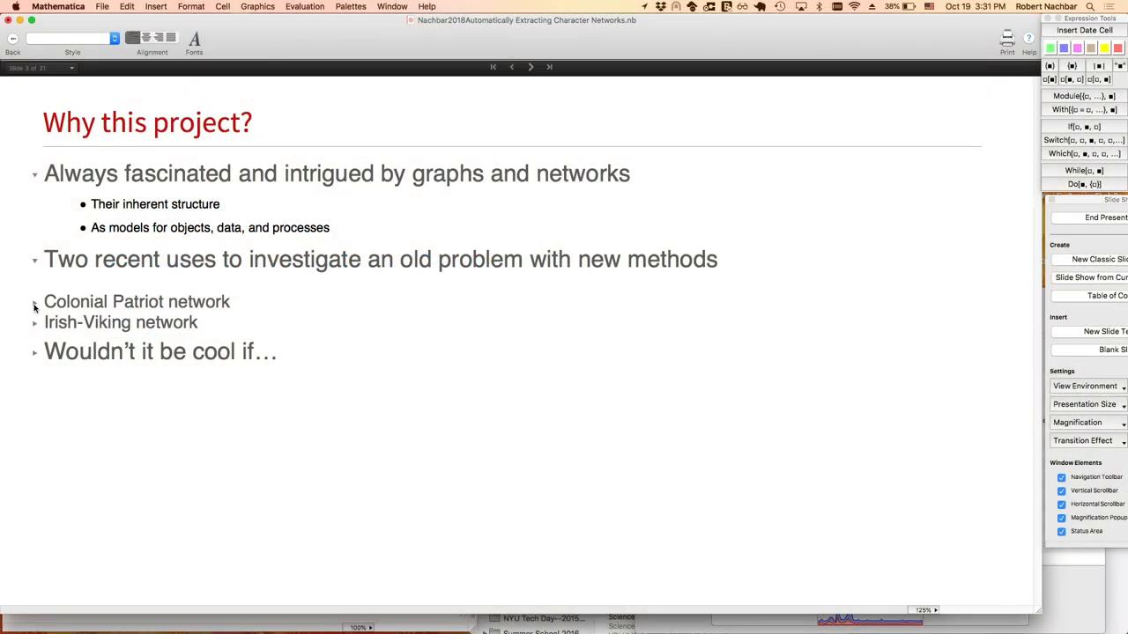
Expand the Colonial Patriot network section to show the Paul Revere resource and graph.
click(34, 301)
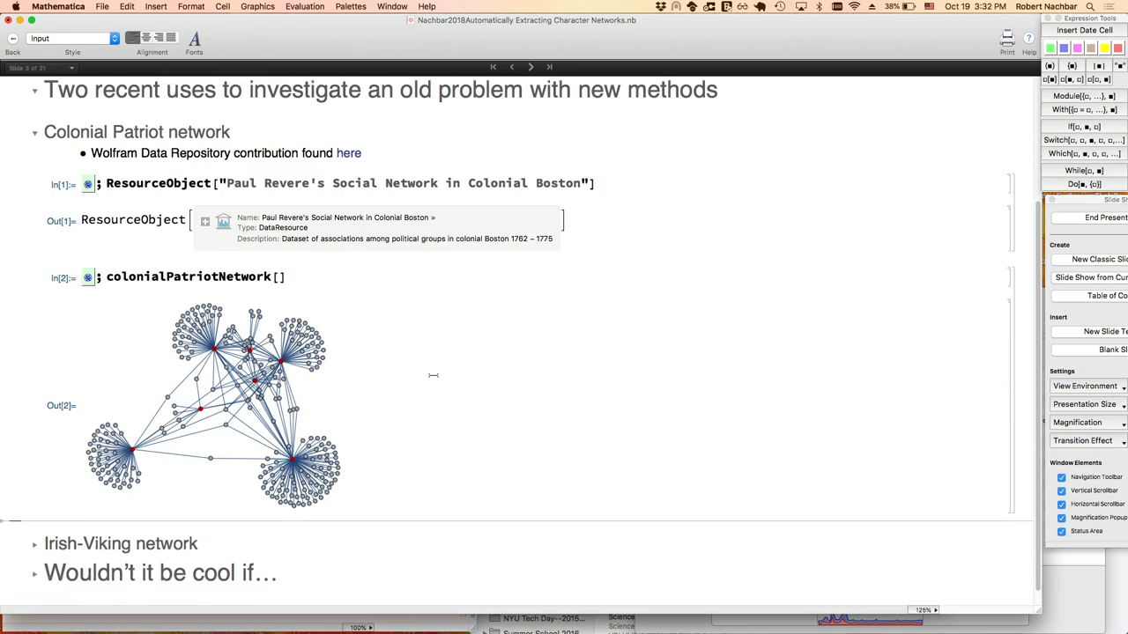
mouse_move(218, 354)
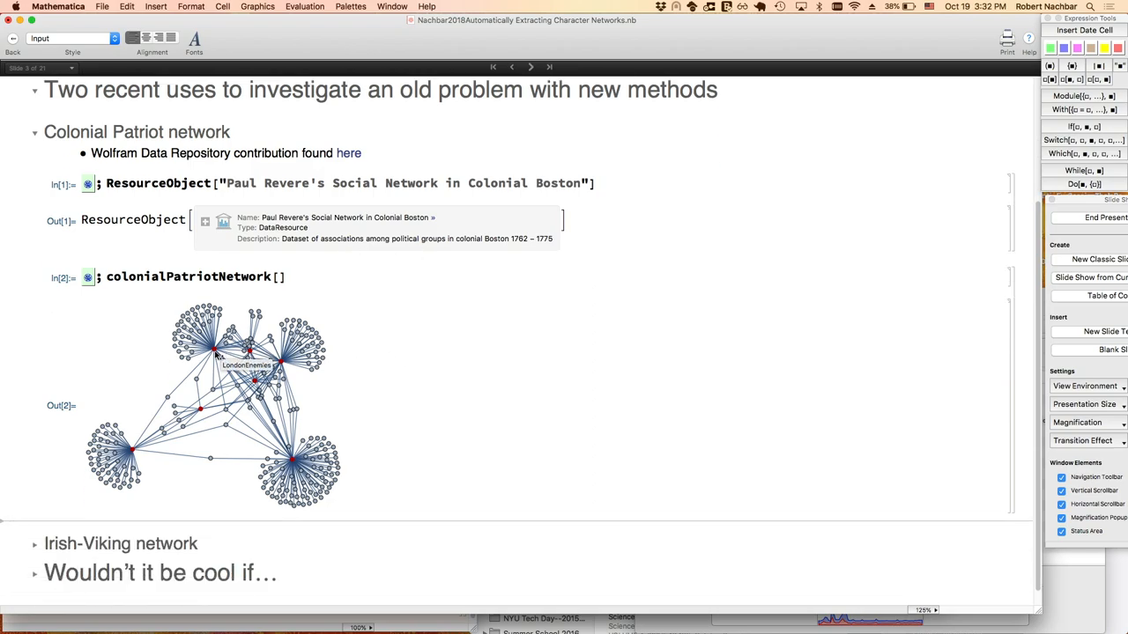
mouse_move(185, 352)
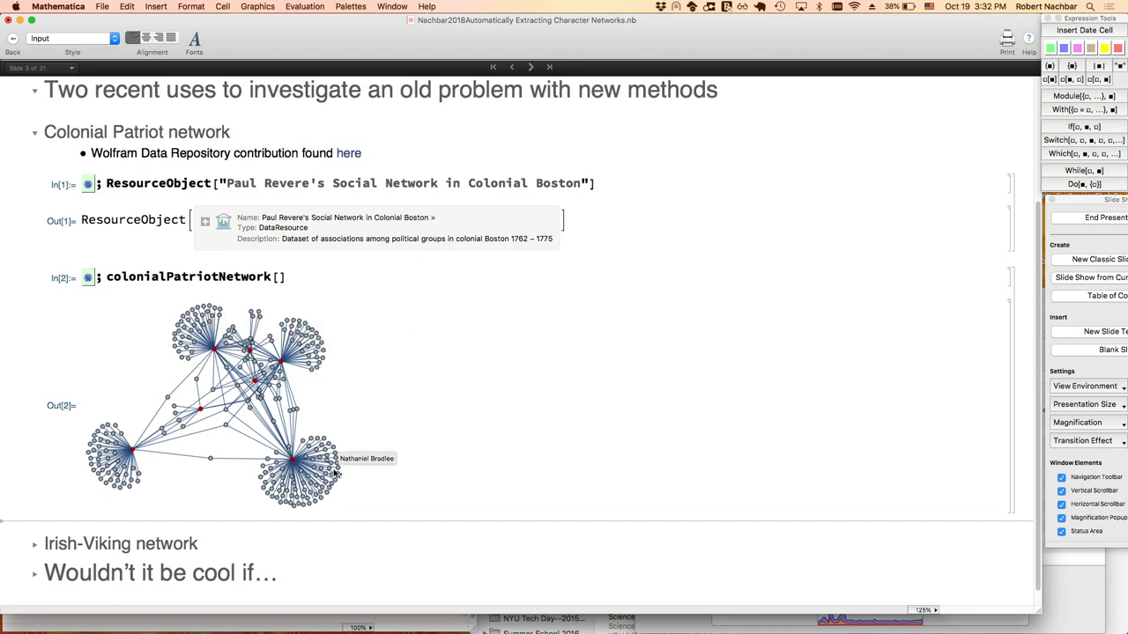
mouse_move(232, 460)
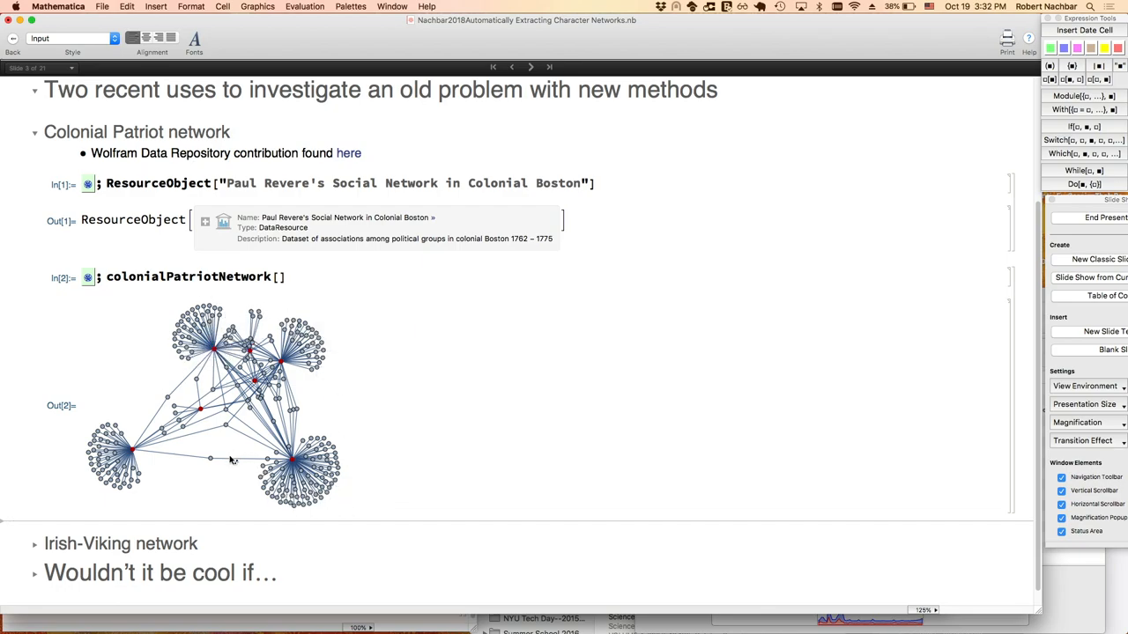
mouse_move(226, 410)
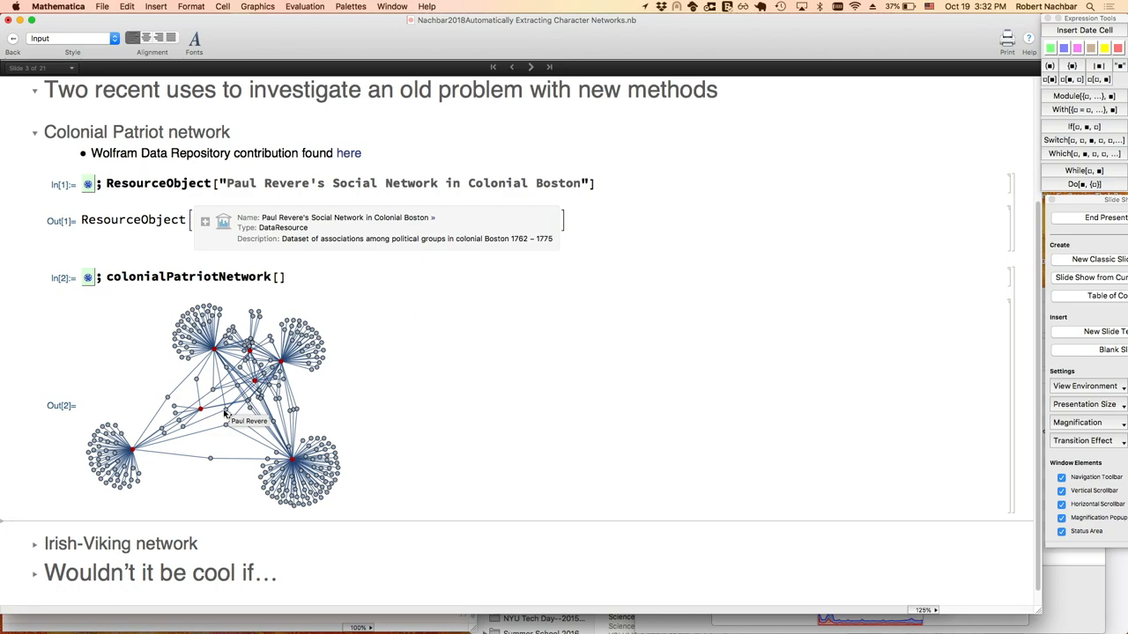
mouse_move(35, 549)
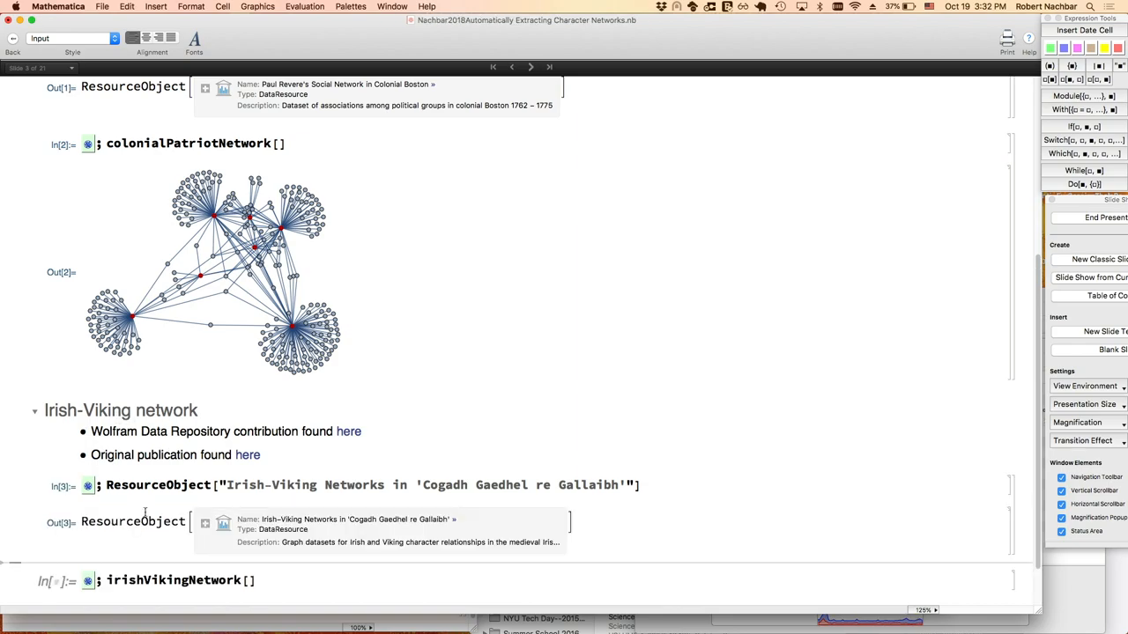
Evaluate irishVikingNetwork[] to draw the graph with its Irish, Viking and Other legend.
scroll(down, 3)
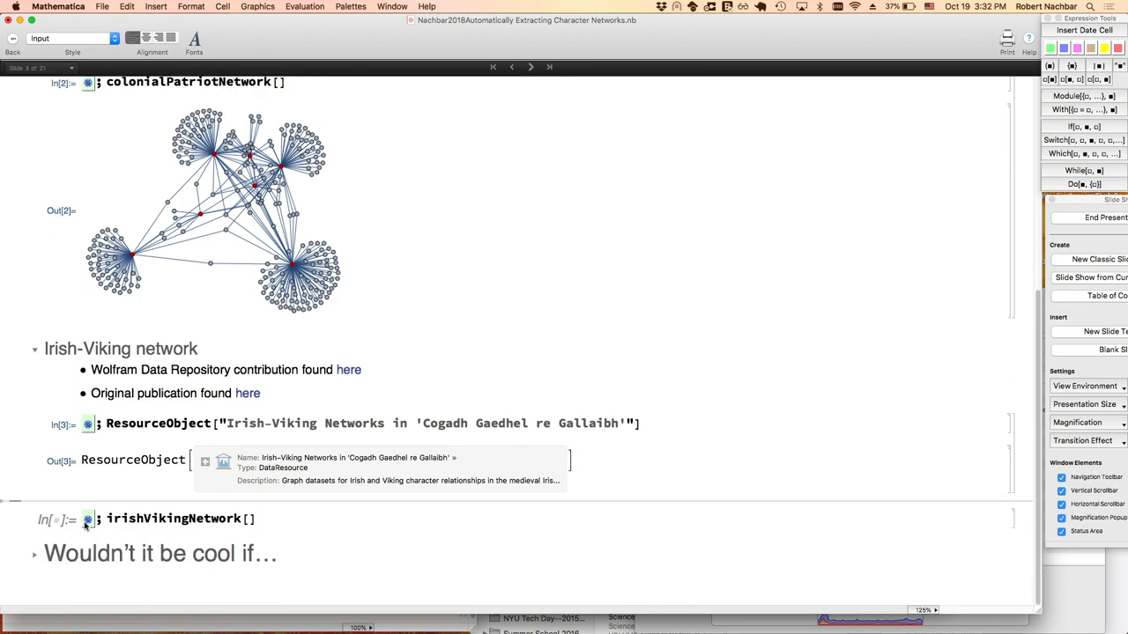
click(87, 519)
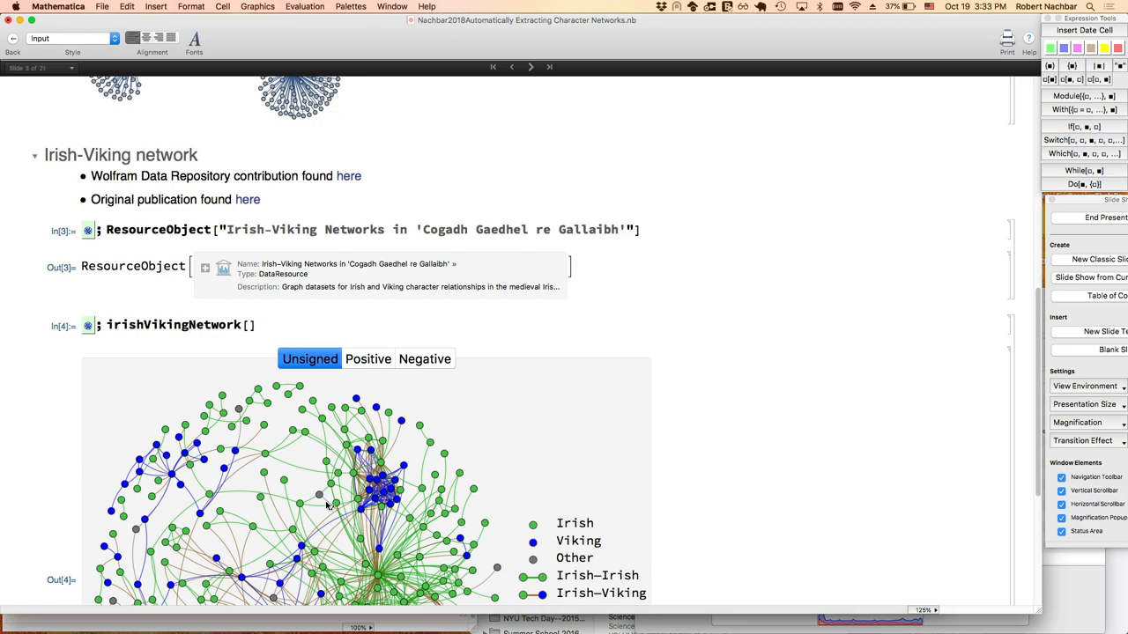
scroll(down, 3)
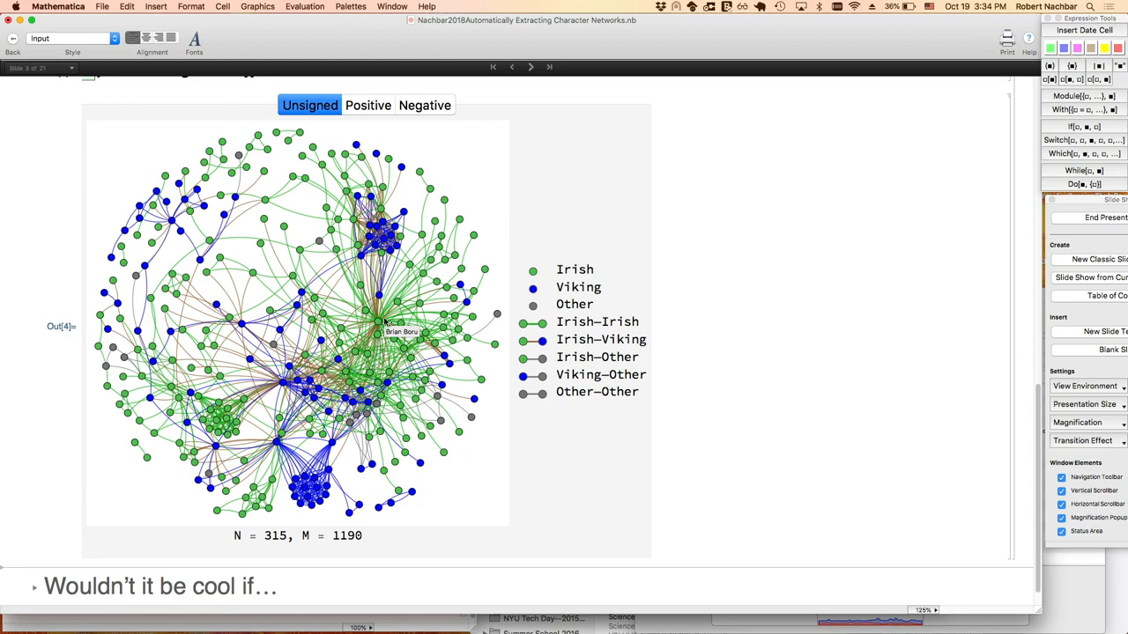
mouse_move(401, 234)
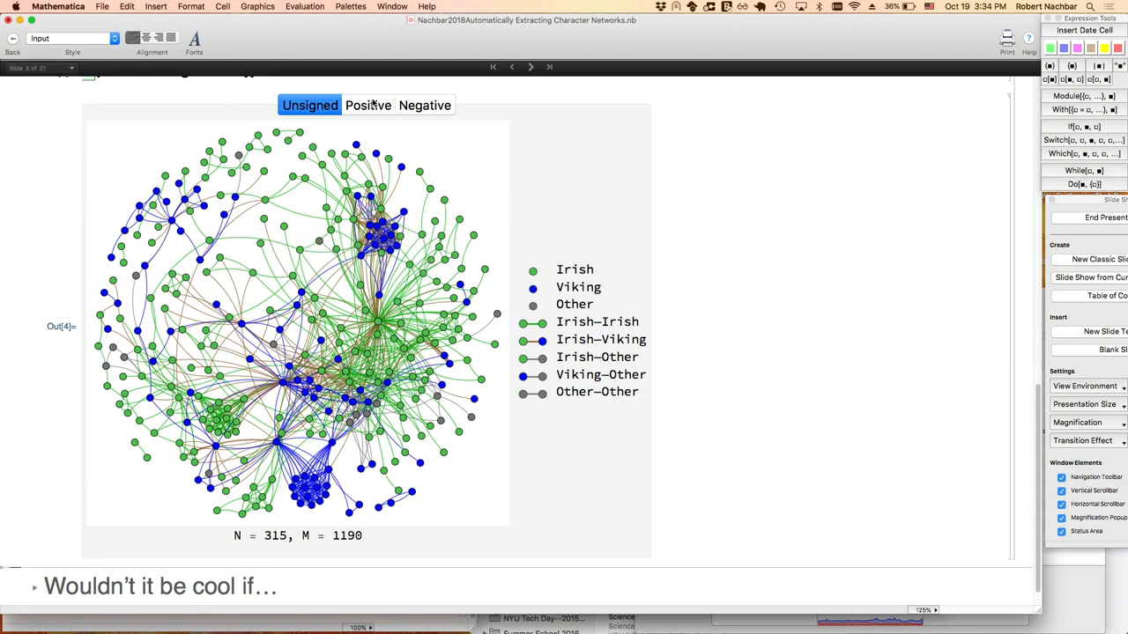
Switch the graph to positive relationships, then to negative (180 nodes, 264 edges).
click(368, 105)
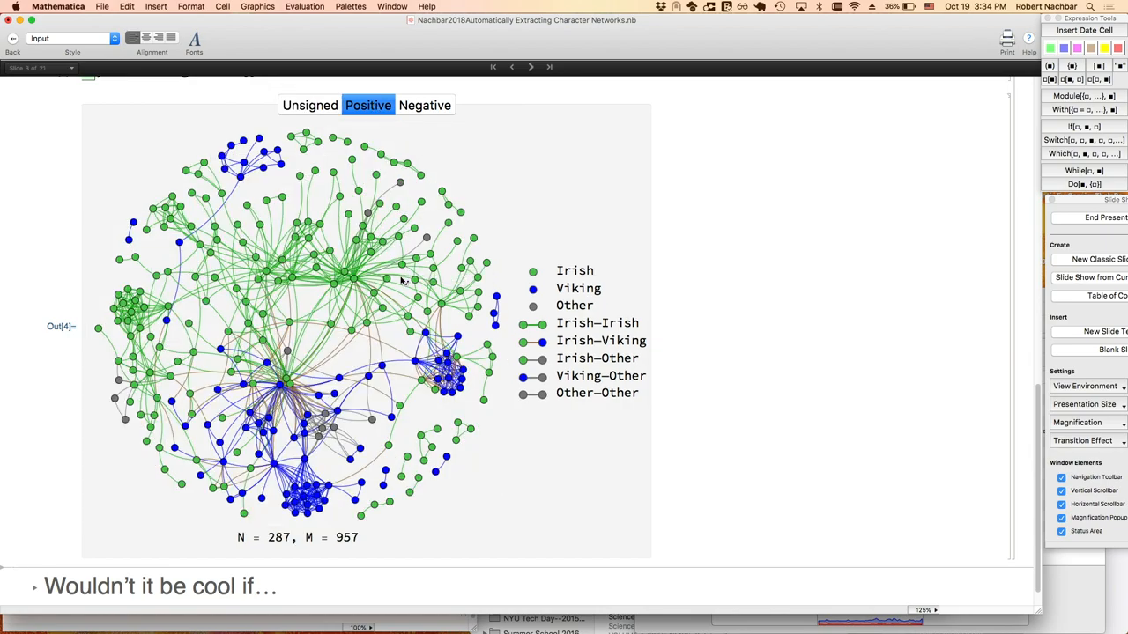
mouse_move(326, 267)
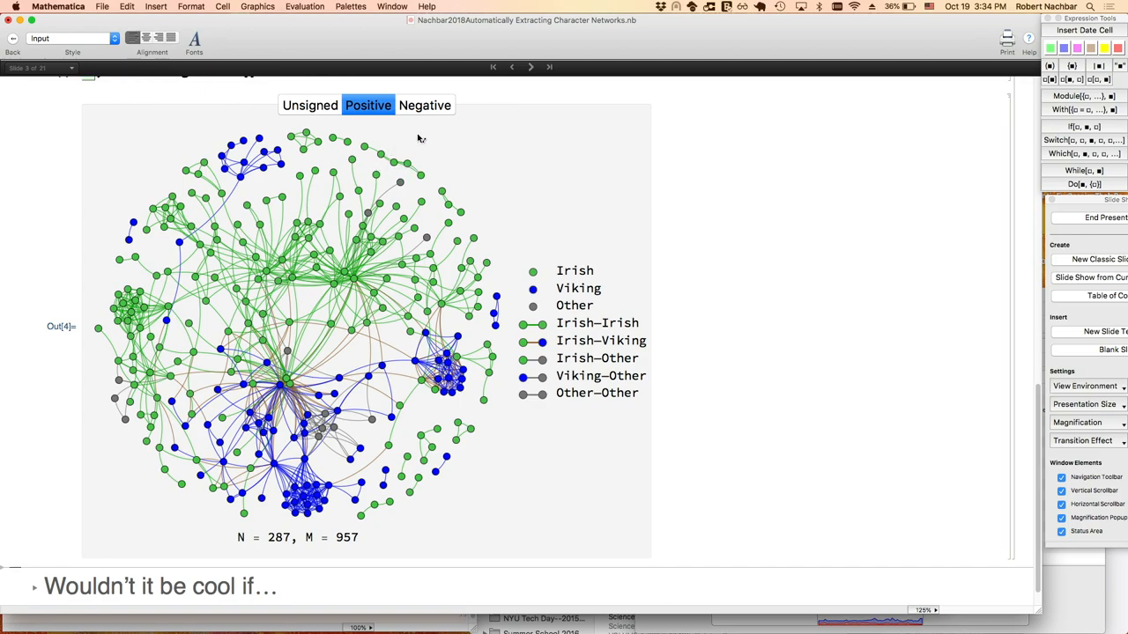
click(425, 105)
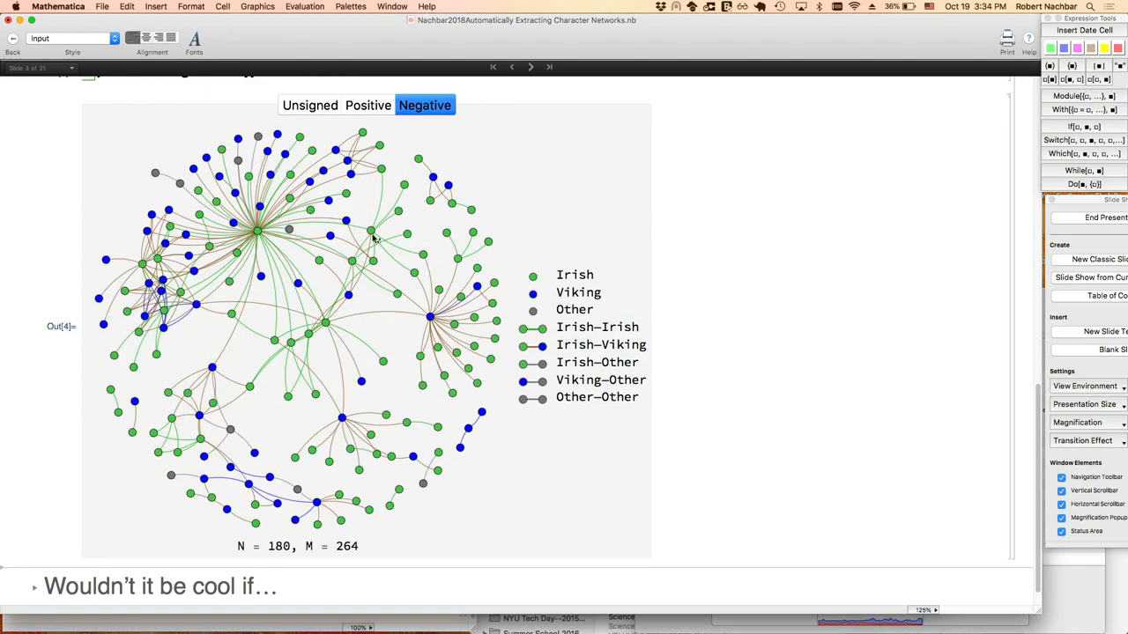
mouse_move(339, 281)
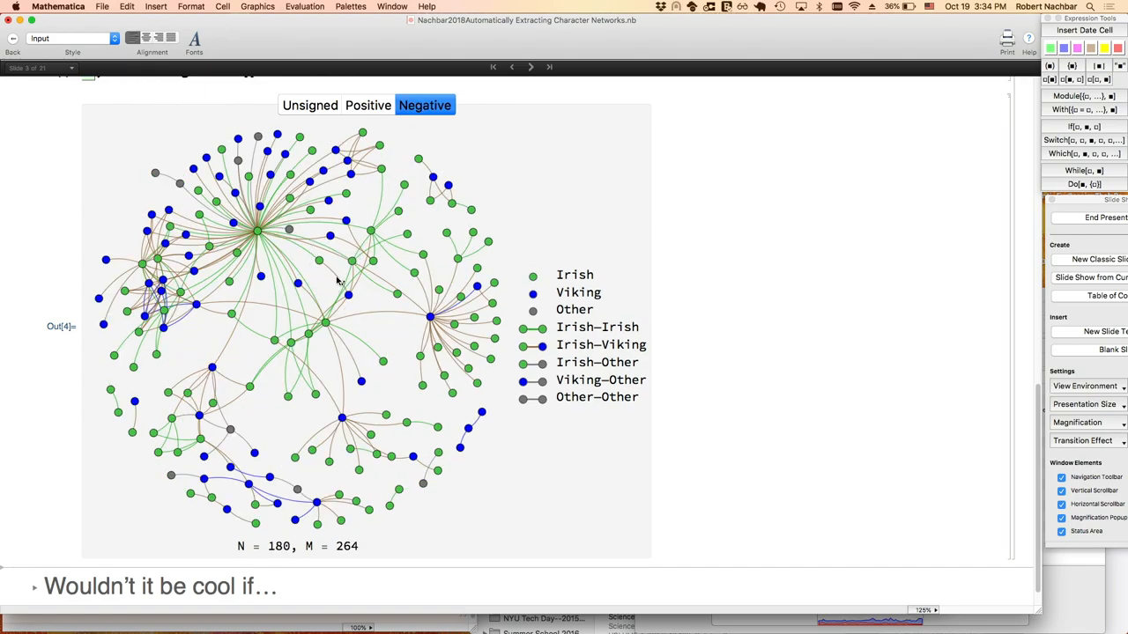
mouse_move(359, 244)
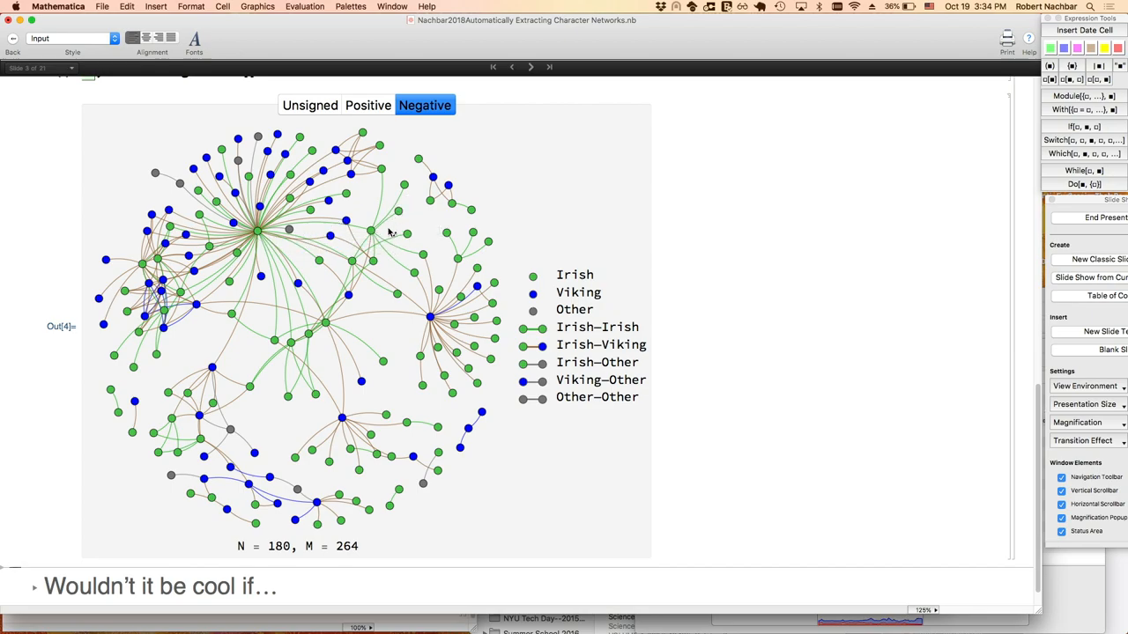
mouse_move(396, 230)
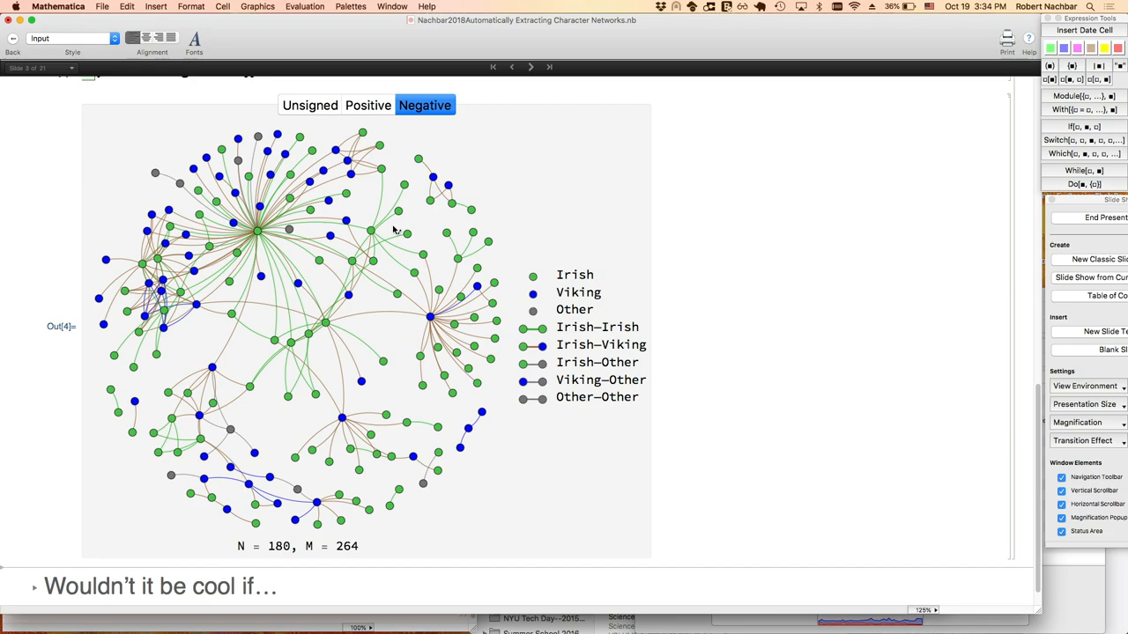
mouse_move(511, 198)
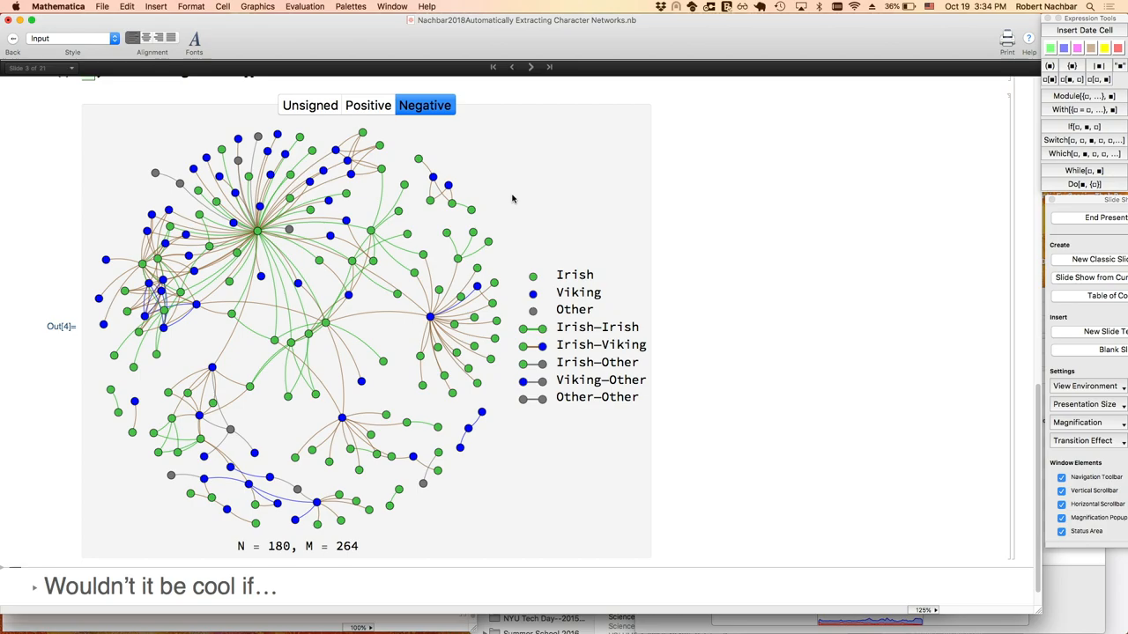
mouse_move(35, 590)
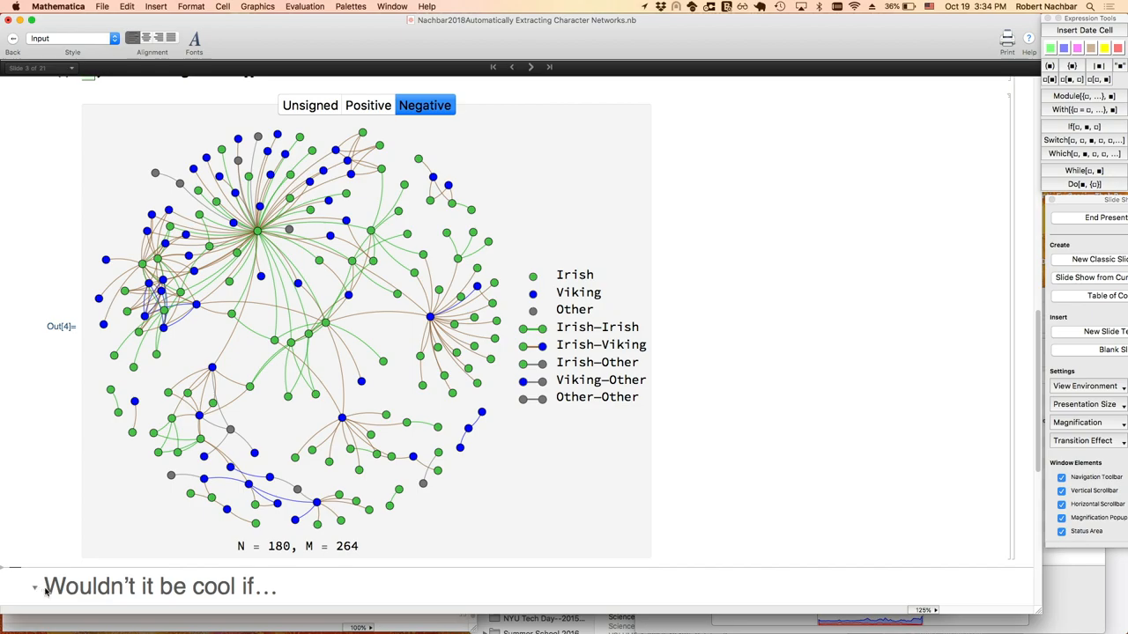
Scroll down to the bookshelf photo of mystery novels.
scroll(down, 3)
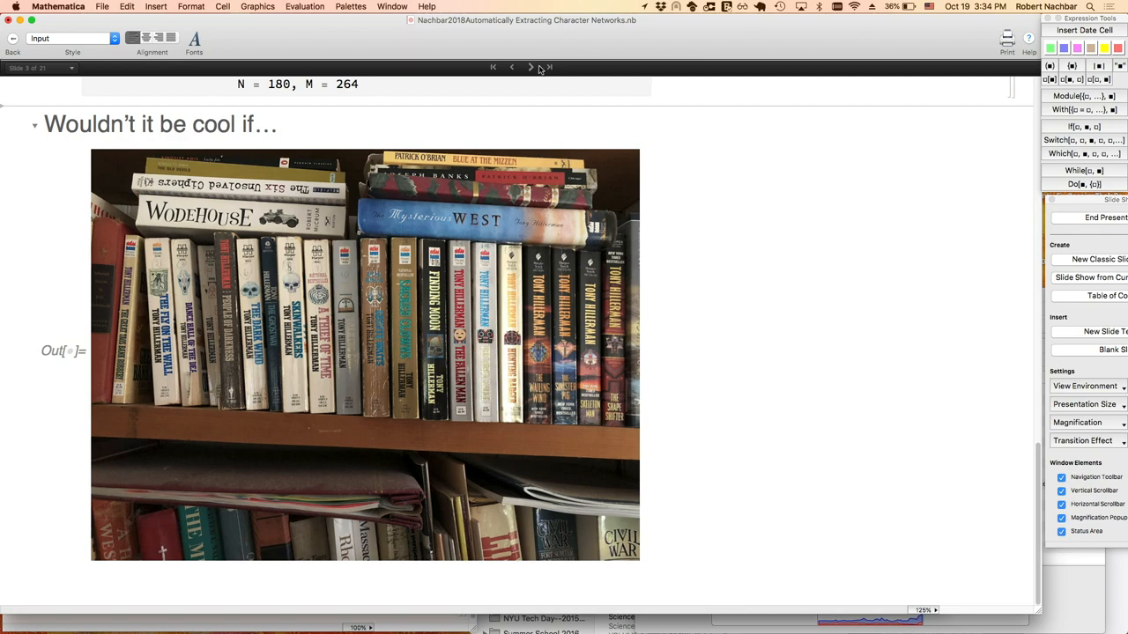
Advance to slide 4, The Plan, with its four research goals.
click(530, 67)
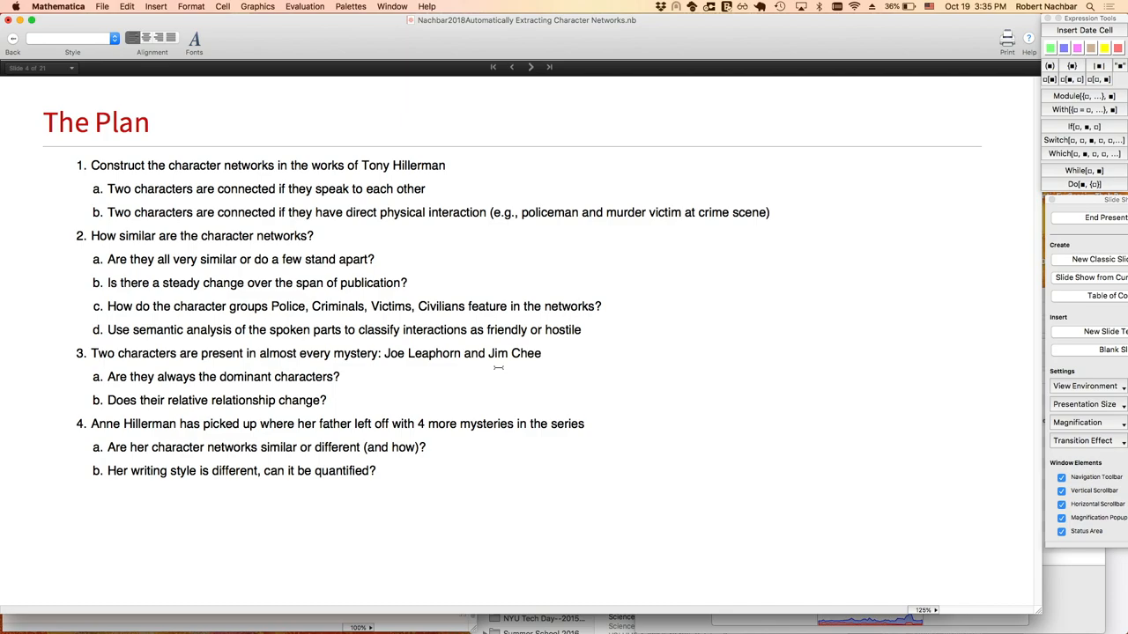
mouse_move(448, 365)
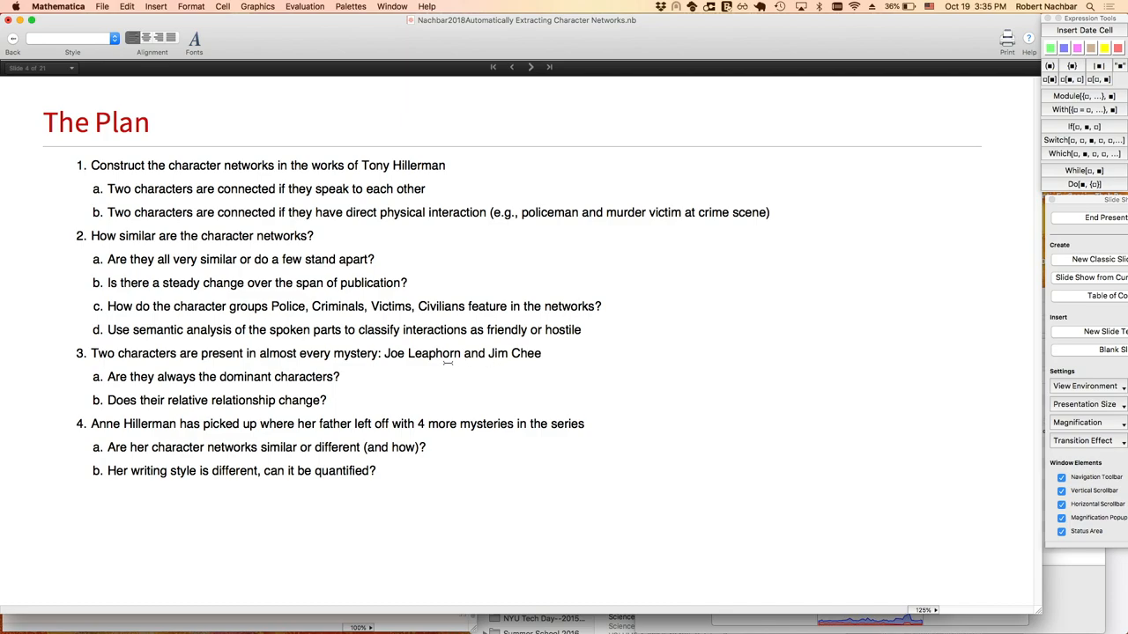
mouse_move(516, 369)
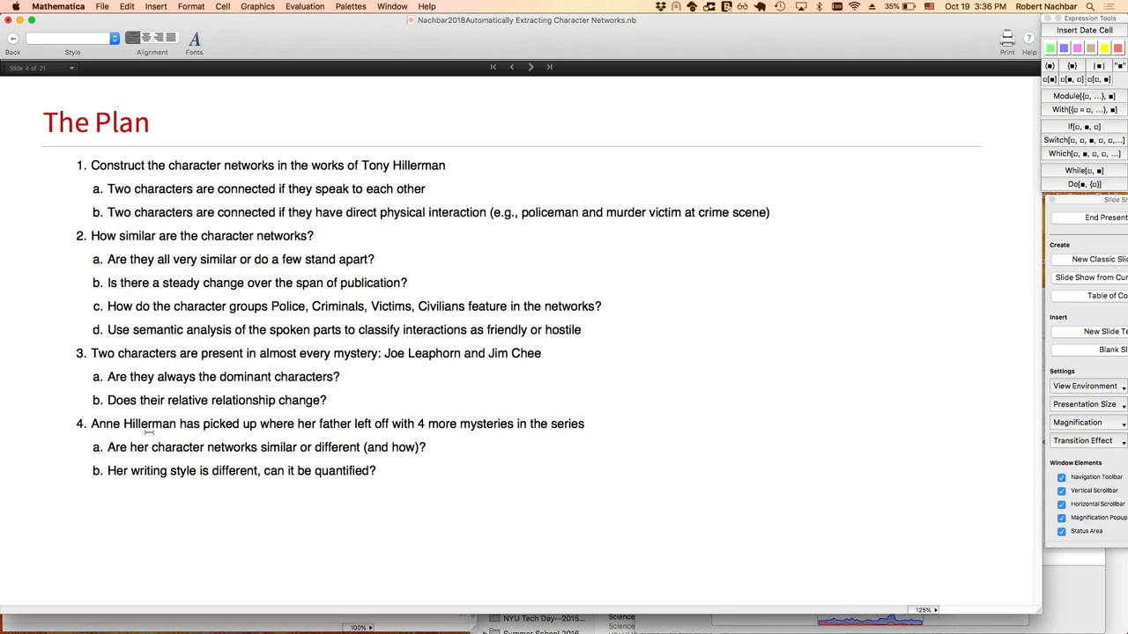
mouse_move(414, 218)
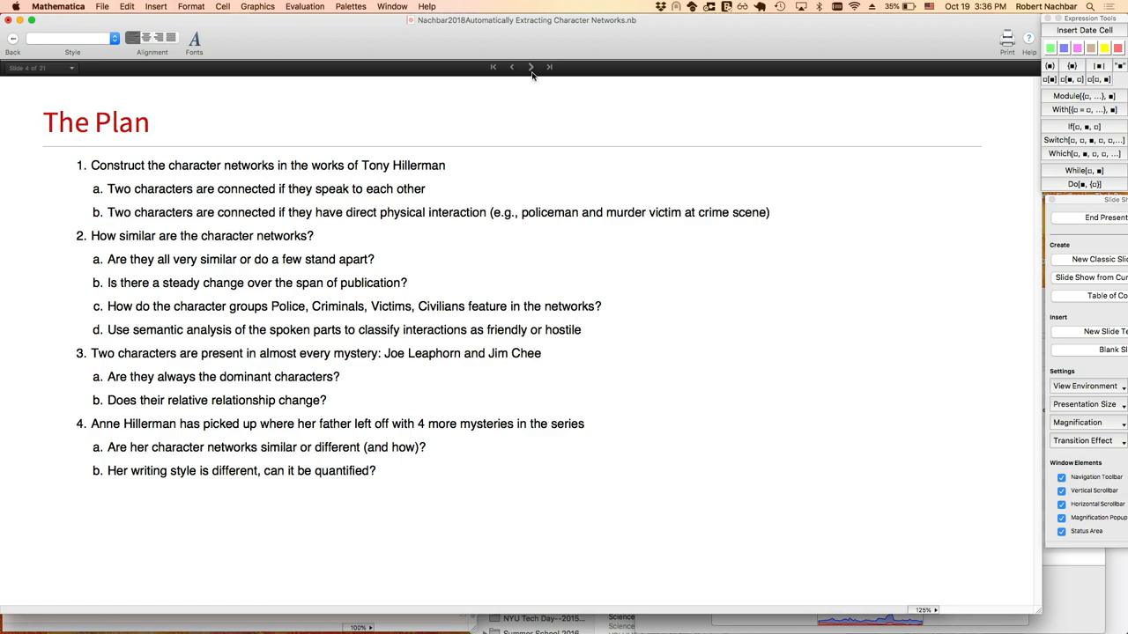
click(531, 67)
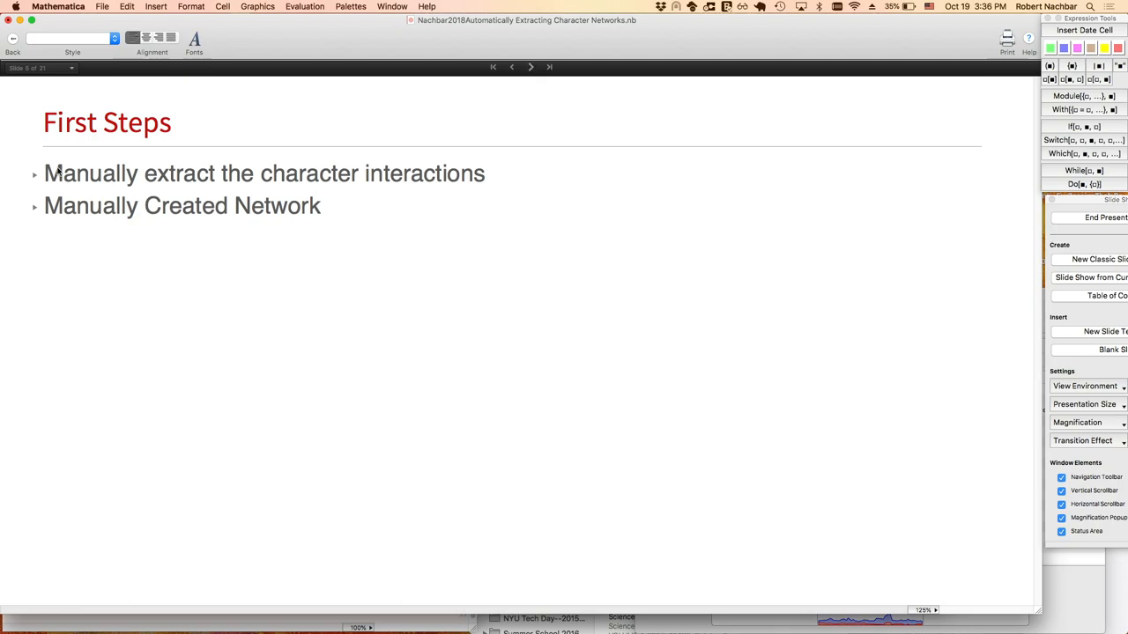
click(34, 173)
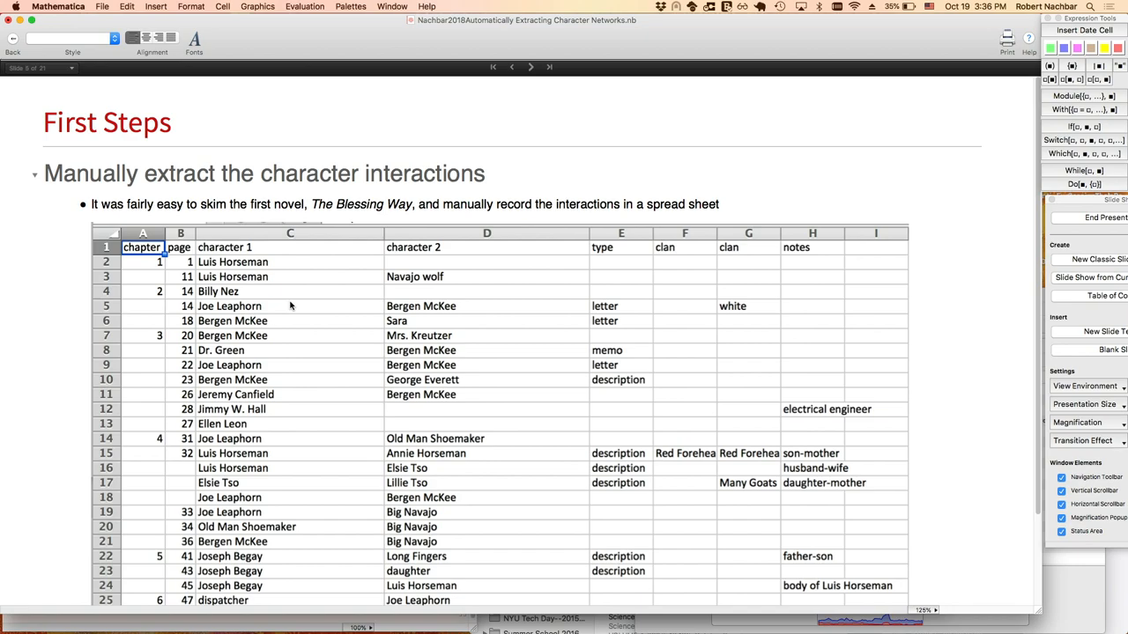
mouse_move(255, 288)
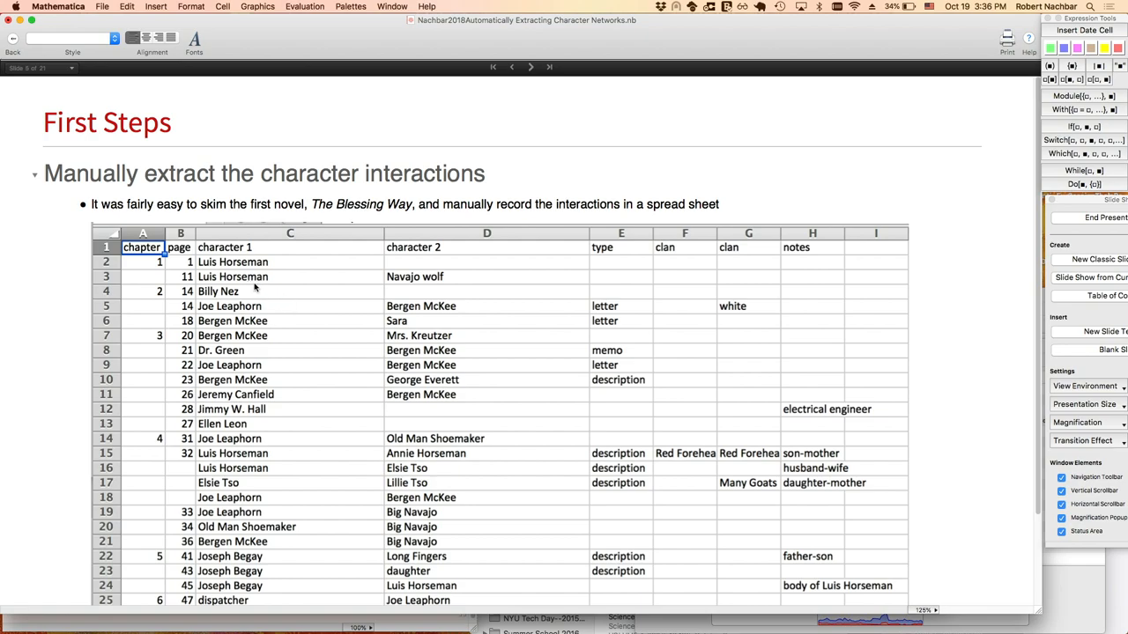
mouse_move(377, 368)
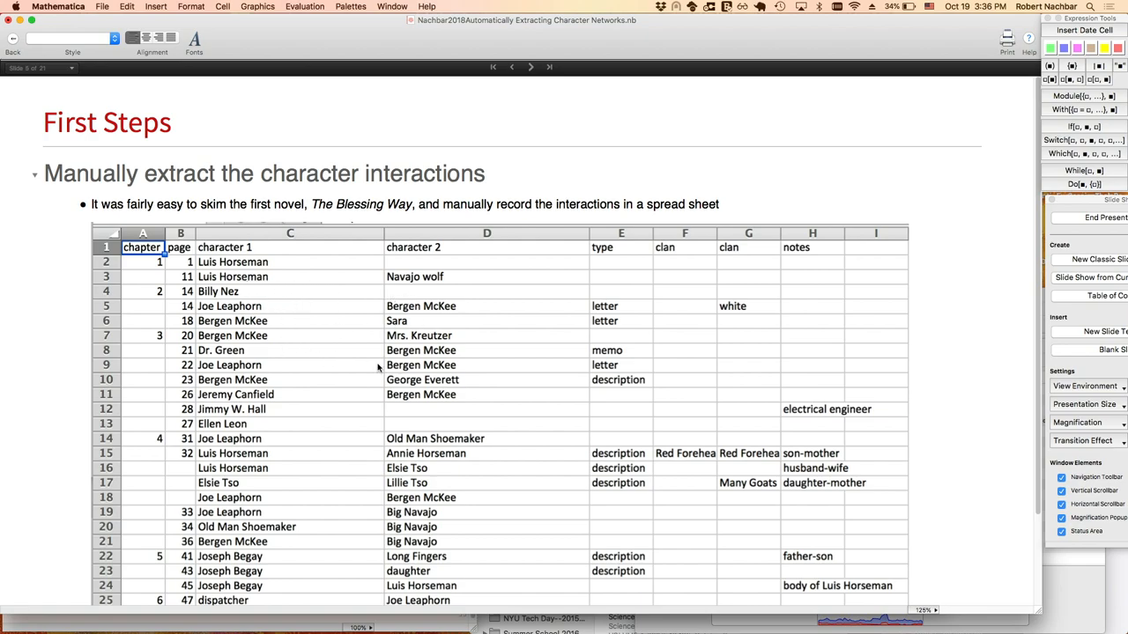
mouse_move(522, 354)
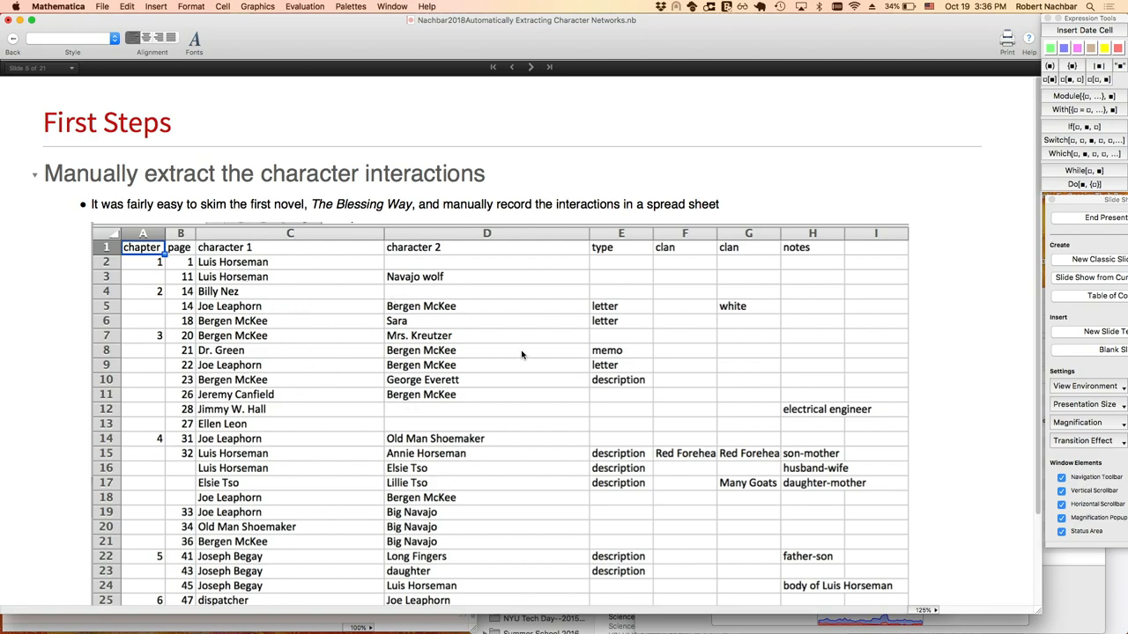
mouse_move(653, 344)
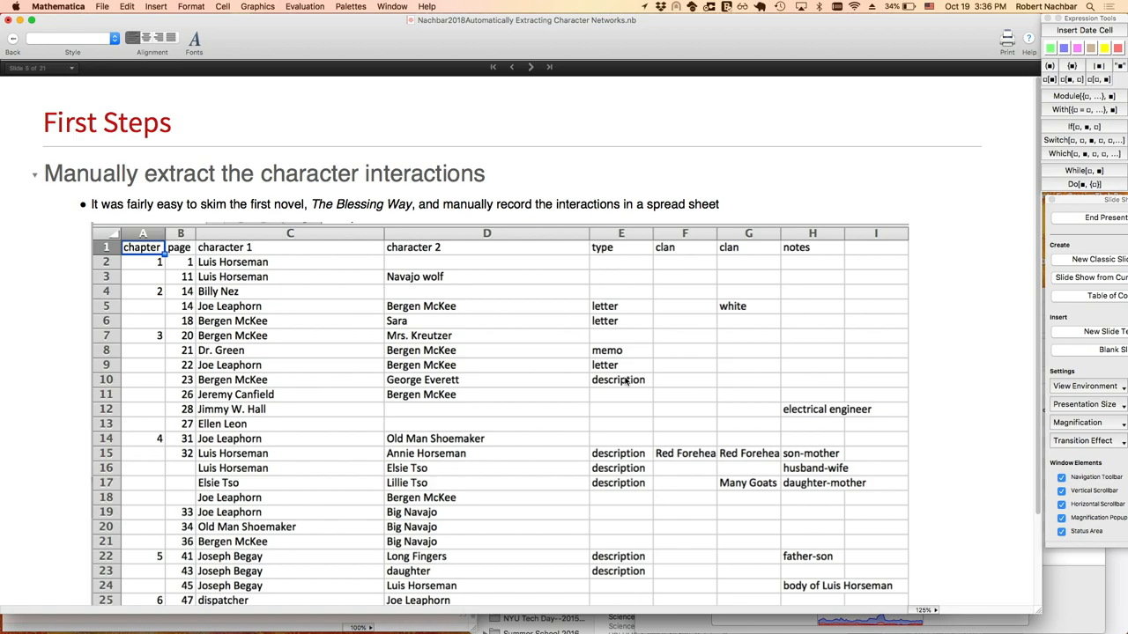
mouse_move(624, 381)
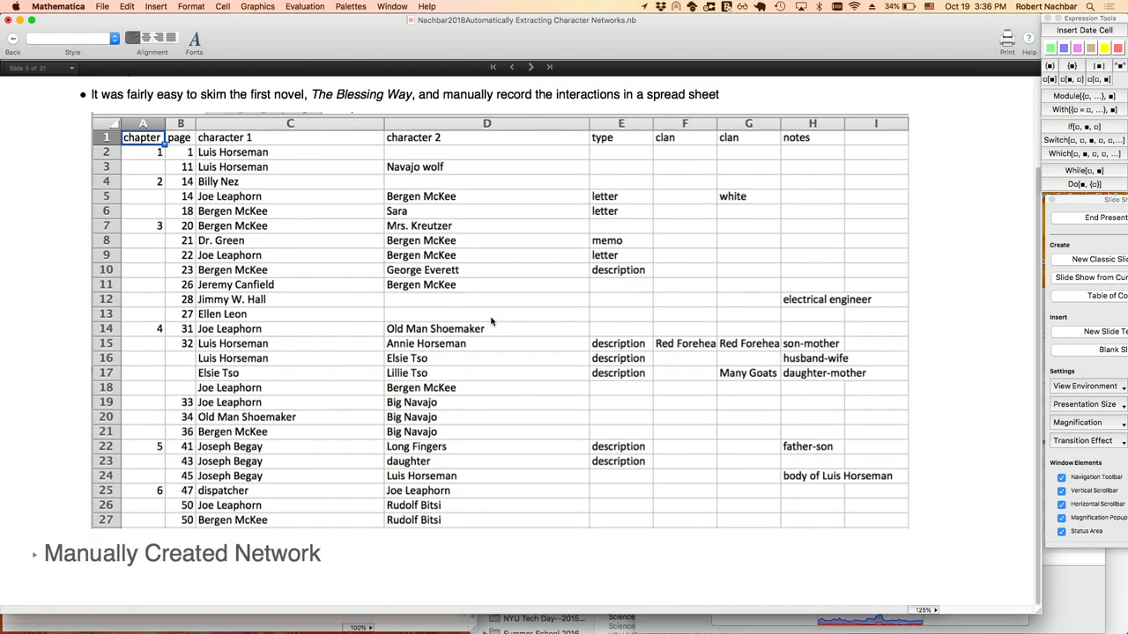
mouse_move(34, 557)
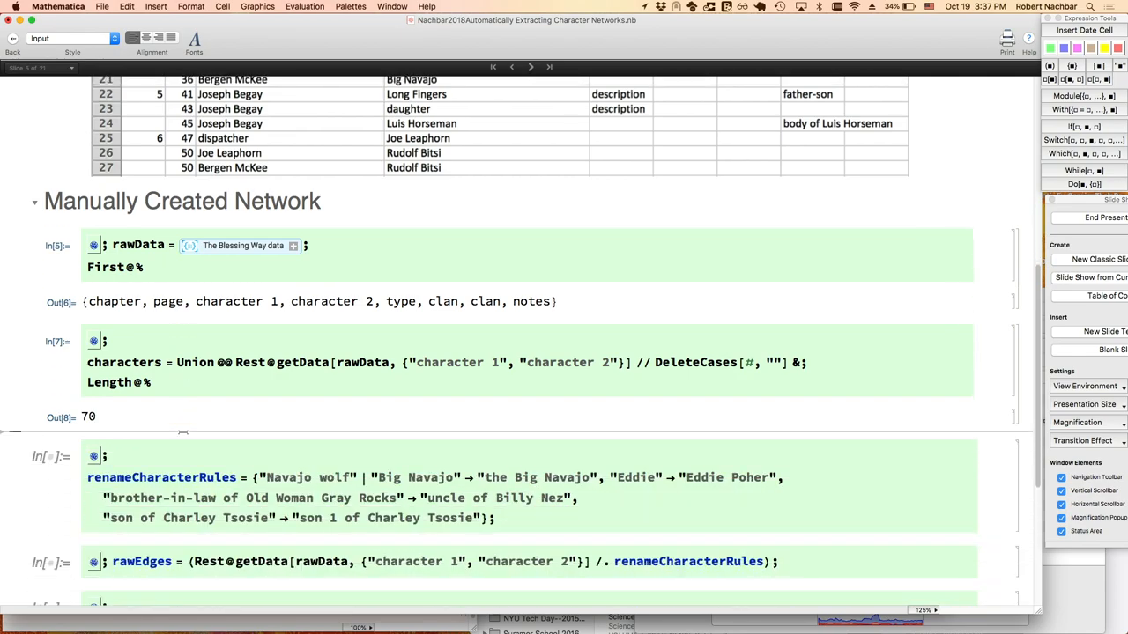
Scroll through the 70-character, 77-edge graph and role-coloured Blessing Way network.
scroll(down, 3)
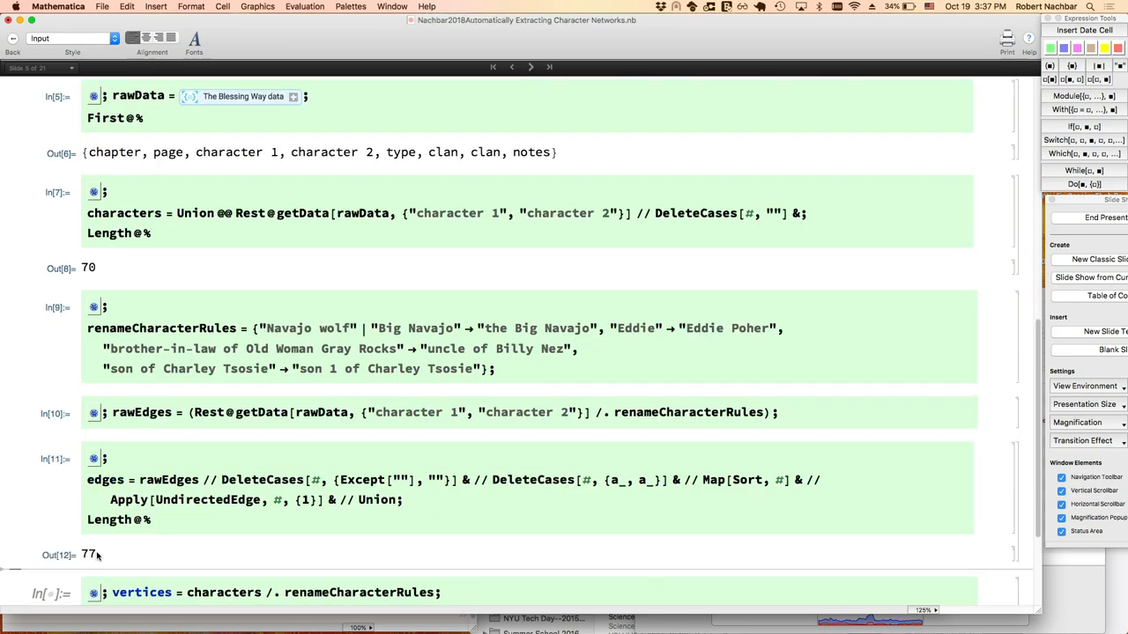
scroll(down, 3)
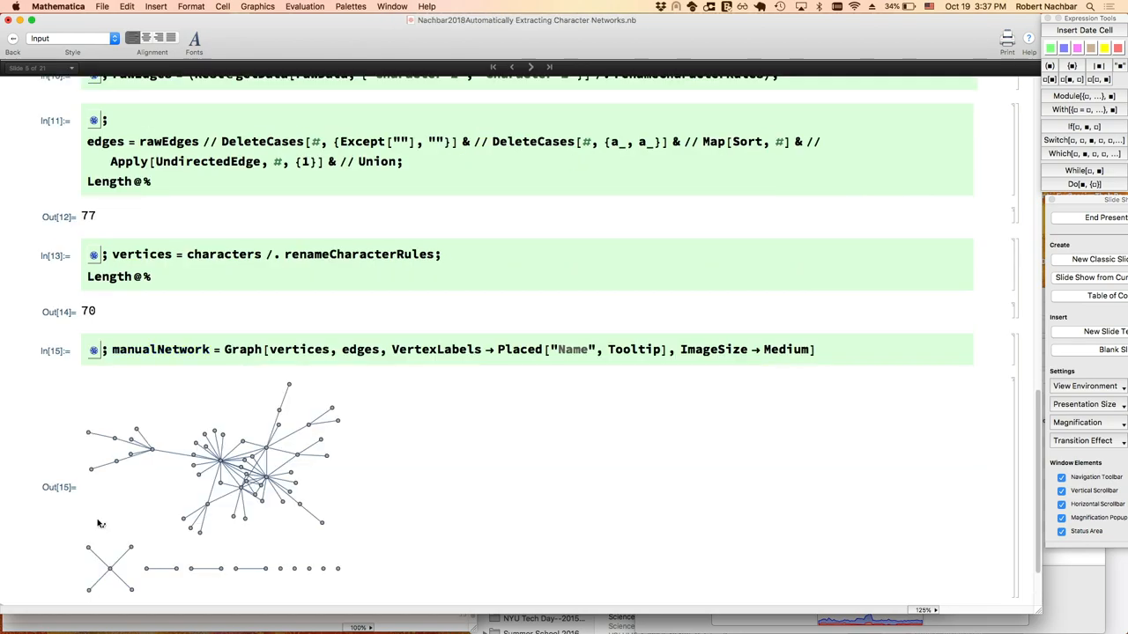
mouse_move(328, 476)
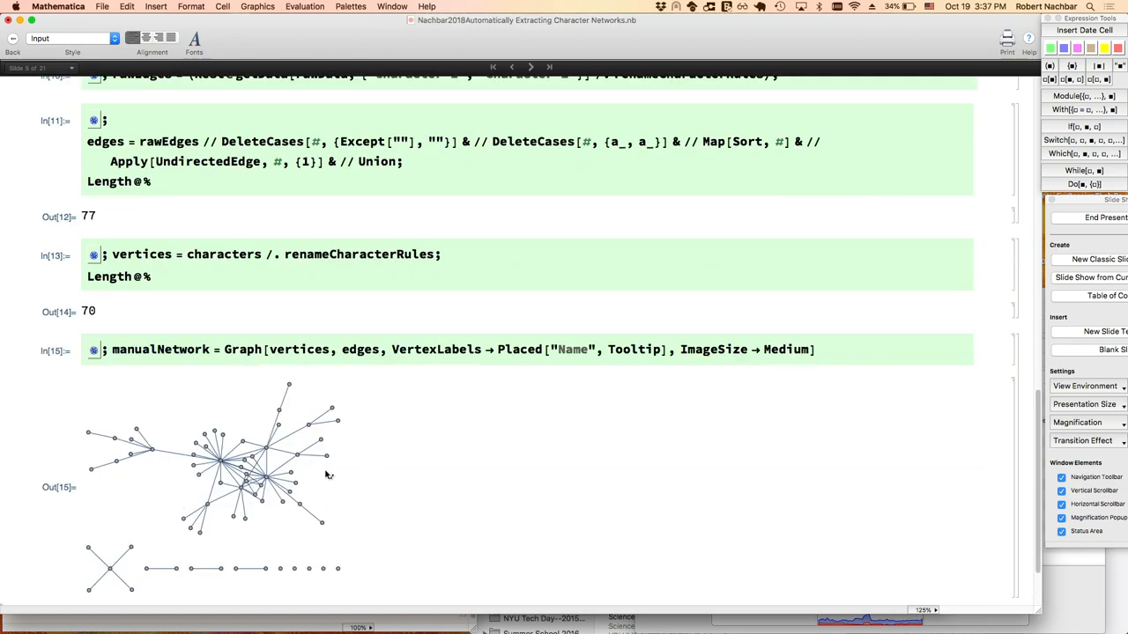
scroll(down, 3)
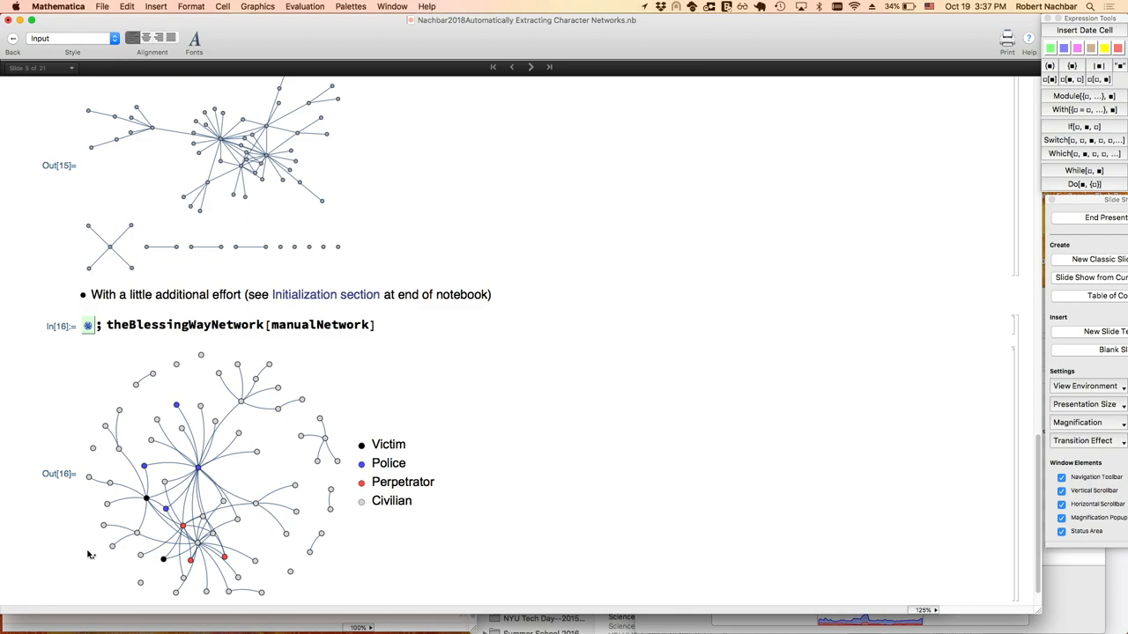
scroll(down, 3)
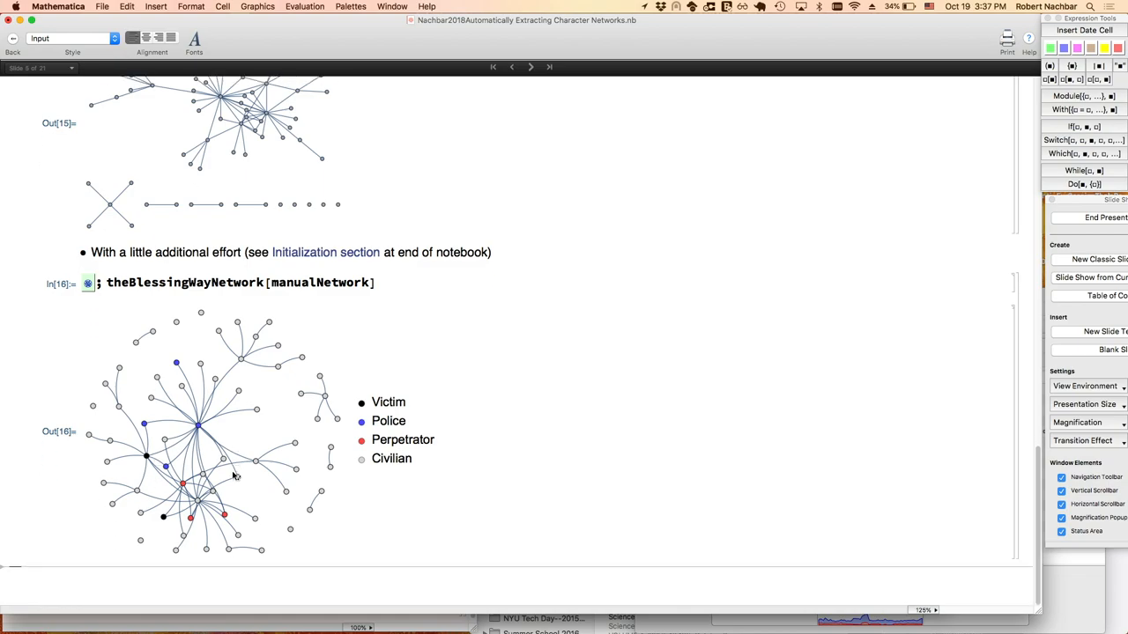
mouse_move(201, 368)
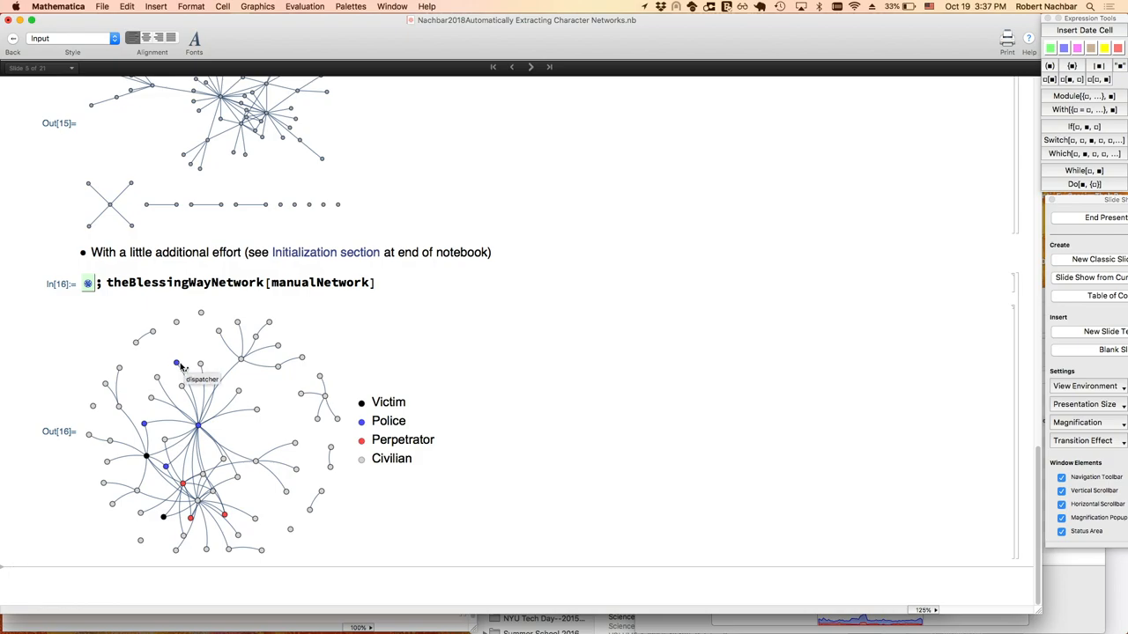
mouse_move(159, 427)
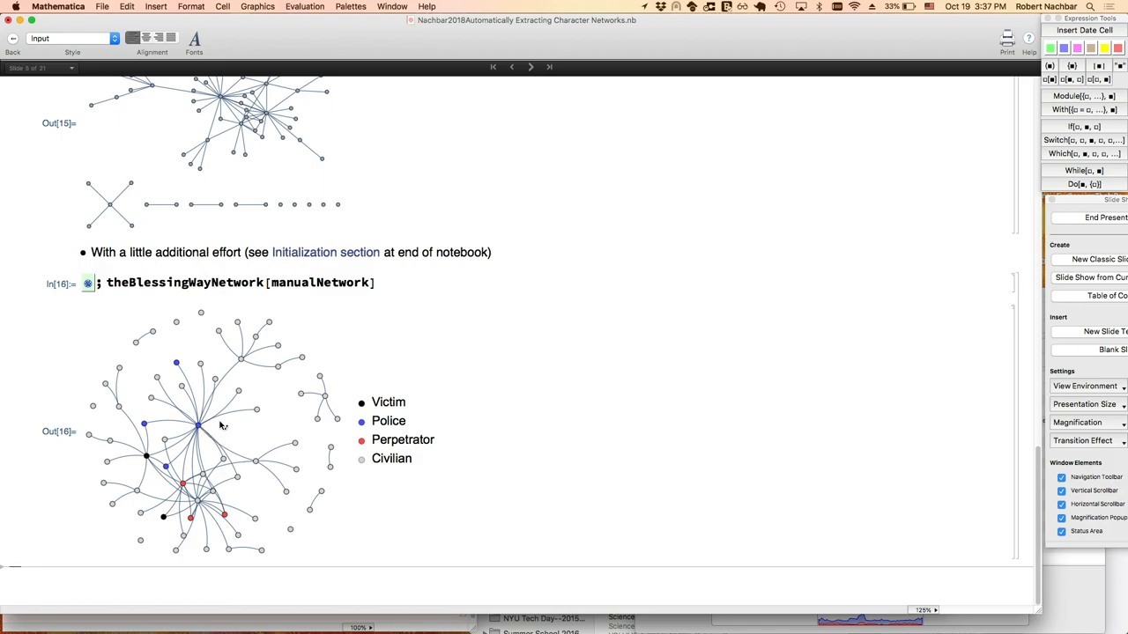
mouse_move(153, 471)
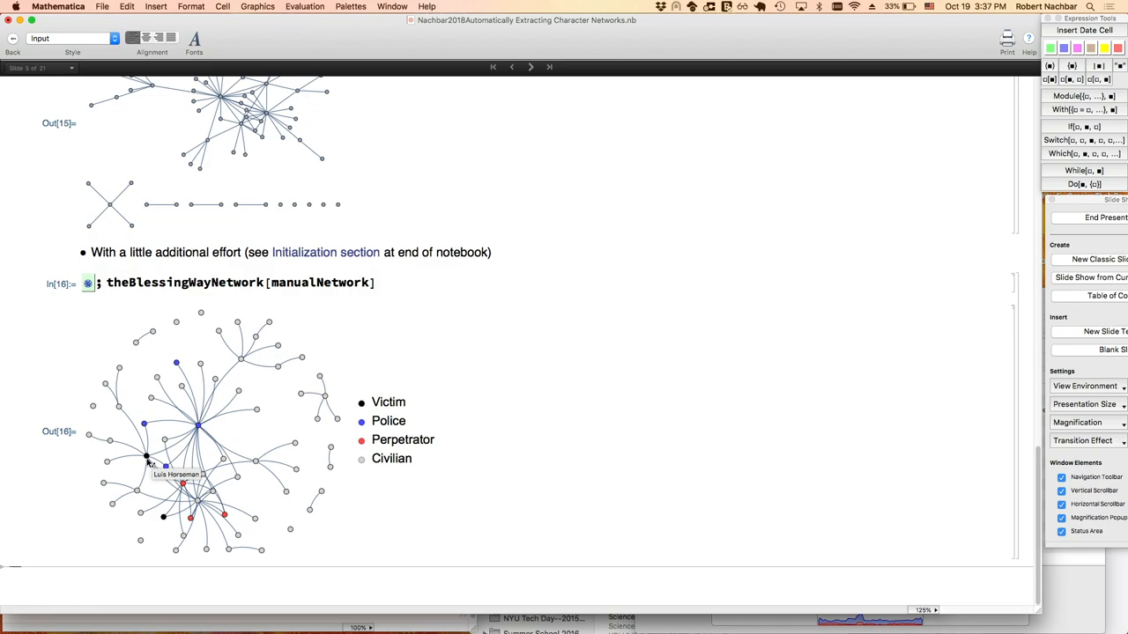
mouse_move(164, 519)
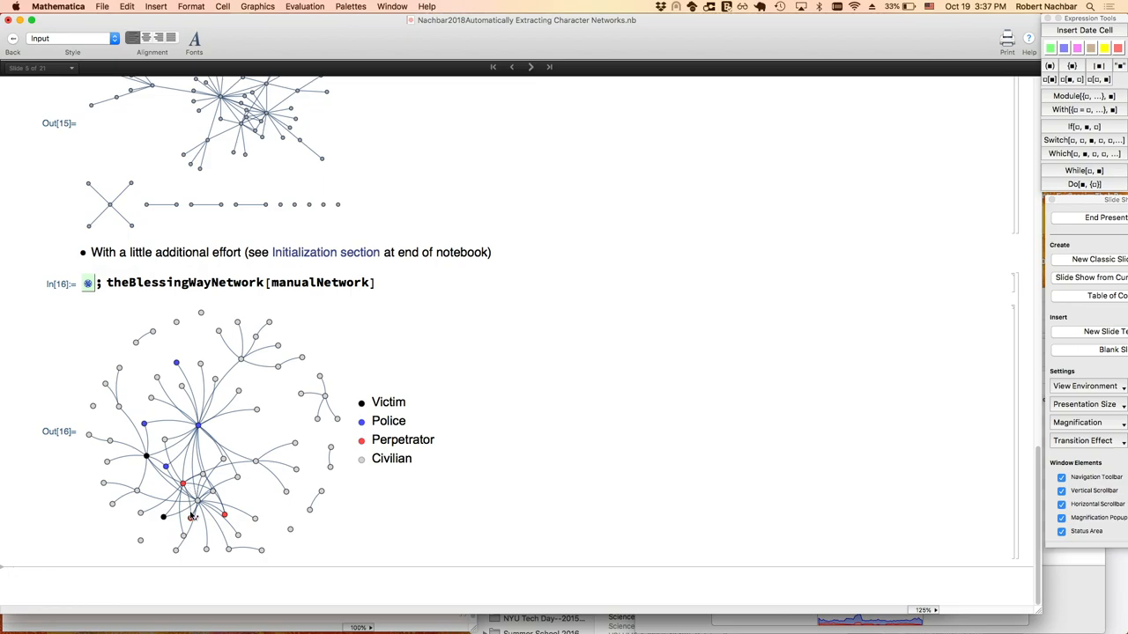
mouse_move(197, 521)
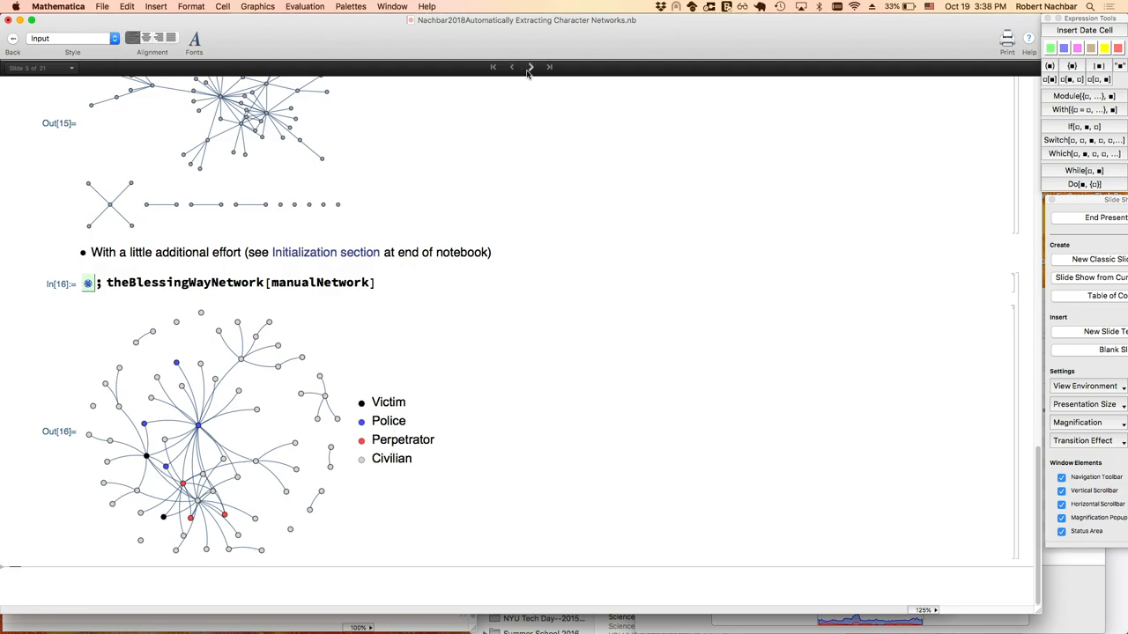
Advance to slide 6, Reality Strikes!, on manual extraction problems.
click(530, 67)
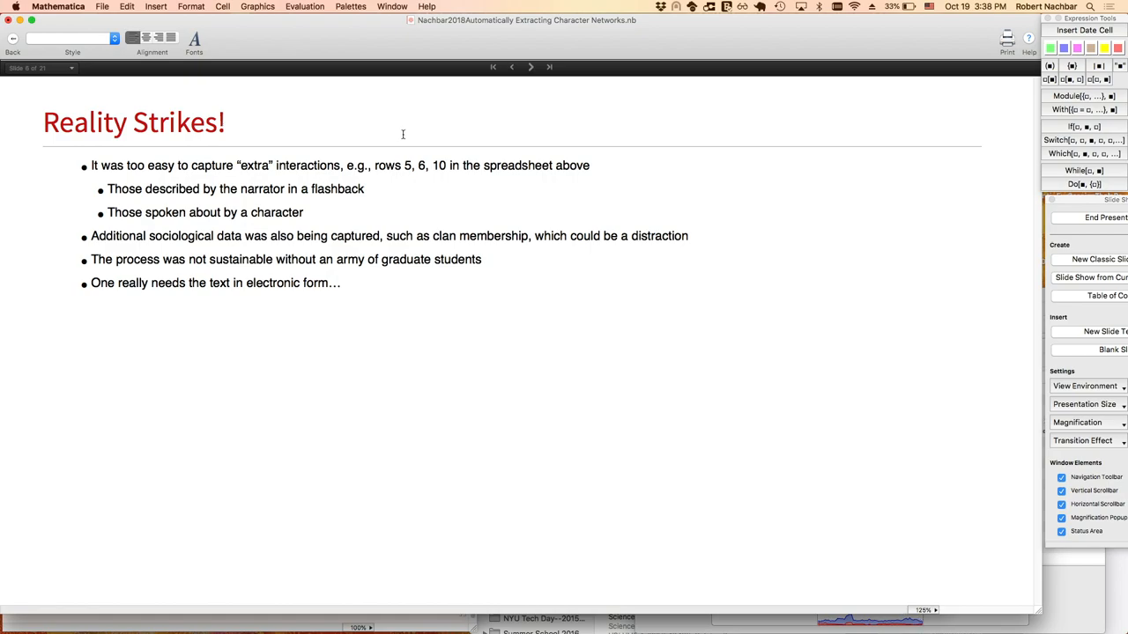
mouse_move(383, 218)
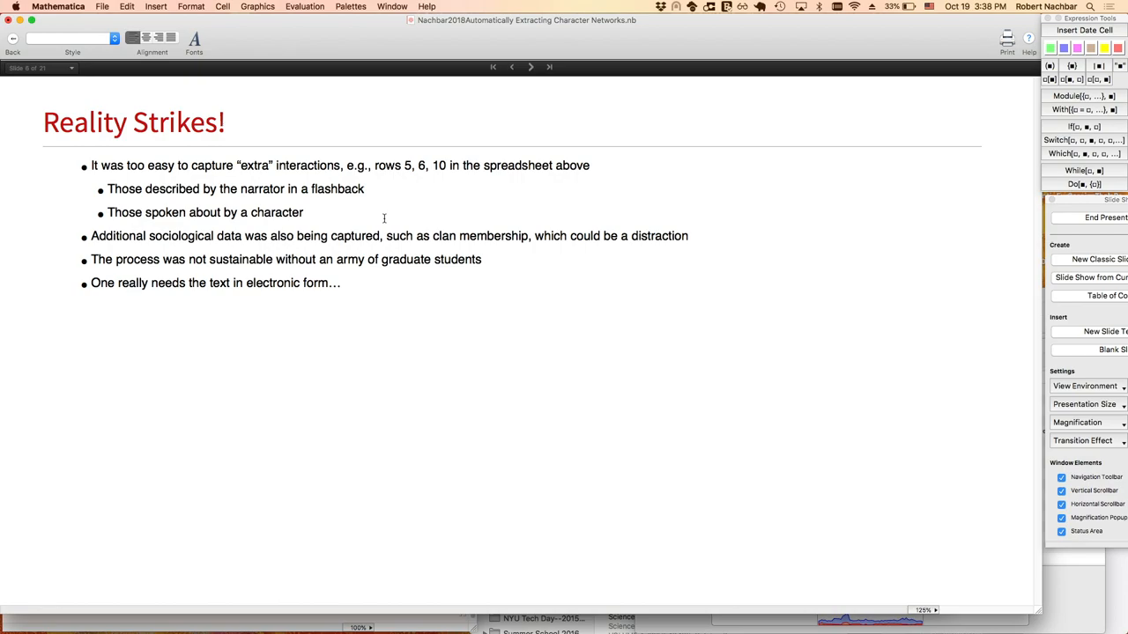
mouse_move(432, 267)
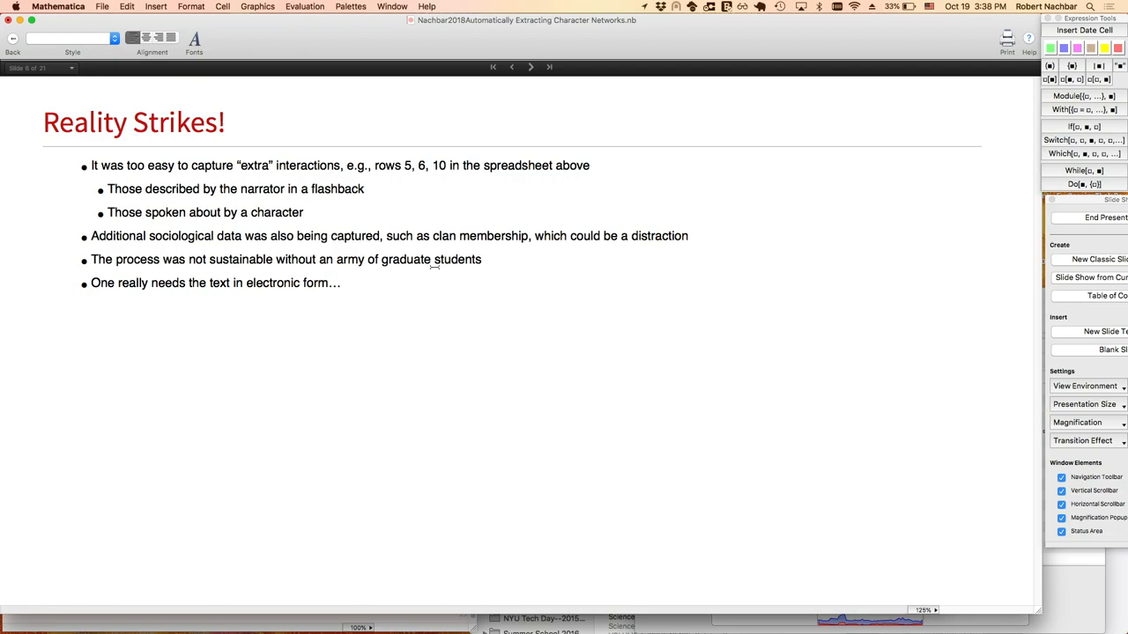
mouse_move(532, 65)
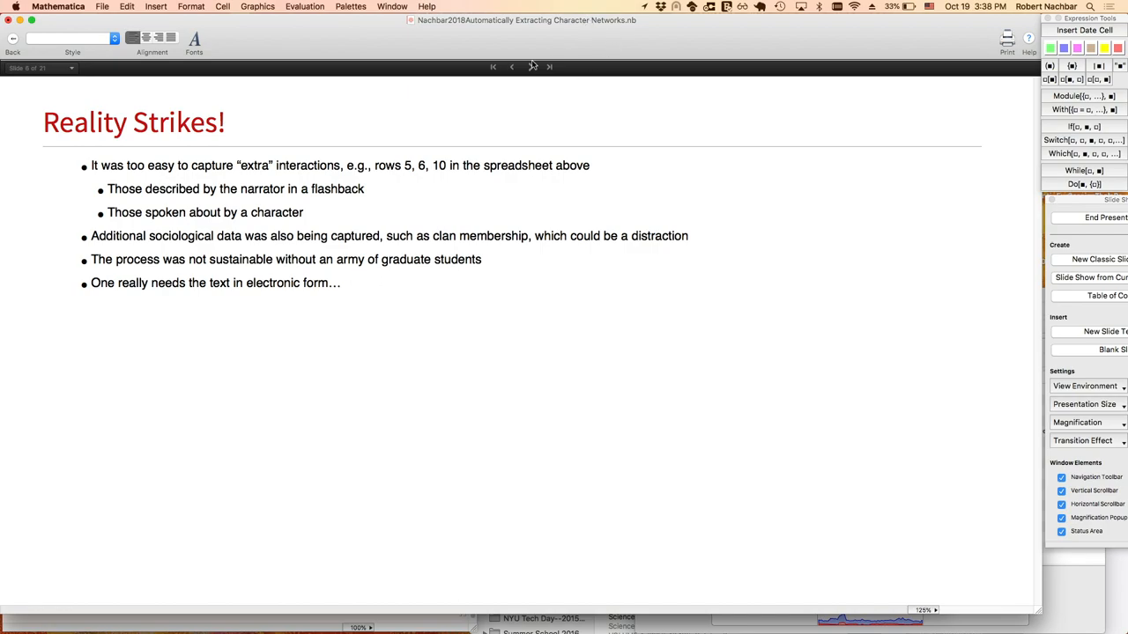
Advance to slide 7, eBooks, showing the Project Gutenberg section.
click(512, 66)
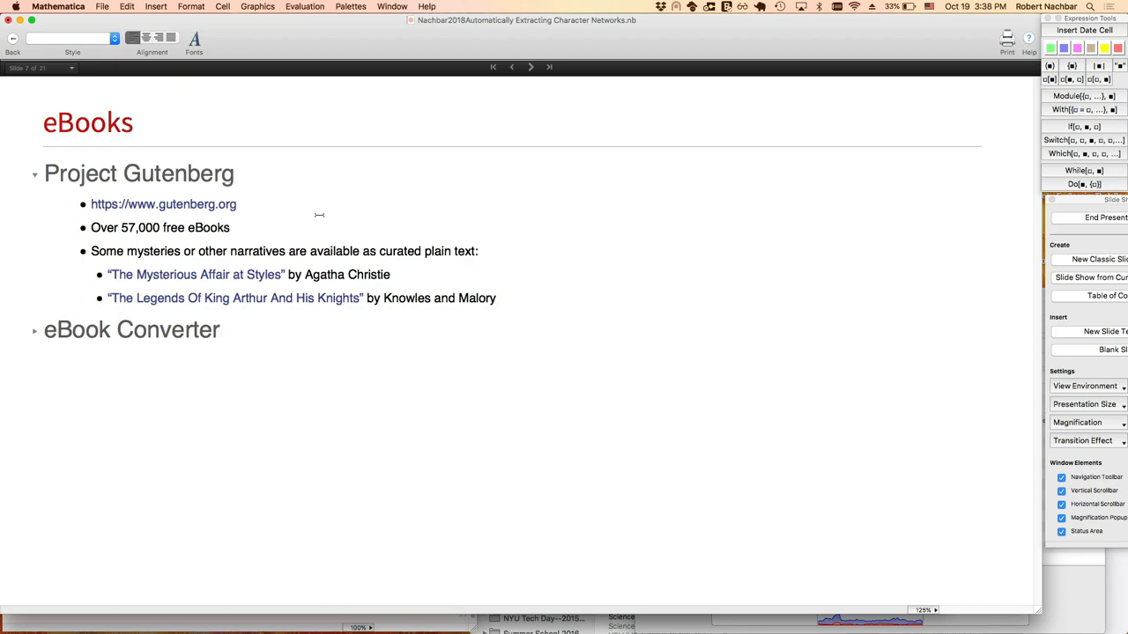
mouse_move(313, 266)
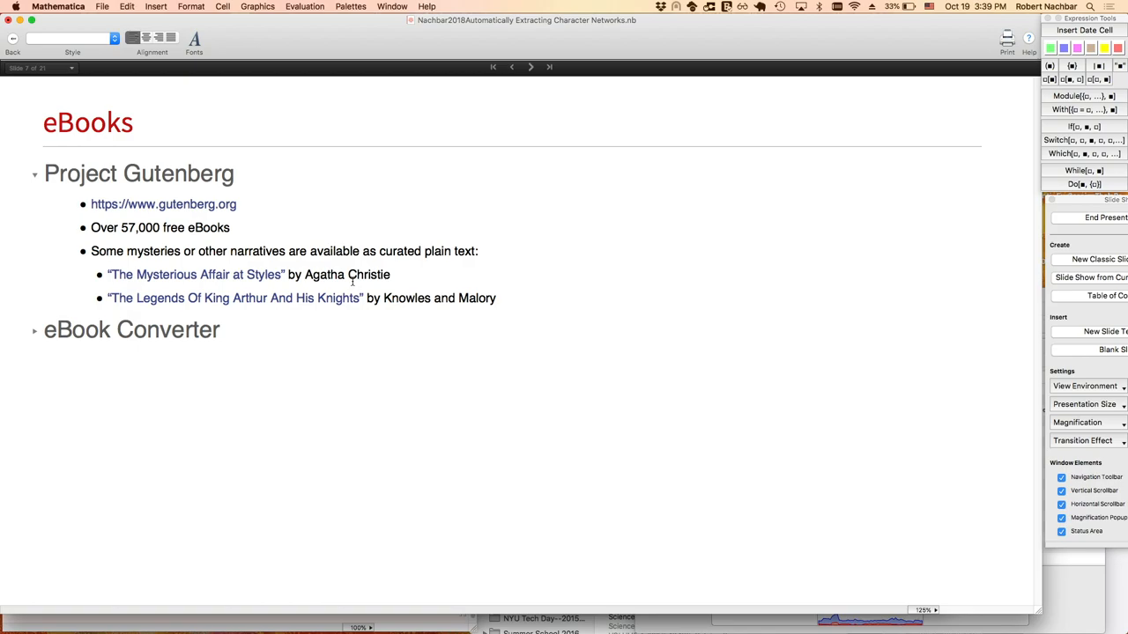
mouse_move(354, 330)
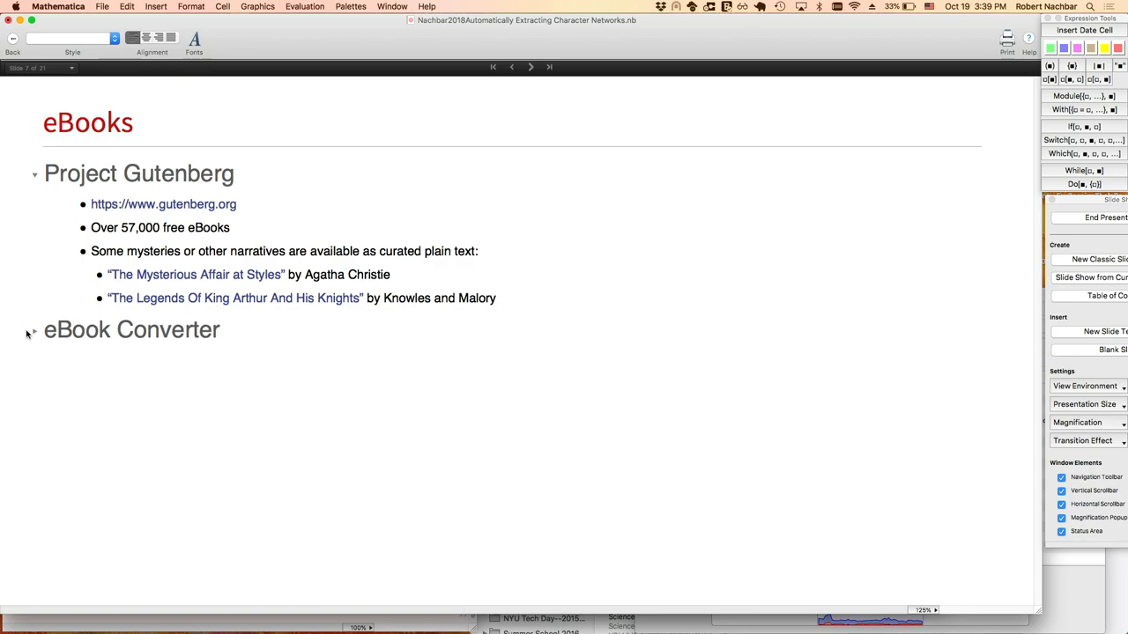
Expand the eBook Converter section describing Kindle-to-plain-text conversion caveats.
click(34, 330)
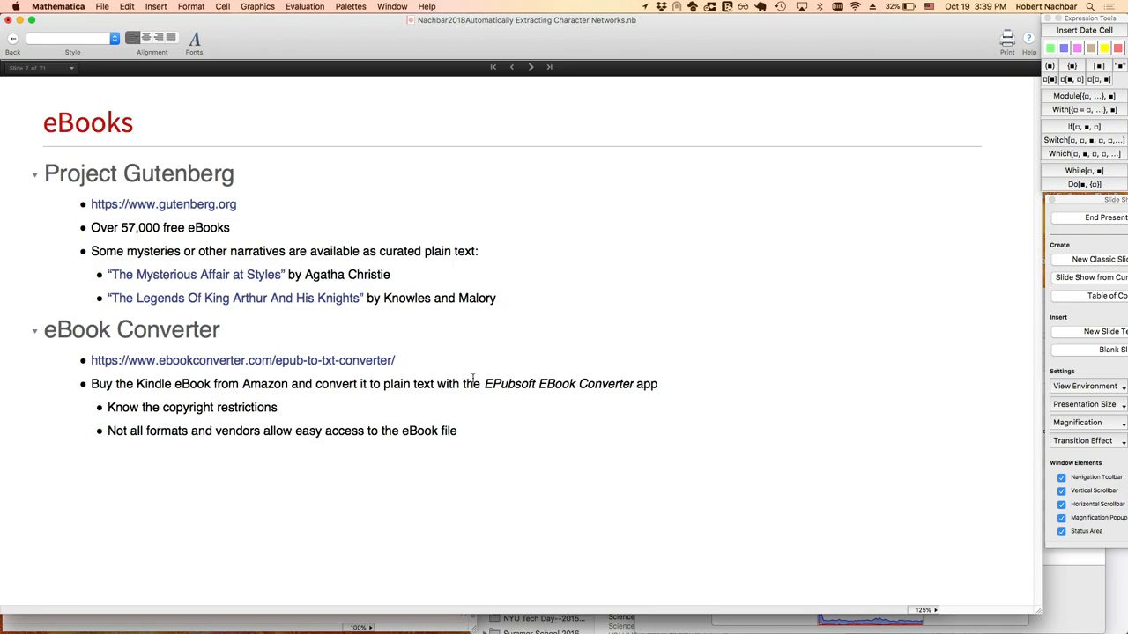
mouse_move(578, 396)
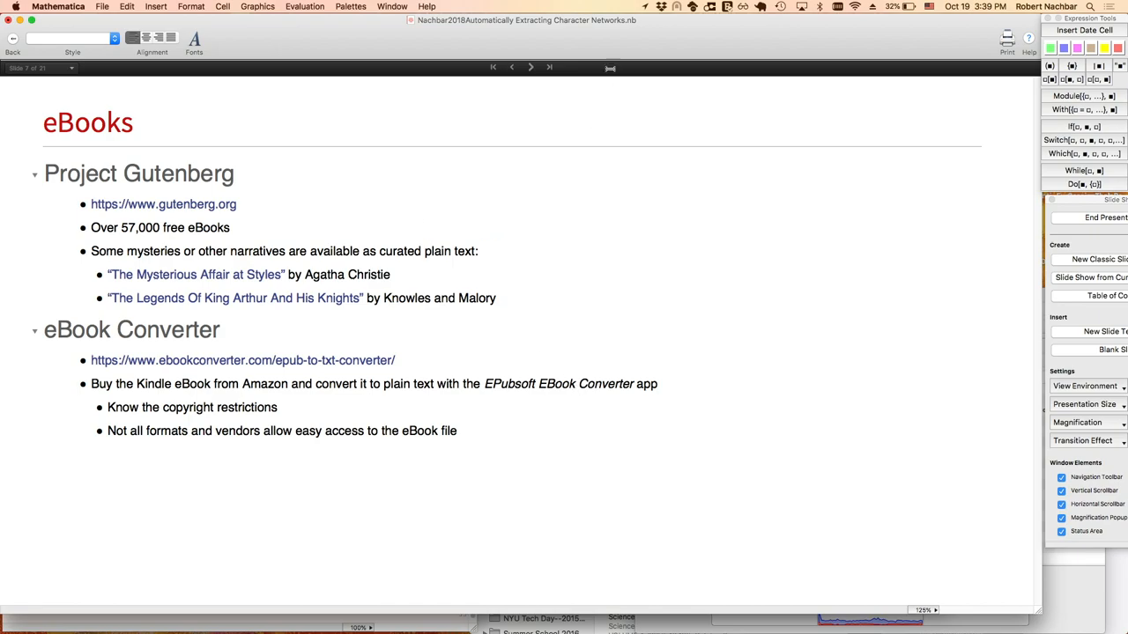
Advance to slide 8, Plan B, listing three Hillerman text files.
click(530, 67)
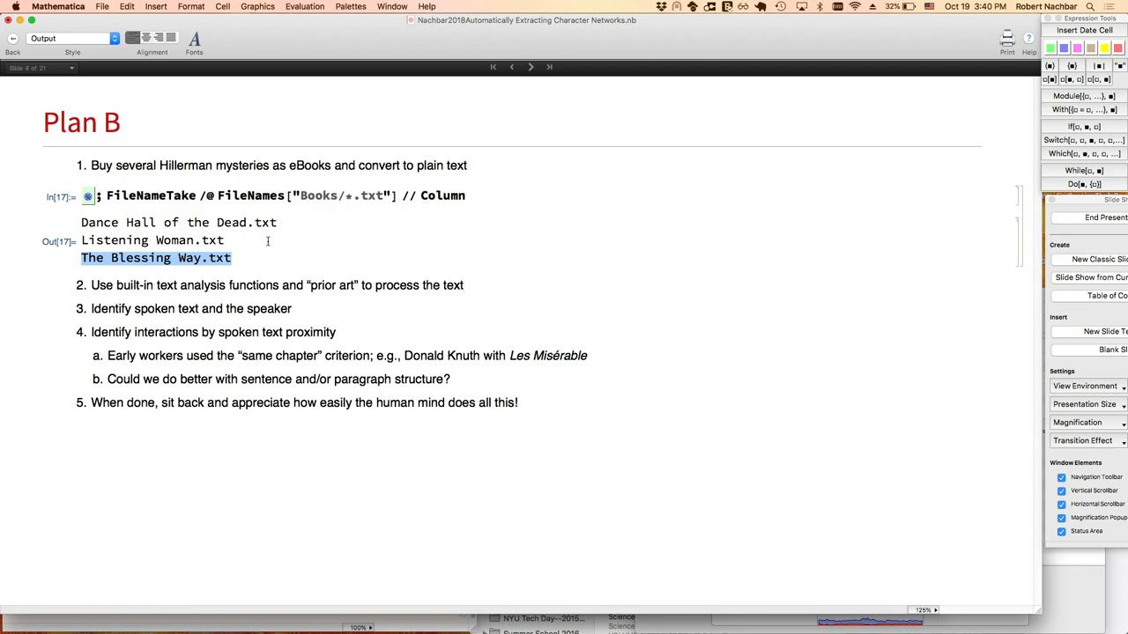
mouse_move(280, 279)
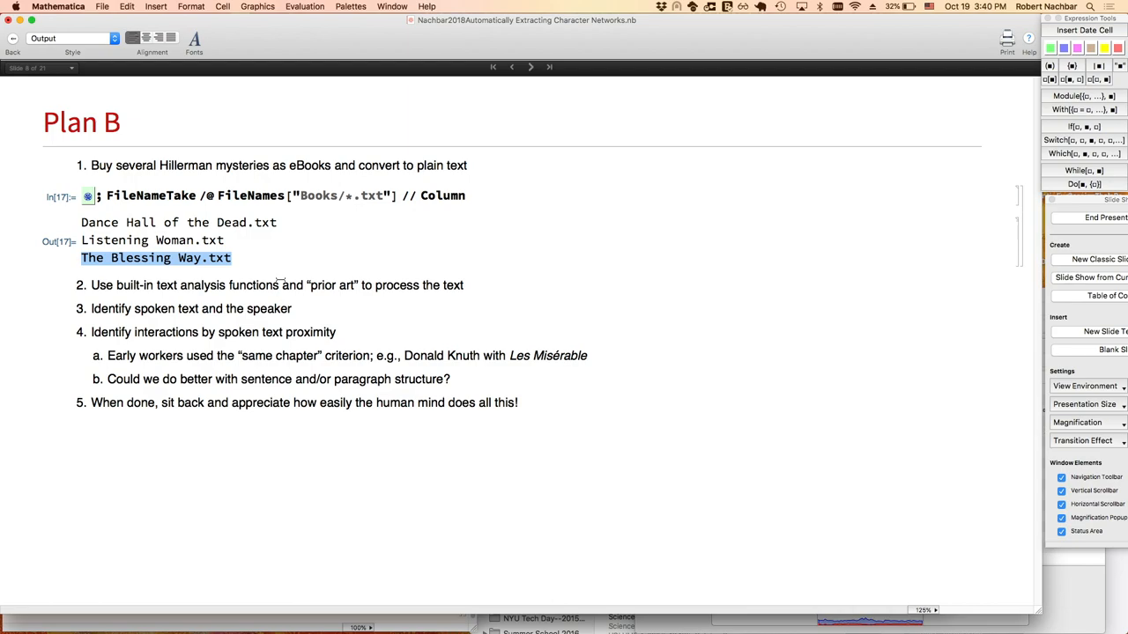
mouse_move(250, 315)
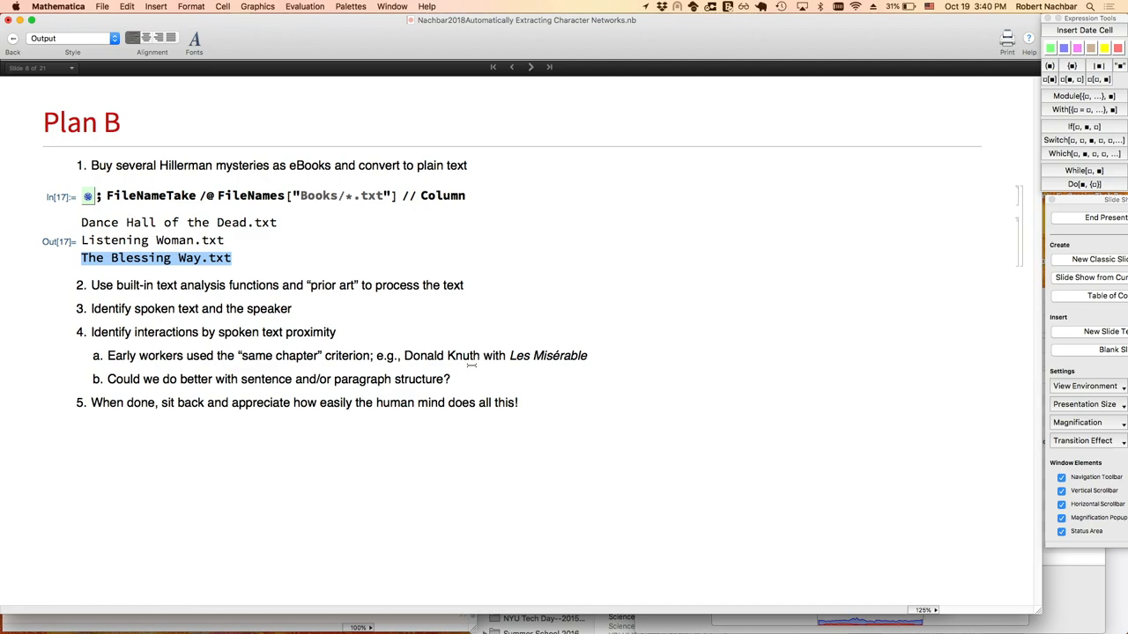
mouse_move(560, 370)
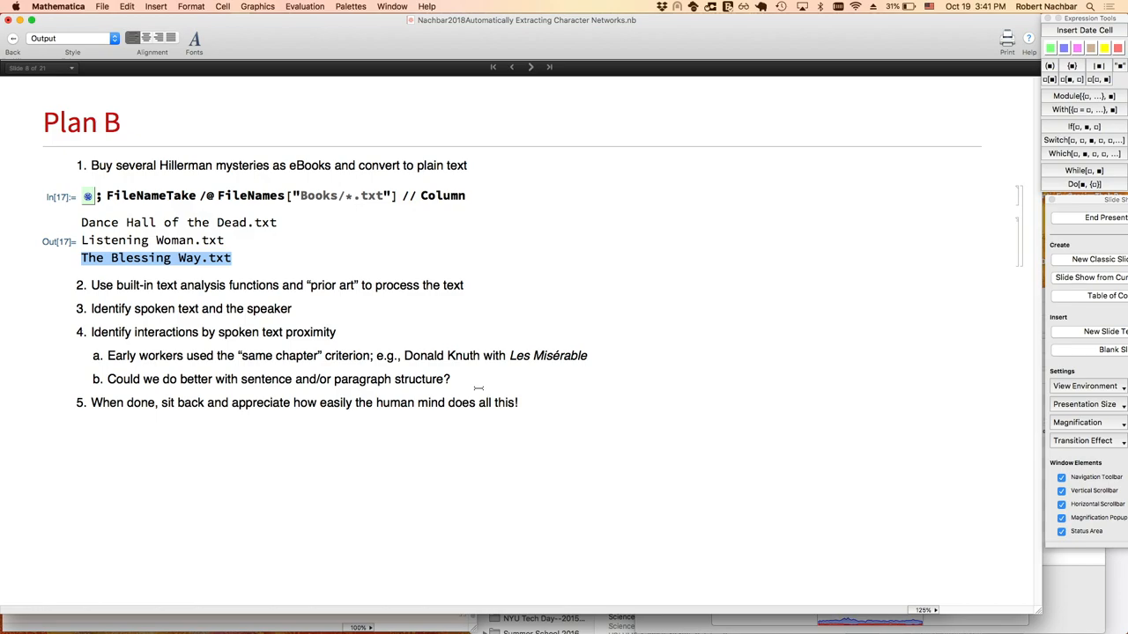
mouse_move(479, 295)
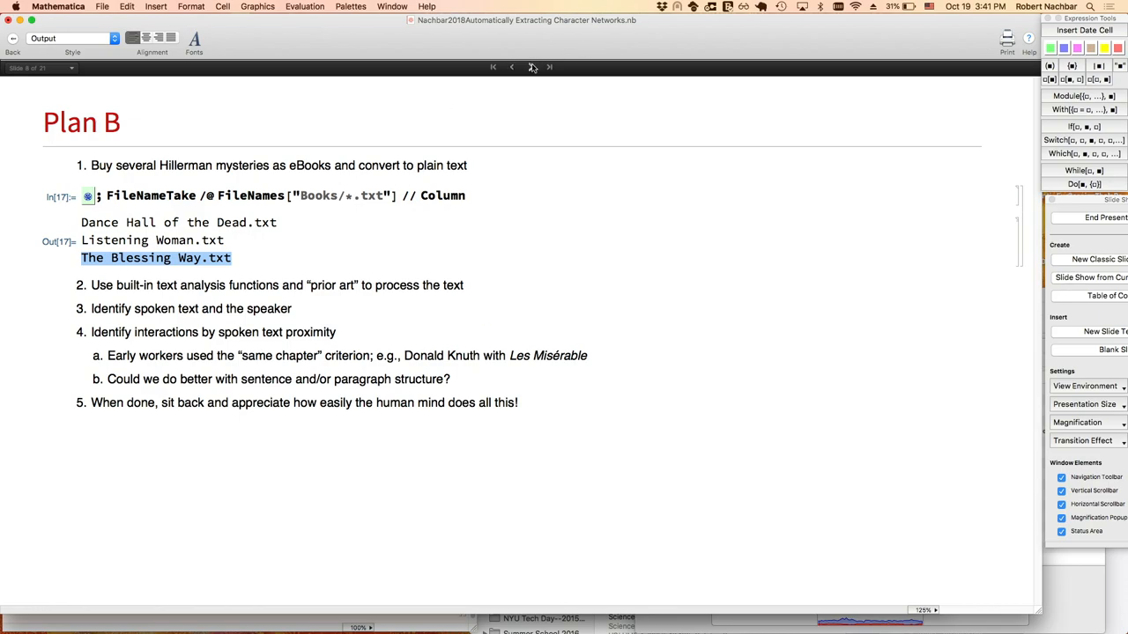
Advance the slide show to slide 9, 'Prior Art with Wolfram Language'.
click(549, 67)
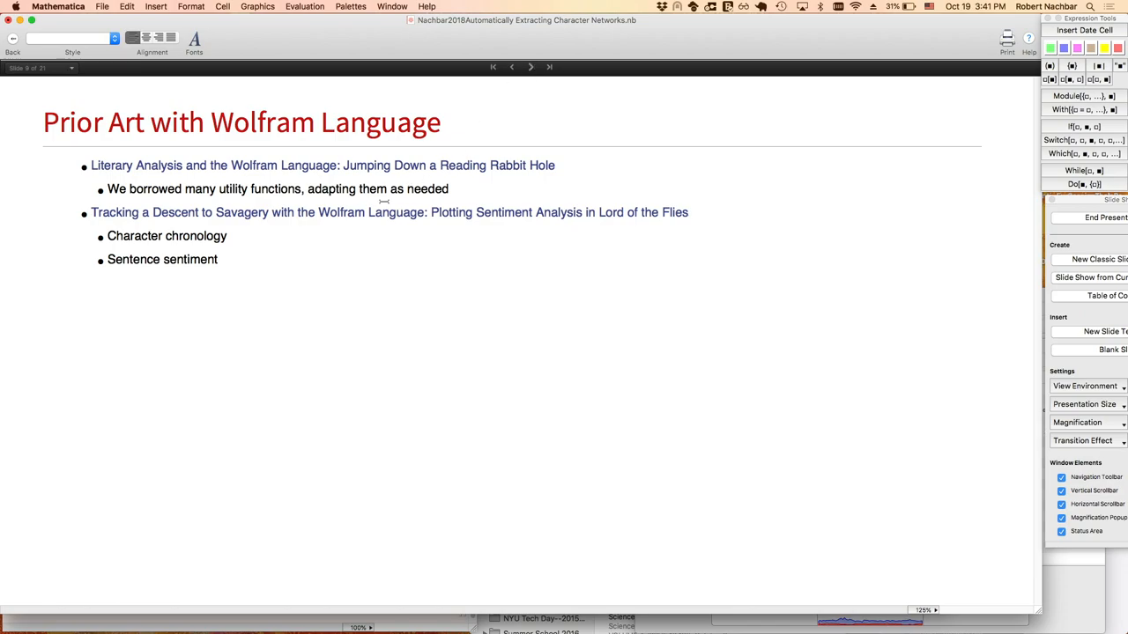
mouse_move(324, 183)
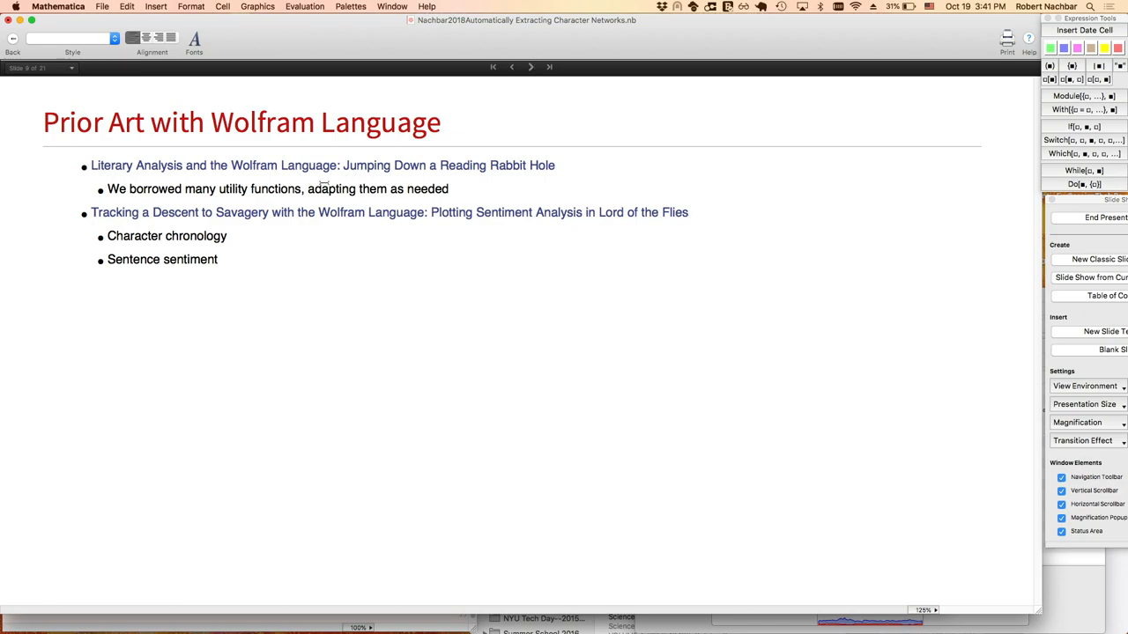
mouse_move(289, 189)
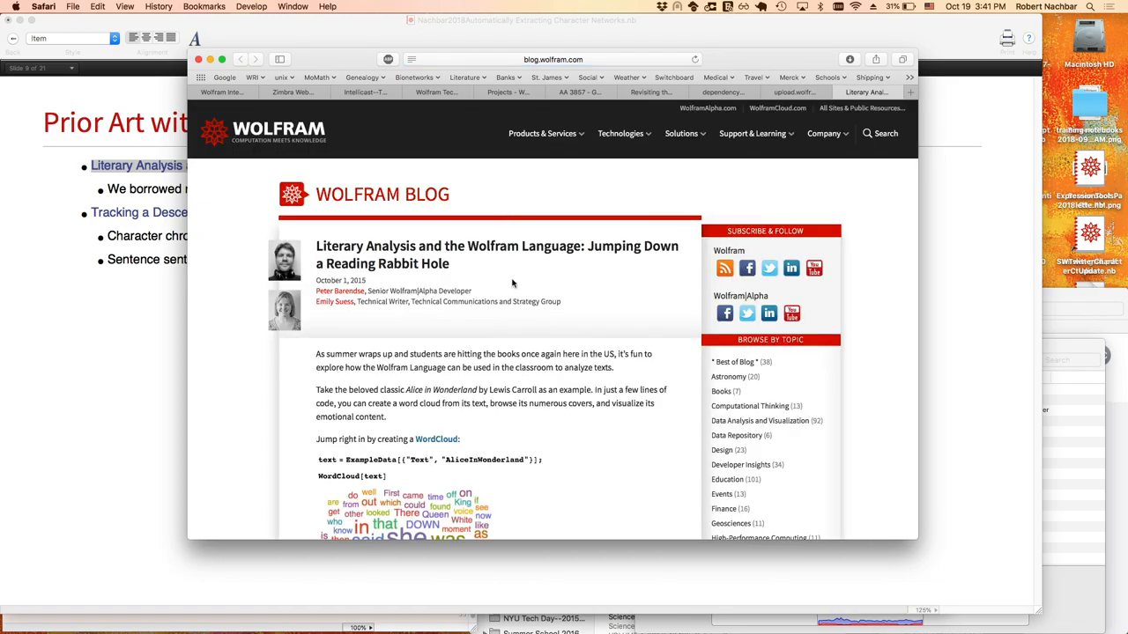
mouse_move(521, 311)
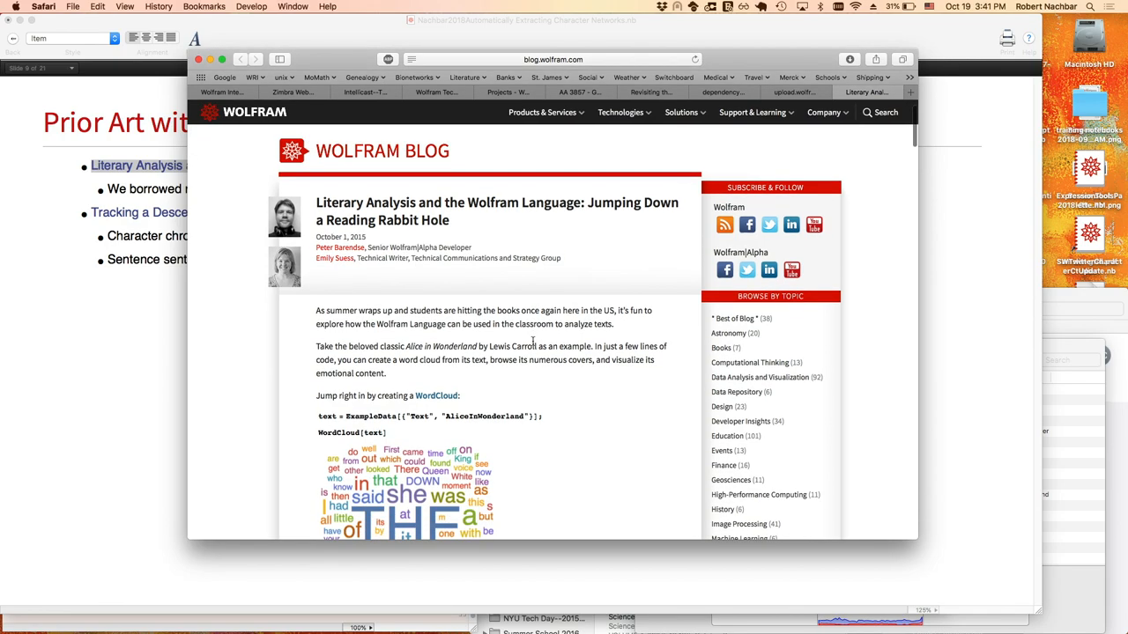
scroll(down, 3)
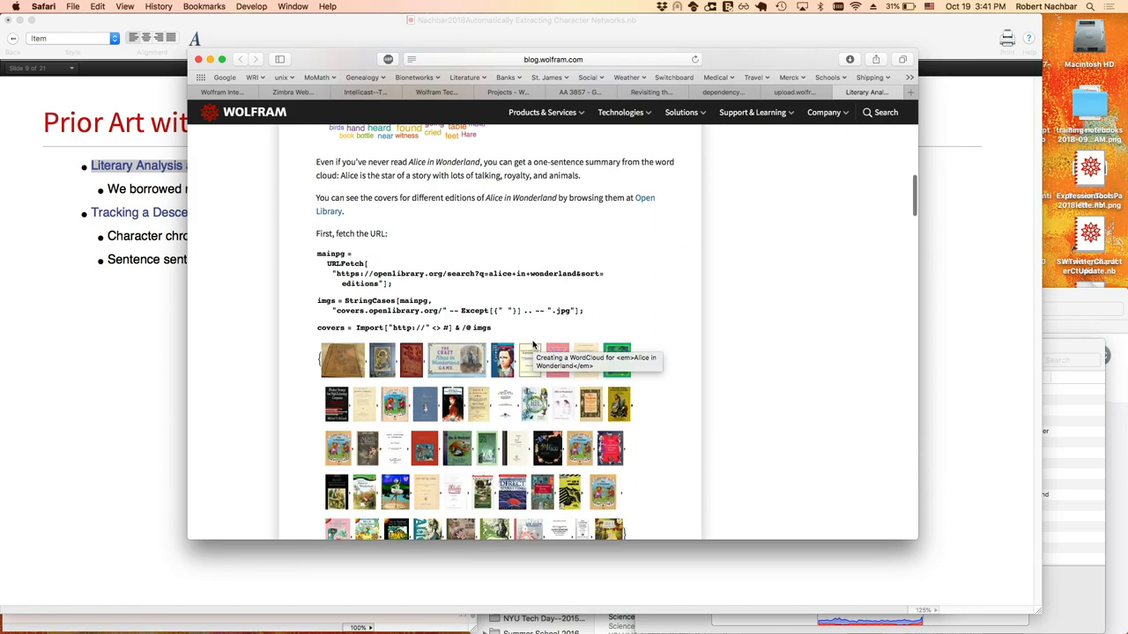
scroll(up, 3)
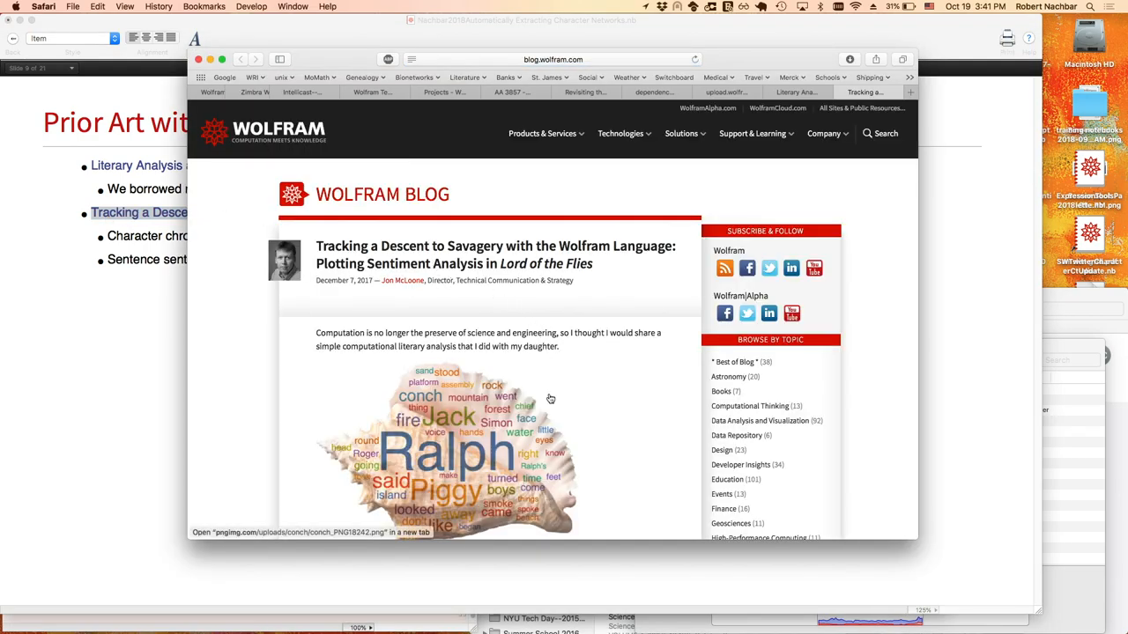
Scroll the Lord of the Flies post down to the combined character-appearance sentiment plot.
scroll(down, 3)
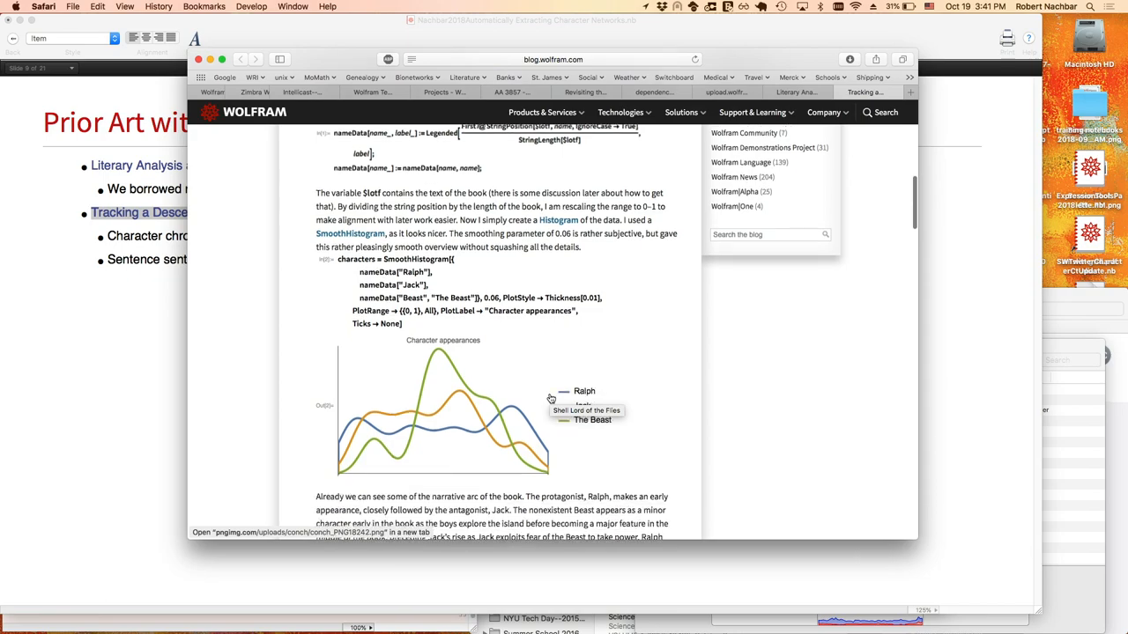
scroll(down, 3)
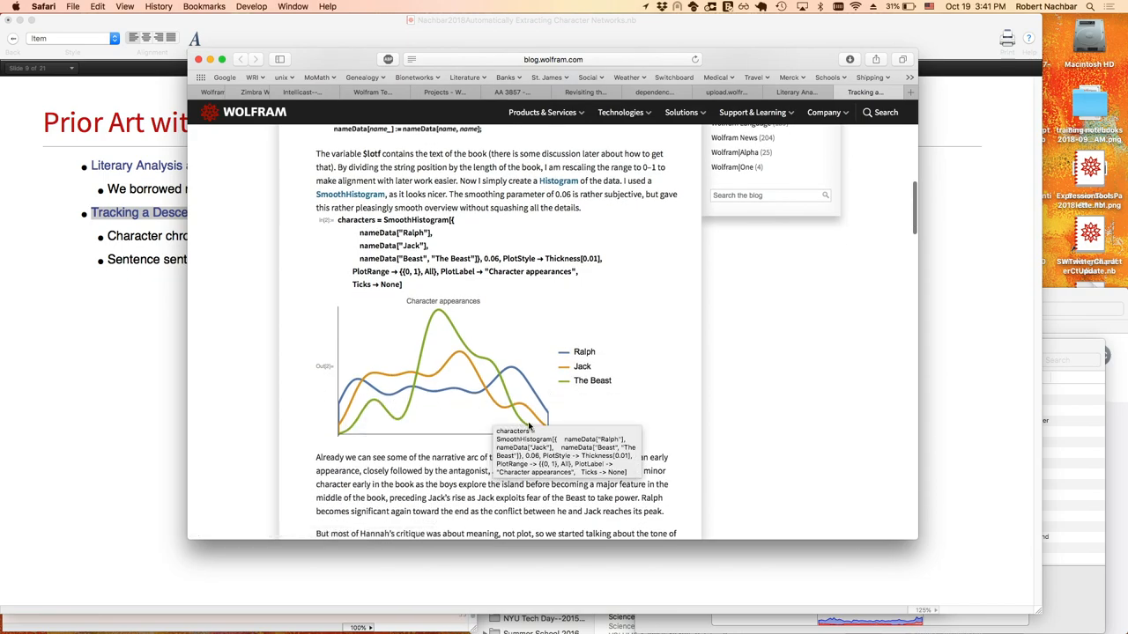
scroll(down, 3)
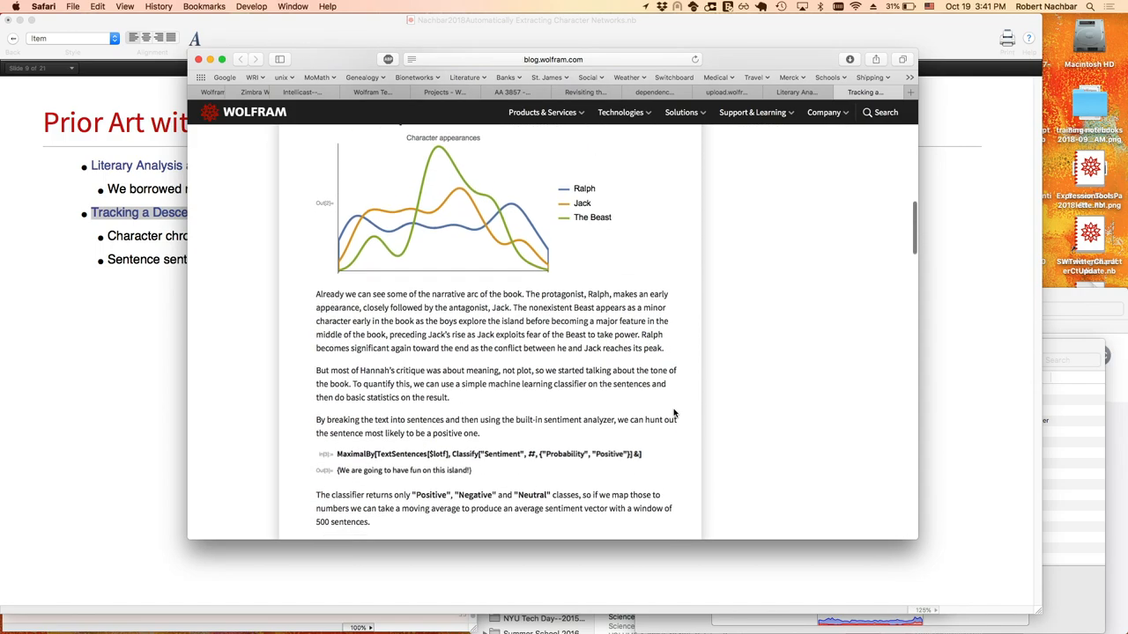
scroll(down, 3)
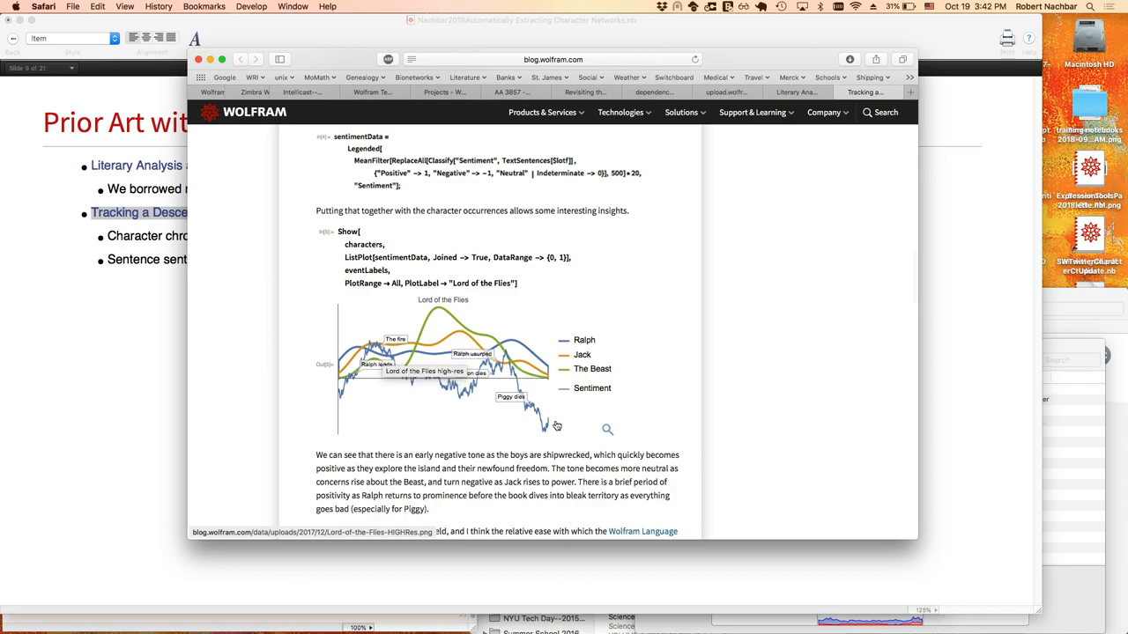
mouse_move(515, 426)
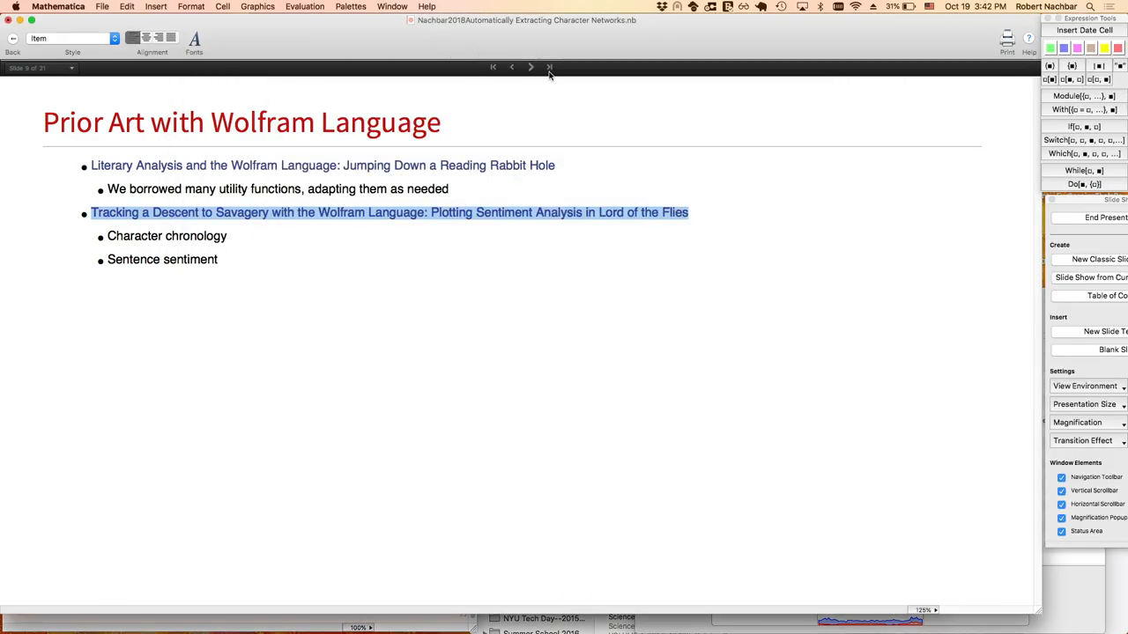
Advance the slide show to slide 10, 'Built-in Text Processing Functions'.
click(530, 67)
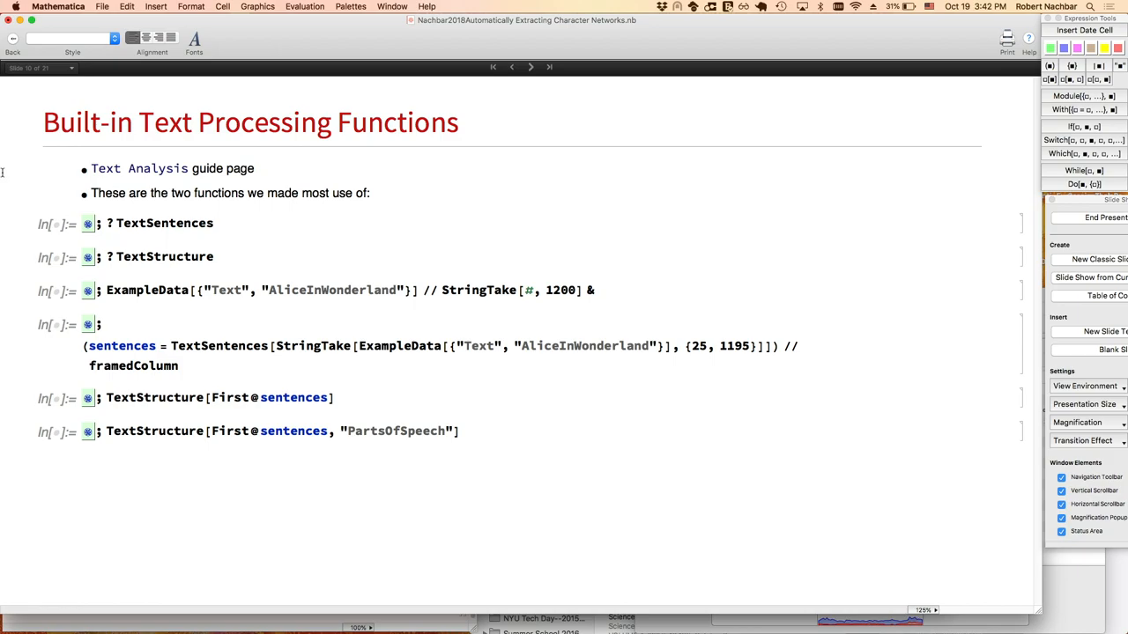
mouse_move(179, 250)
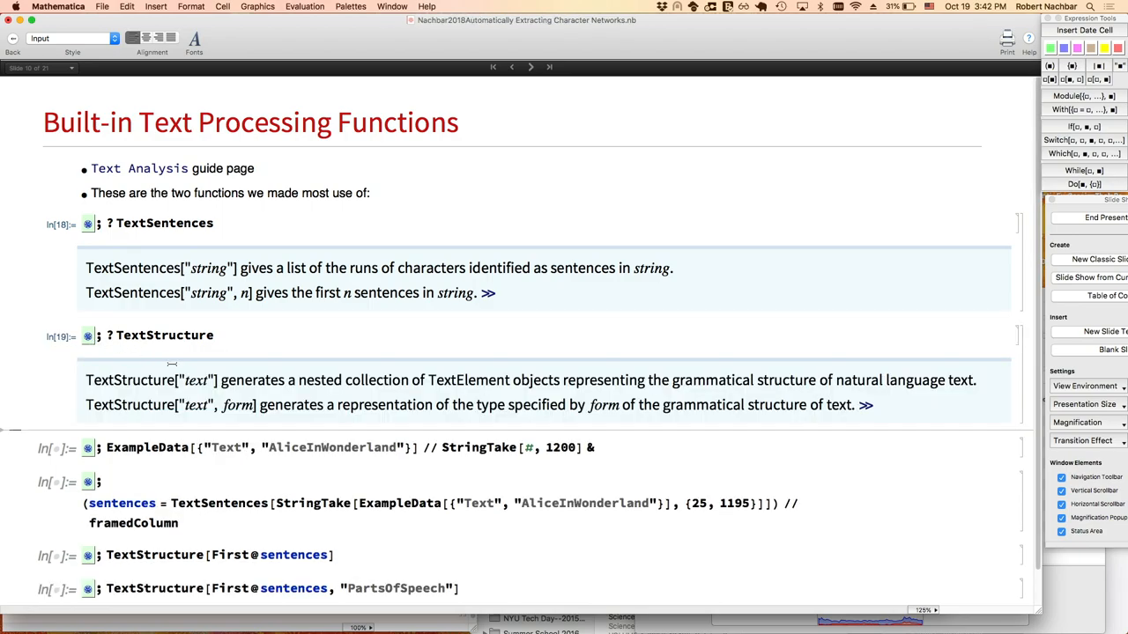
mouse_move(64, 484)
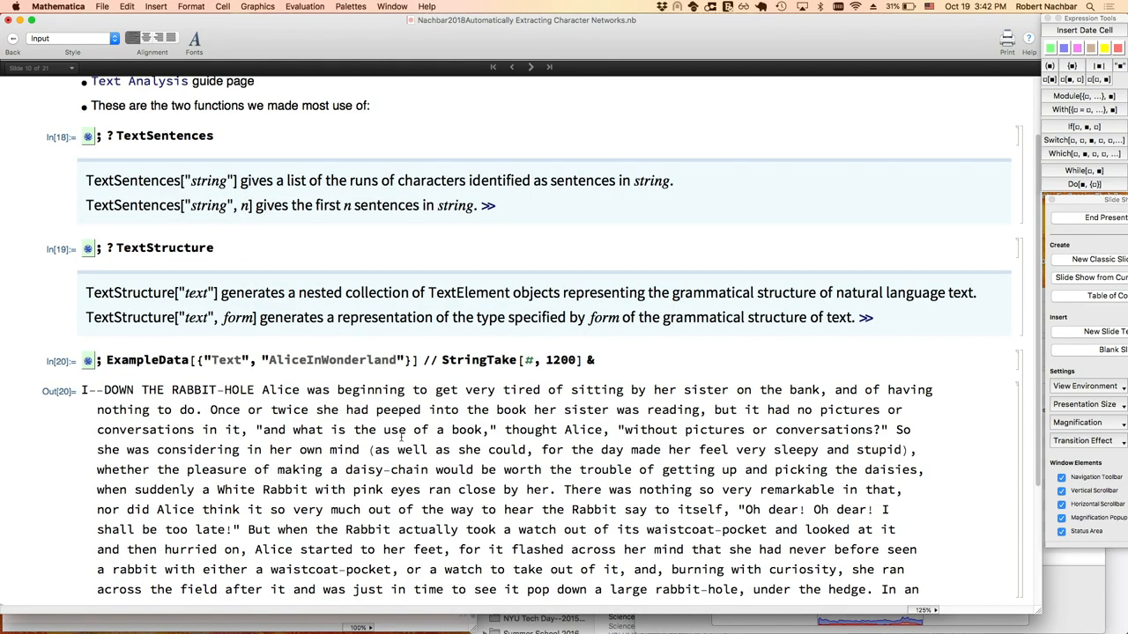
Scroll down through the TextSentences, TextStructure and Alice in Wonderland excerpt outputs.
scroll(down, 3)
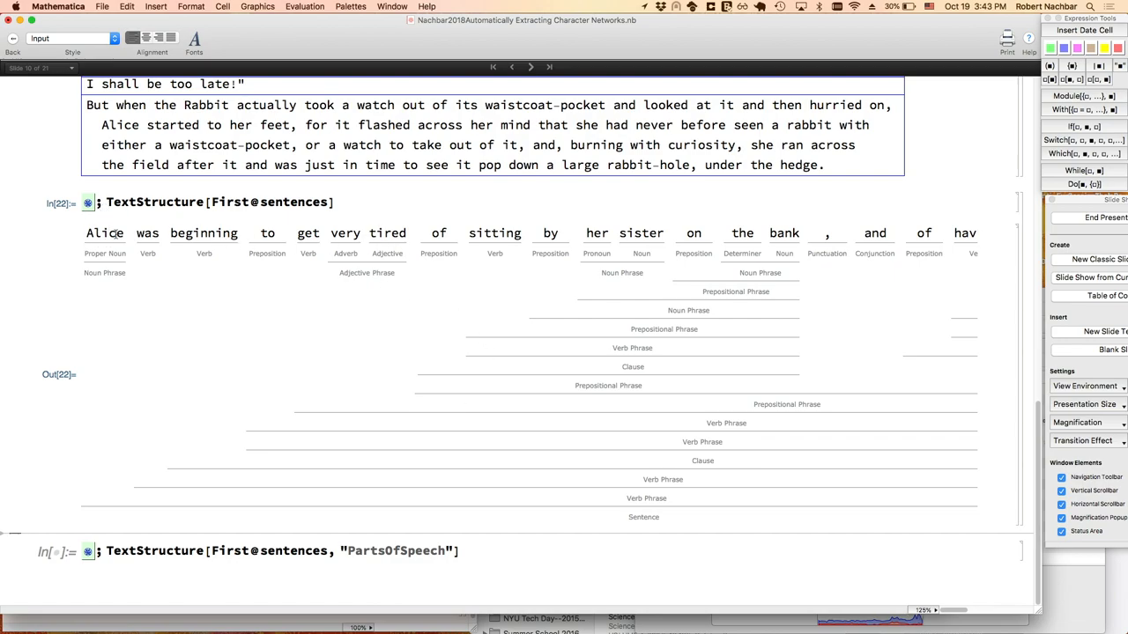
mouse_move(386, 271)
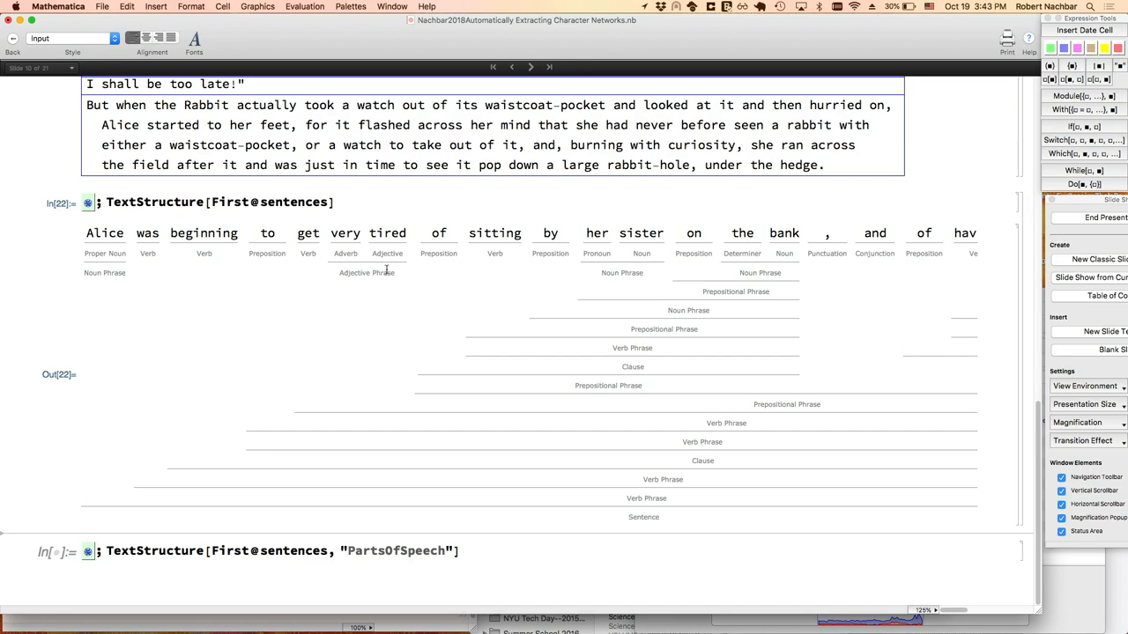
mouse_move(342, 256)
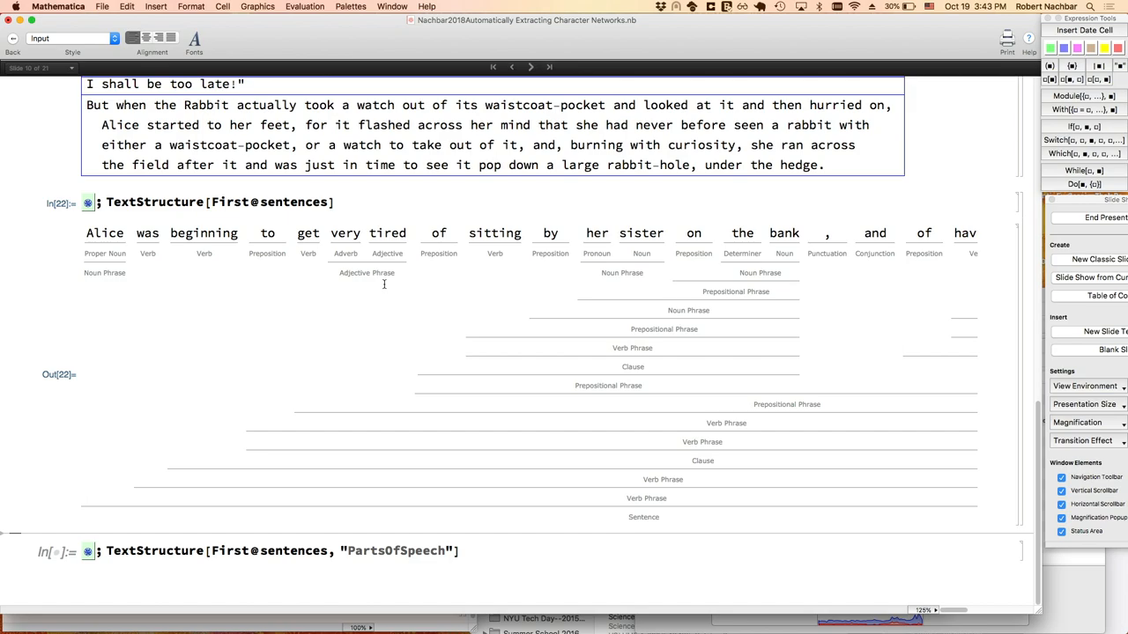
mouse_move(740, 272)
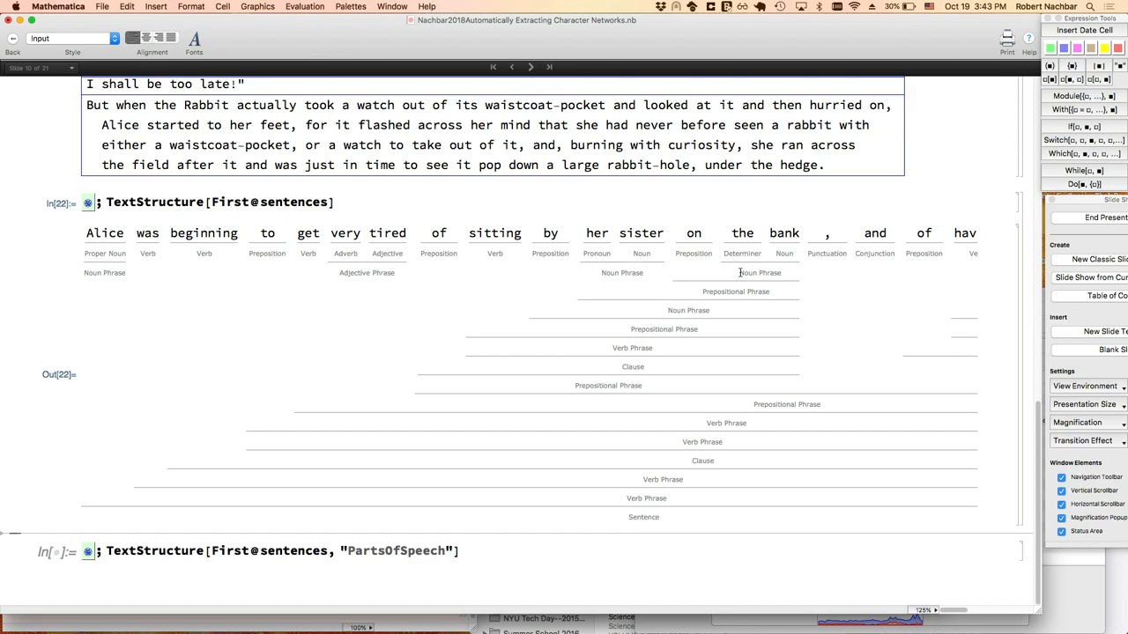
mouse_move(637, 518)
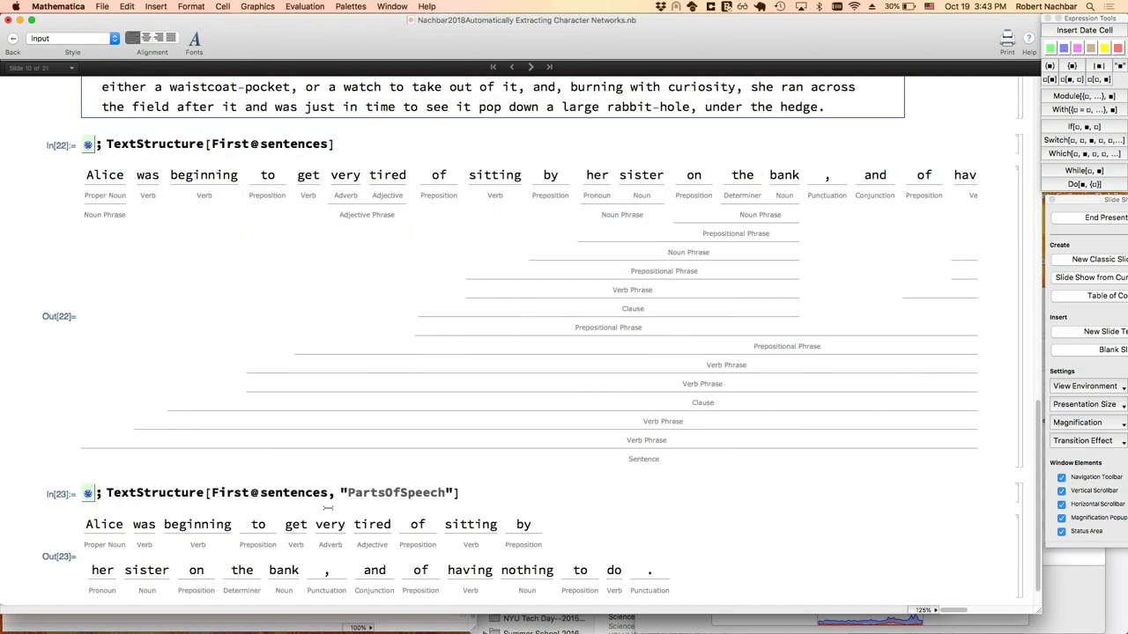
View the first sentence's parts-of-speech output, then advance to slide 11, 'What We Accomplished'.
scroll(down, 3)
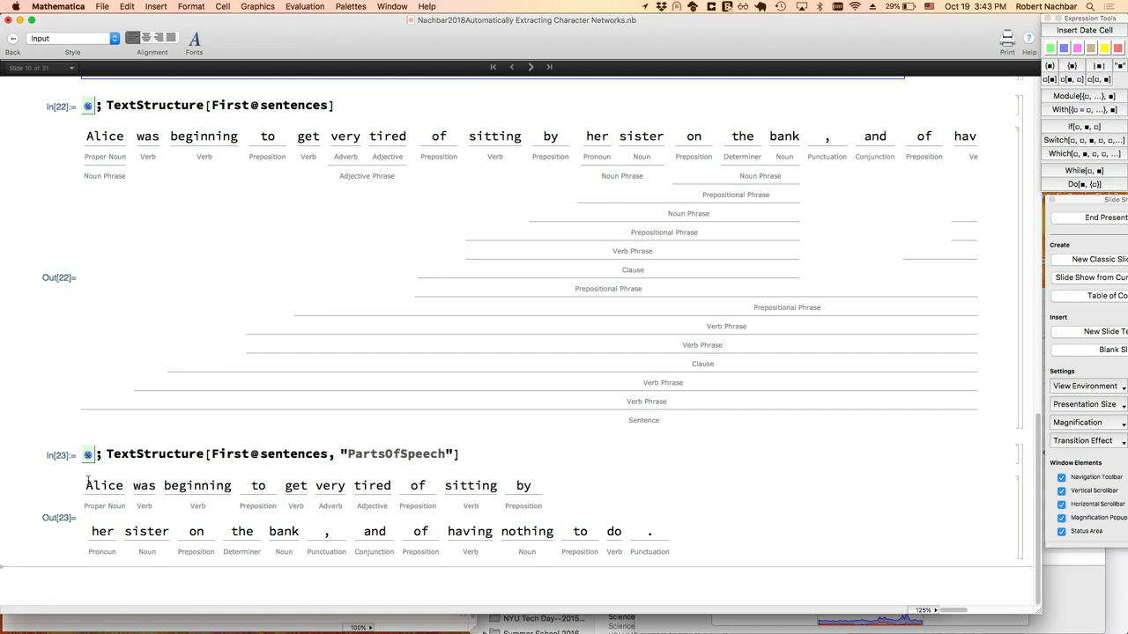
mouse_move(178, 221)
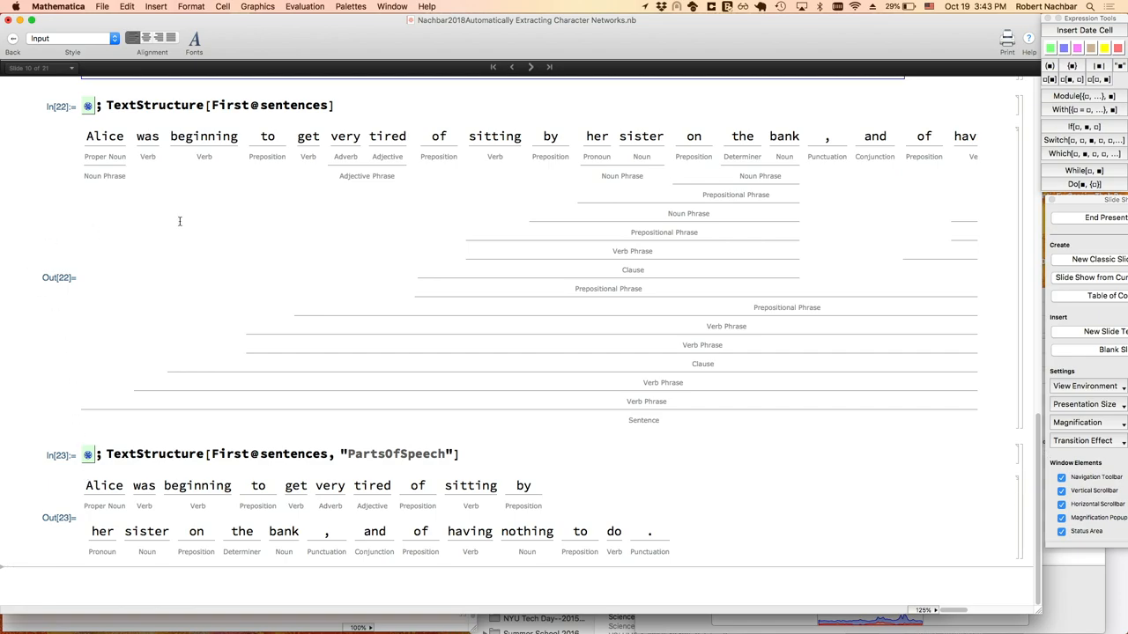
click(530, 67)
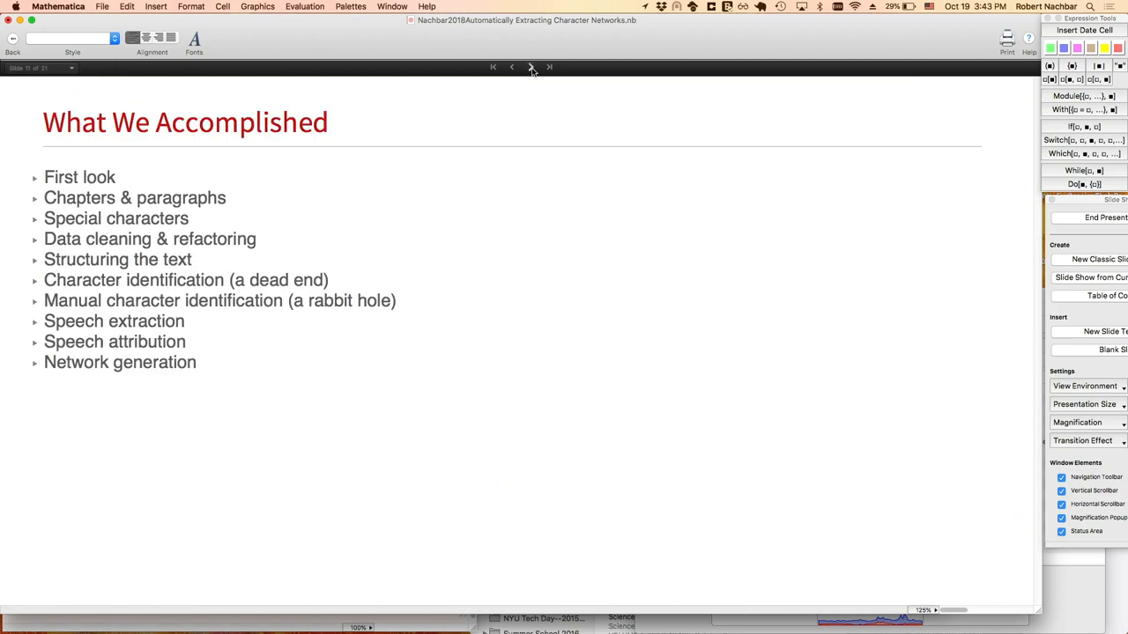
Expand the First look, Chapters & paragraphs and Special characters headings to show their questions.
click(34, 177)
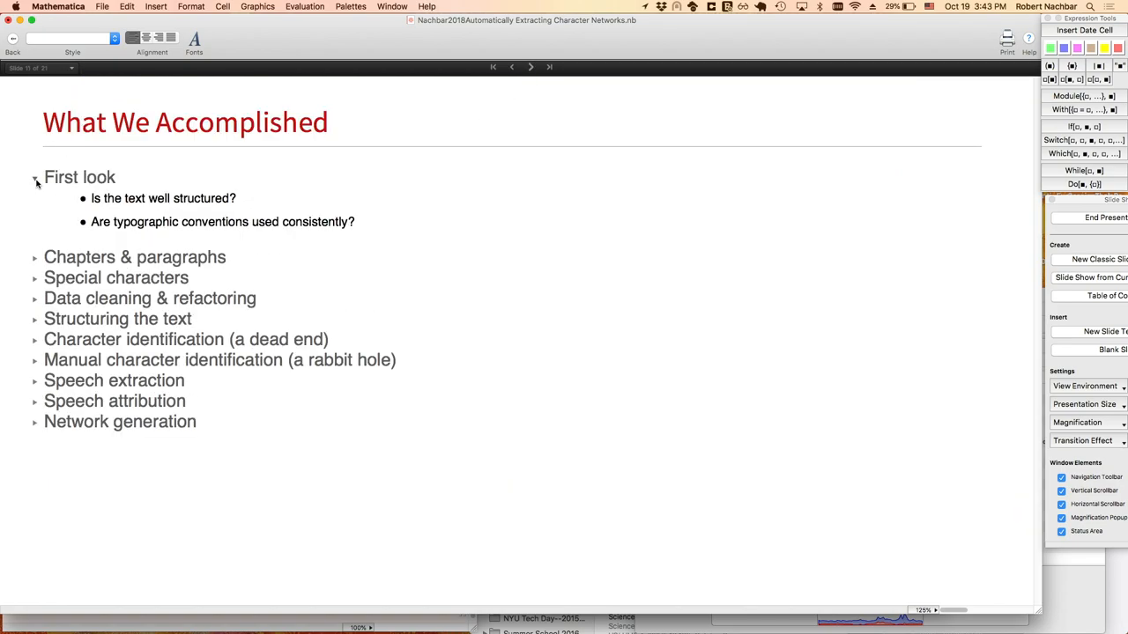
click(37, 177)
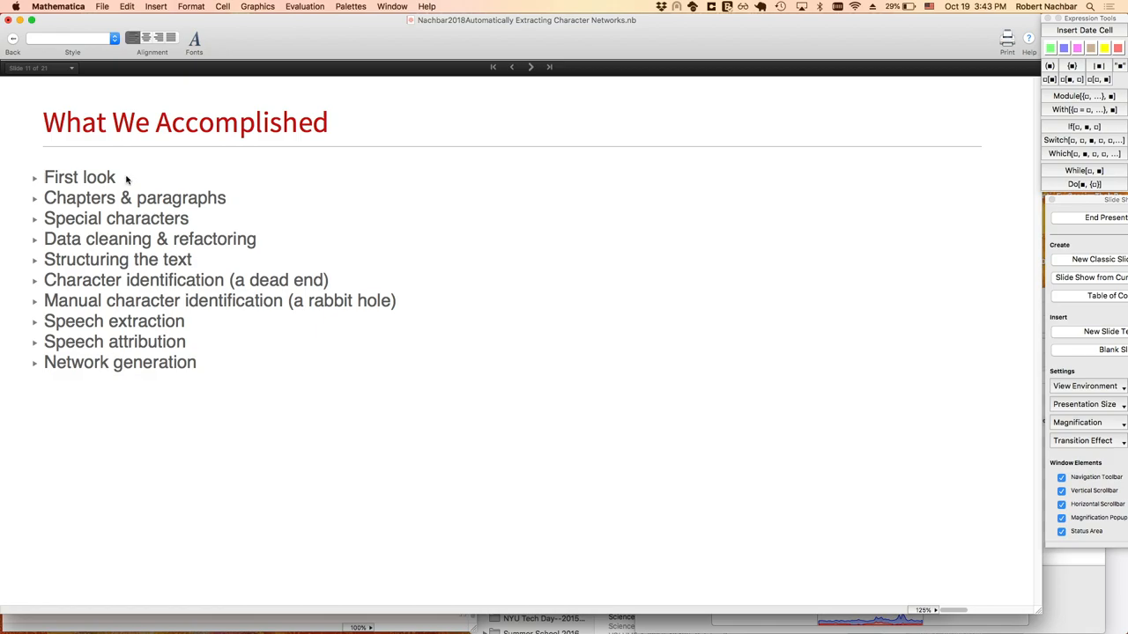
mouse_move(110, 370)
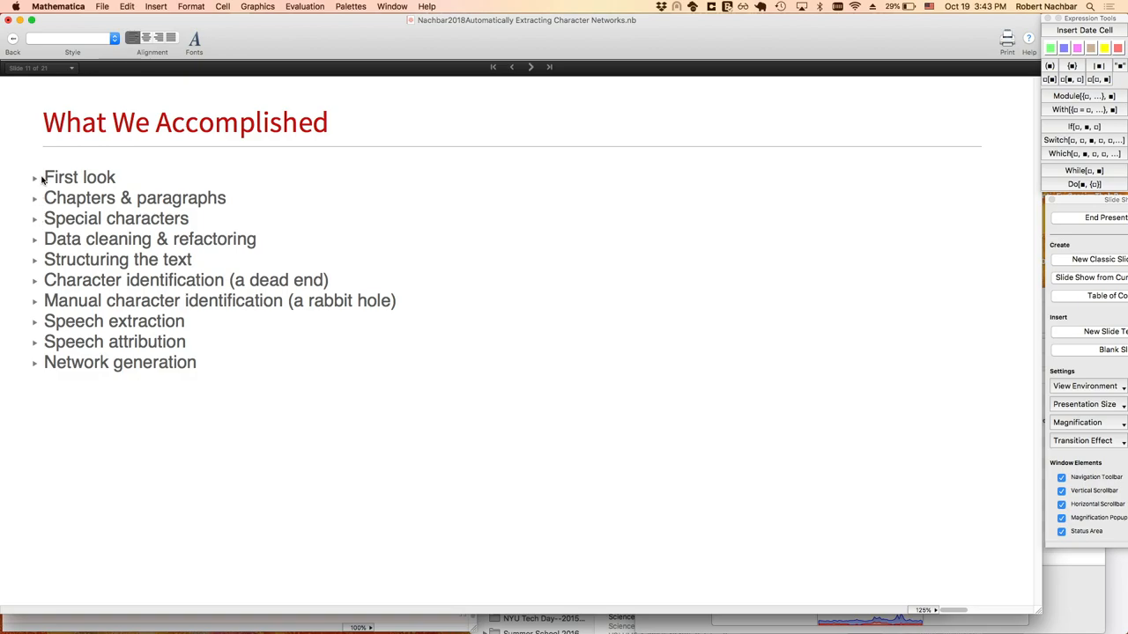
mouse_move(39, 185)
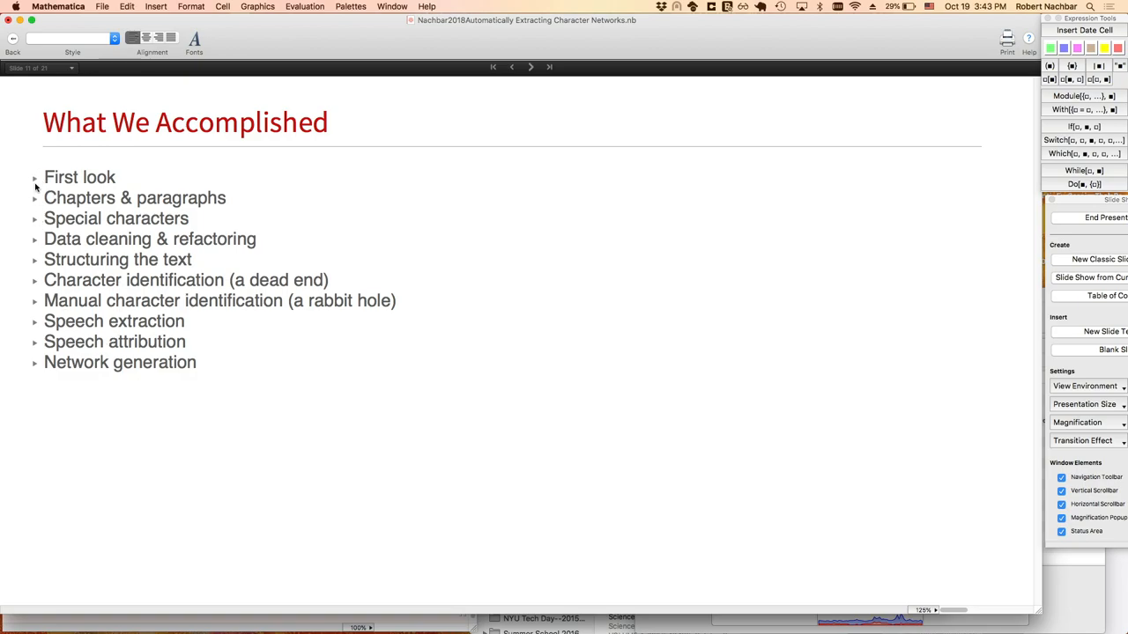
click(35, 177)
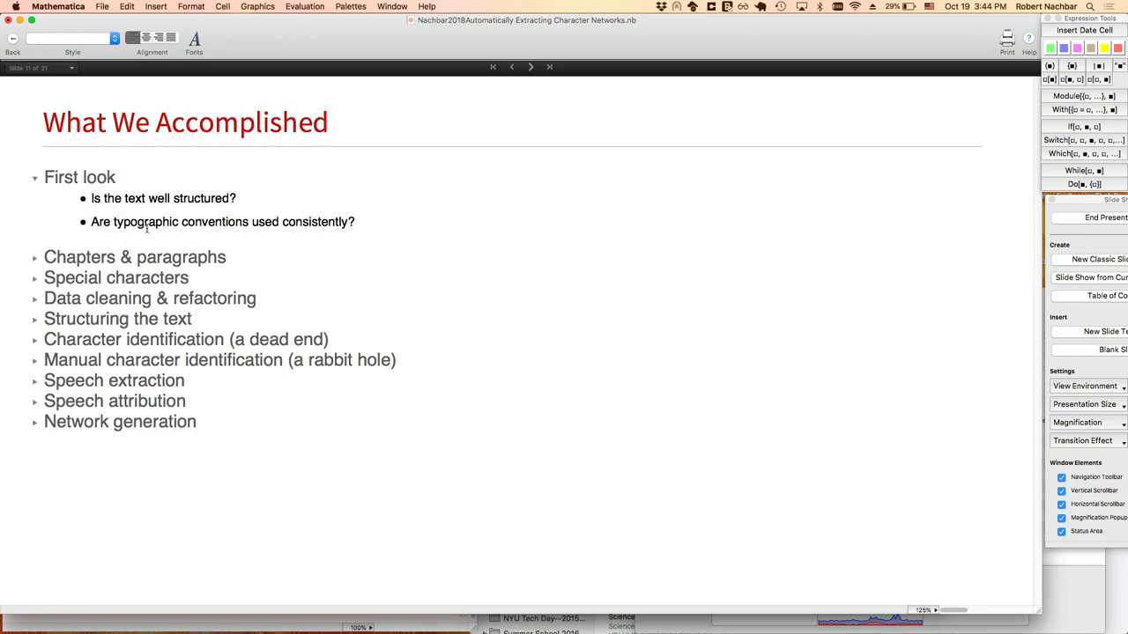
mouse_move(284, 242)
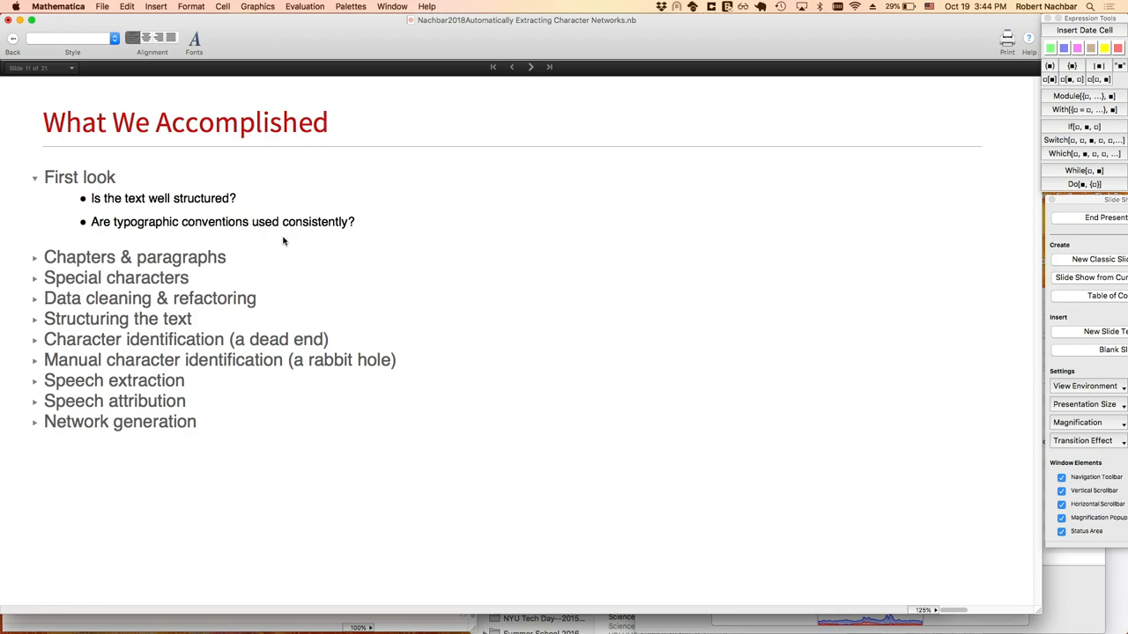
mouse_move(39, 262)
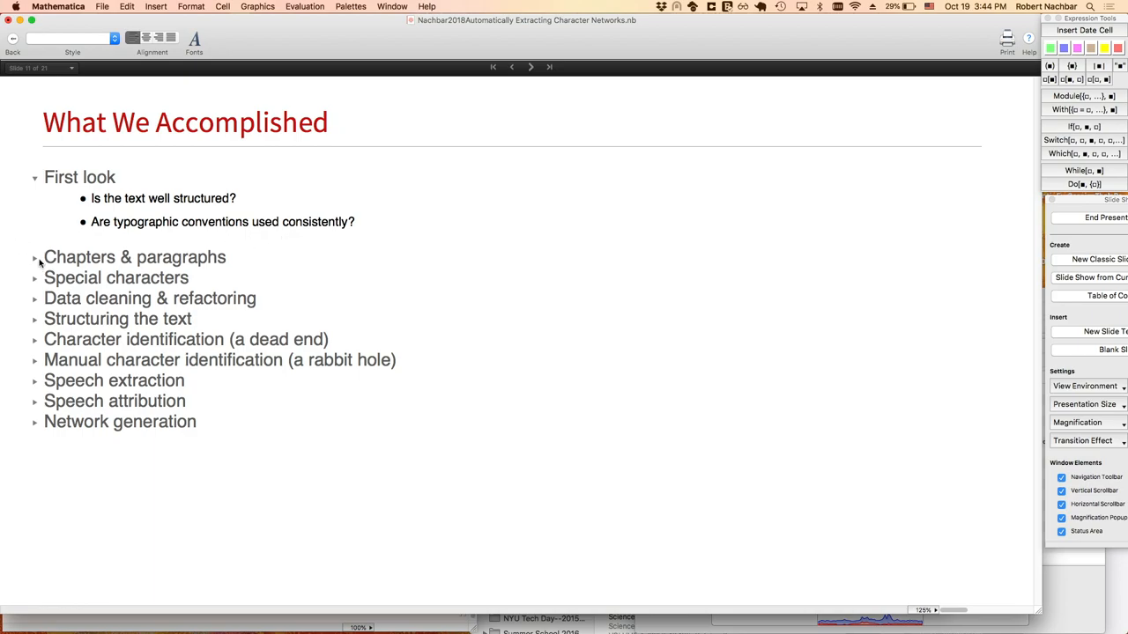
click(34, 257)
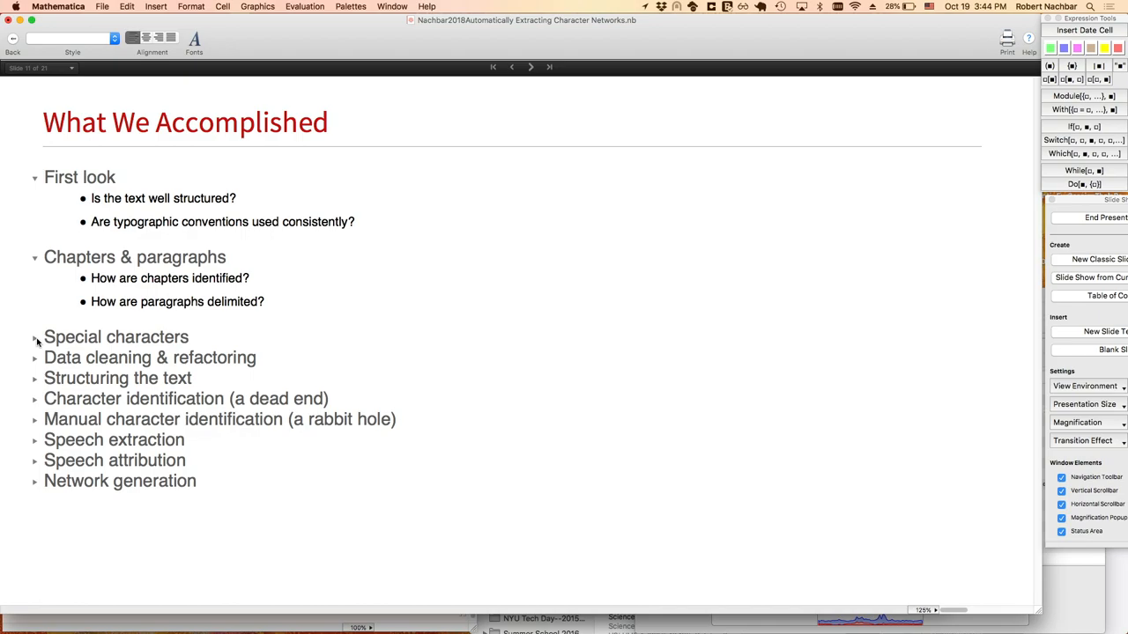
click(35, 337)
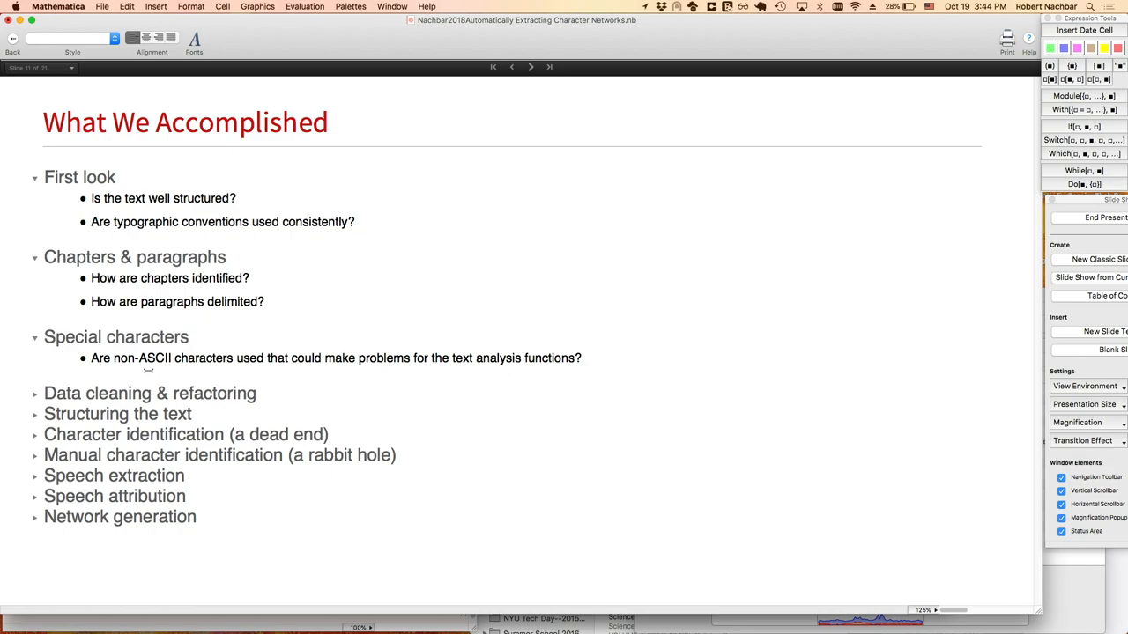
mouse_move(643, 7)
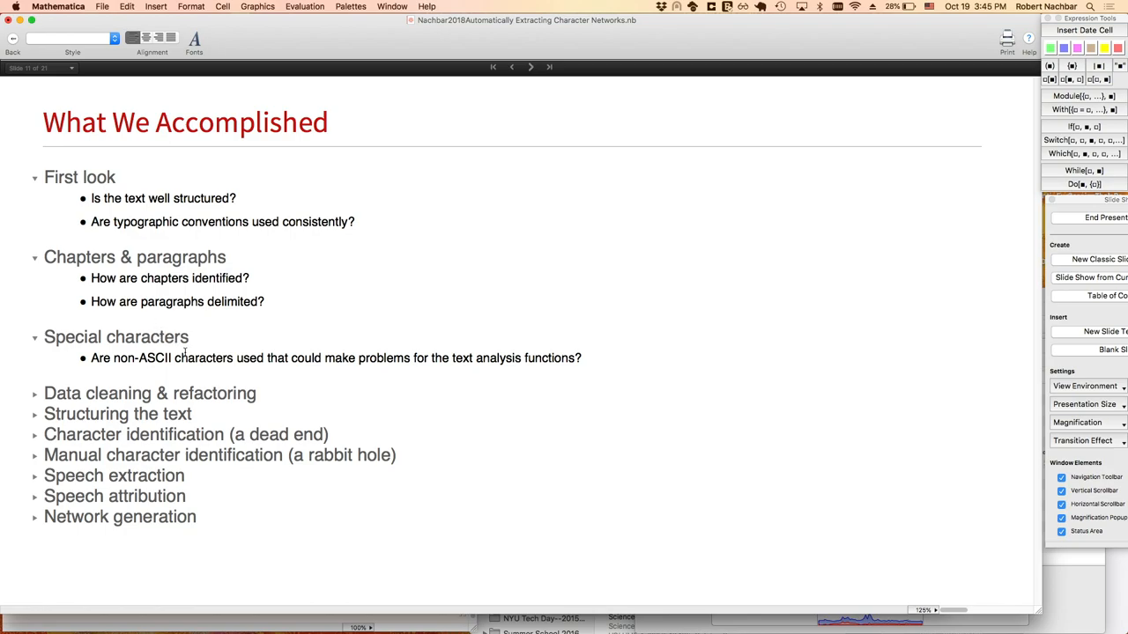
mouse_move(37, 400)
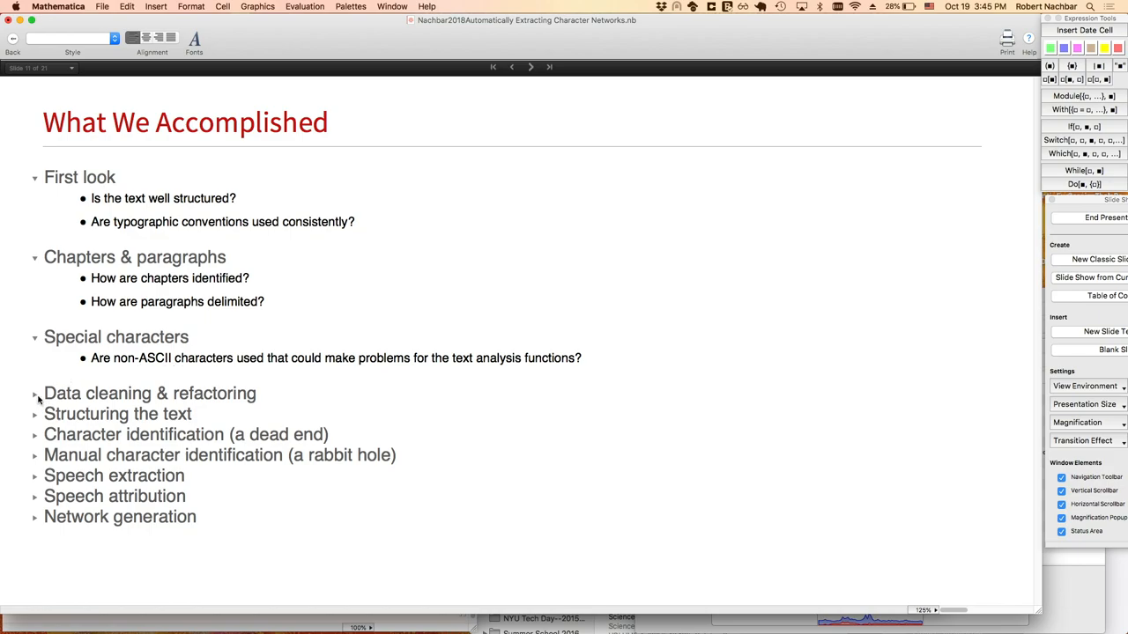
Expand Data cleaning, Structuring, Character identification, Speech extraction and attribution, down to Network generation.
click(36, 392)
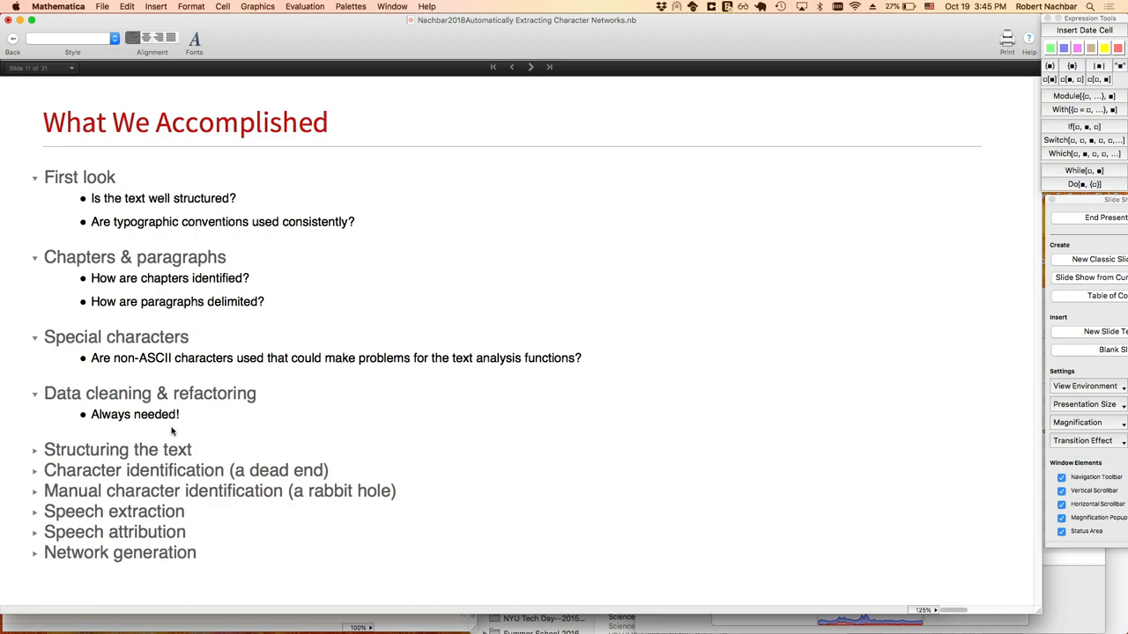
mouse_move(160, 431)
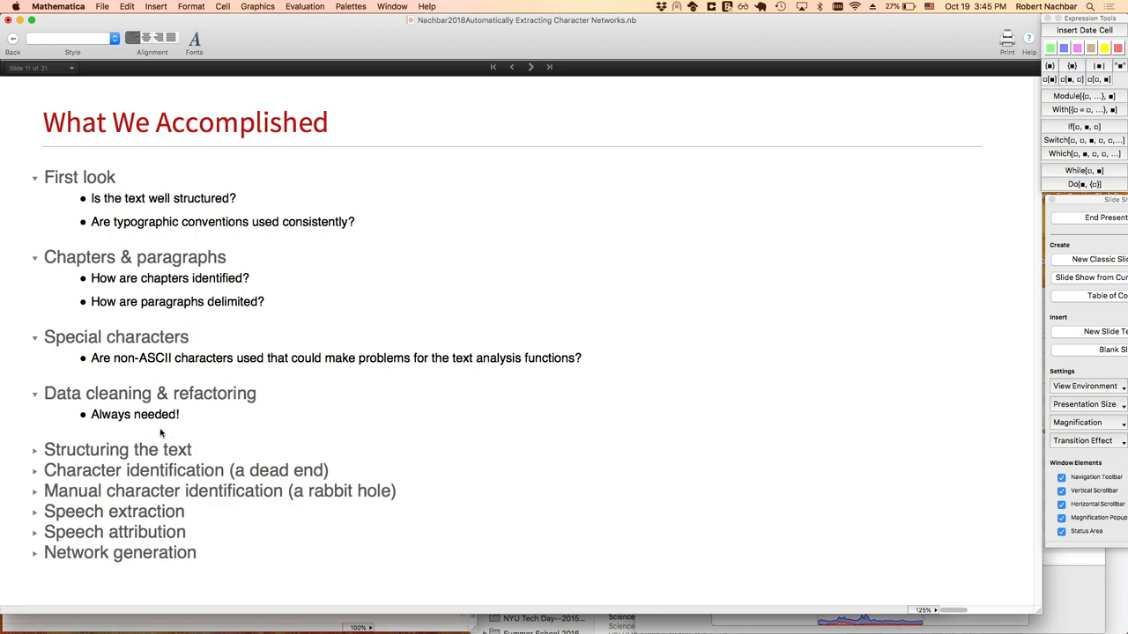
click(34, 450)
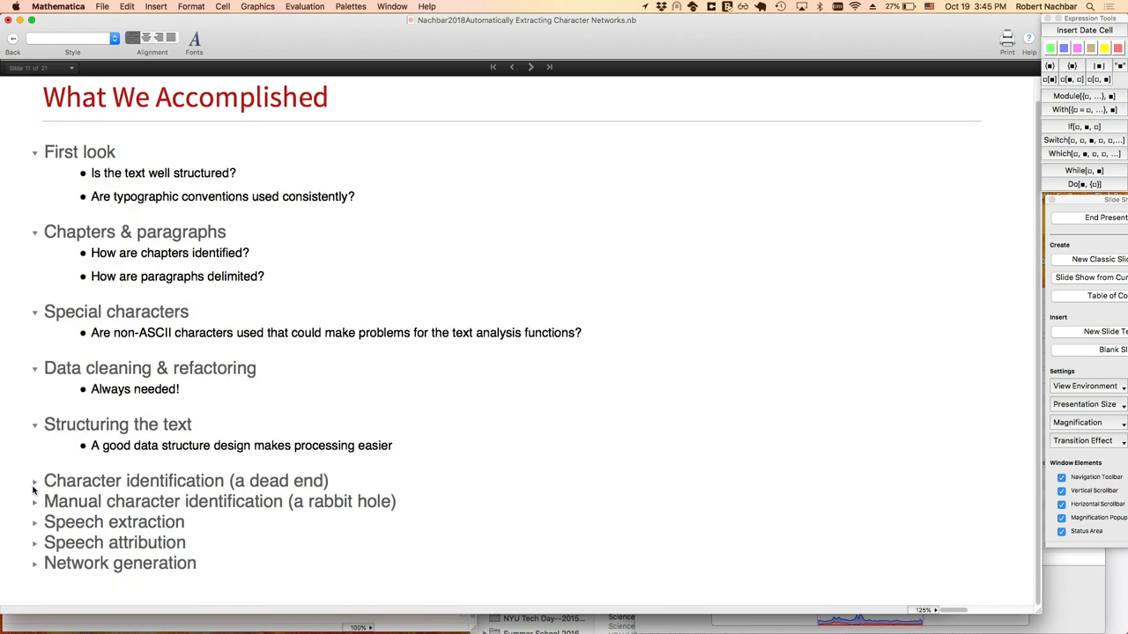
click(35, 480)
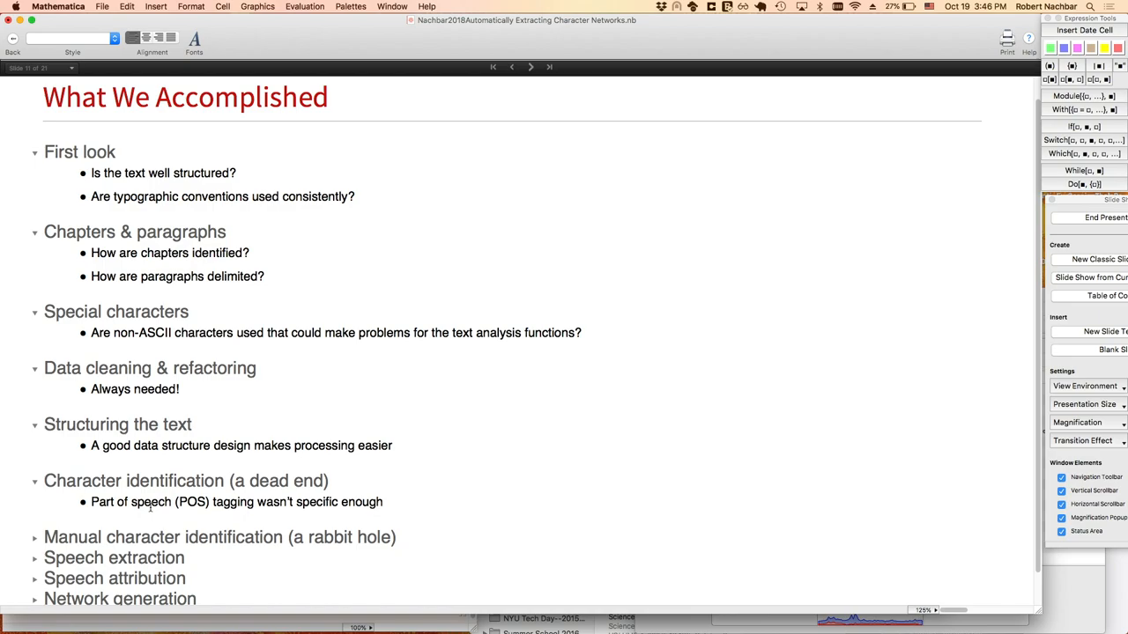
mouse_move(253, 481)
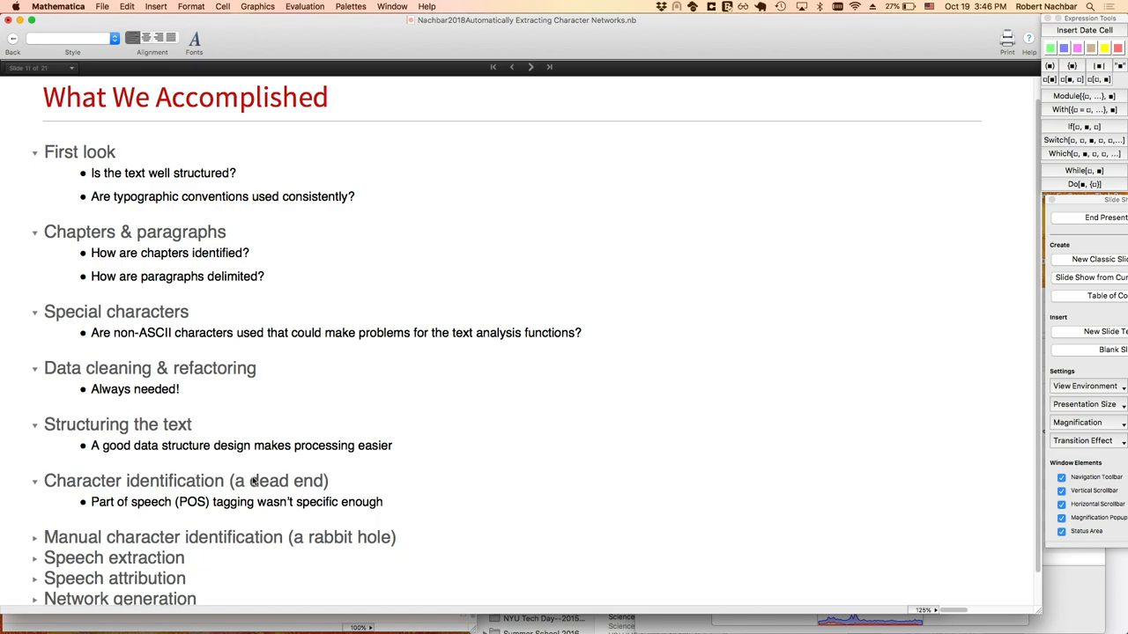
click(35, 537)
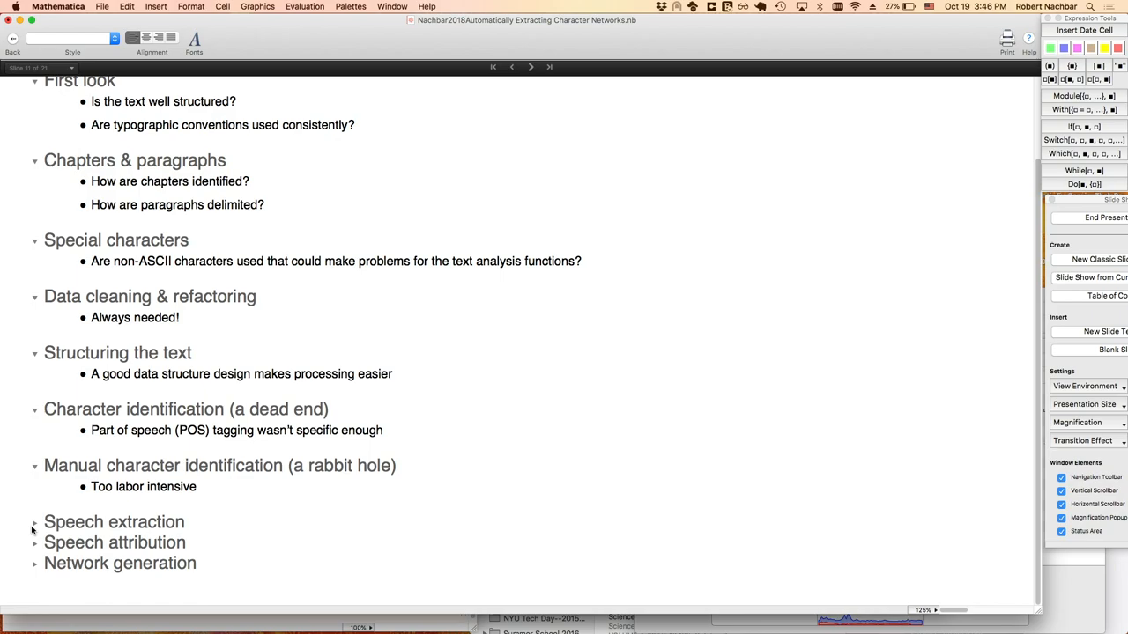
click(34, 522)
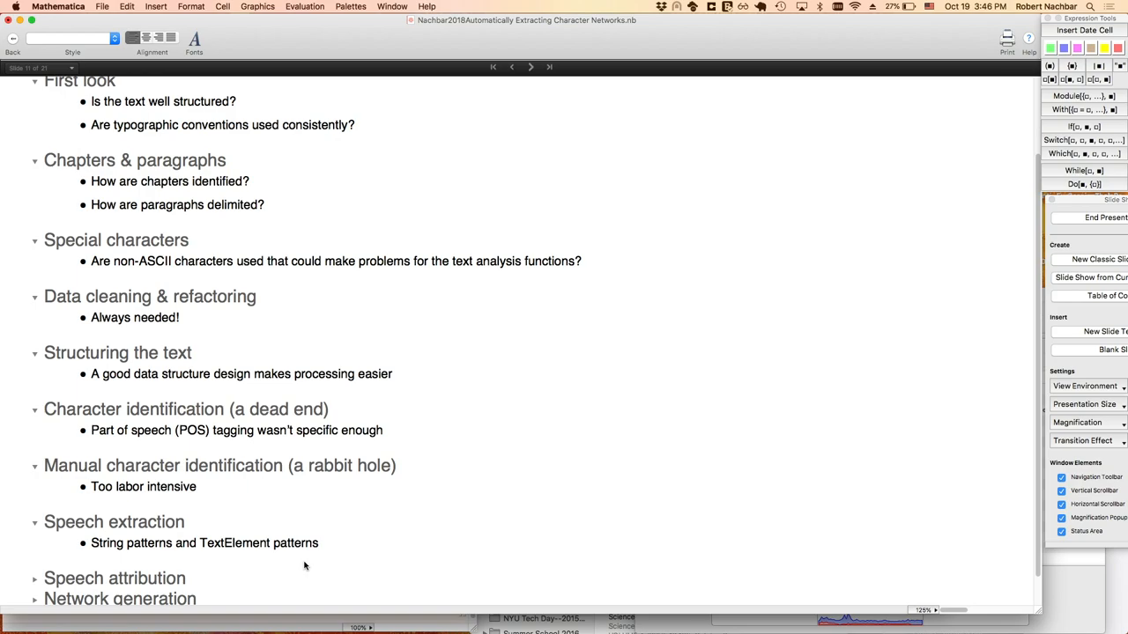
scroll(down, 3)
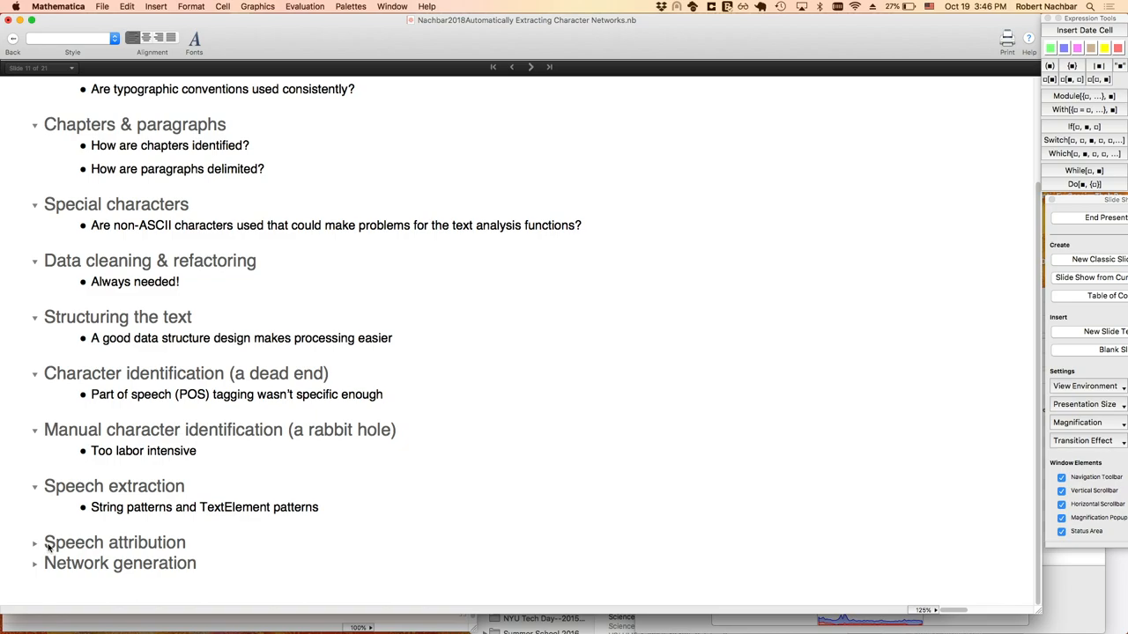
click(34, 542)
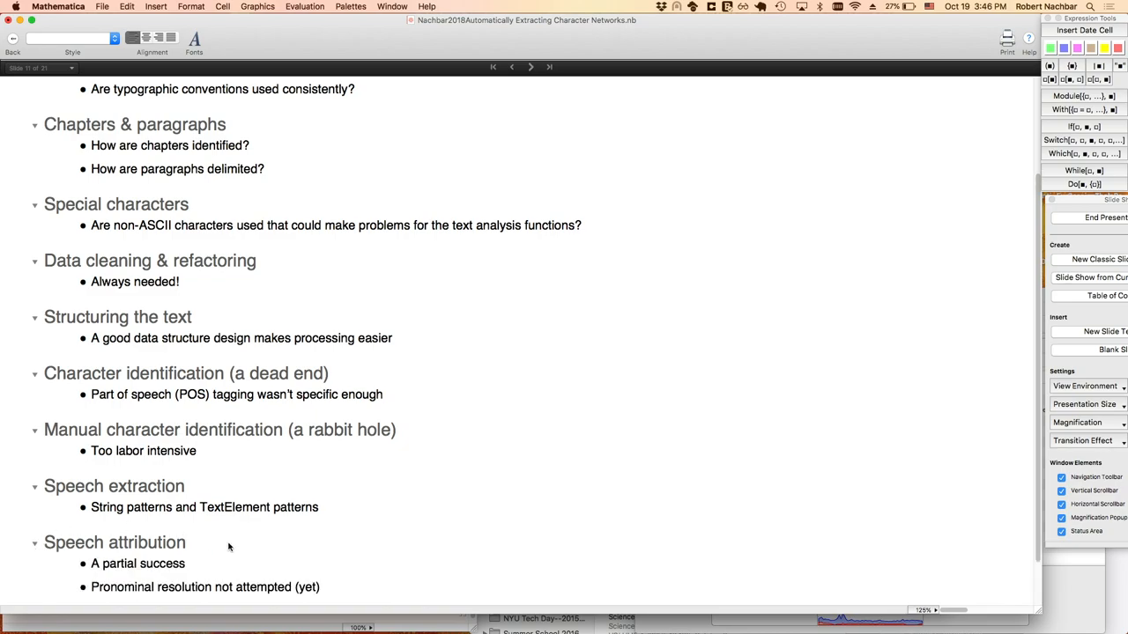
scroll(down, 3)
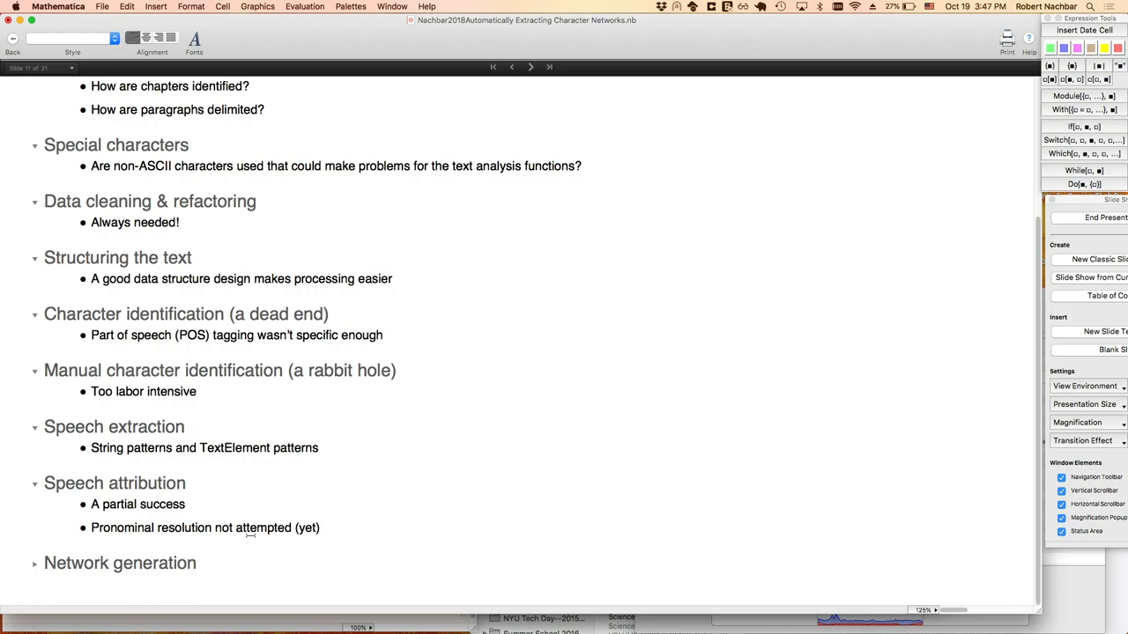
mouse_move(204, 546)
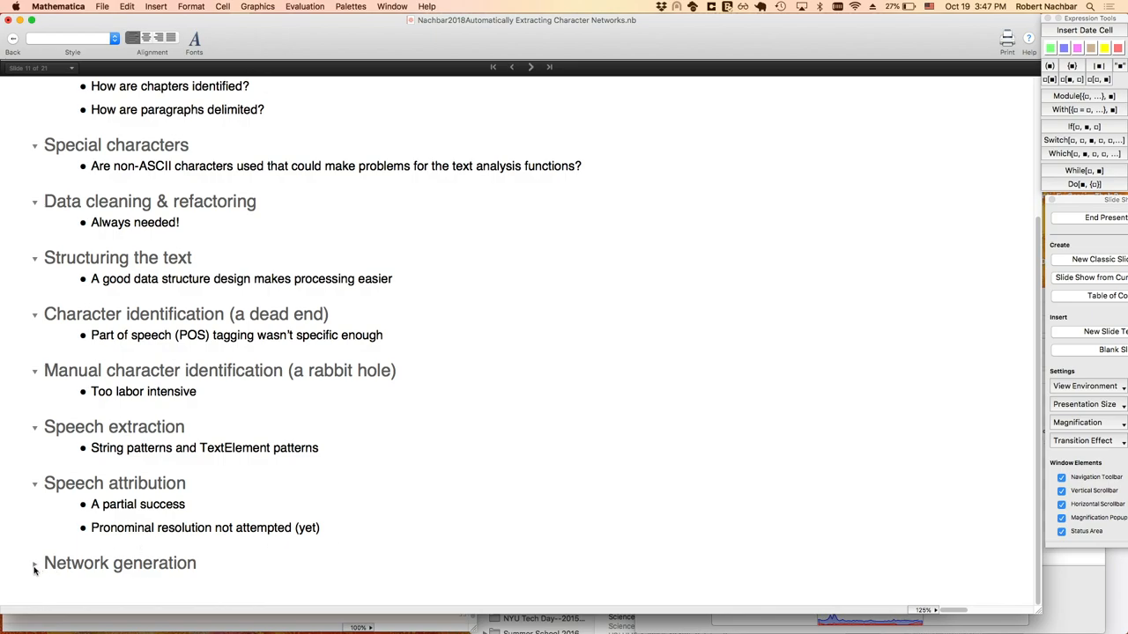
scroll(down, 3)
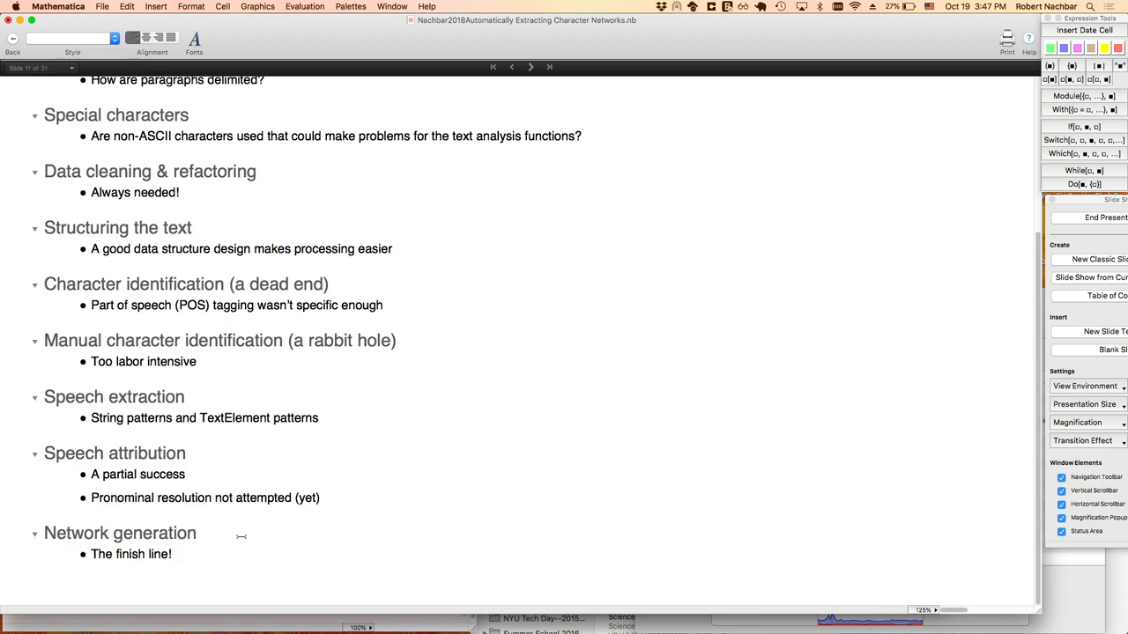
mouse_move(533, 76)
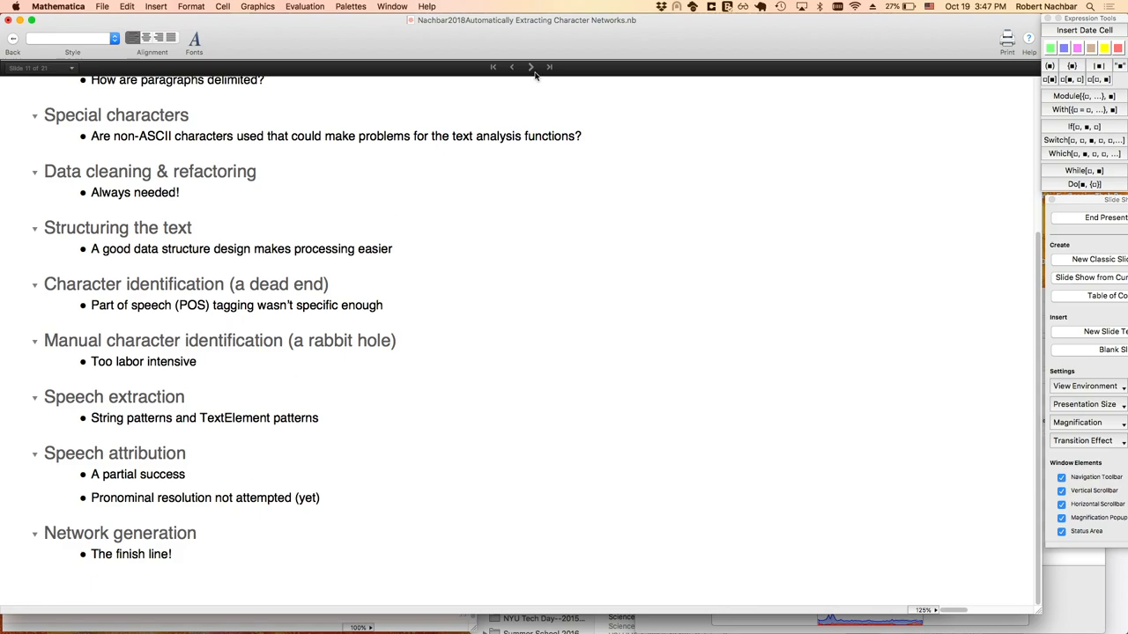
Move to slide 12, 'First look', and scroll through the opening and closing text panes.
click(531, 67)
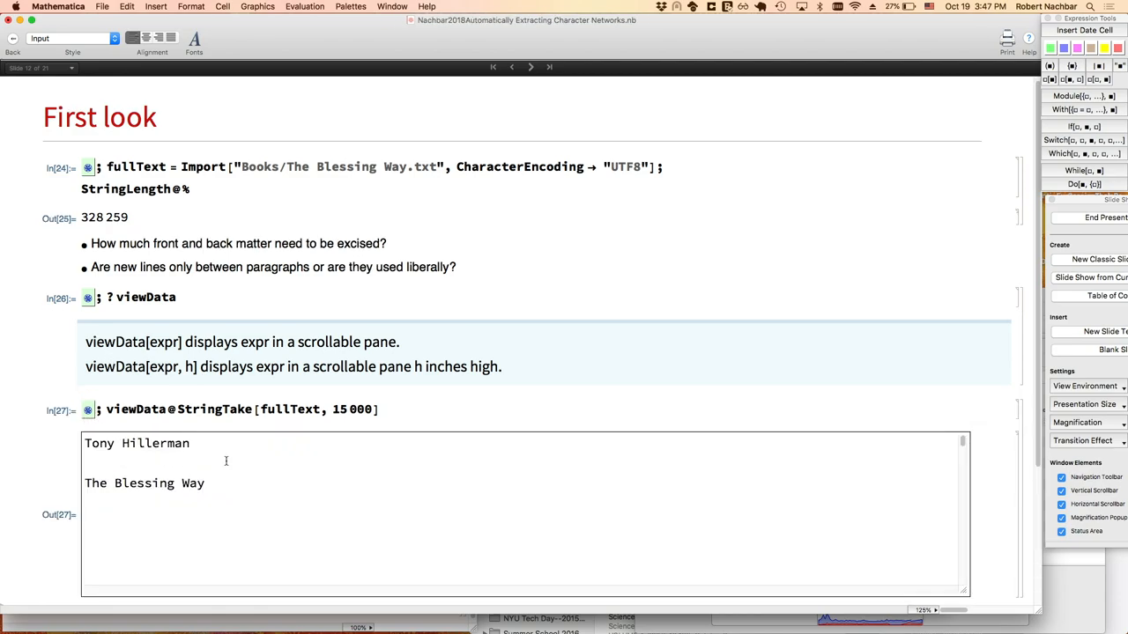
mouse_move(248, 485)
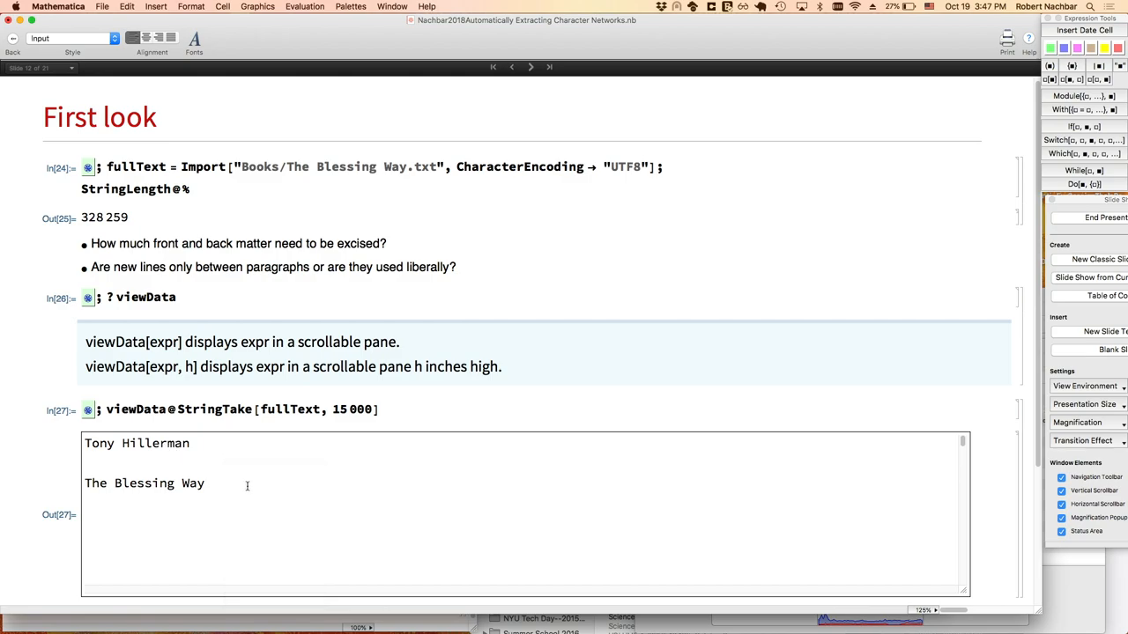
scroll(down, 3)
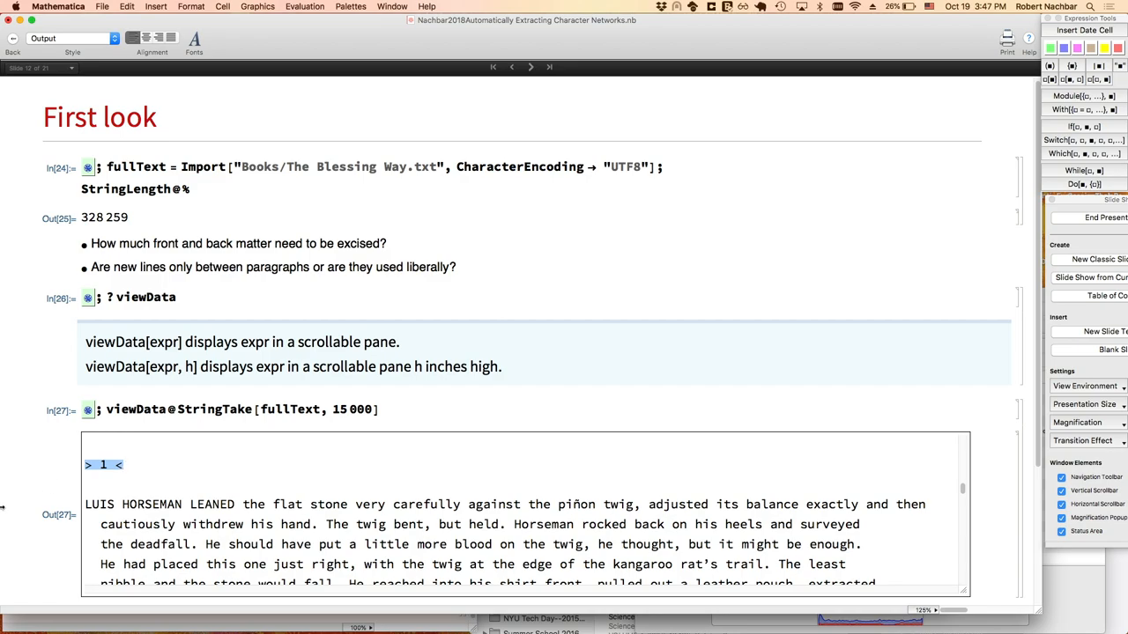
scroll(down, 3)
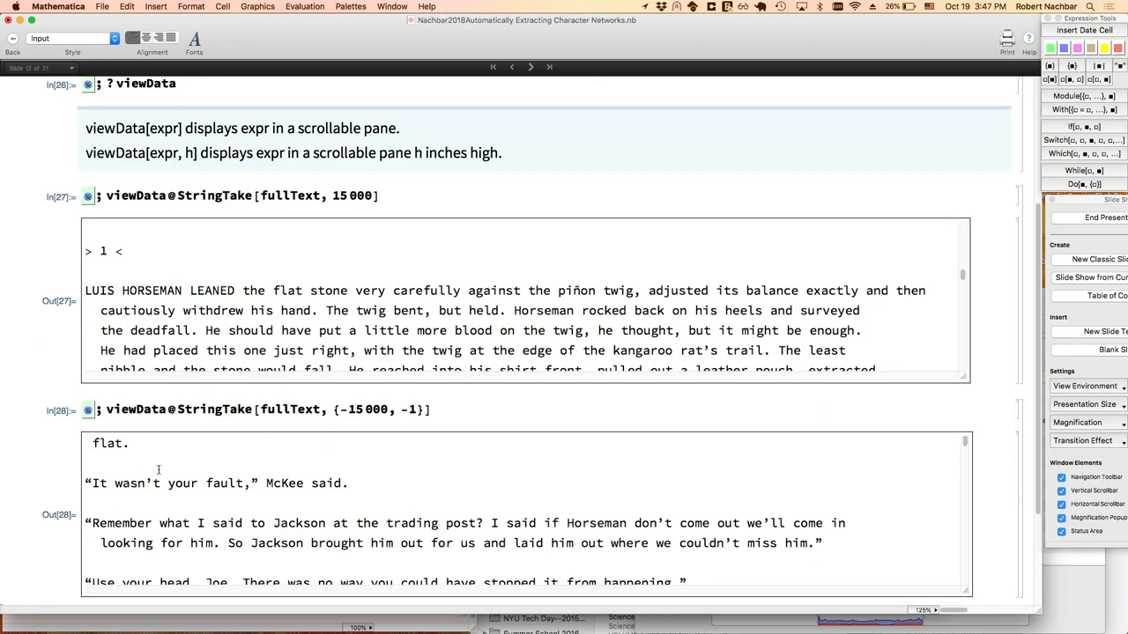
scroll(down, 3)
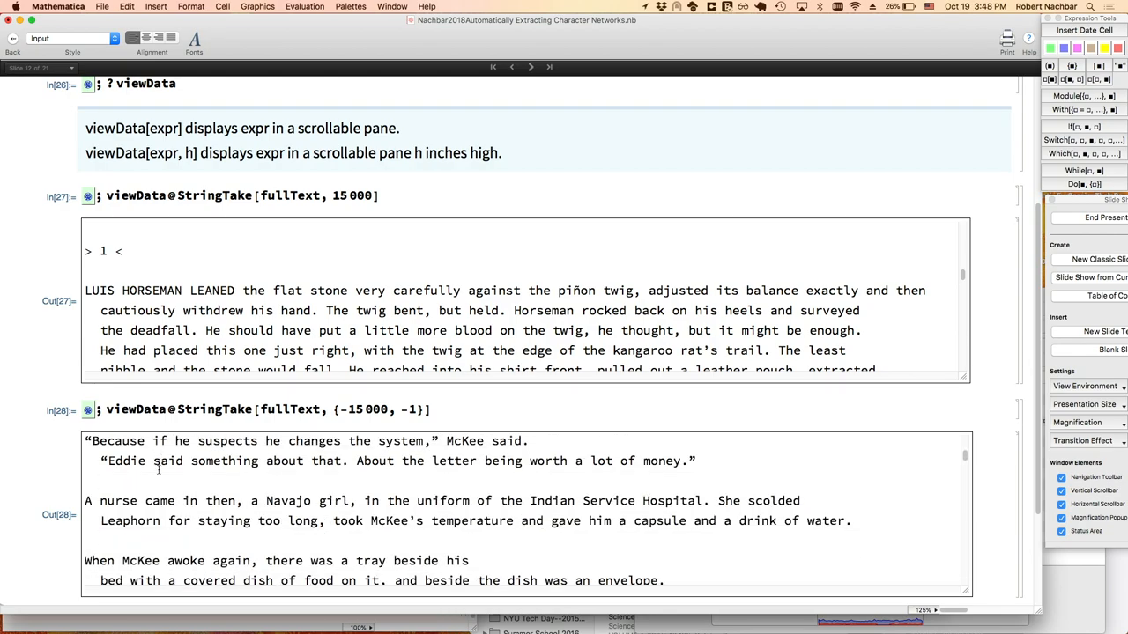
scroll(down, 3)
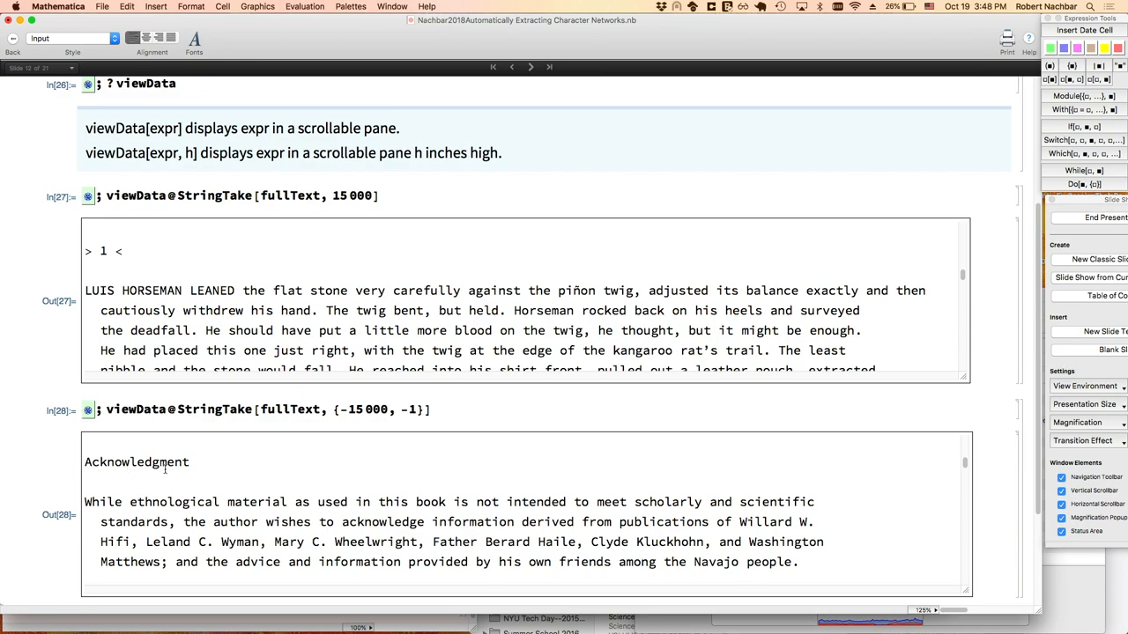
scroll(down, 3)
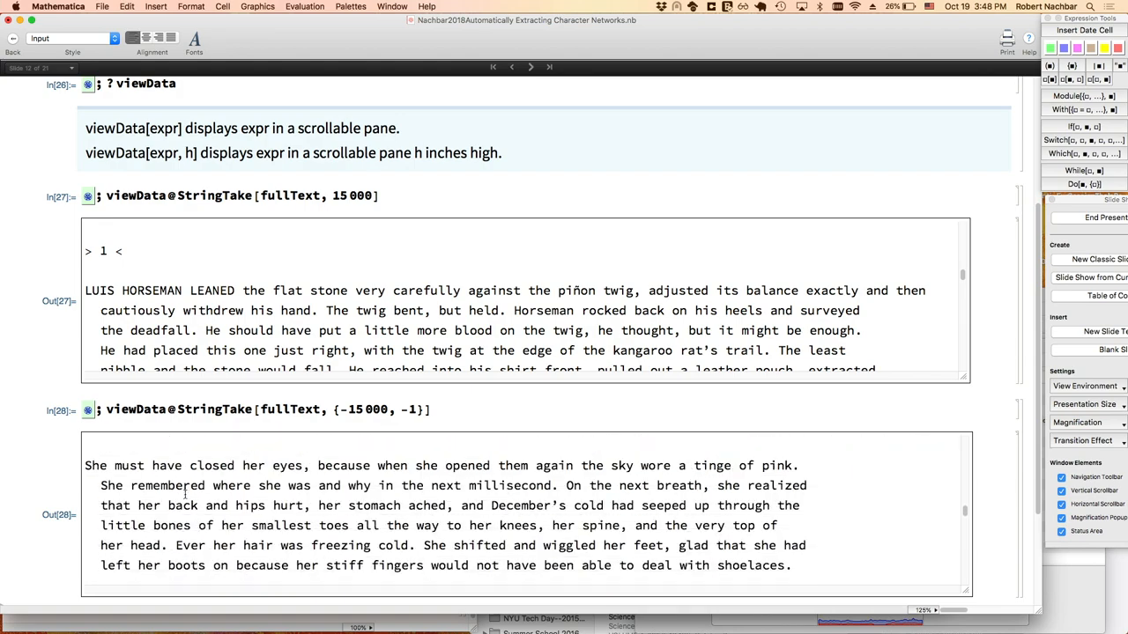
mouse_move(41, 505)
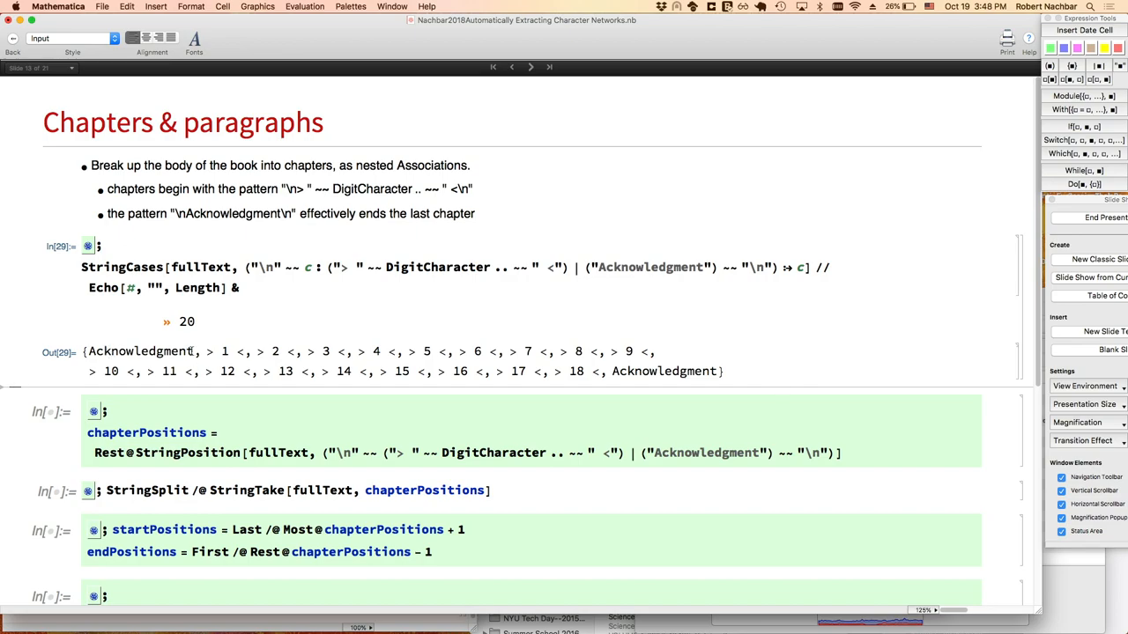
Compute the chapter heading positions and scroll through the chapter association and plot results.
double_click(213, 352)
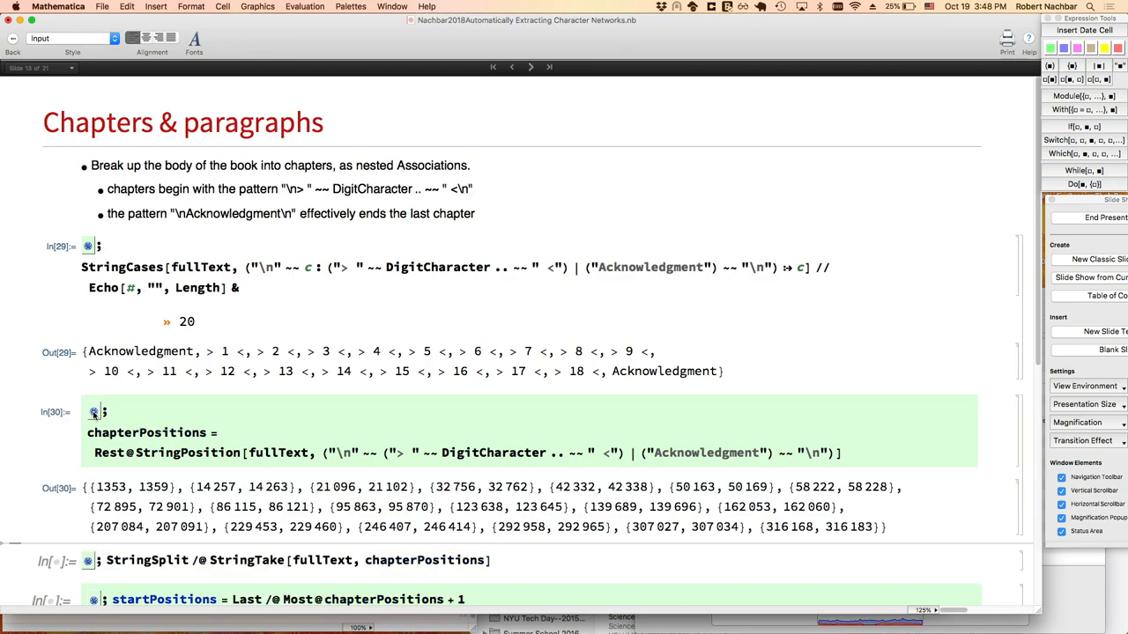
scroll(down, 3)
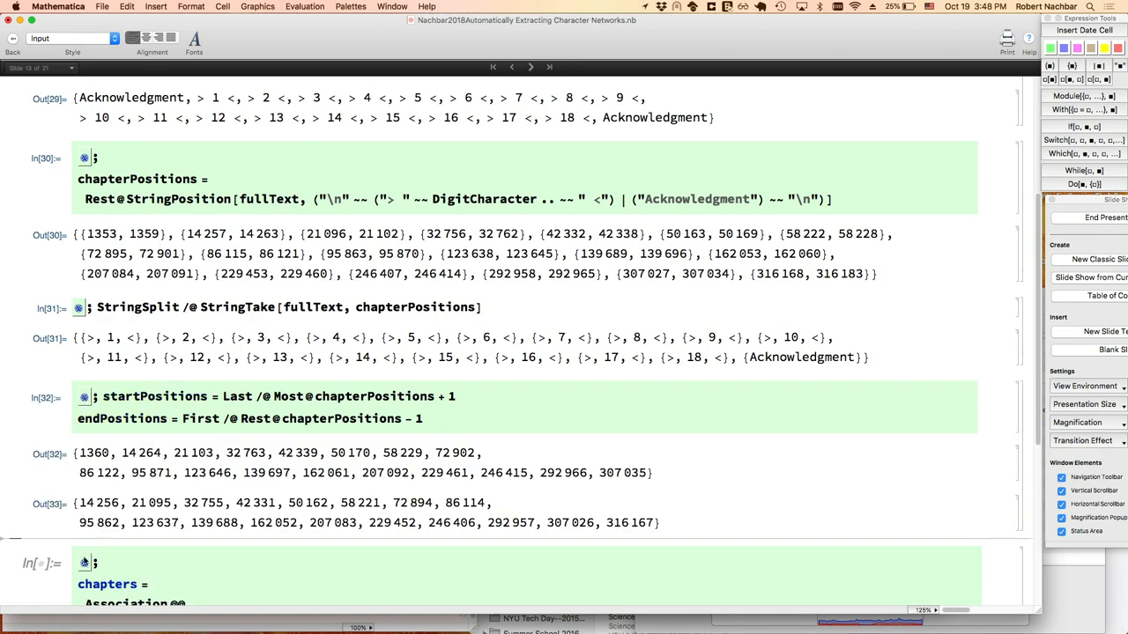
scroll(down, 3)
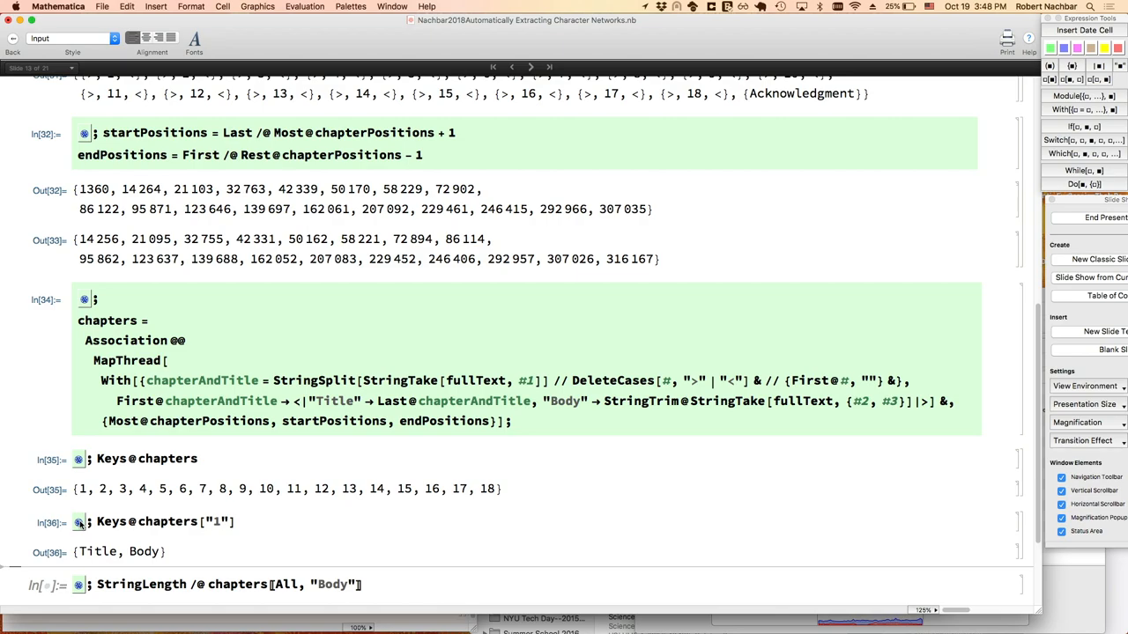
scroll(down, 3)
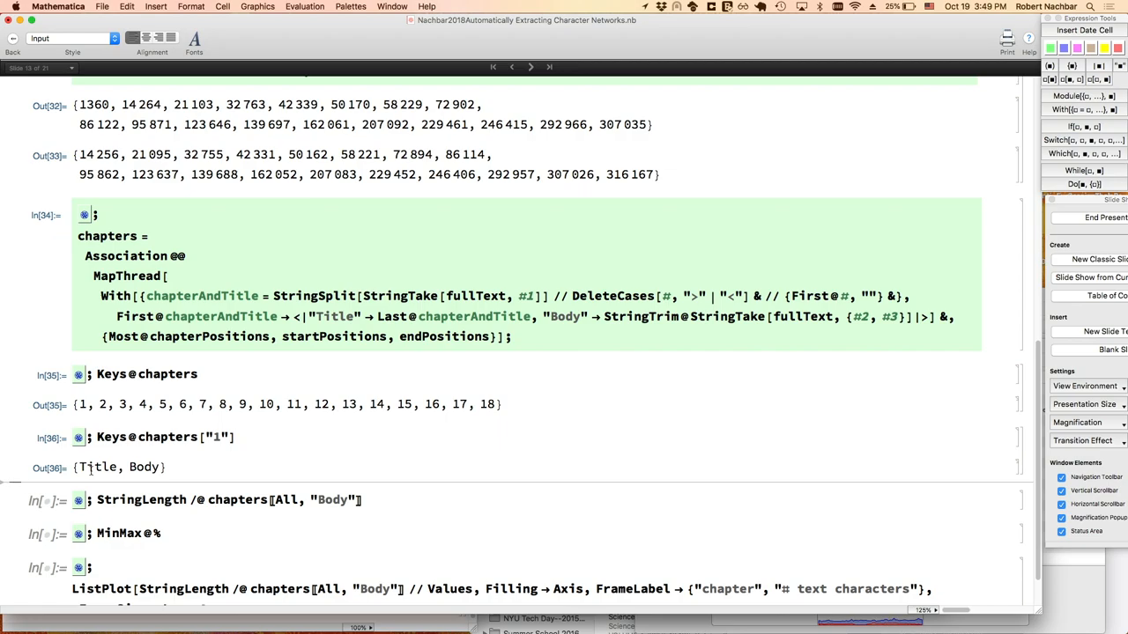
mouse_move(644, 7)
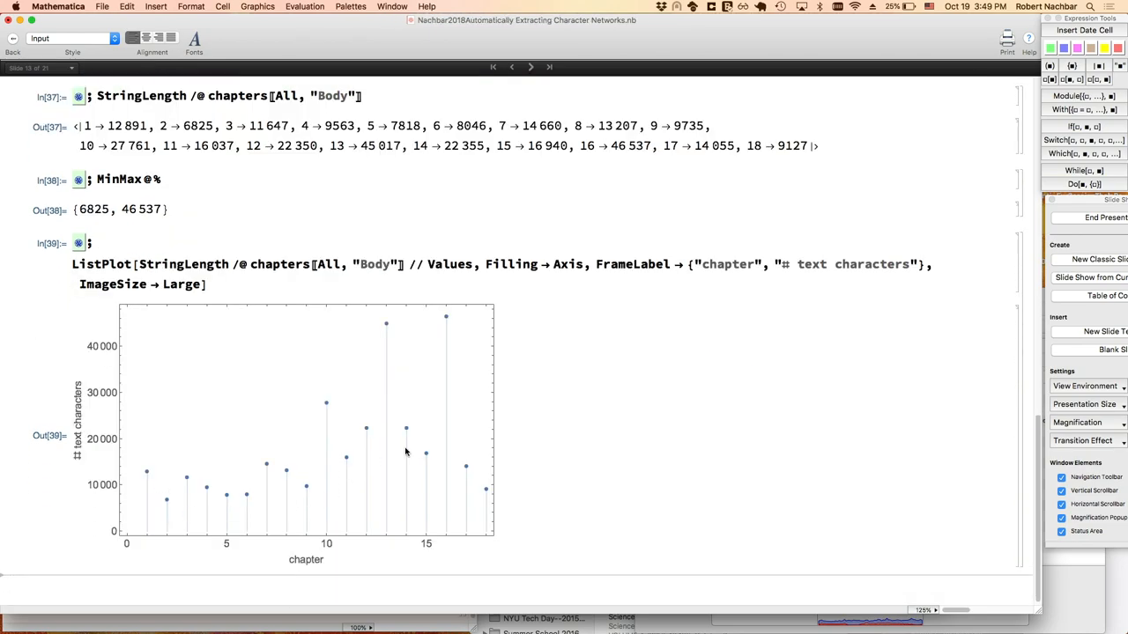
mouse_move(450, 507)
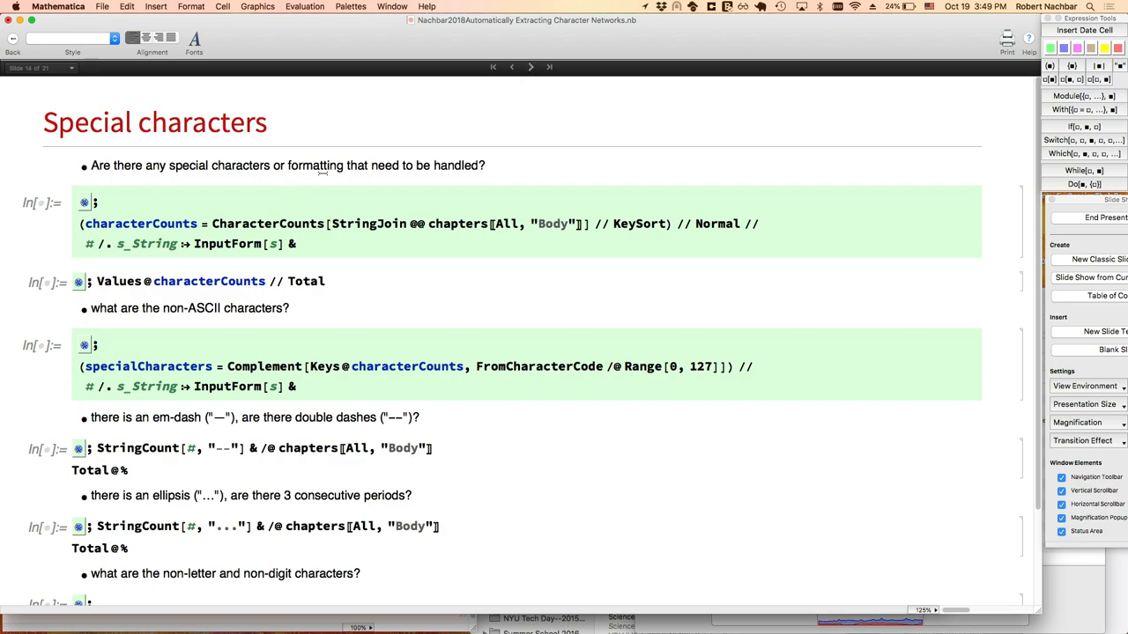
mouse_move(653, 12)
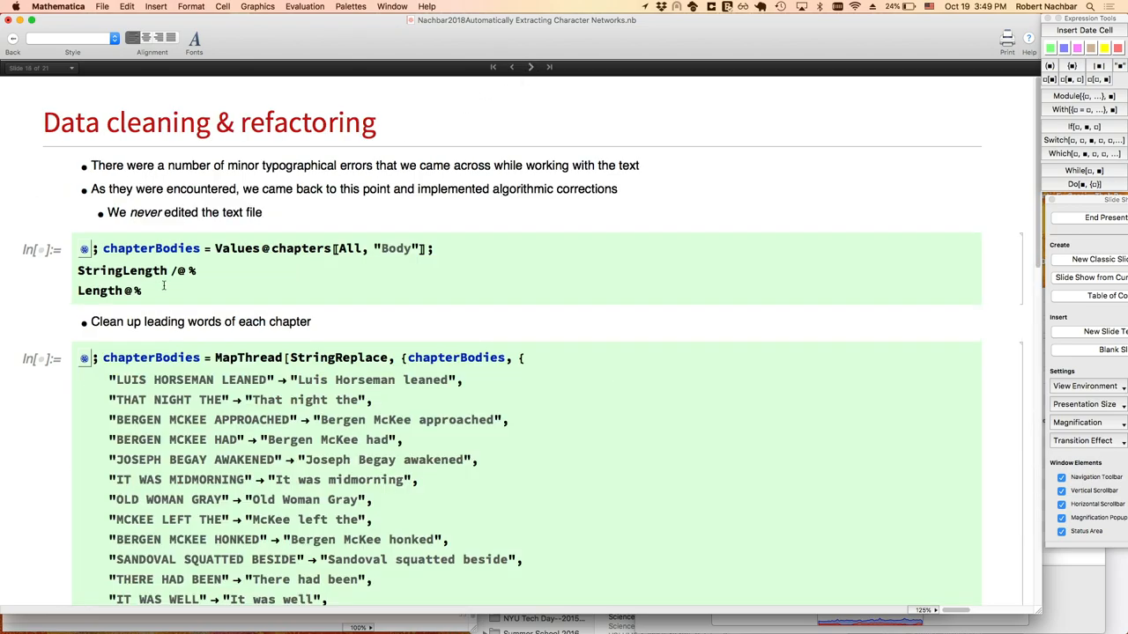
Run the chapterBodies extraction cell, then work down through the LetterCharacter and quotation cleanup cells.
key(shift+enter)
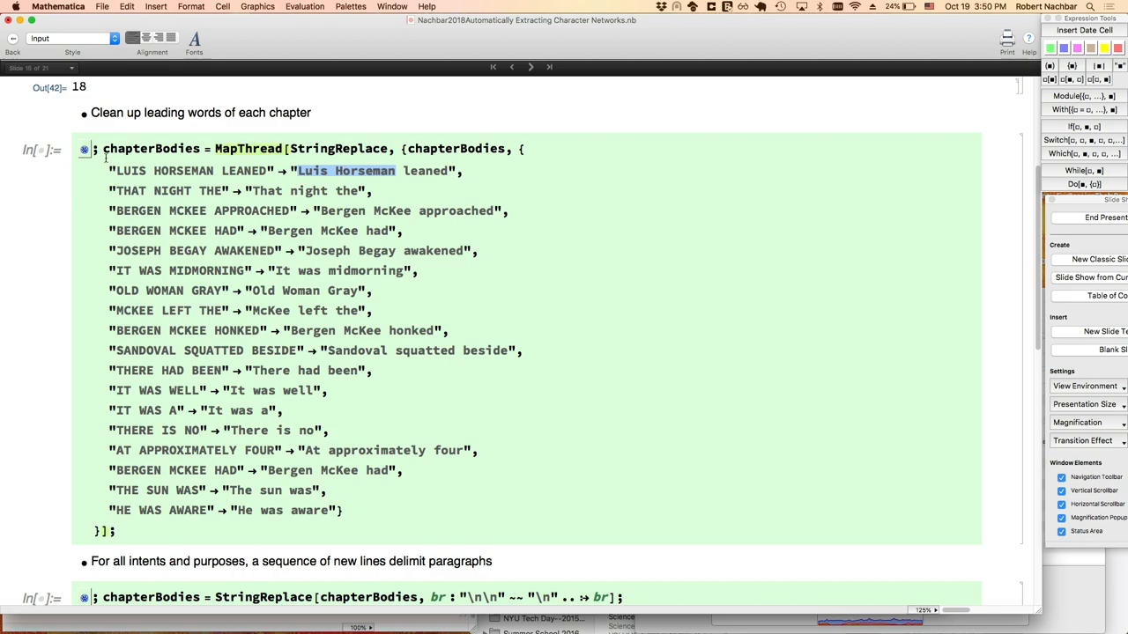
scroll(down, 3)
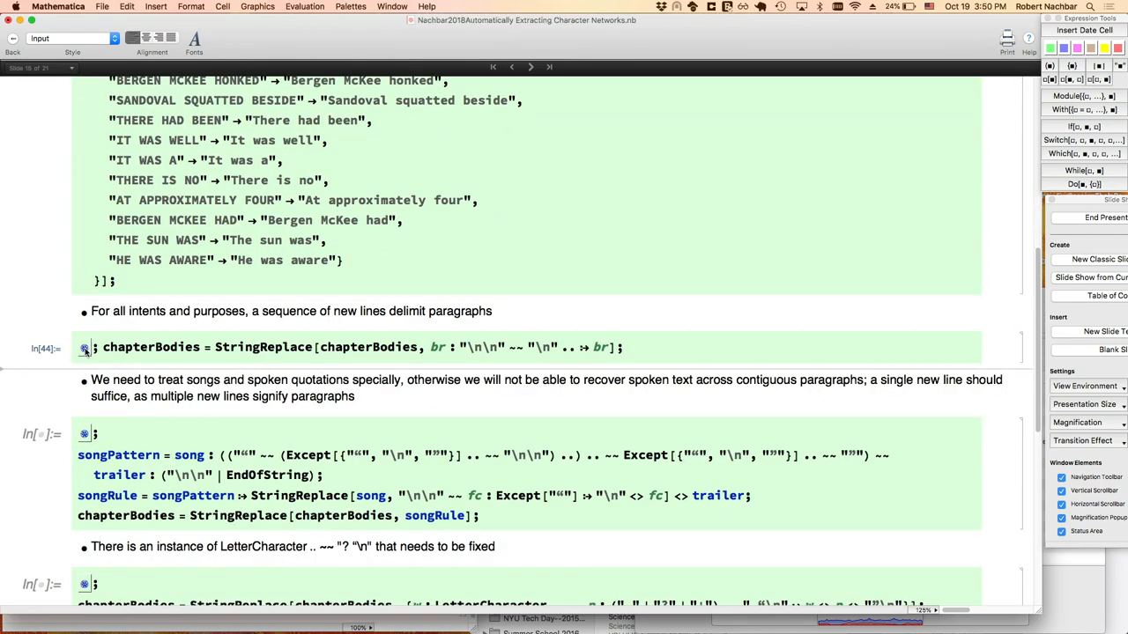
mouse_move(394, 349)
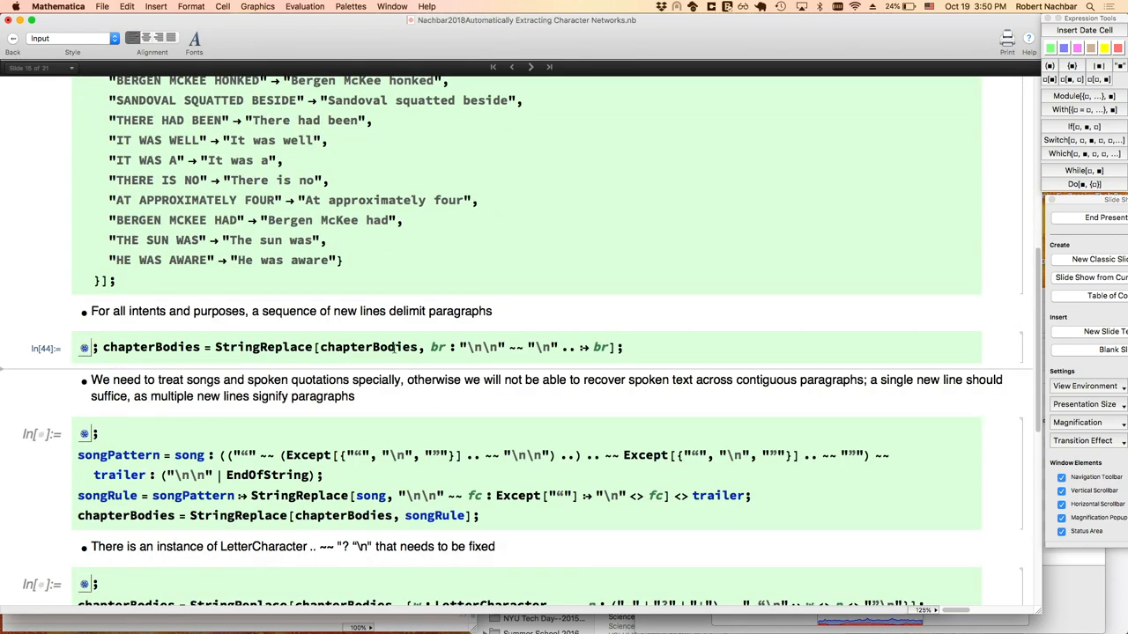
mouse_move(421, 364)
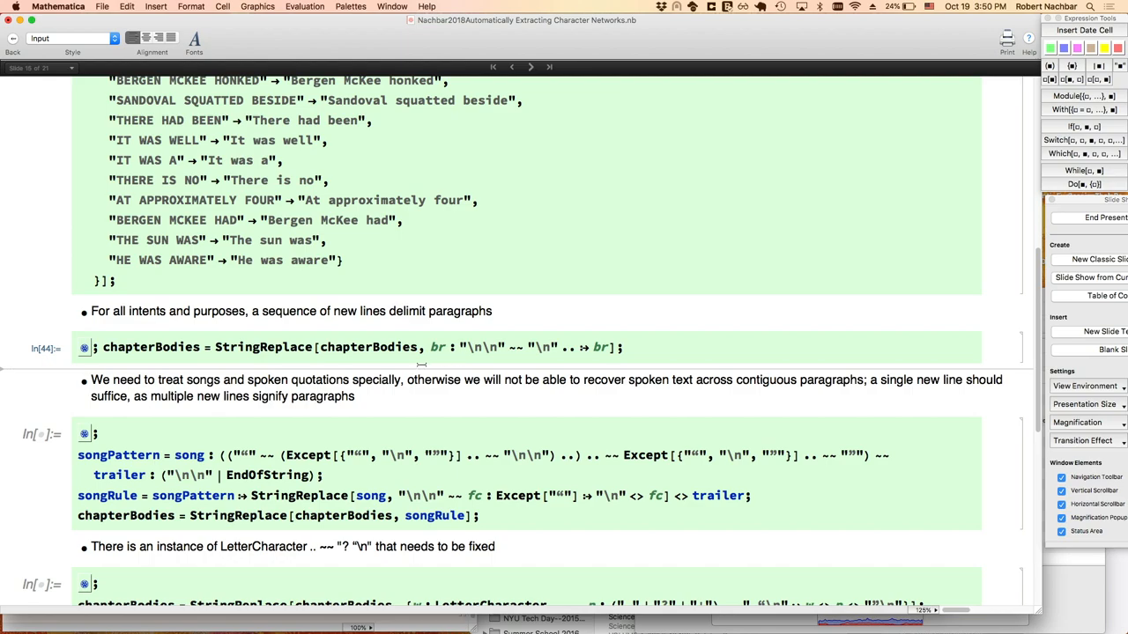
mouse_move(494, 355)
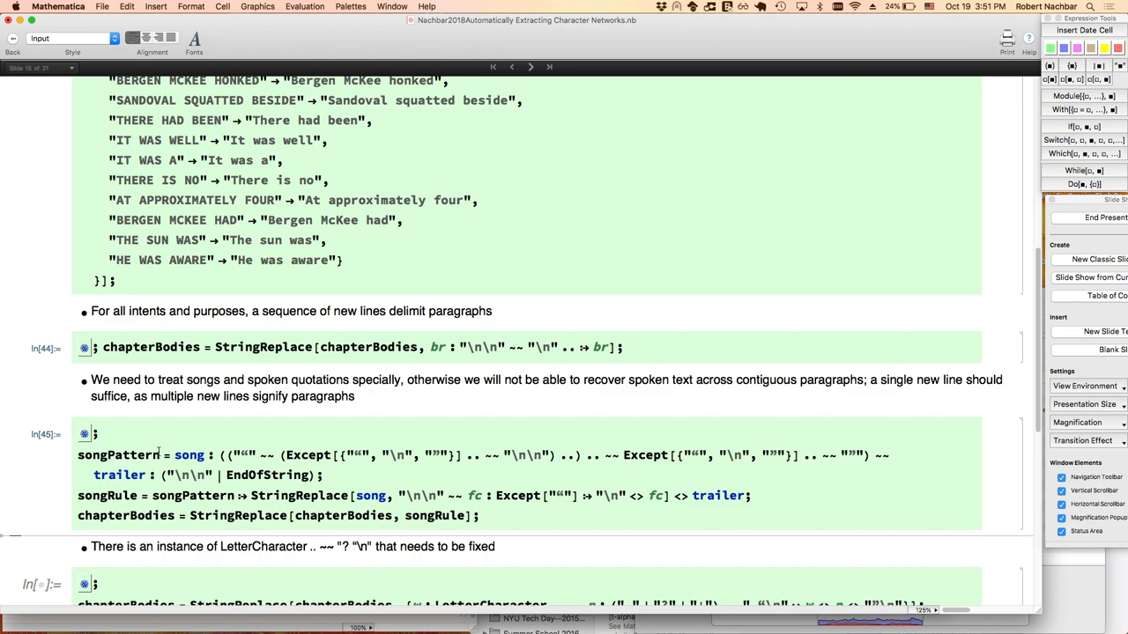
mouse_move(78, 482)
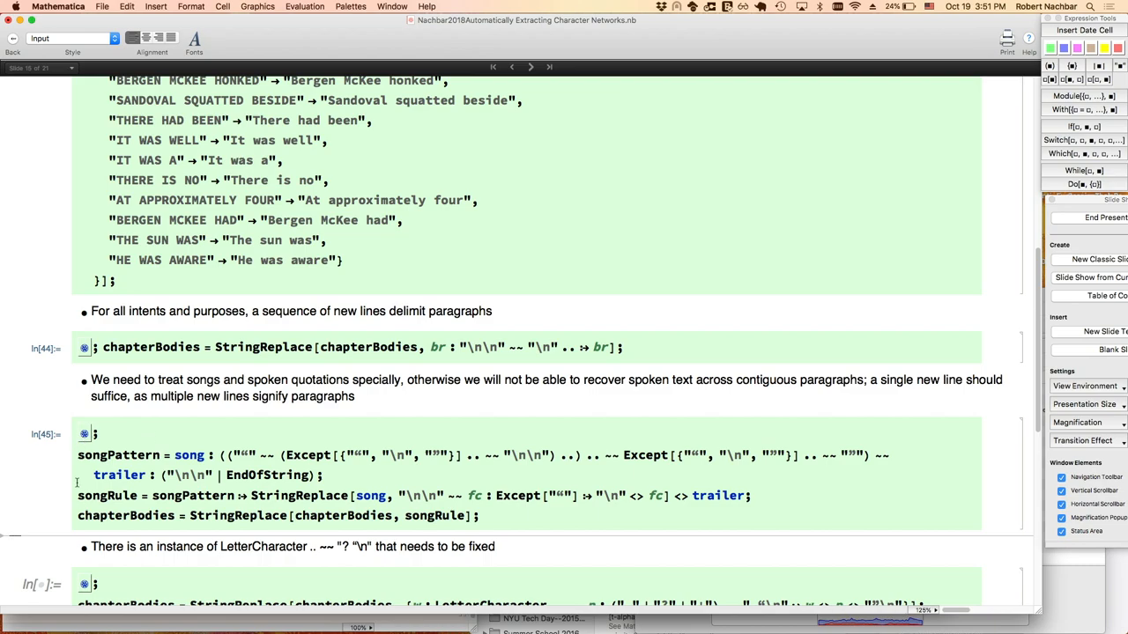
scroll(down, 3)
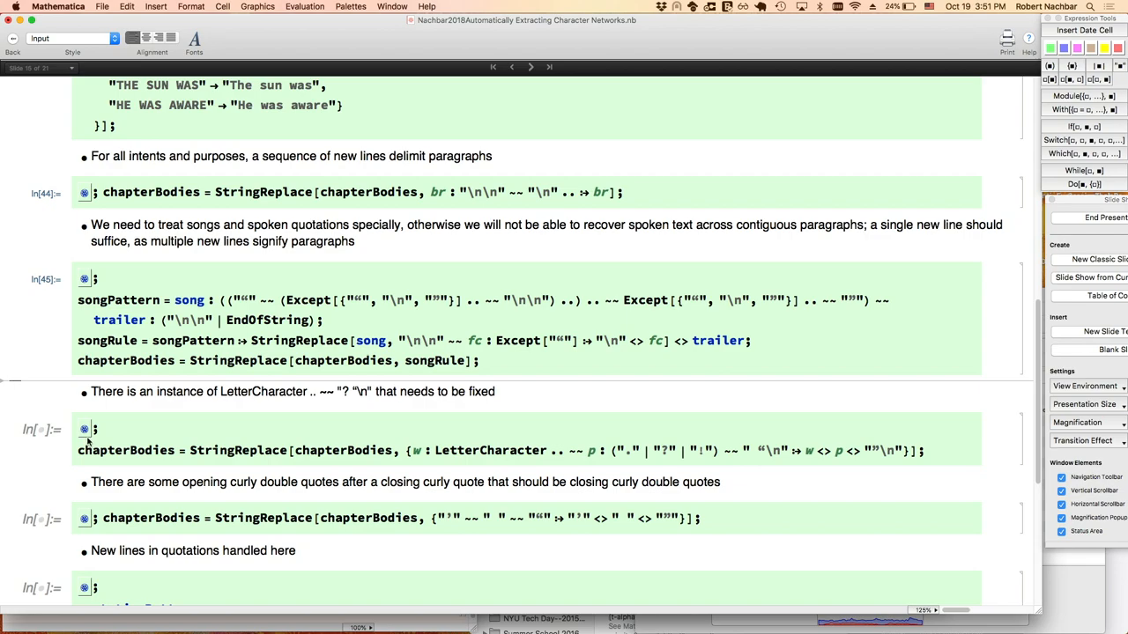
mouse_move(86, 441)
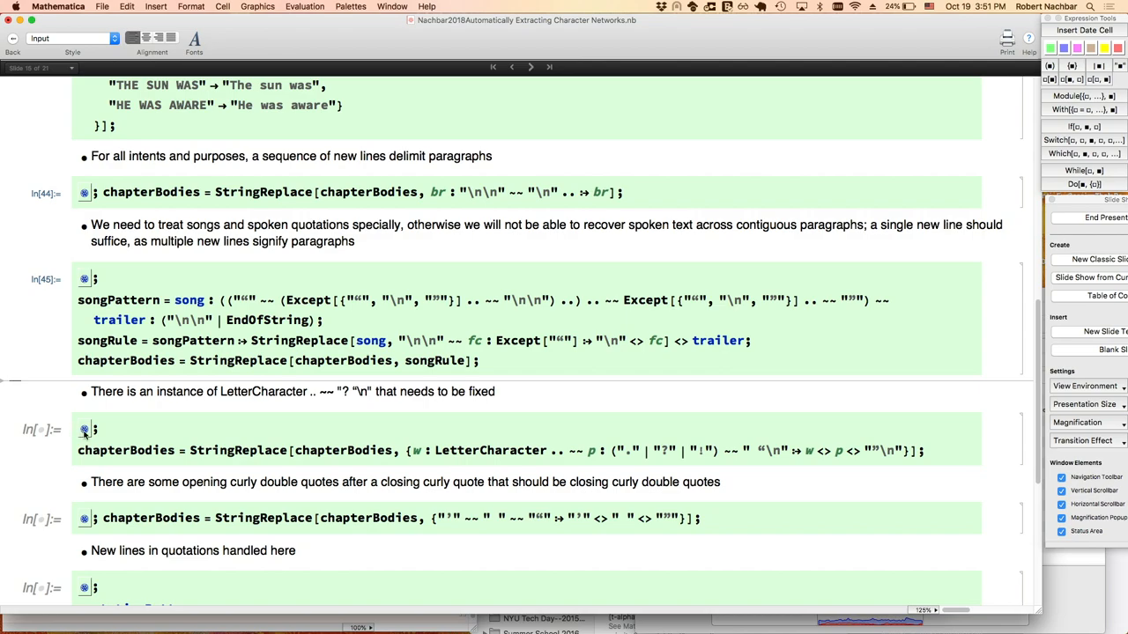
click(88, 430)
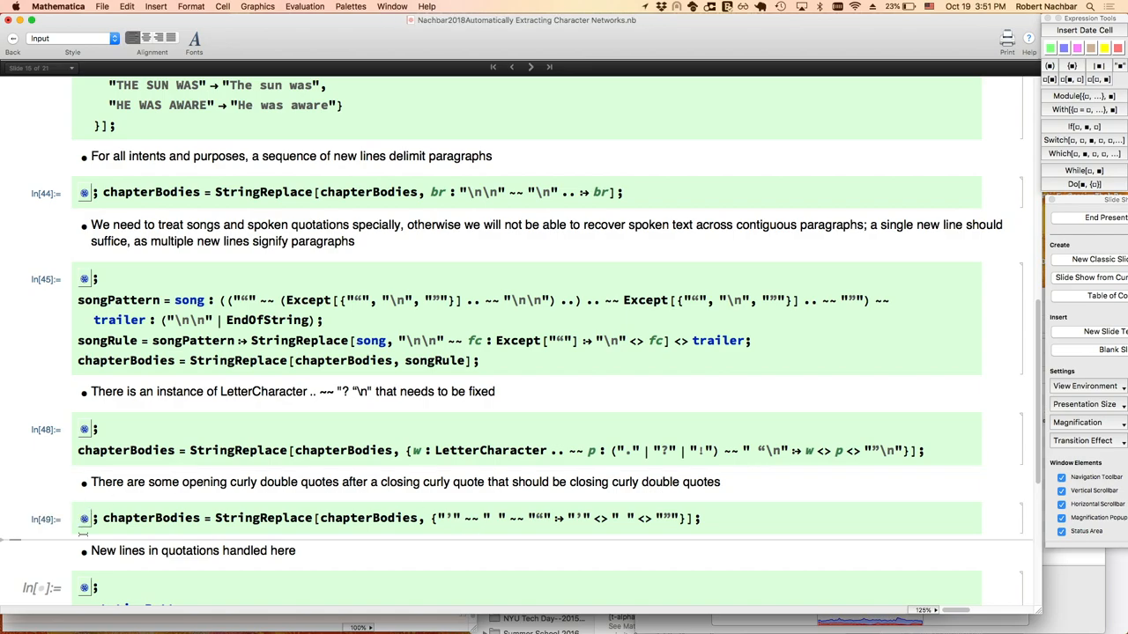
scroll(down, 3)
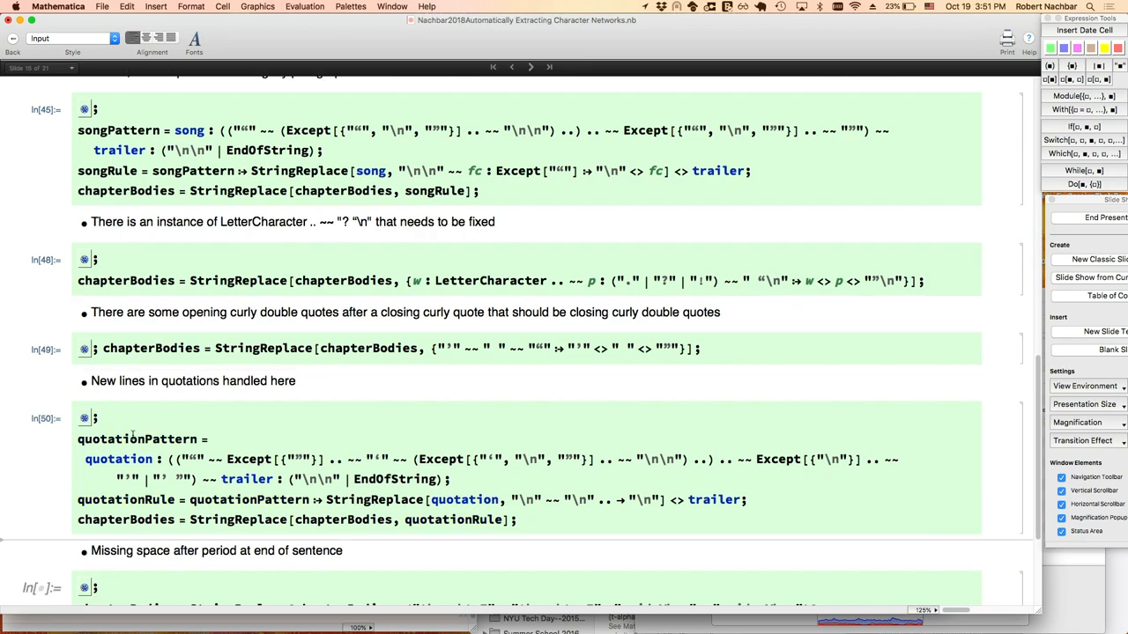
Store the space-fixed bodies in chapters[[All, "Body"]] and advance to slide 16, Structuring the text.
scroll(down, 3)
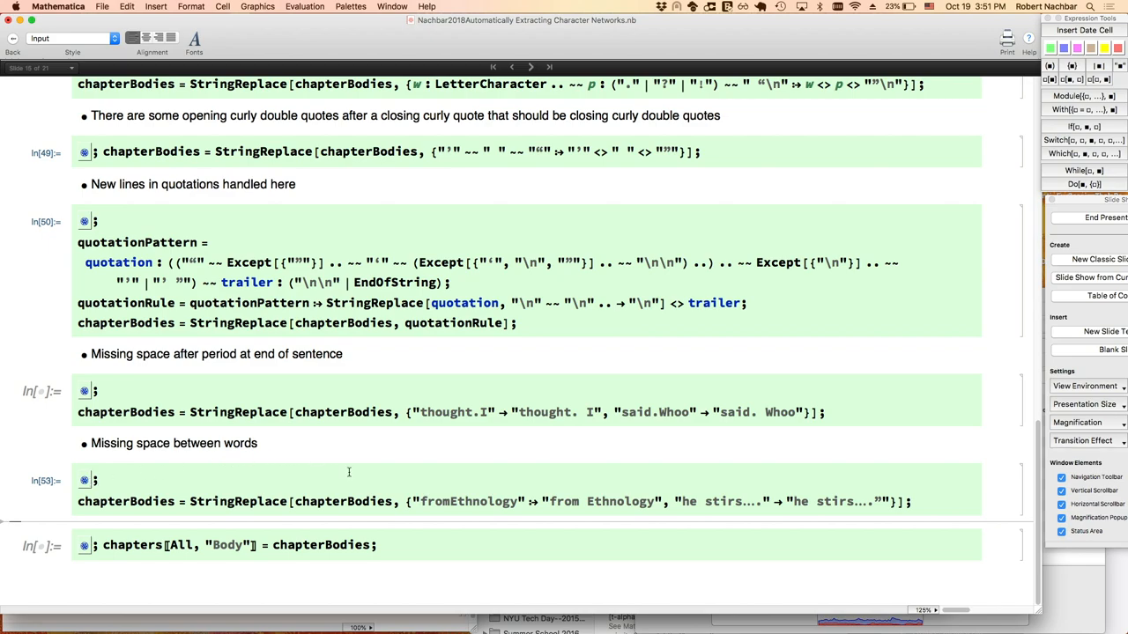
mouse_move(583, 528)
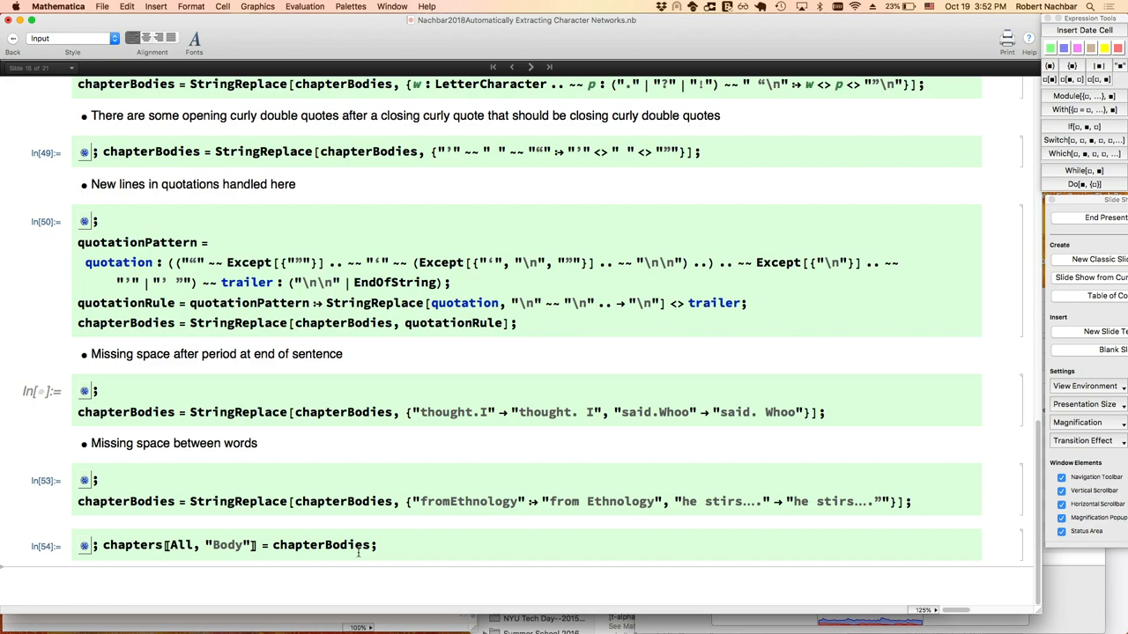
mouse_move(529, 195)
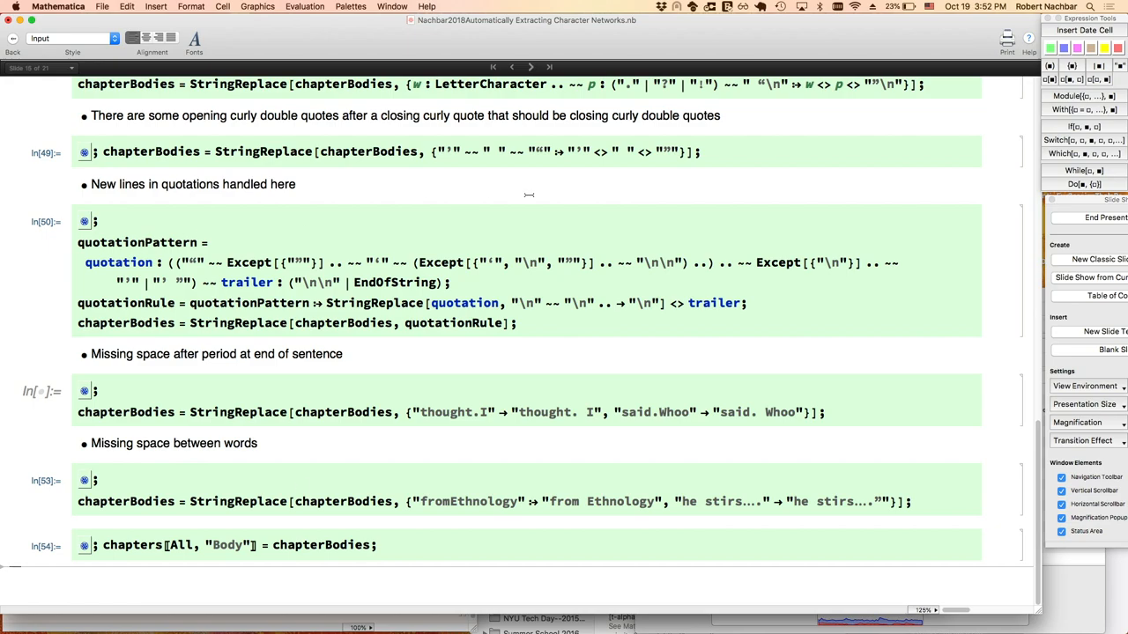
click(530, 67)
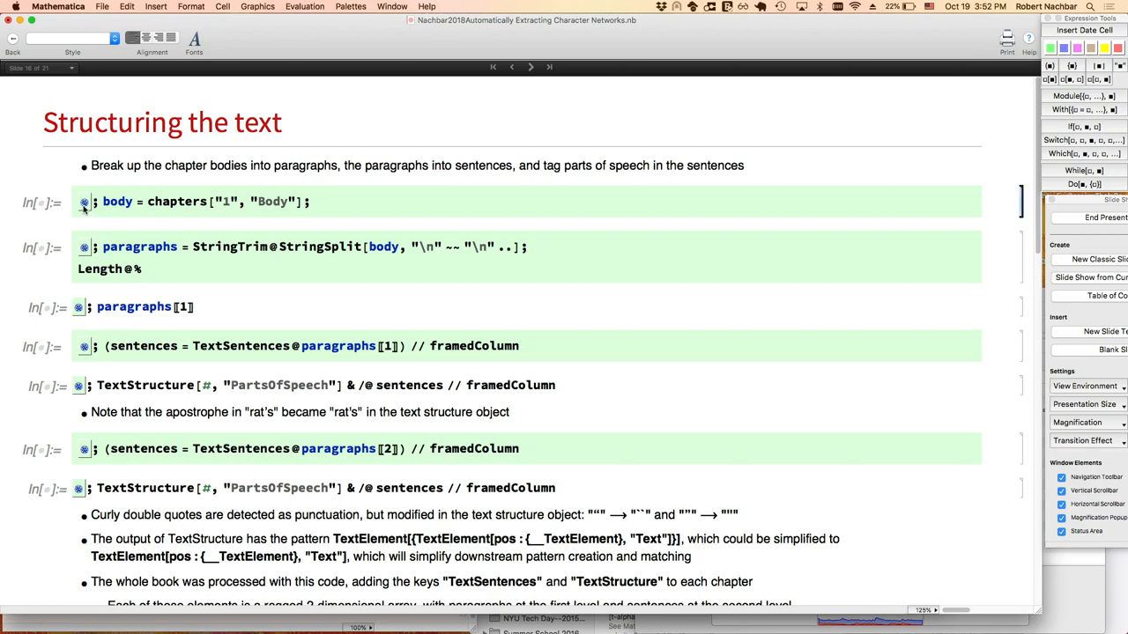
Split chapter 1 into paragraphs and view the first two paragraphs' POS-tagged sentences.
click(84, 201)
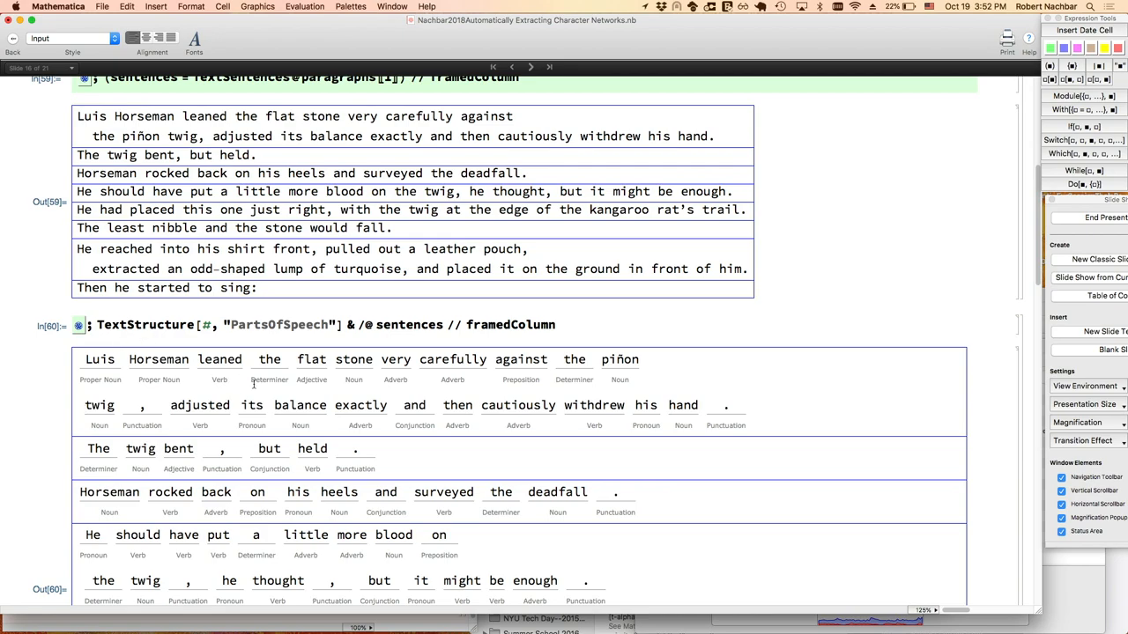
scroll(down, 3)
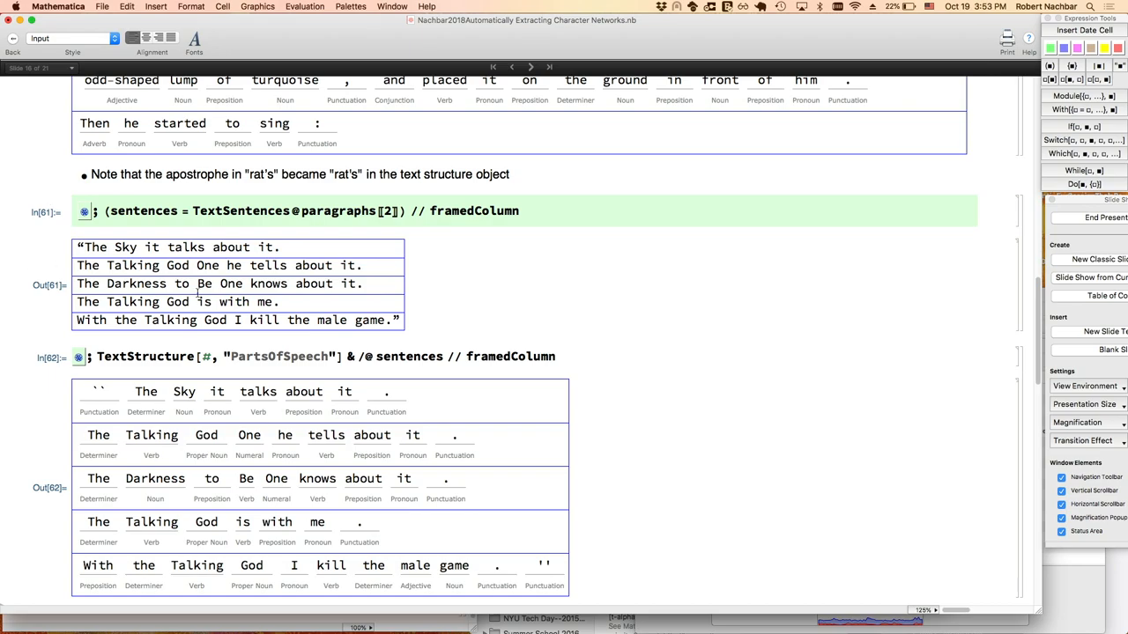
mouse_move(53, 453)
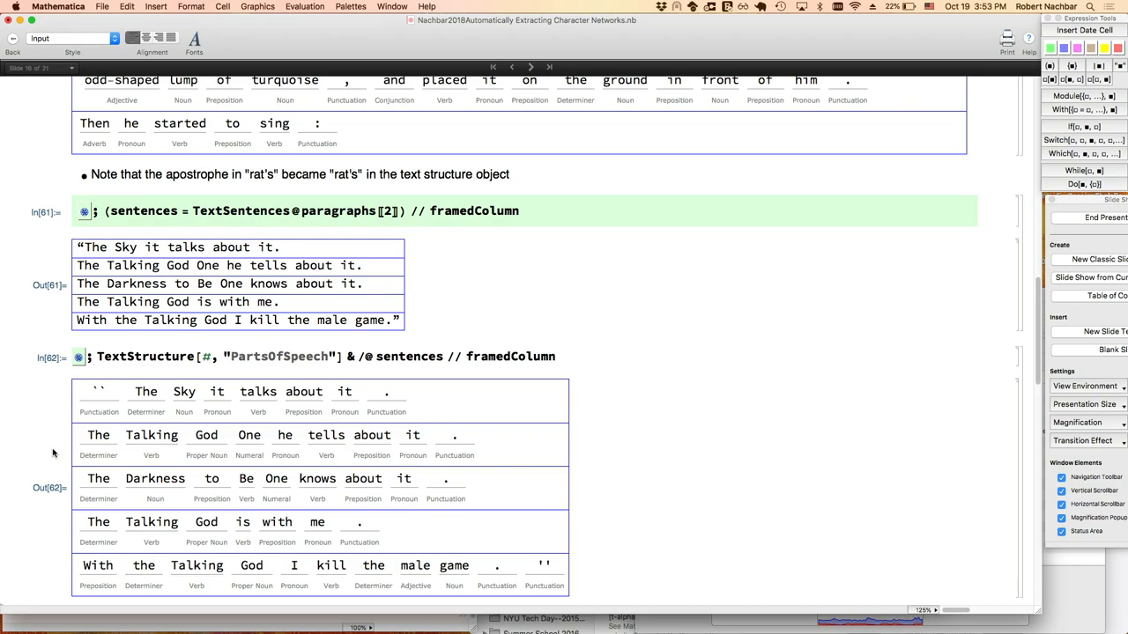
scroll(down, 3)
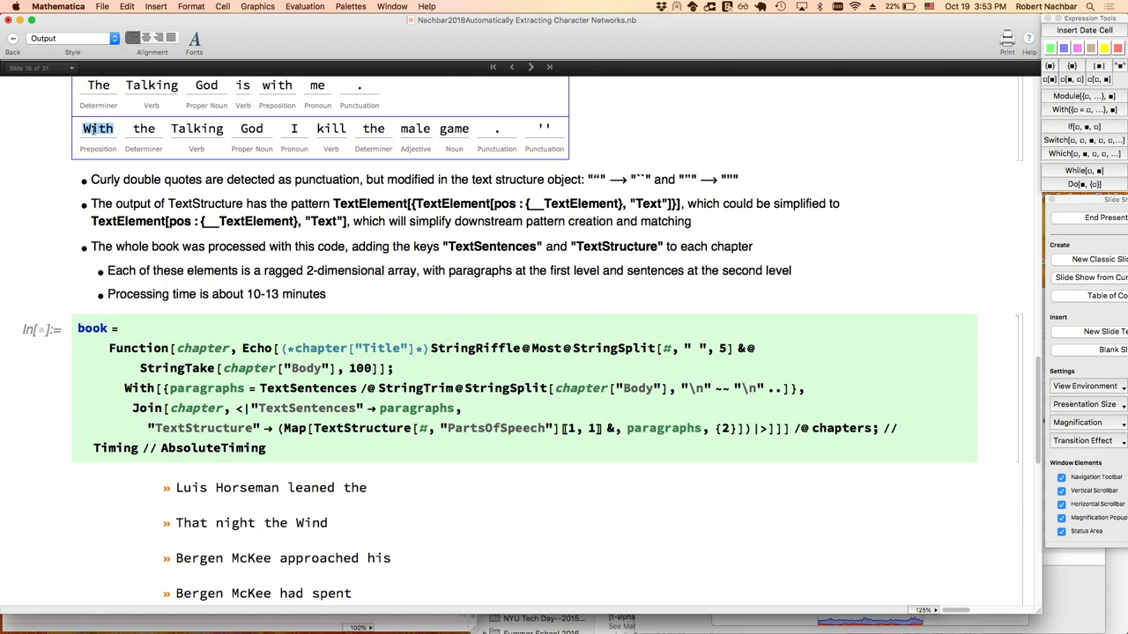
Review whole-book processing, the MatchQ structure check and export, then go to slide 17.
click(97, 129)
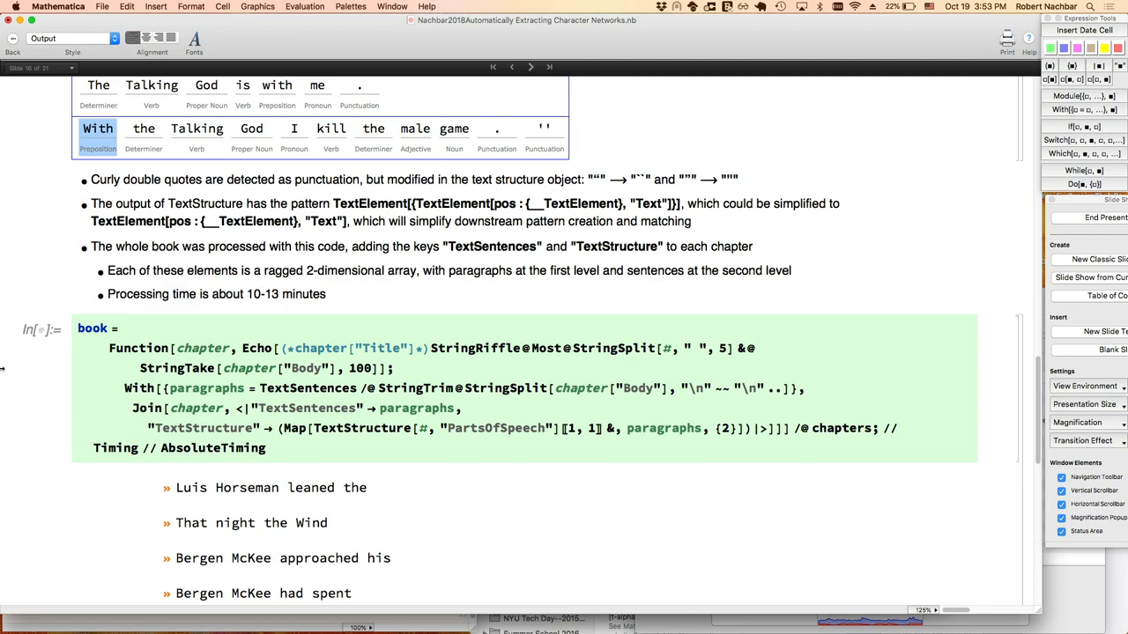
click(92, 327)
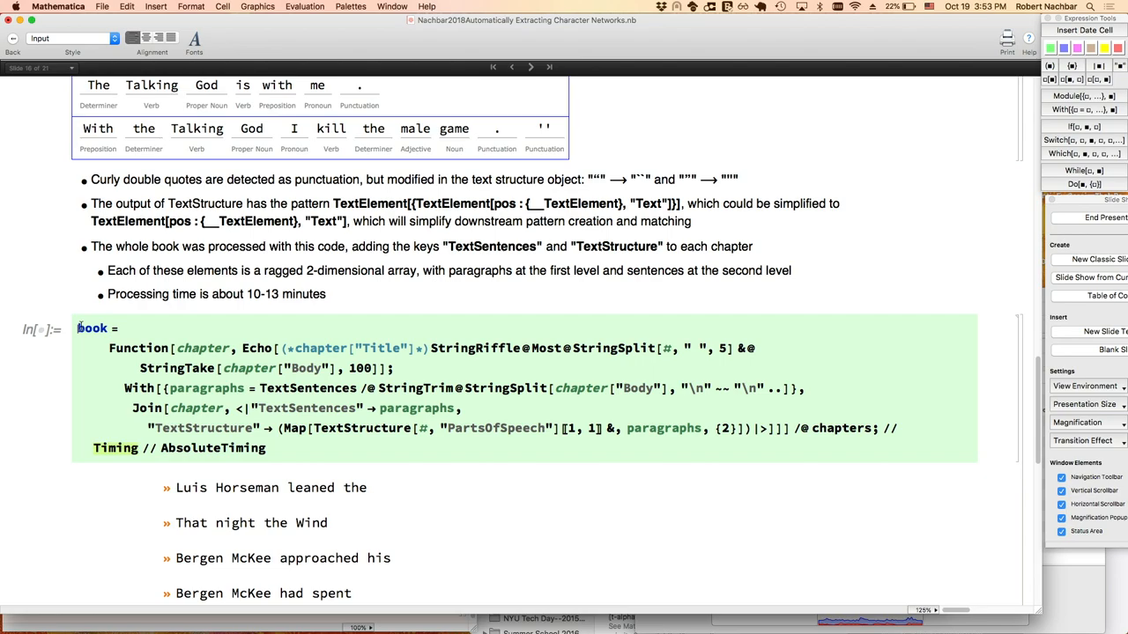
mouse_move(61, 375)
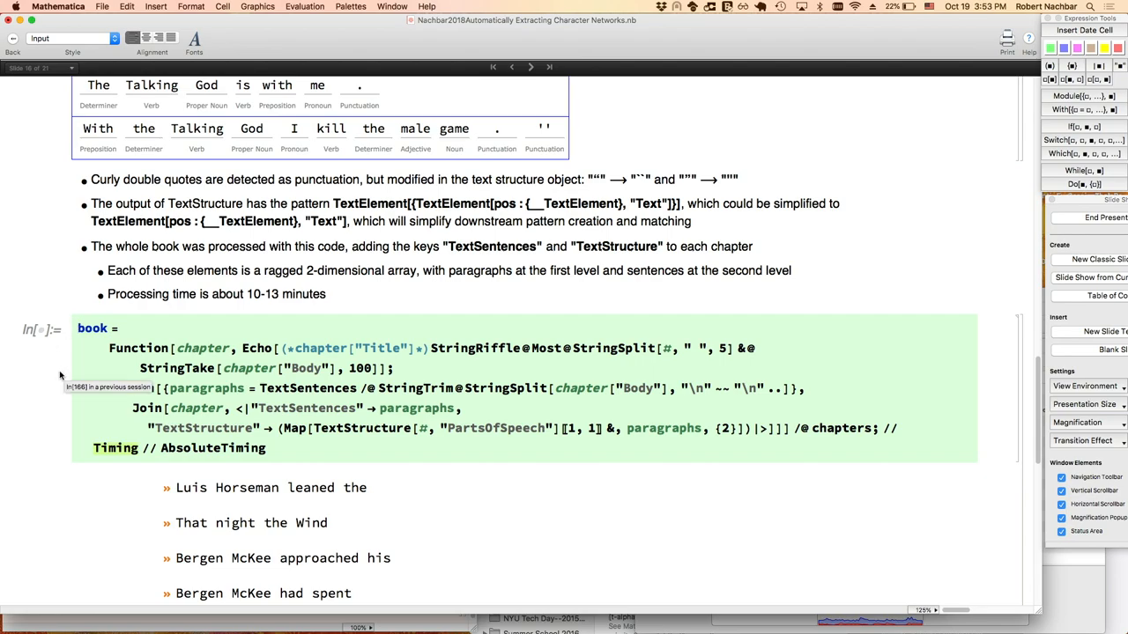
scroll(down, 3)
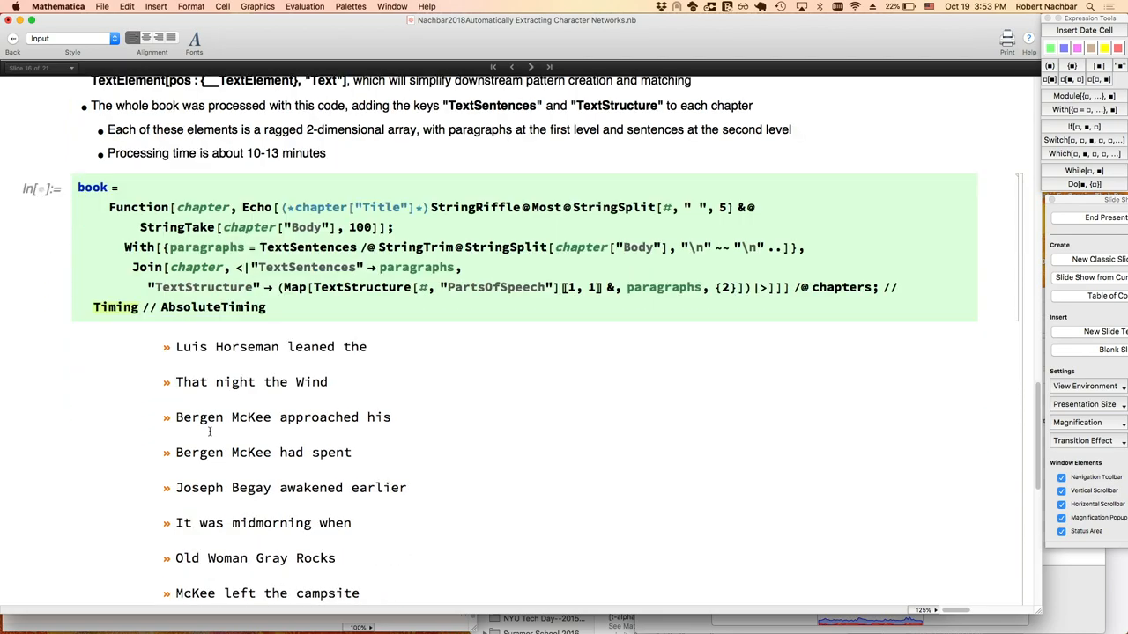
scroll(down, 3)
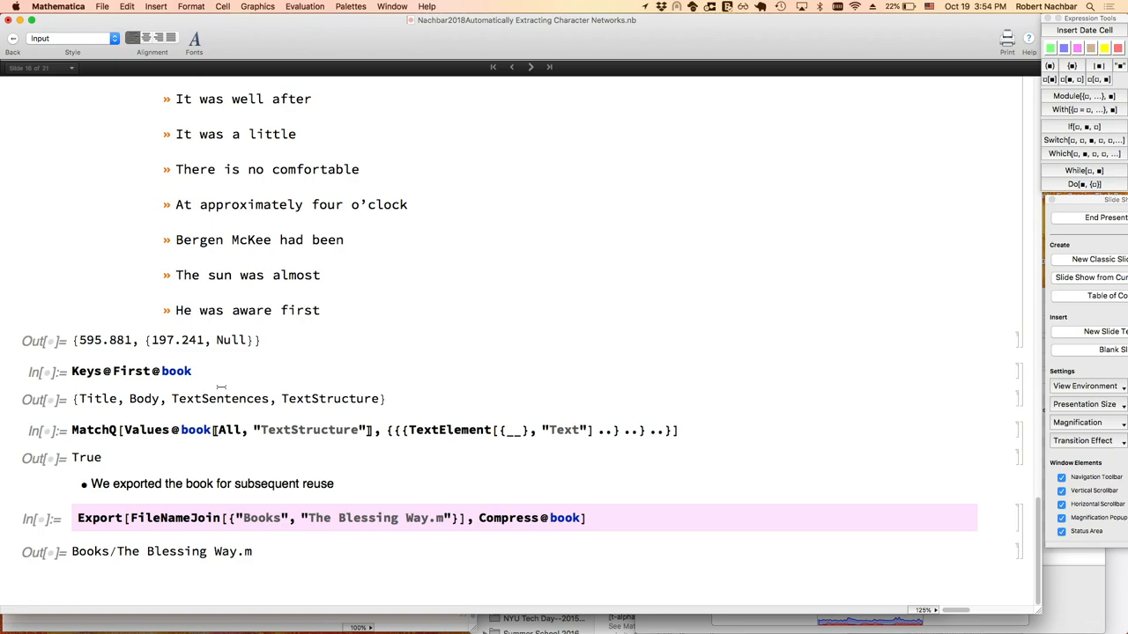
mouse_move(199, 393)
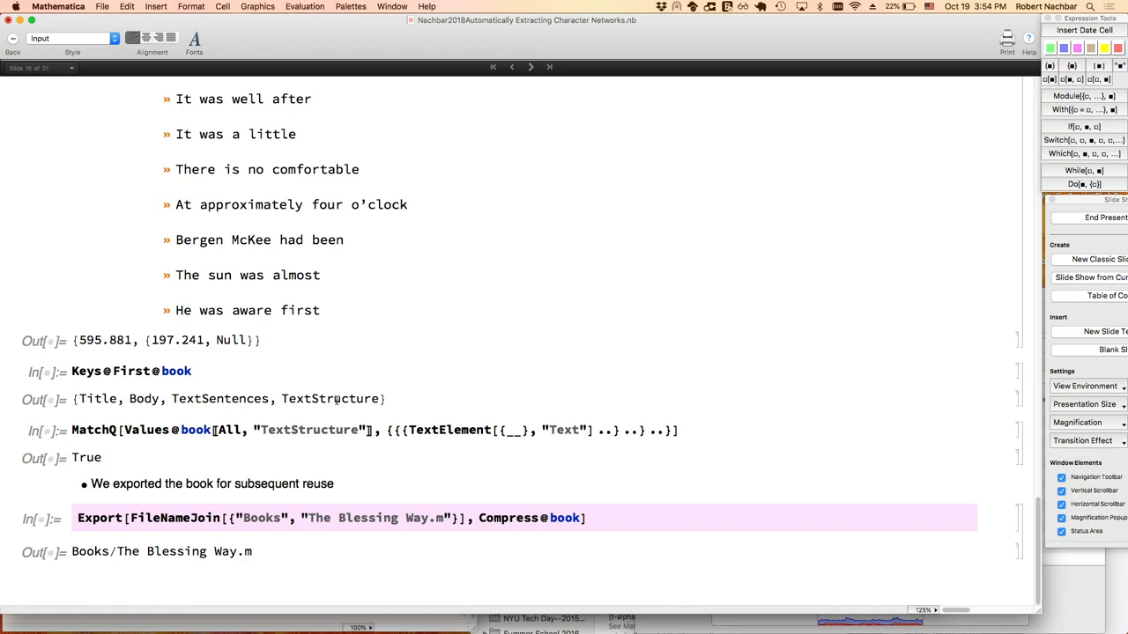
double_click(115, 430)
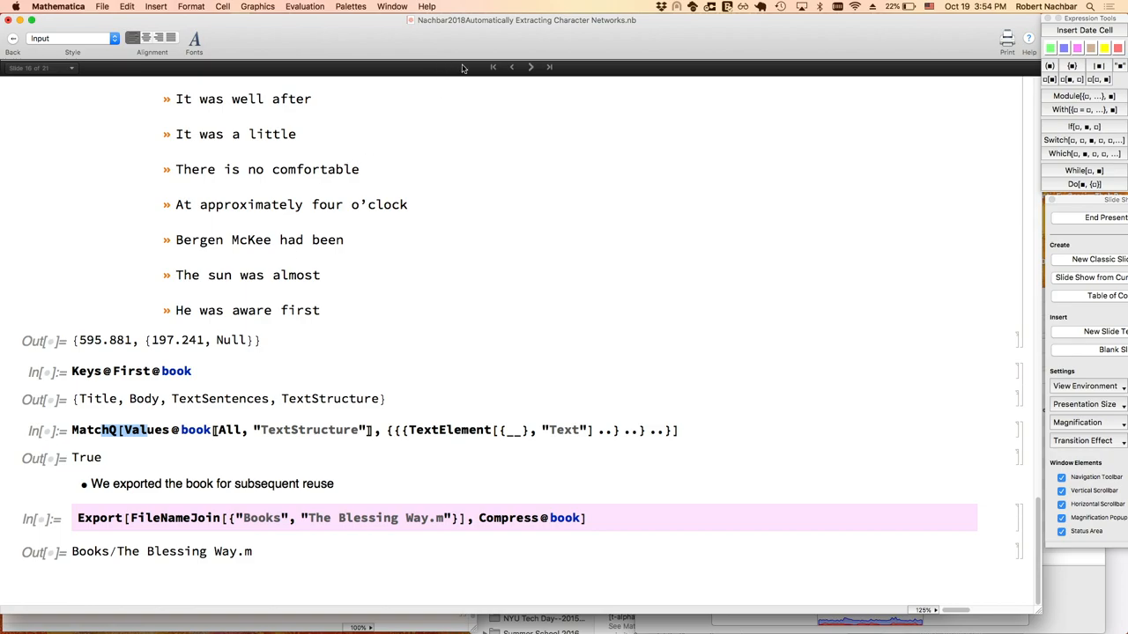
click(529, 66)
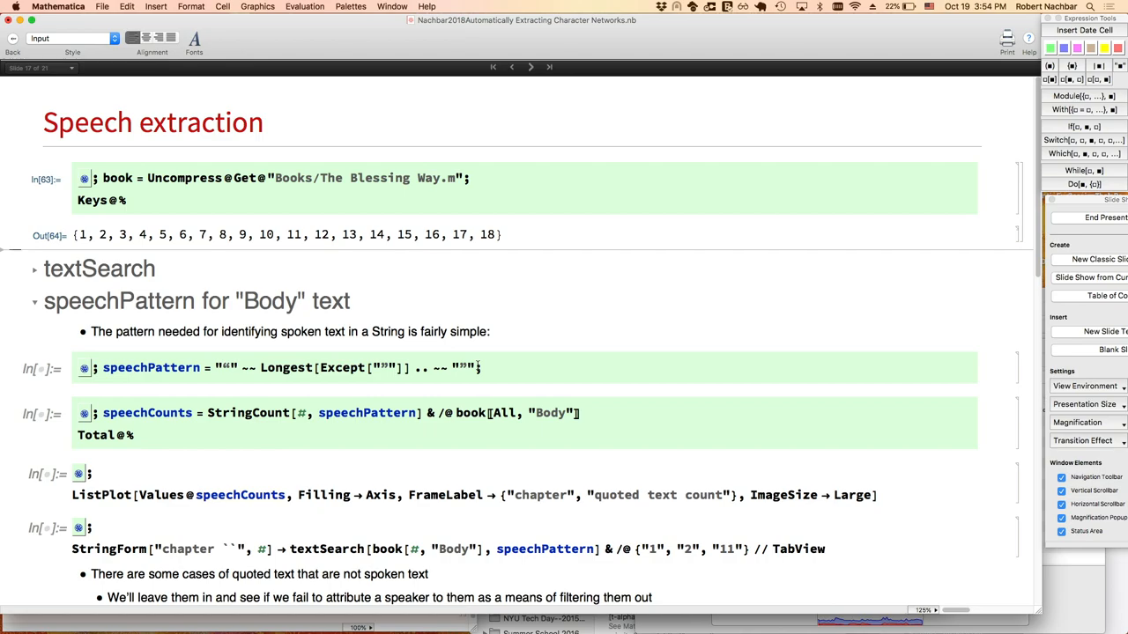
mouse_move(571, 365)
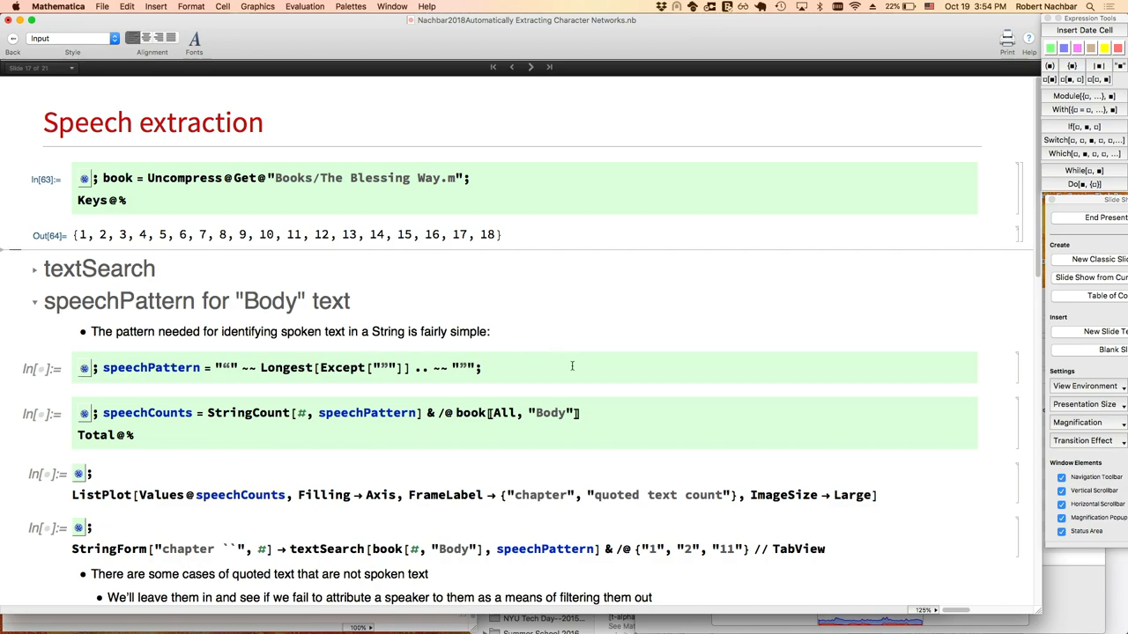
Review the per-chapter quoted-text plot and start evaluating the speechPositions cell.
scroll(down, 3)
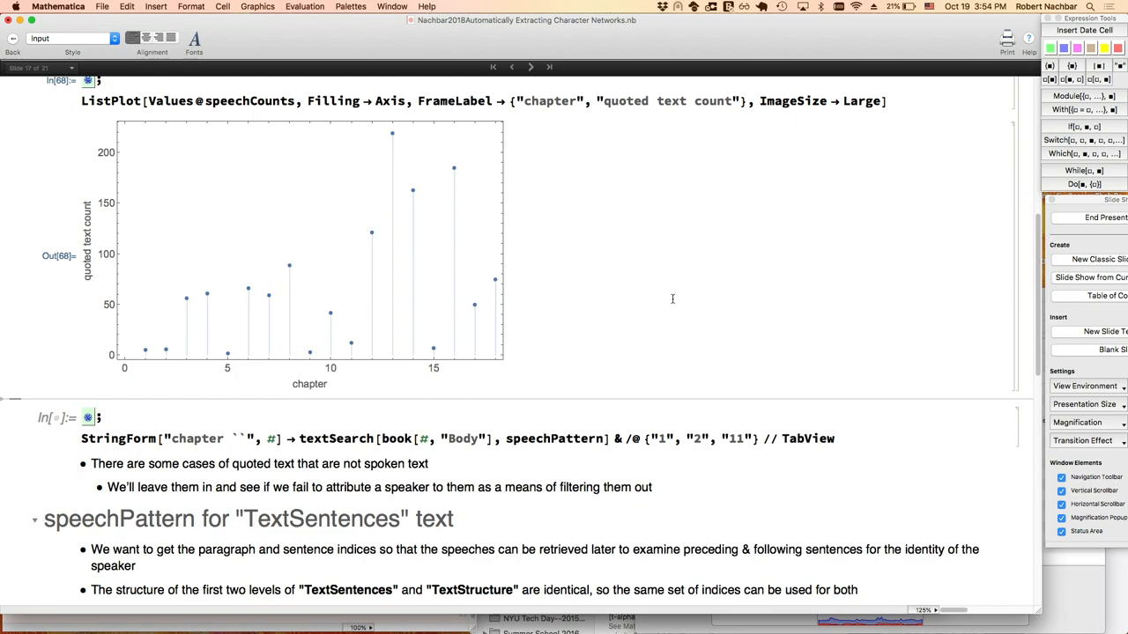
mouse_move(494, 254)
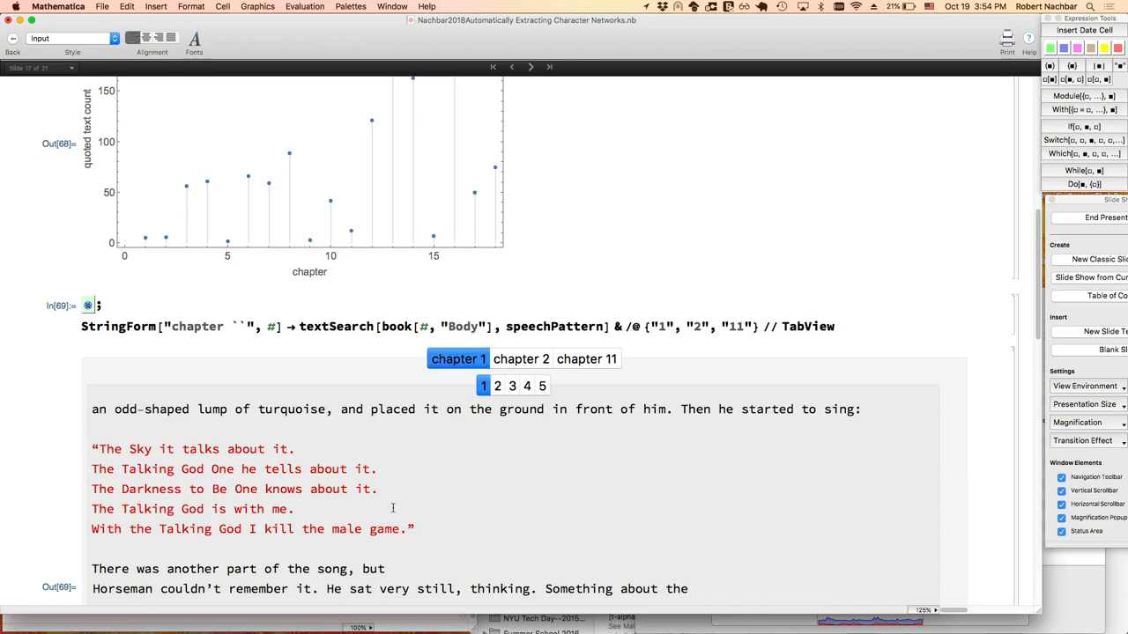
scroll(down, 3)
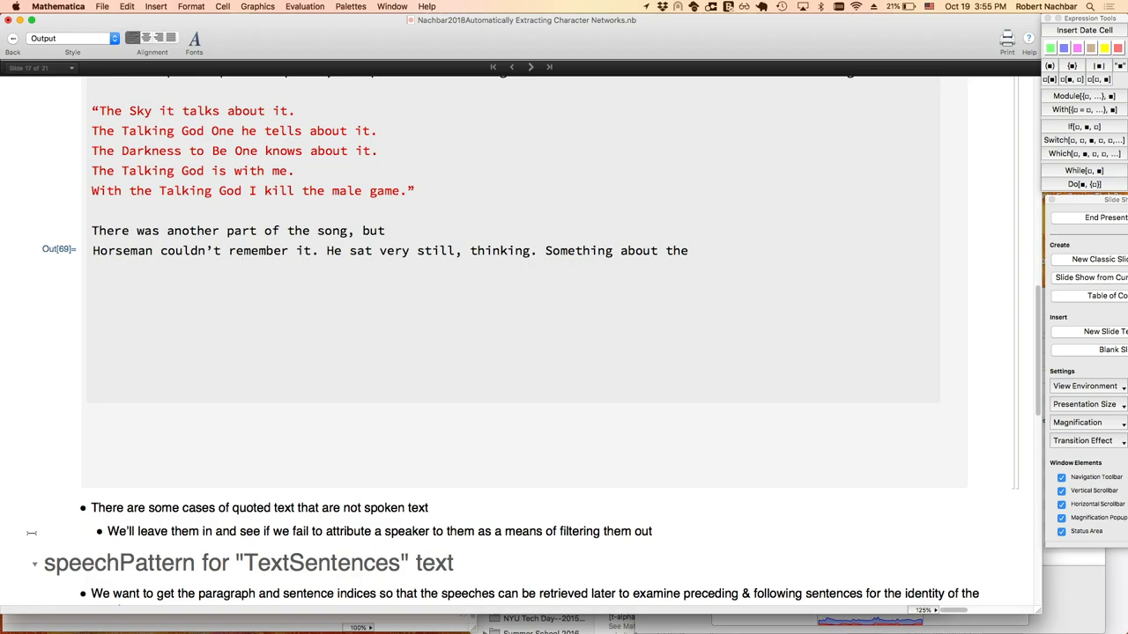
scroll(down, 3)
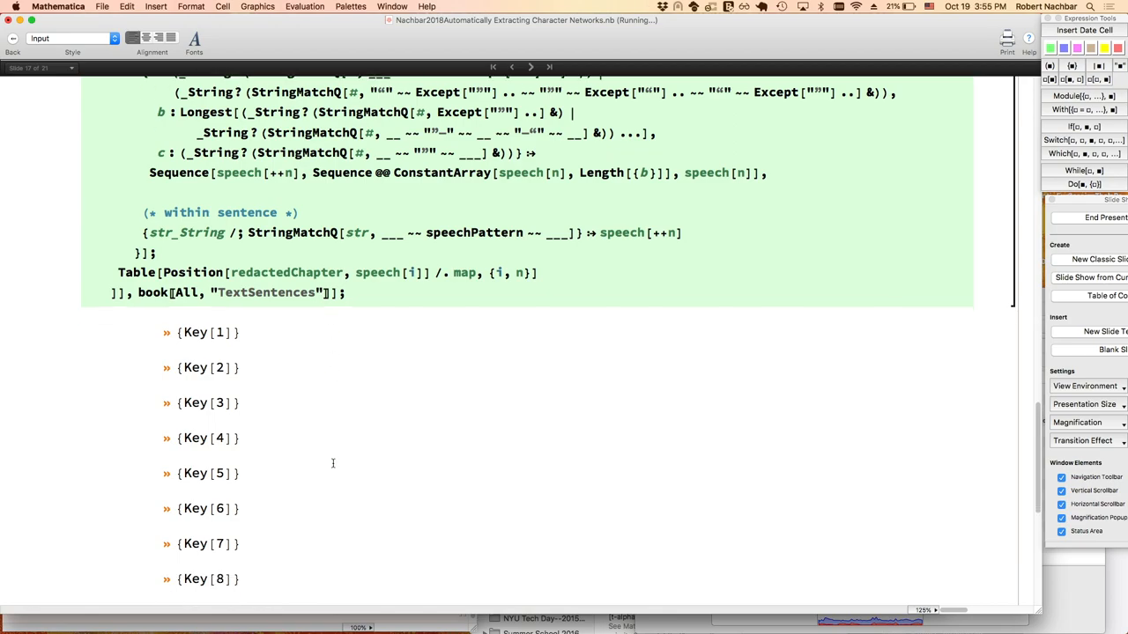
Merge same-paragraph sentences into 801 speeches and step through the Speeches browser.
scroll(down, 3)
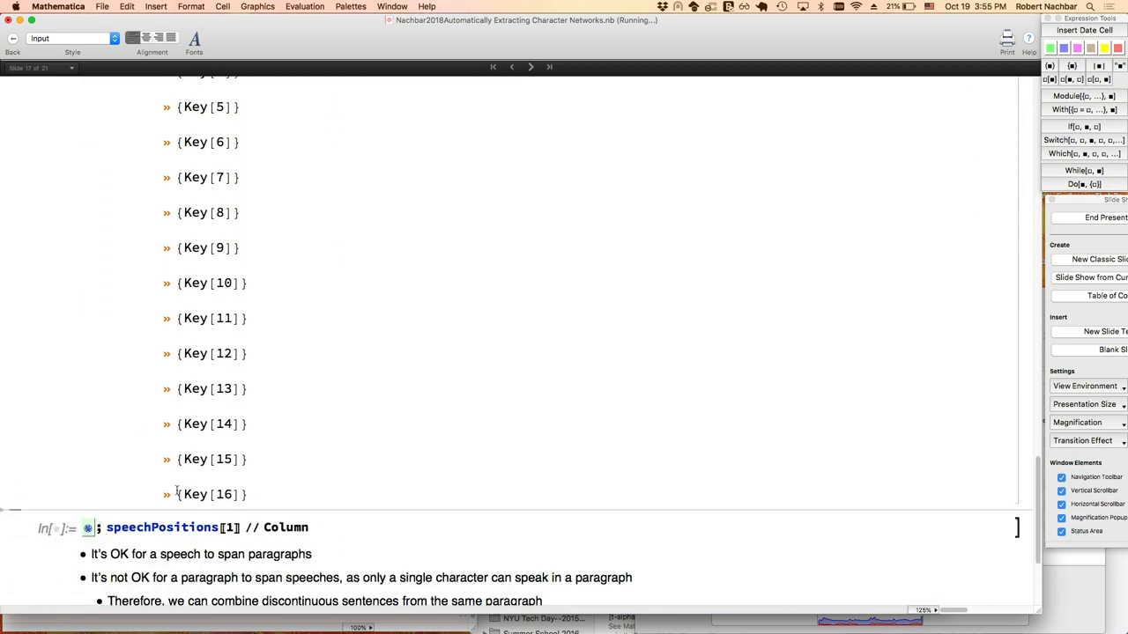
mouse_move(324, 480)
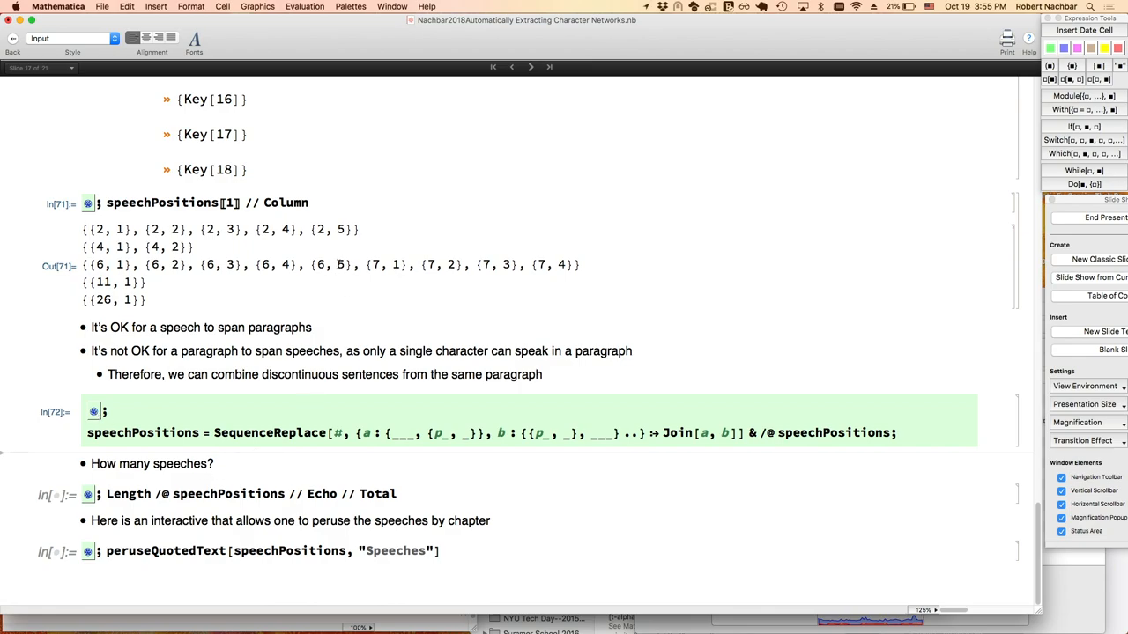
mouse_move(221, 242)
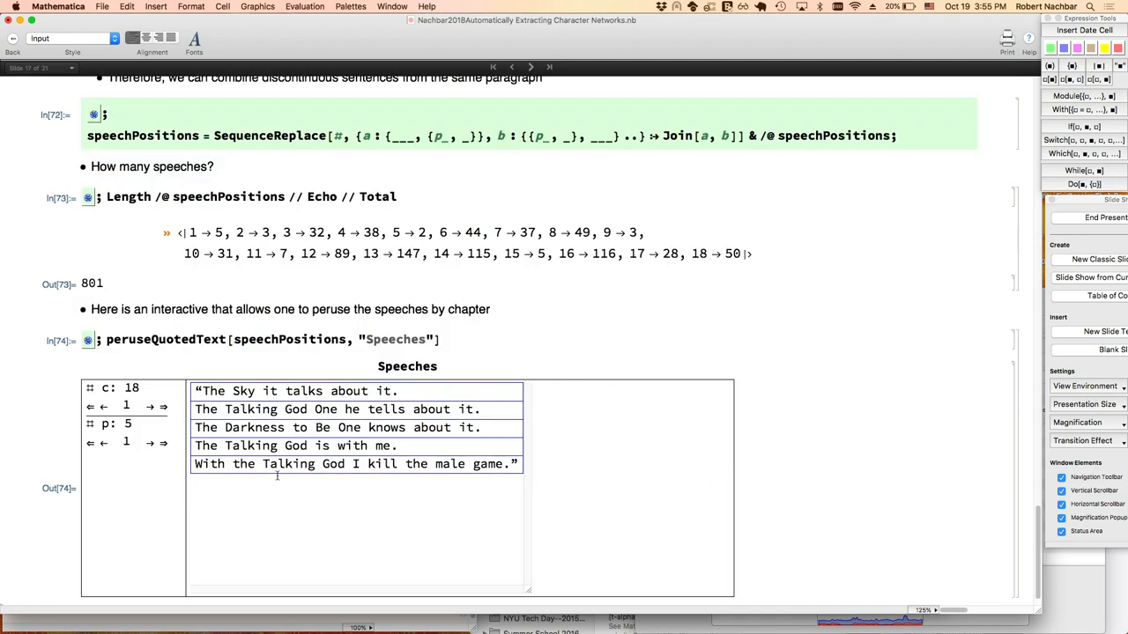
mouse_move(188, 367)
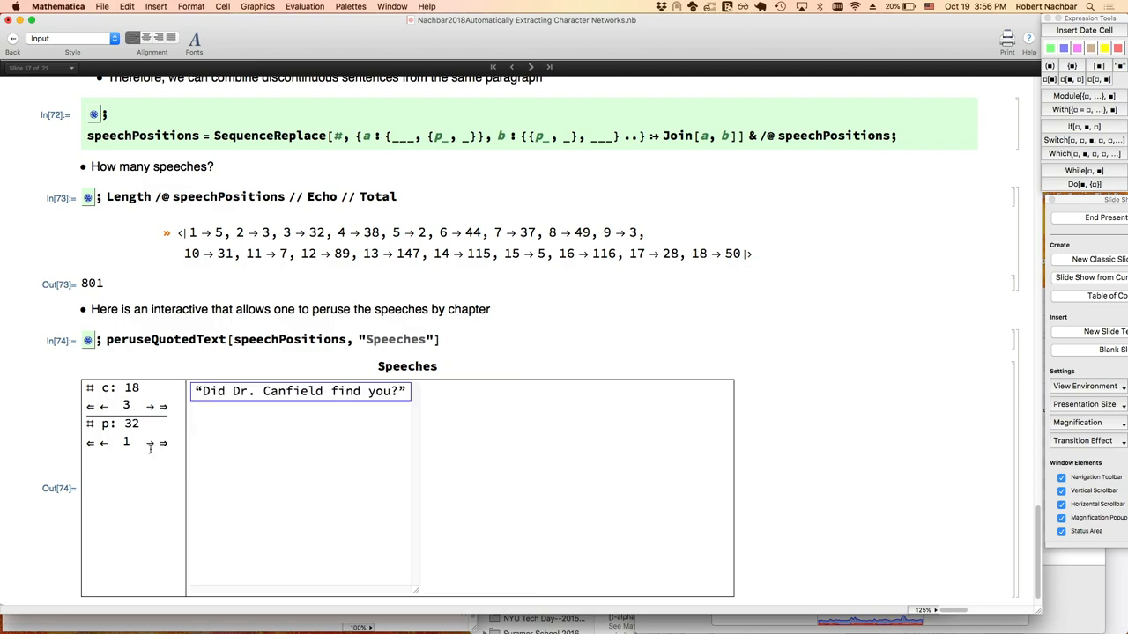
click(150, 443)
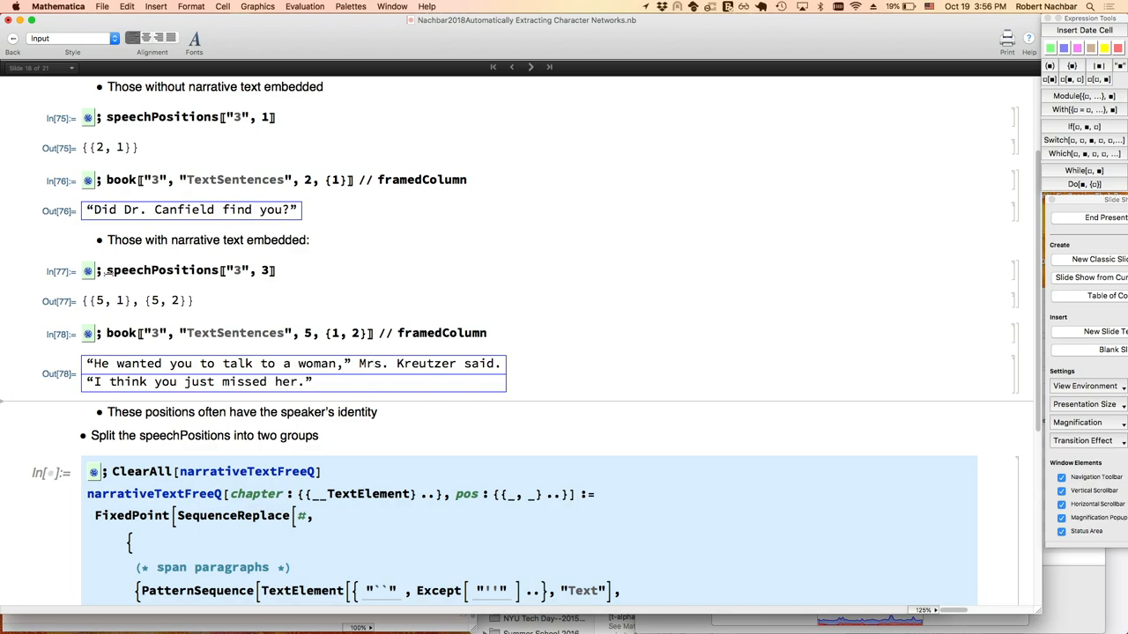
Define narrativeTextFreeQ and compute per-chapter narrative-free speech positions (3, 0, 7, 14, 2, 21...).
scroll(down, 3)
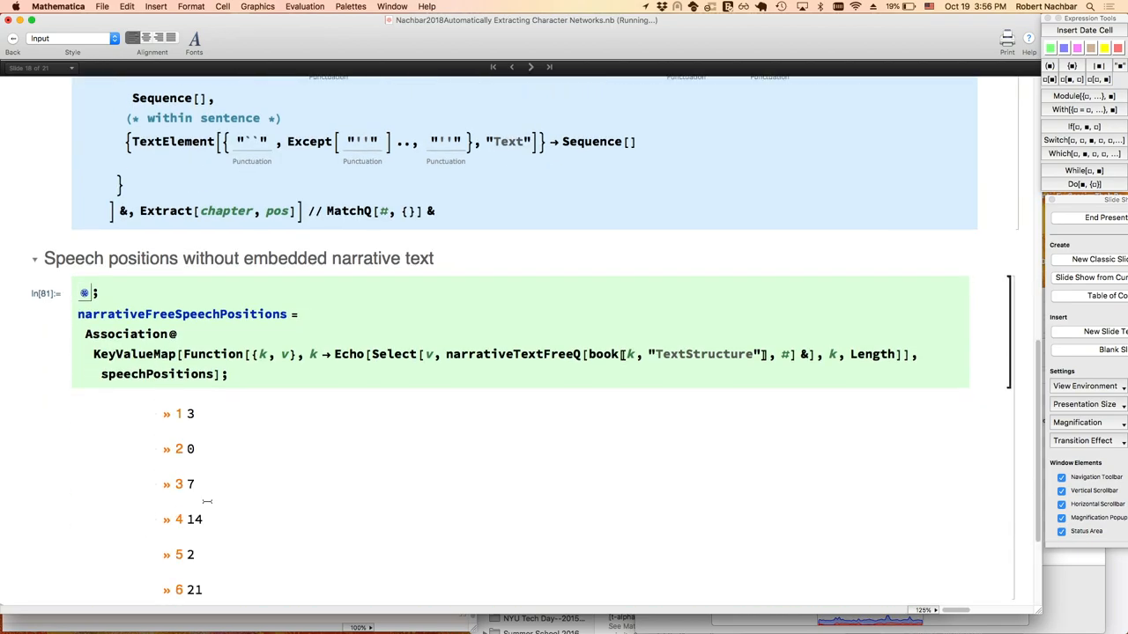
Total 329 narrative-free speeches, browse them, and count the 472 embedded-narrative speeches.
scroll(down, 3)
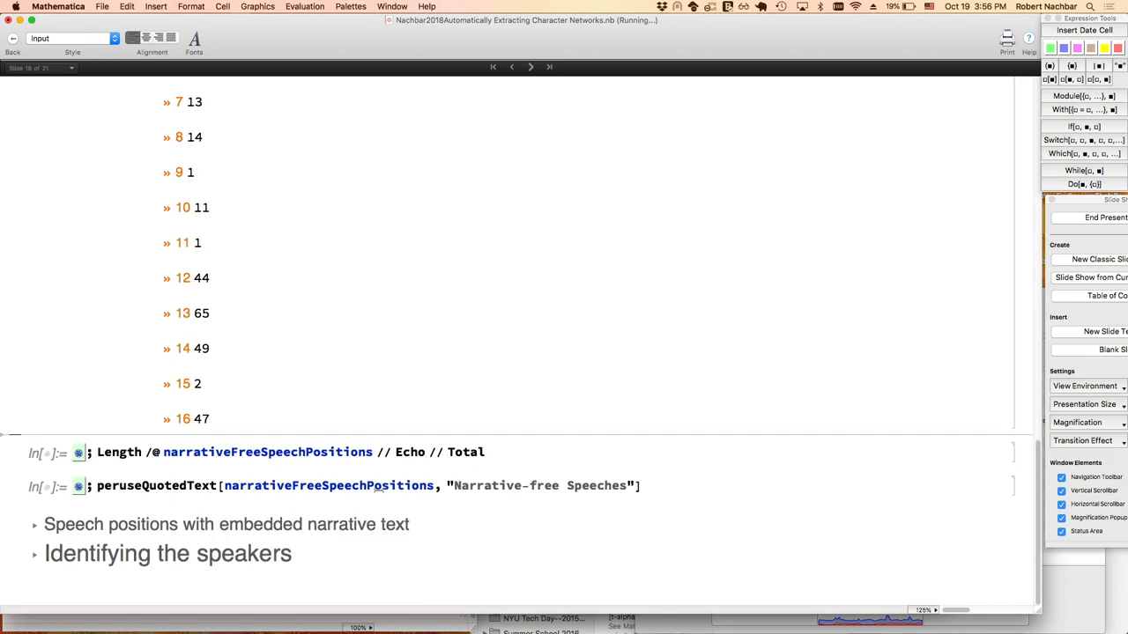
scroll(down, 3)
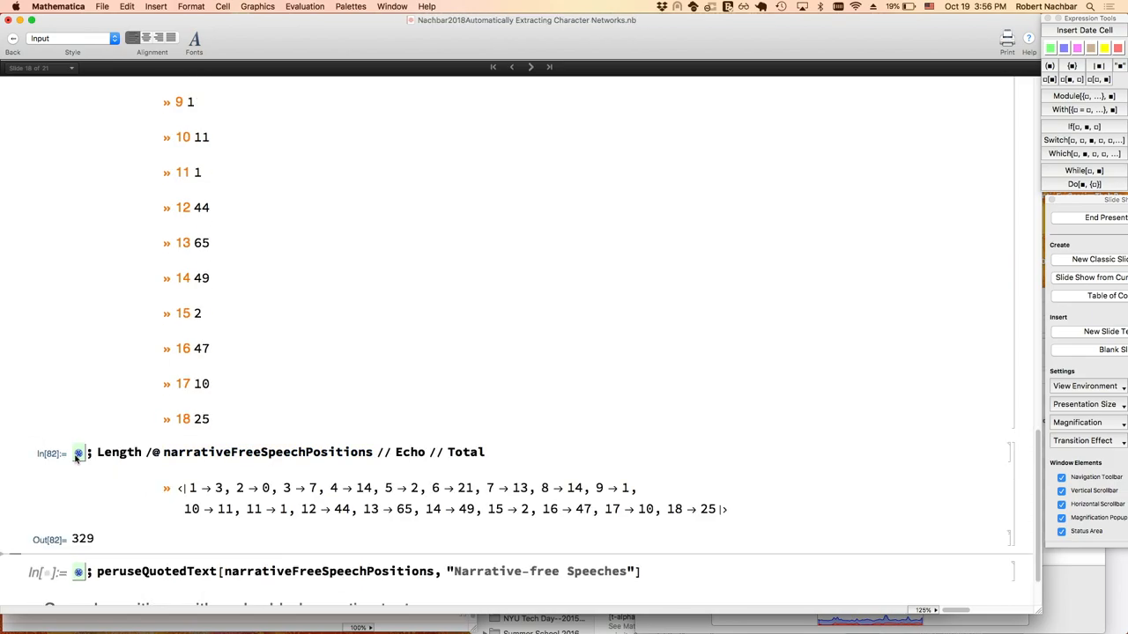
scroll(down, 3)
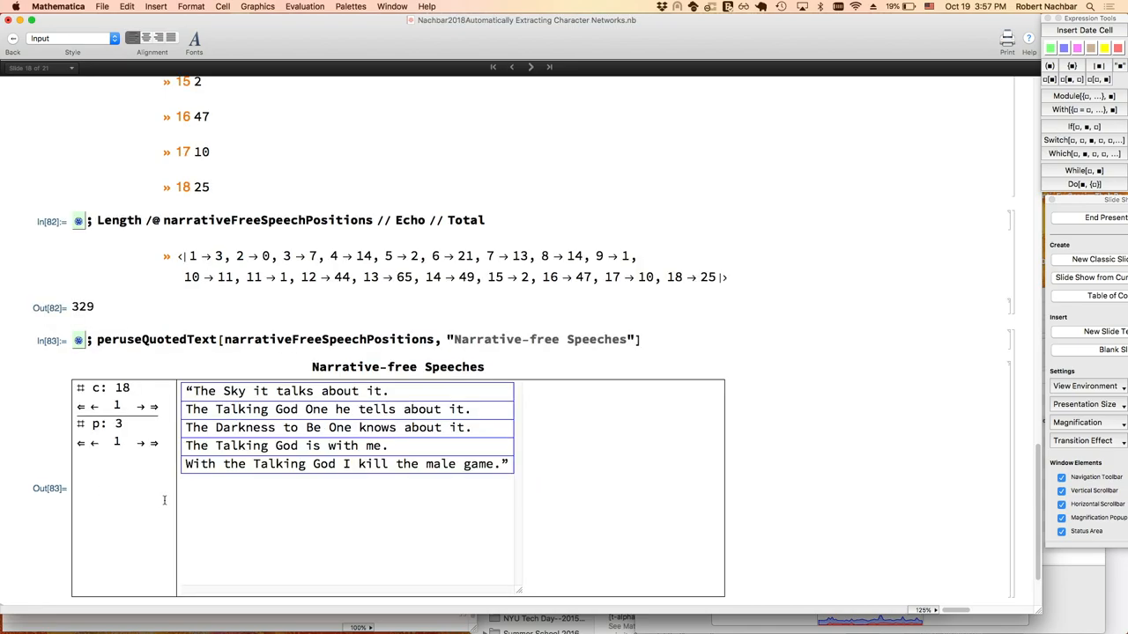
scroll(down, 3)
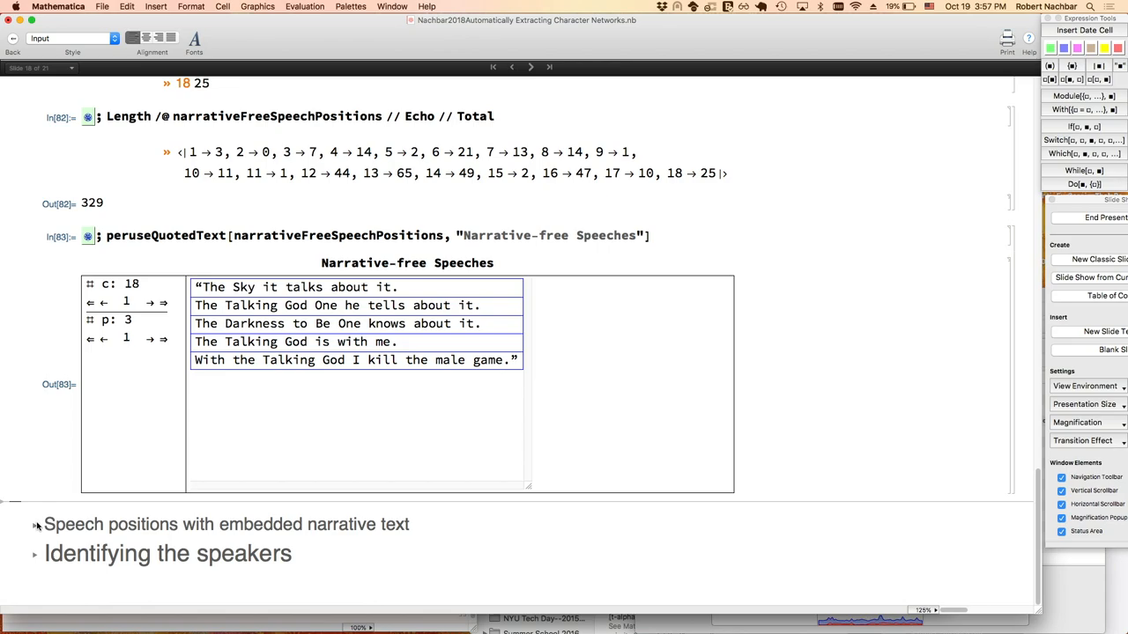
click(34, 524)
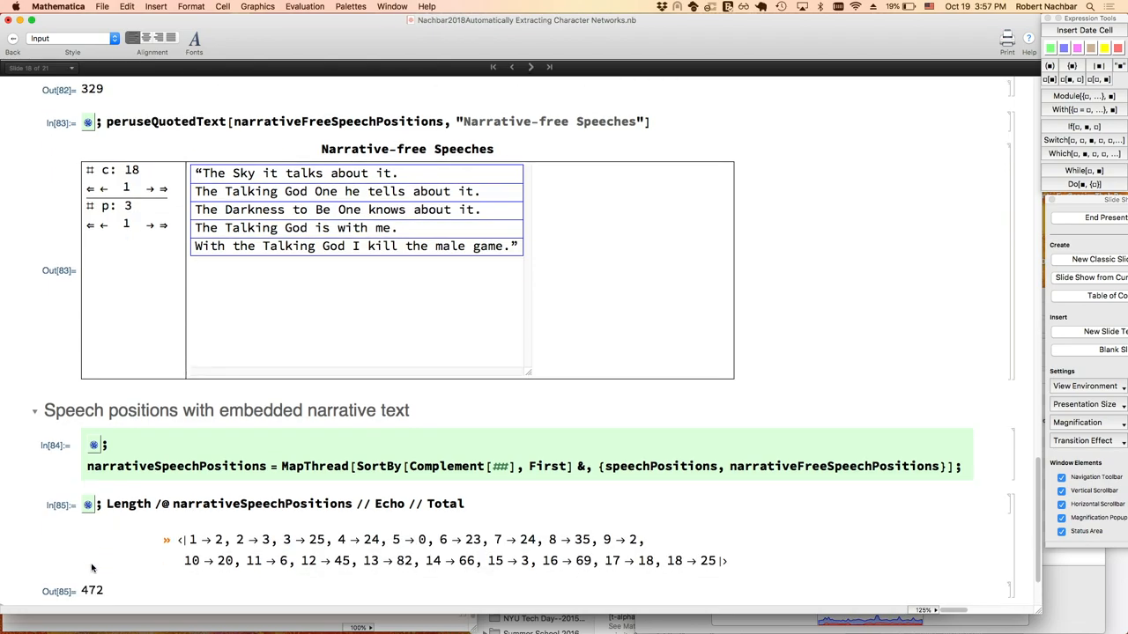
Strip quoted text from the 472 embedded-narrative speeches and tally residual narrative pieces.
scroll(down, 3)
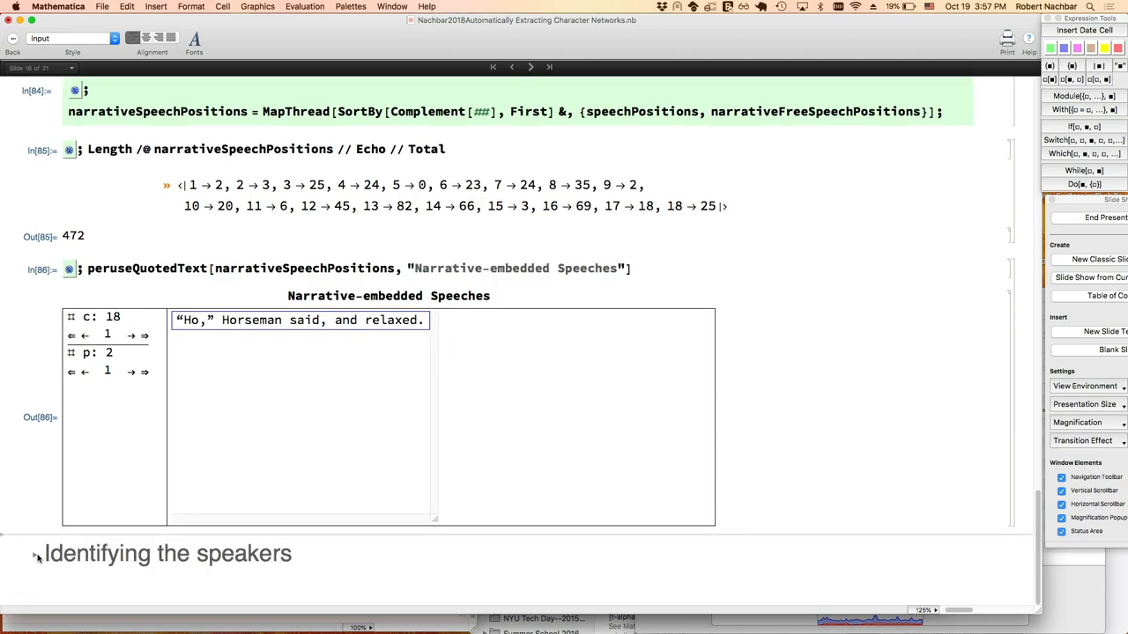
scroll(down, 3)
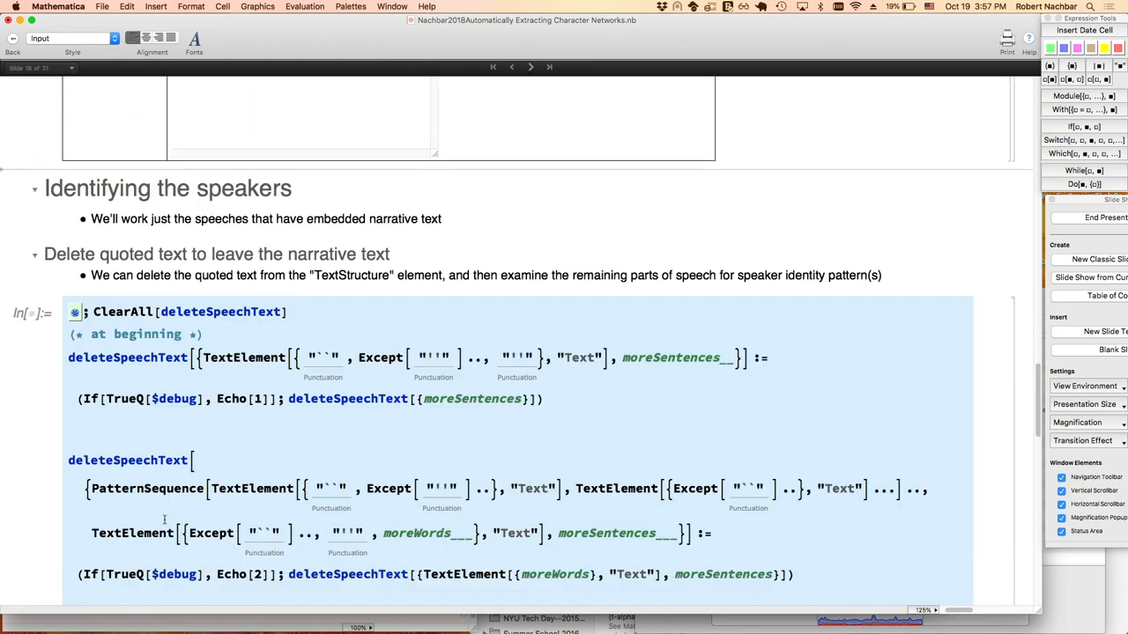
scroll(down, 3)
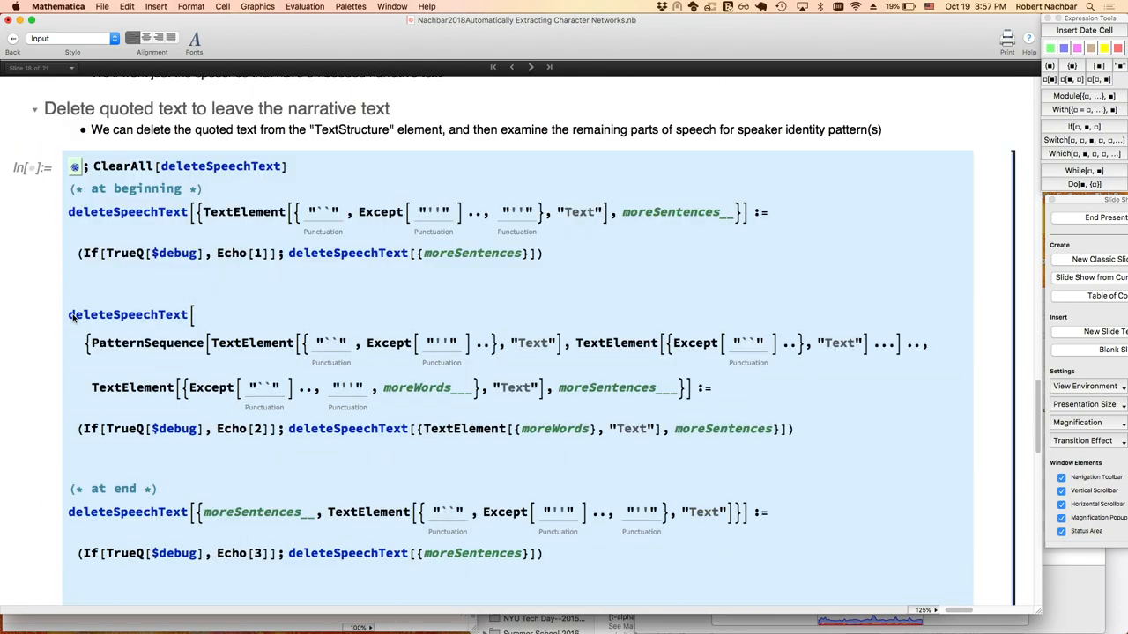
scroll(down, 3)
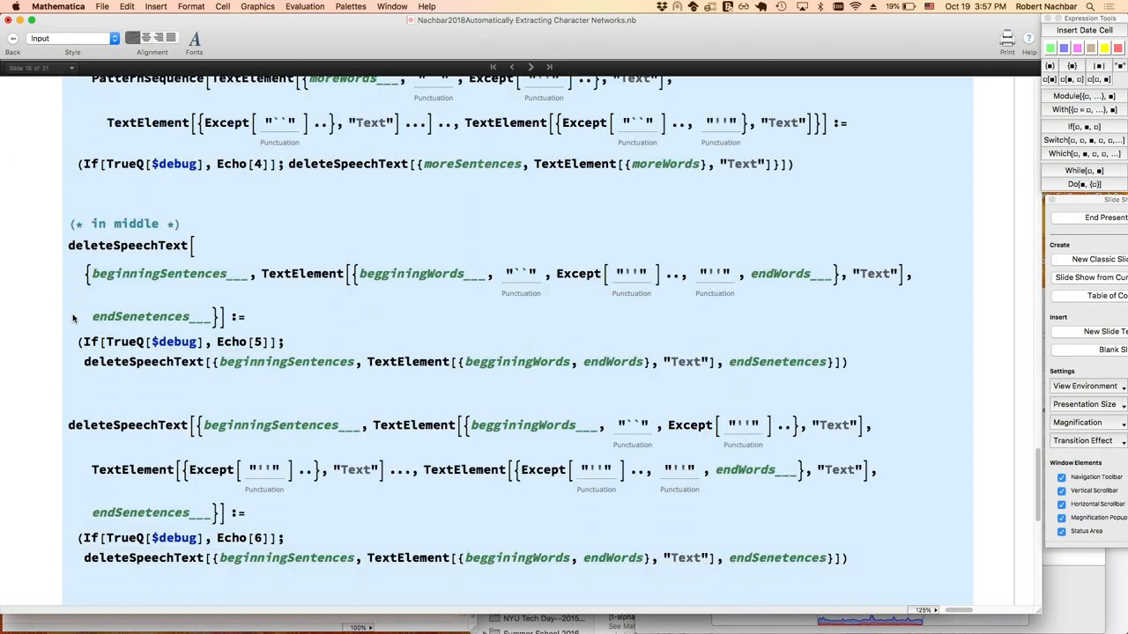
scroll(down, 3)
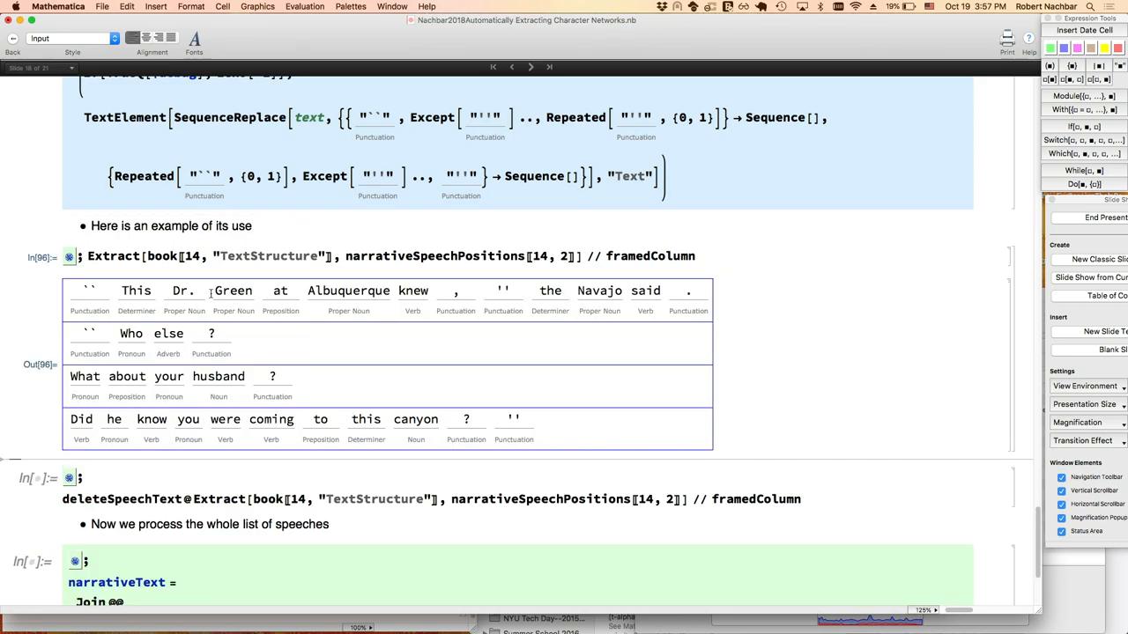
mouse_move(459, 365)
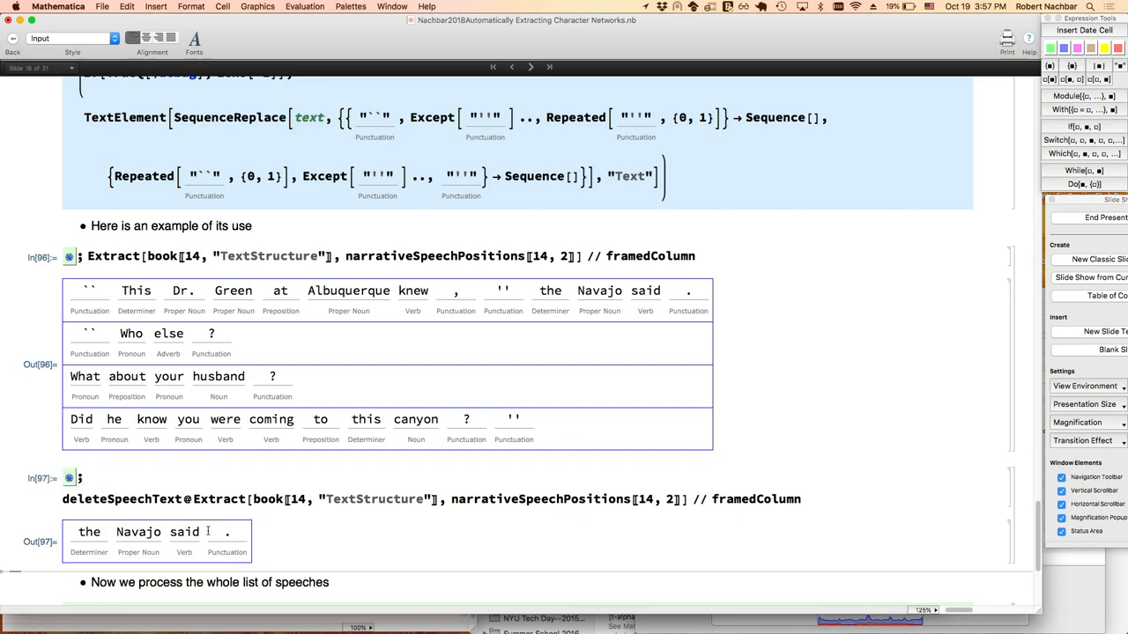
scroll(down, 3)
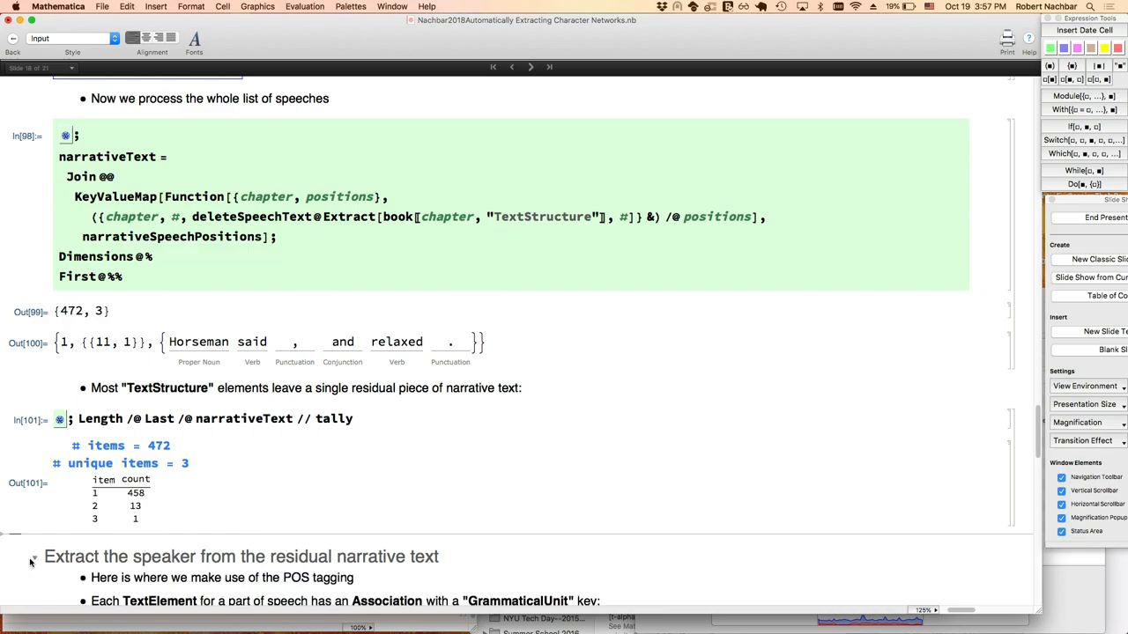
Show the residual narrative's grammatical-unit pattern, define speakerPatterns, and keep 457 usable texts.
scroll(down, 3)
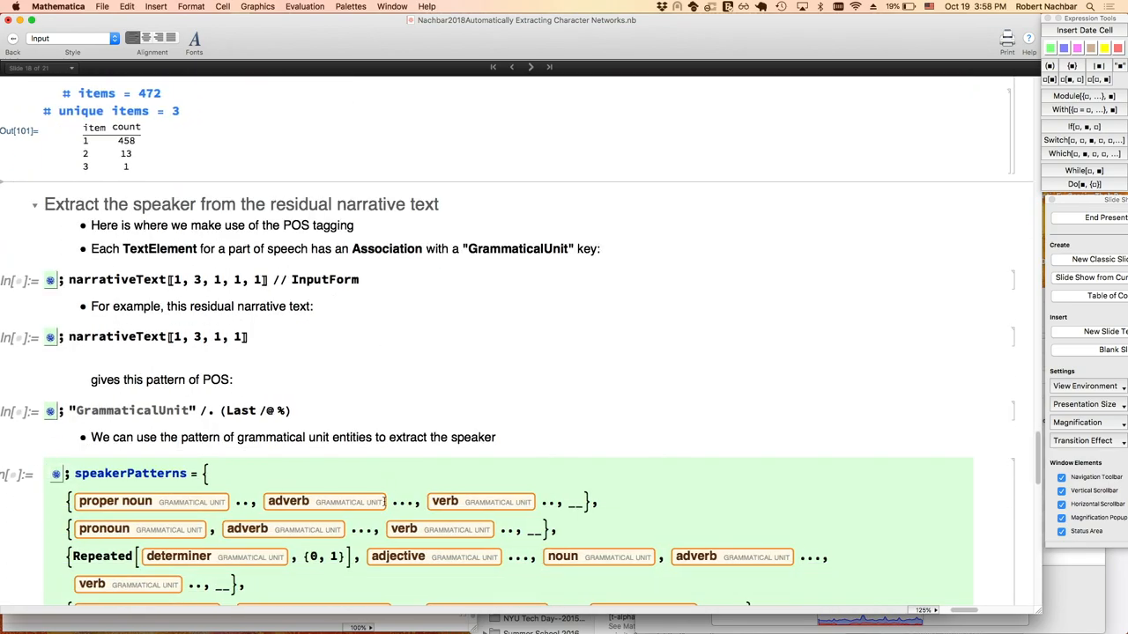
scroll(down, 3)
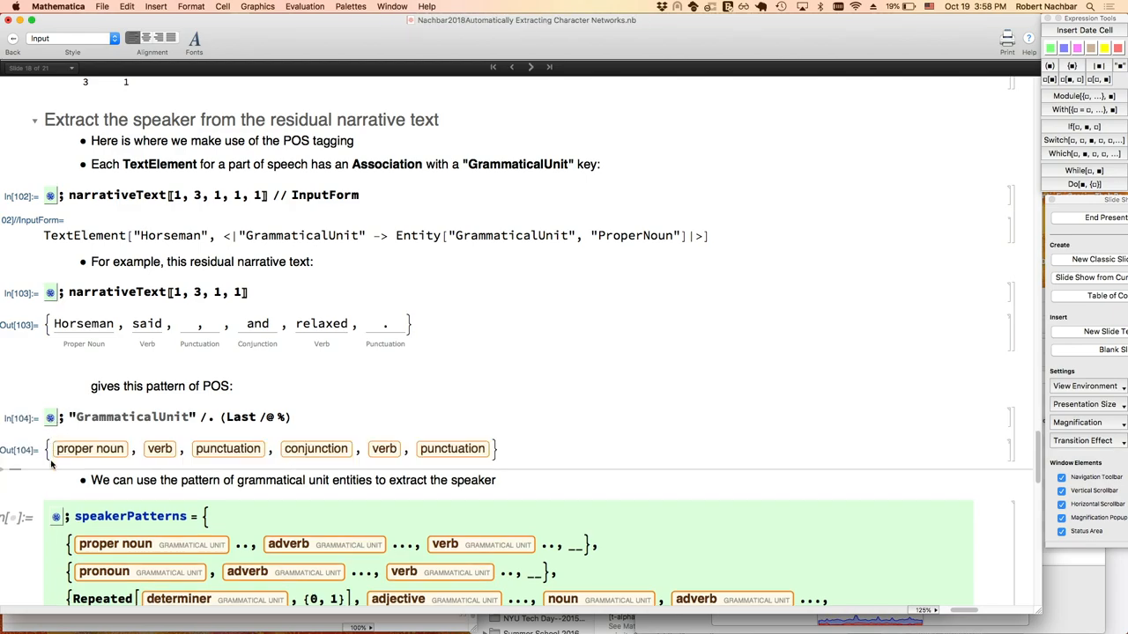
scroll(down, 3)
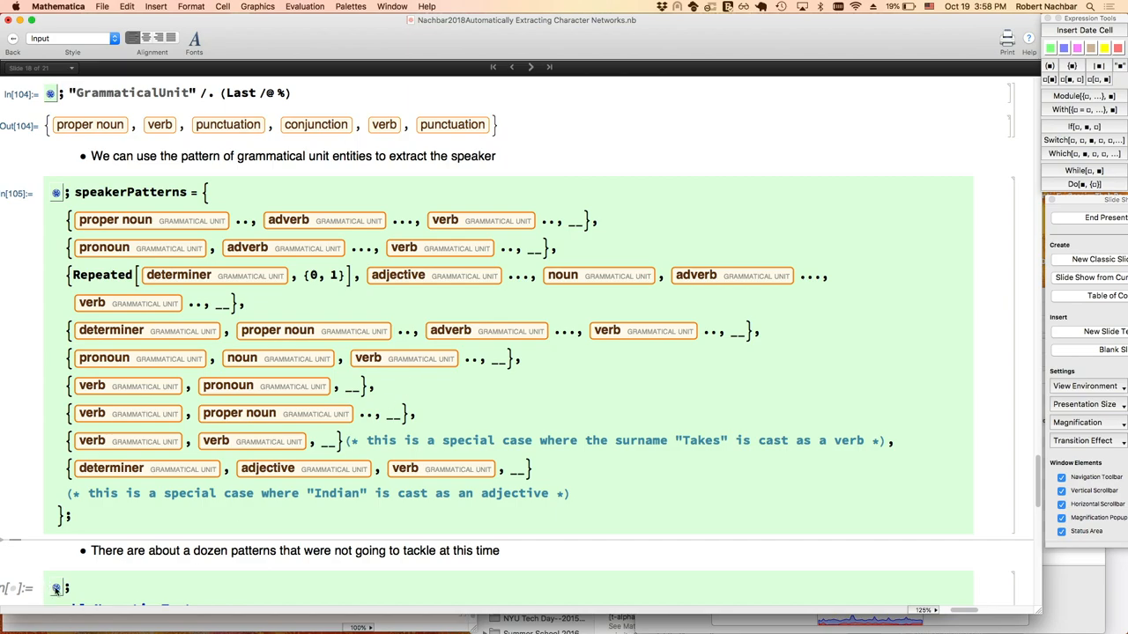
scroll(down, 3)
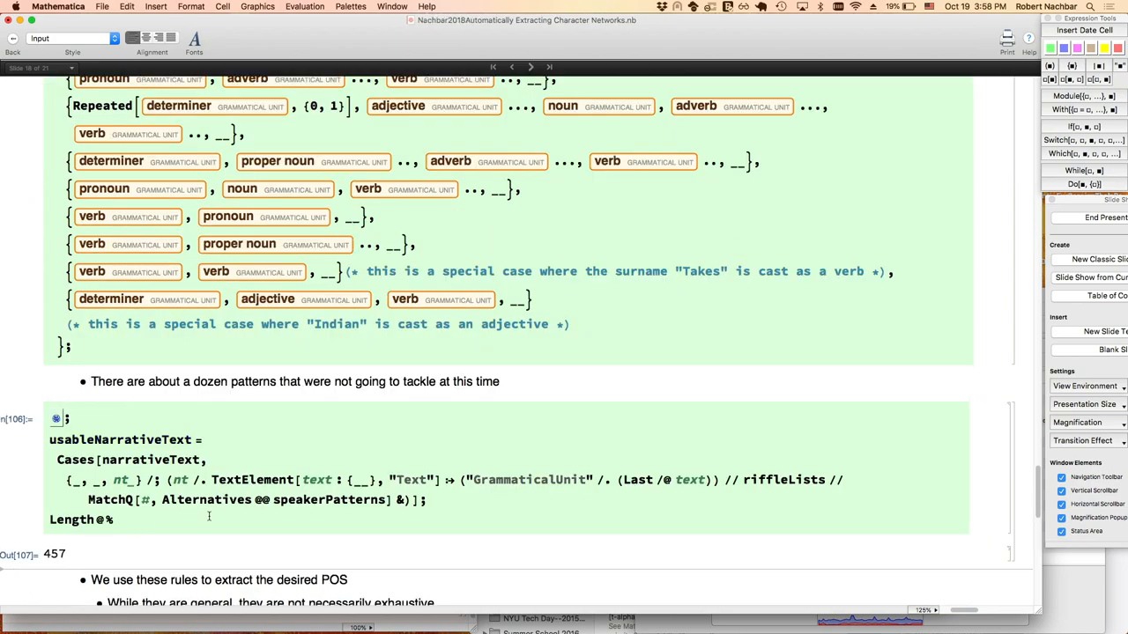
scroll(down, 3)
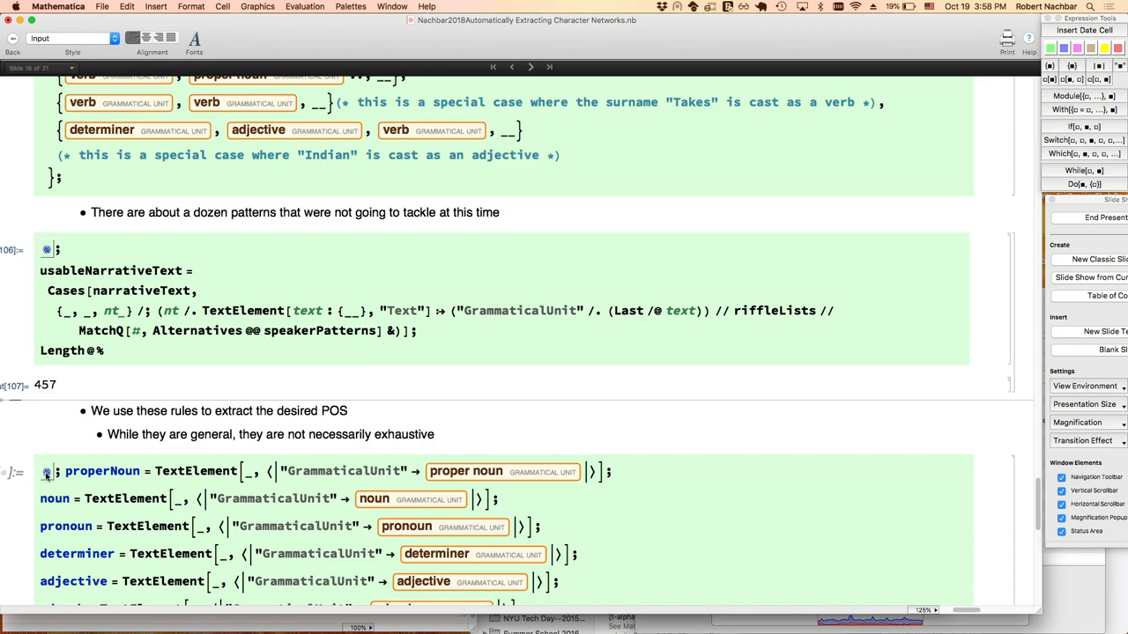
Apply speakerRules, highlight the "There" and "It" cases, and drop two speeches, leaving 455.
scroll(down, 3)
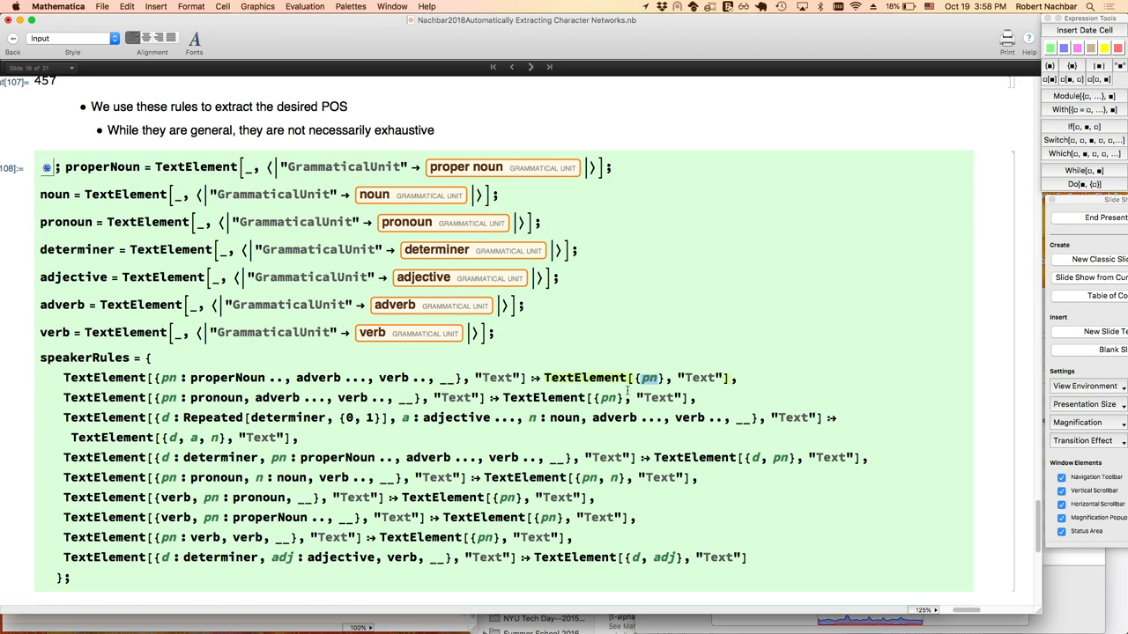
scroll(down, 3)
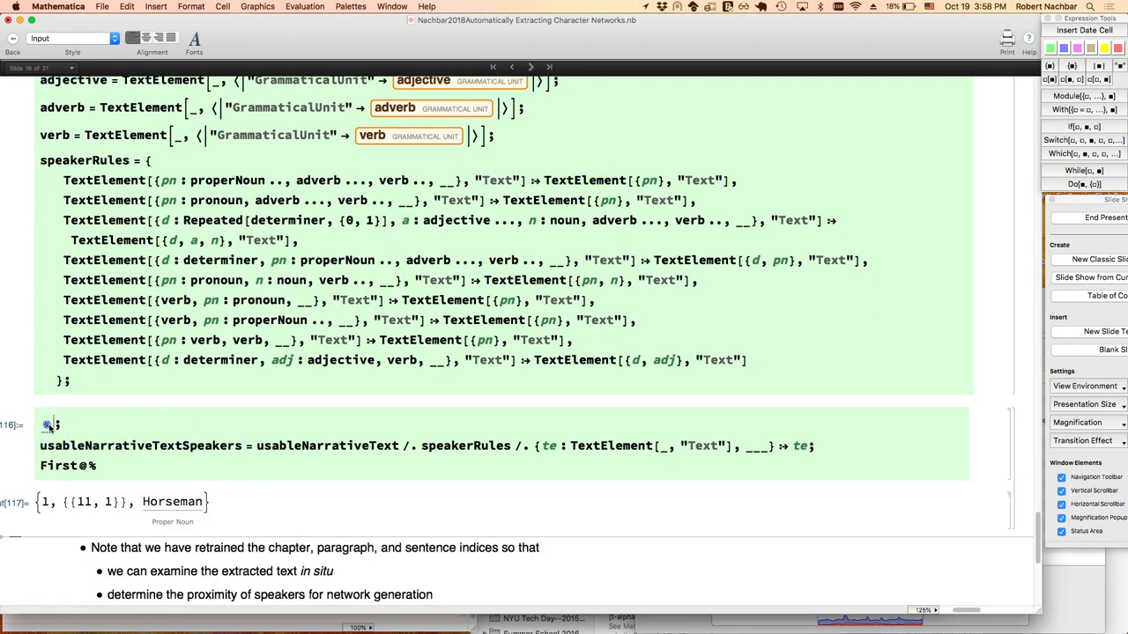
scroll(down, 3)
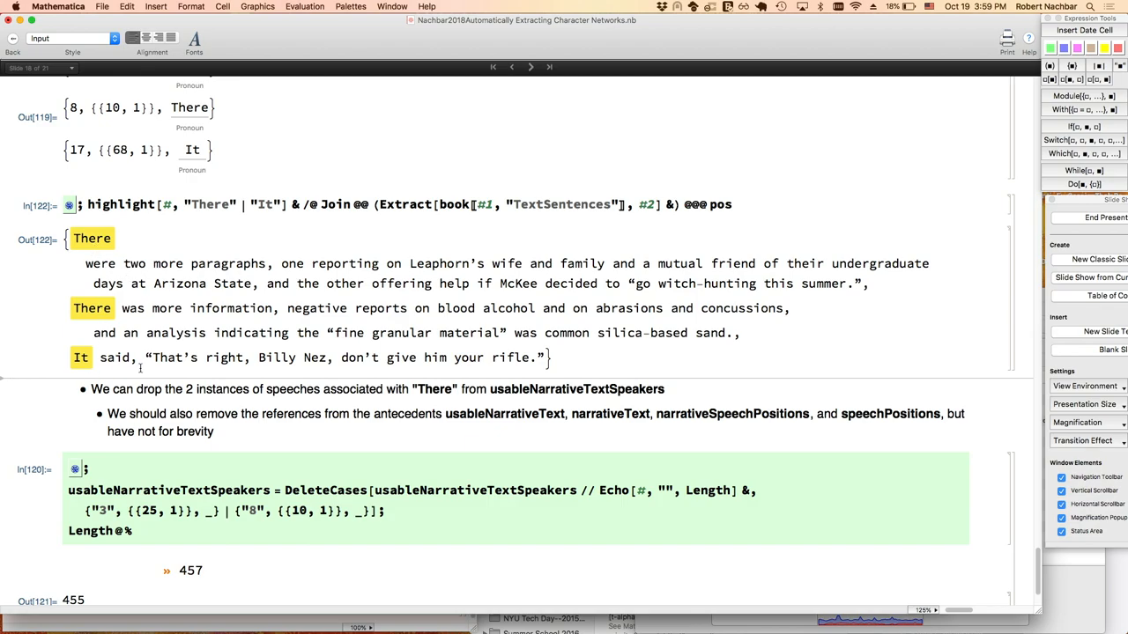
mouse_move(204, 363)
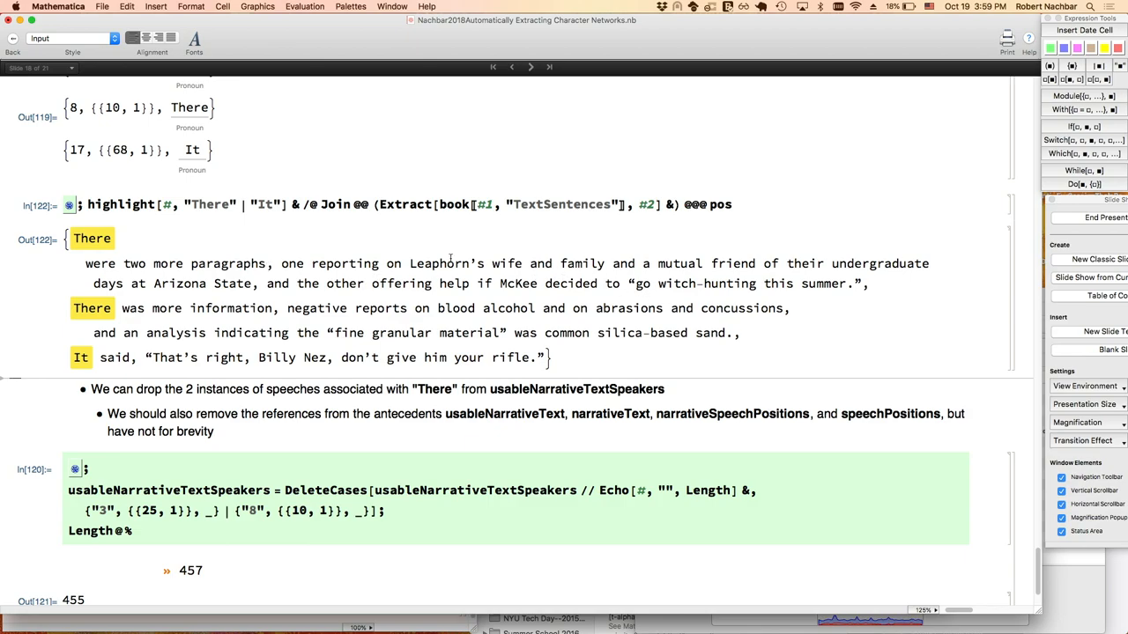
Select the witch-hunting quote and scroll past the 455-item speaker list to the Network generation slide.
double_click(641, 284)
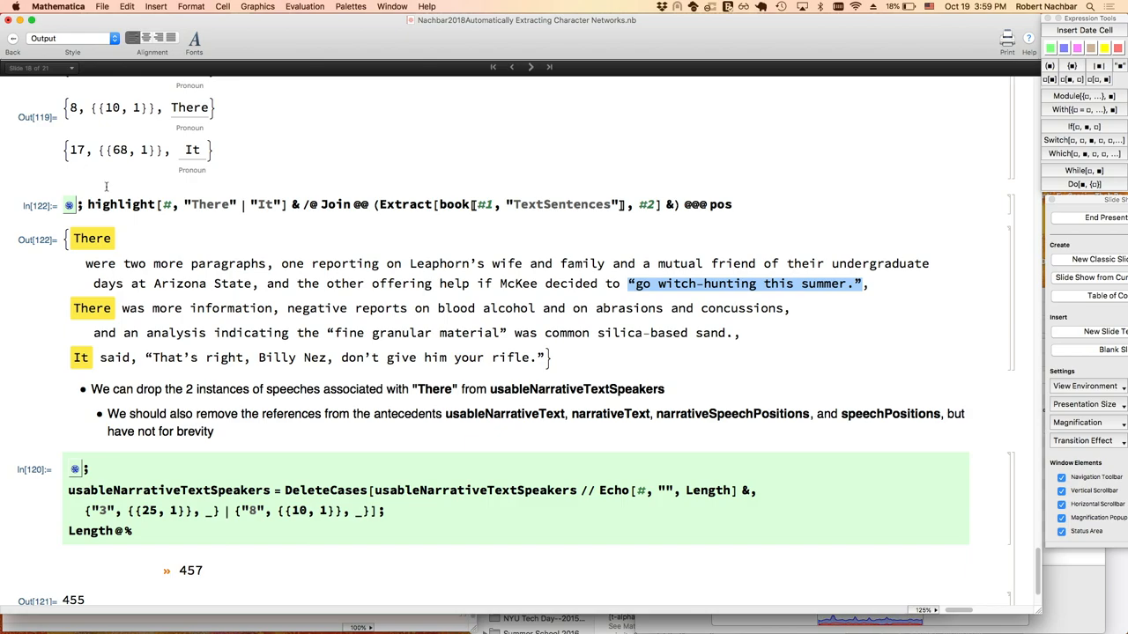
mouse_move(492, 286)
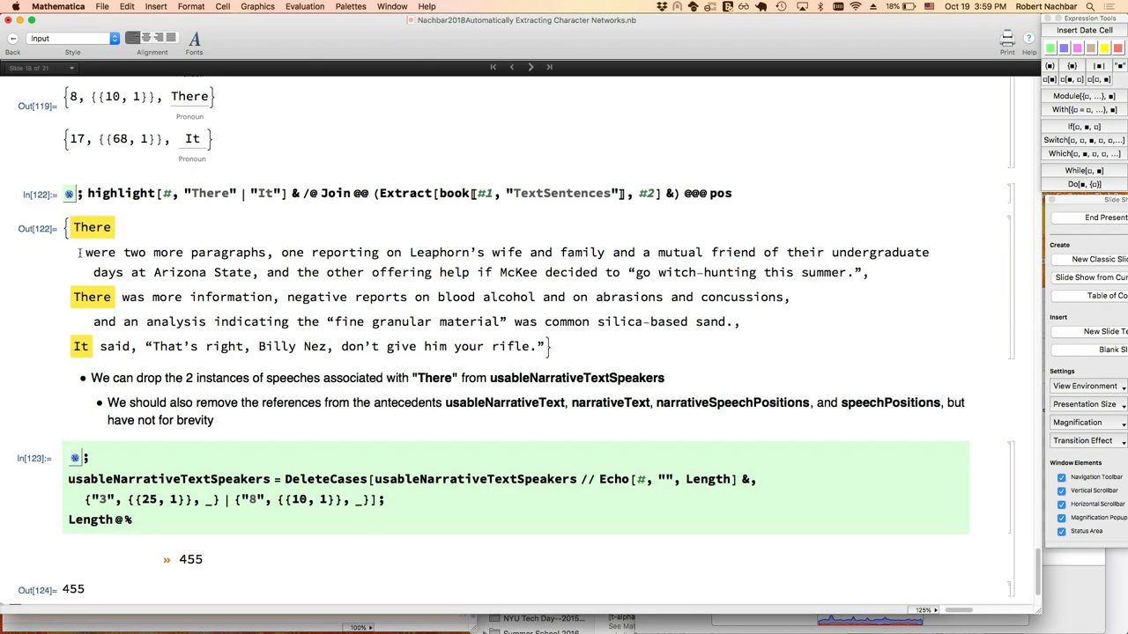
scroll(down, 3)
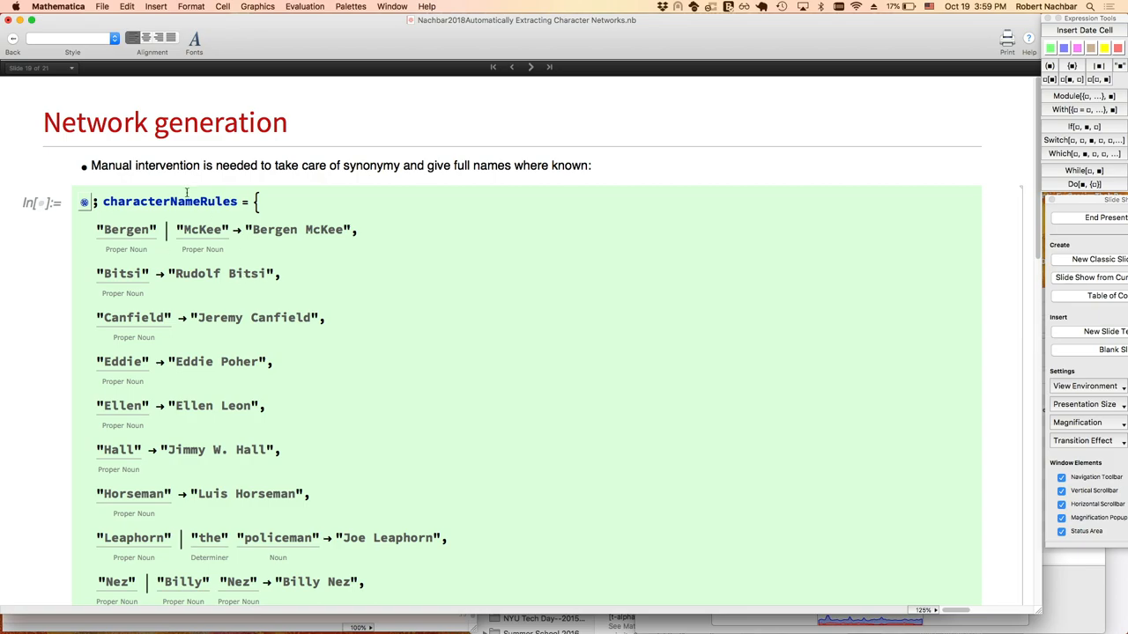
Evaluate characterNameRules, select 'Bergen McKee', and scroll through the 41-vertex and contactQ cells.
click(185, 201)
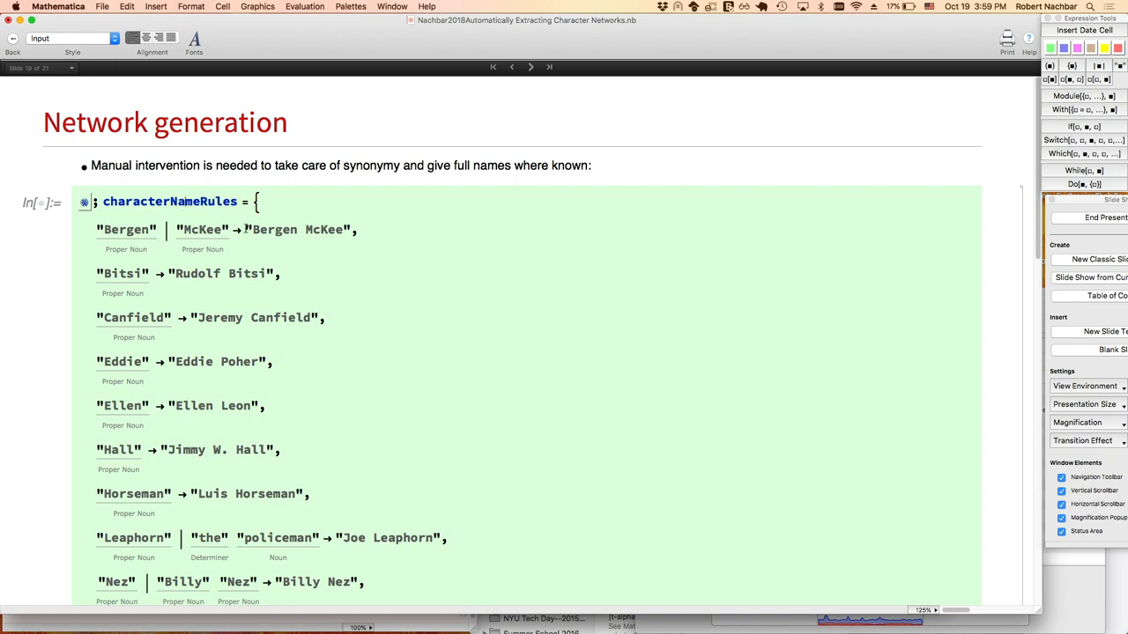
double_click(298, 229)
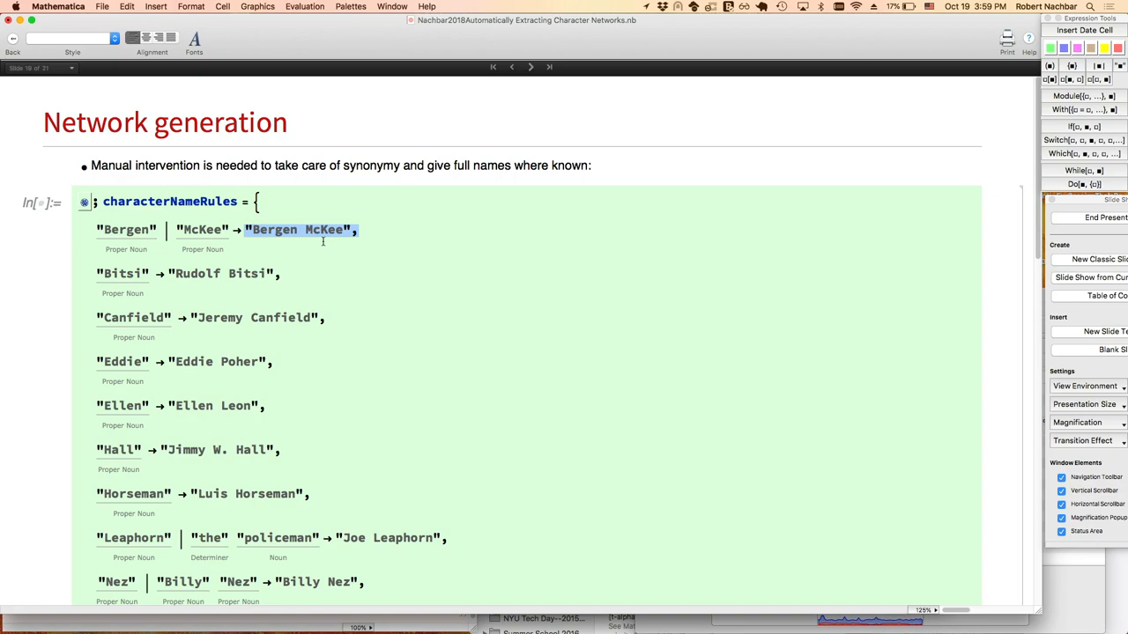
scroll(down, 3)
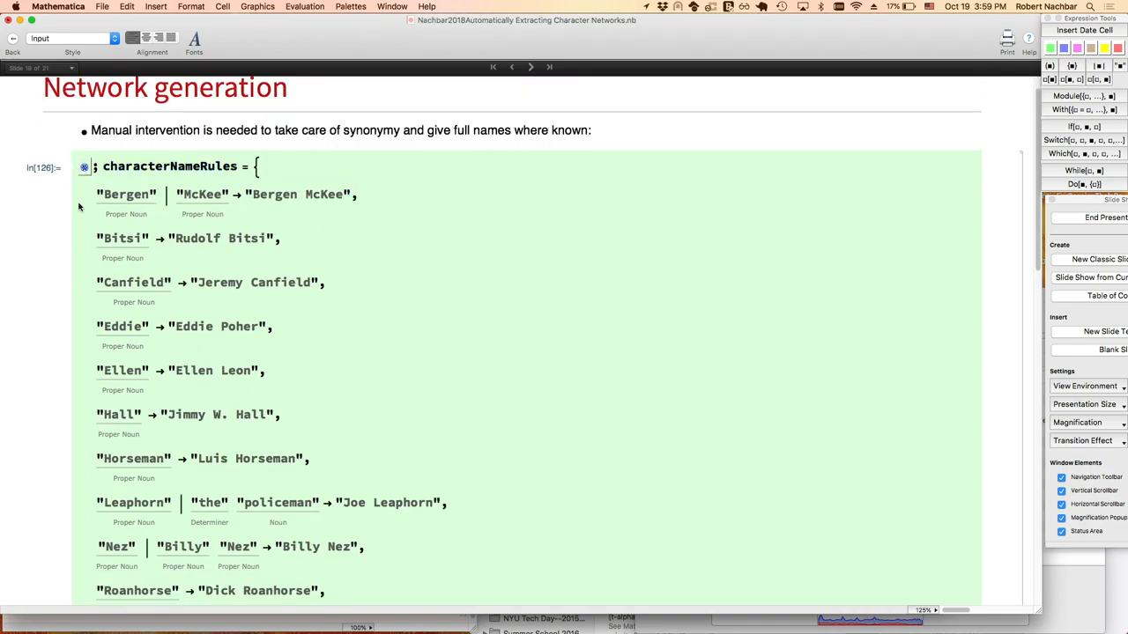
scroll(down, 3)
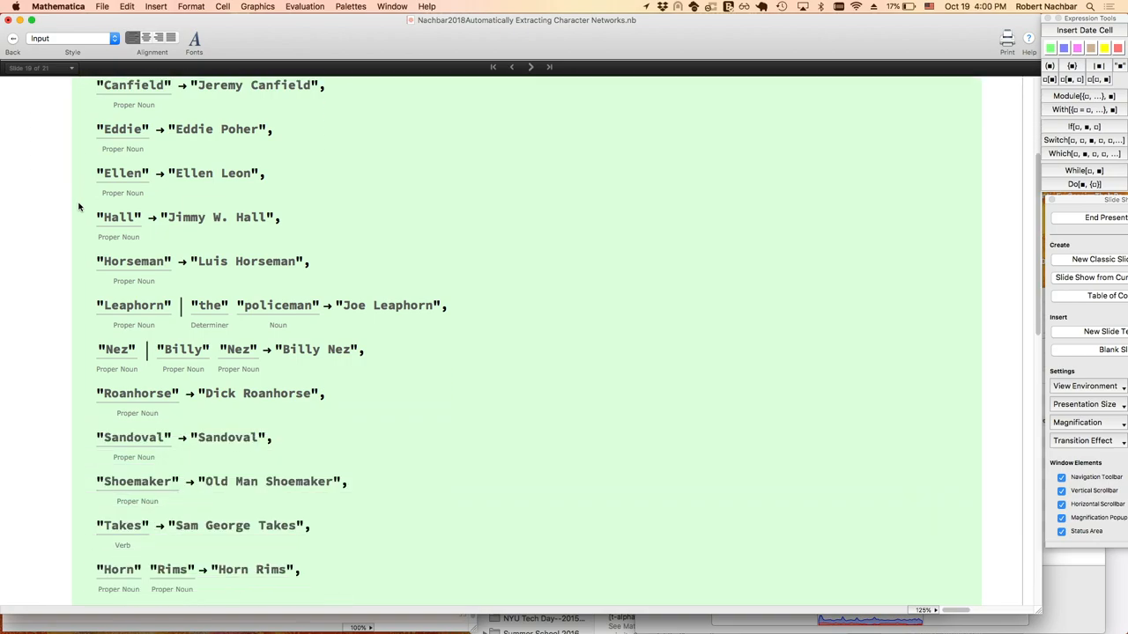
scroll(down, 3)
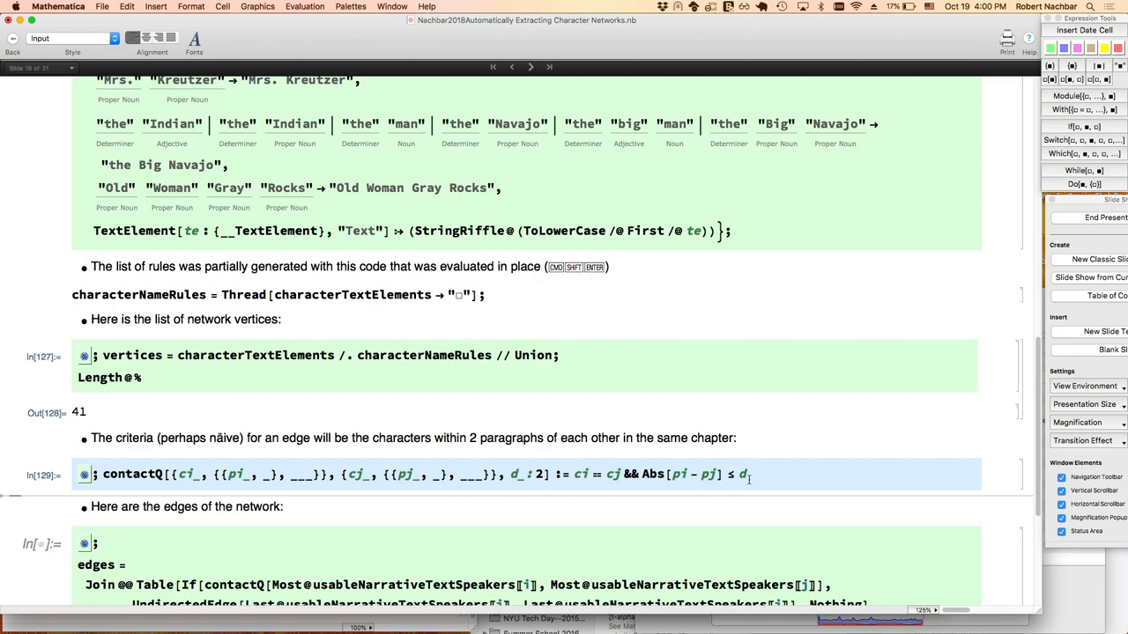
scroll(down, 3)
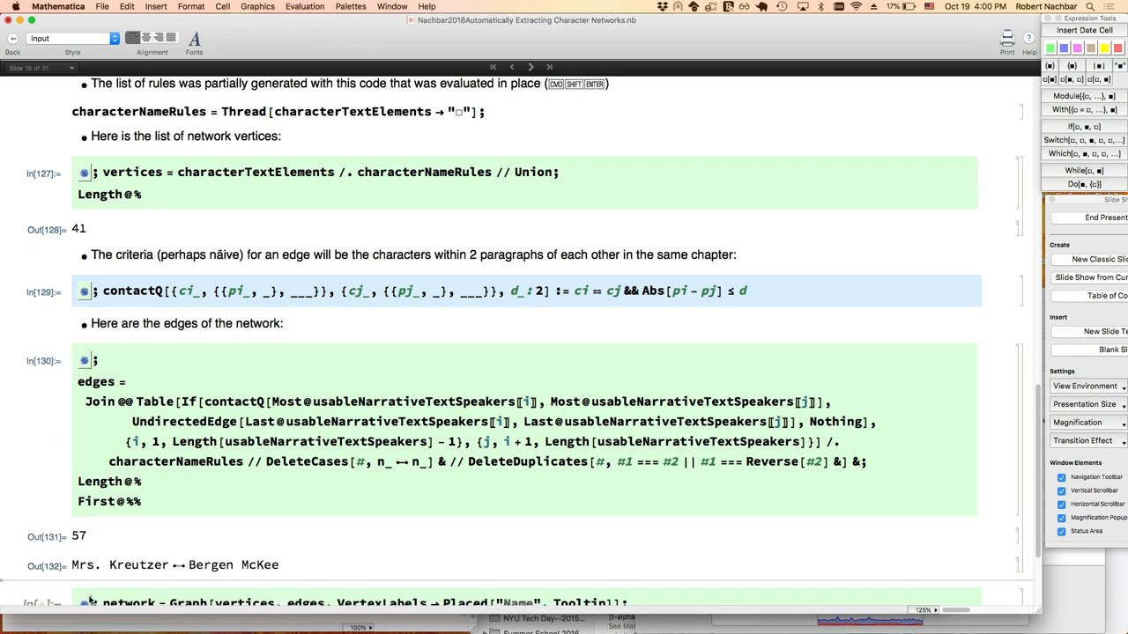
Scroll through the manual (67 nodes, 77 edges) vs automatic (41, 57) comparison, then advance.
scroll(down, 3)
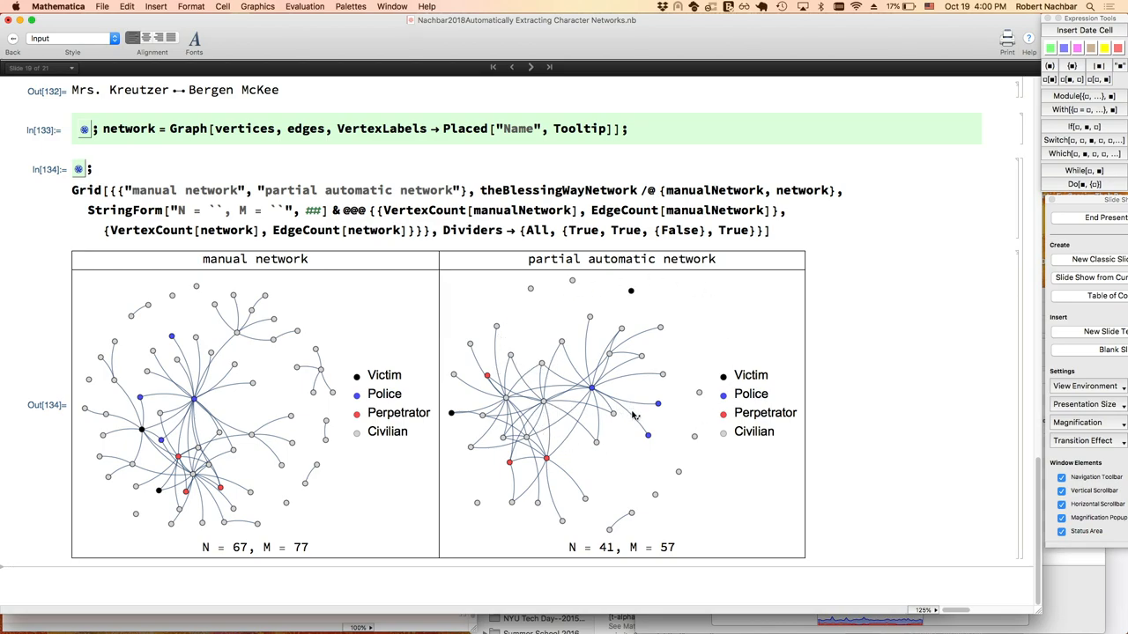
mouse_move(310, 407)
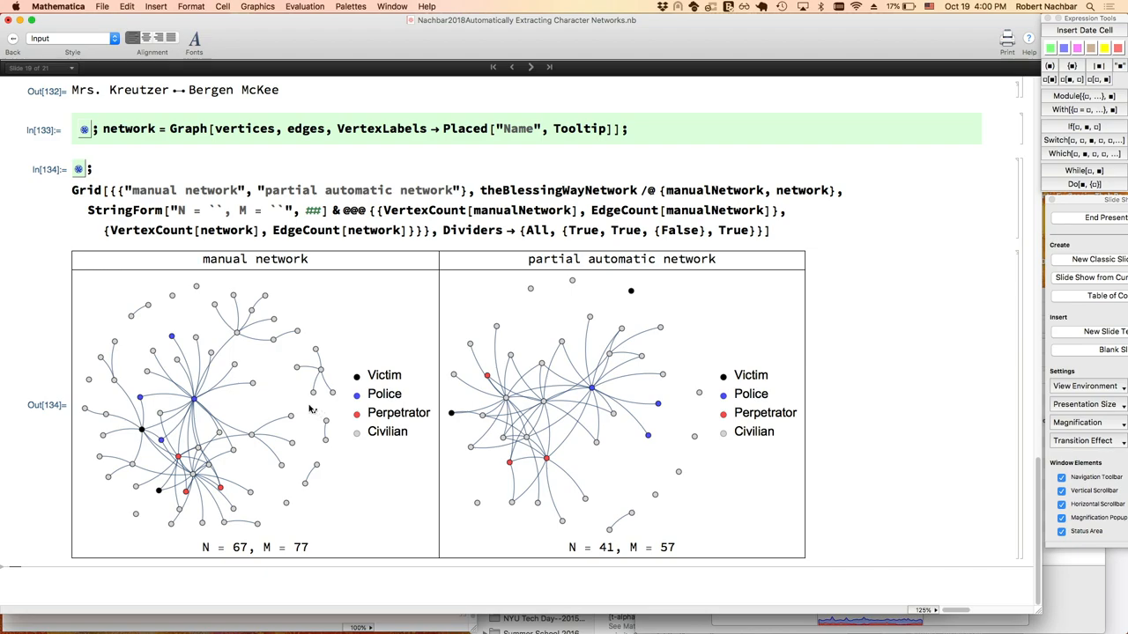
mouse_move(590, 390)
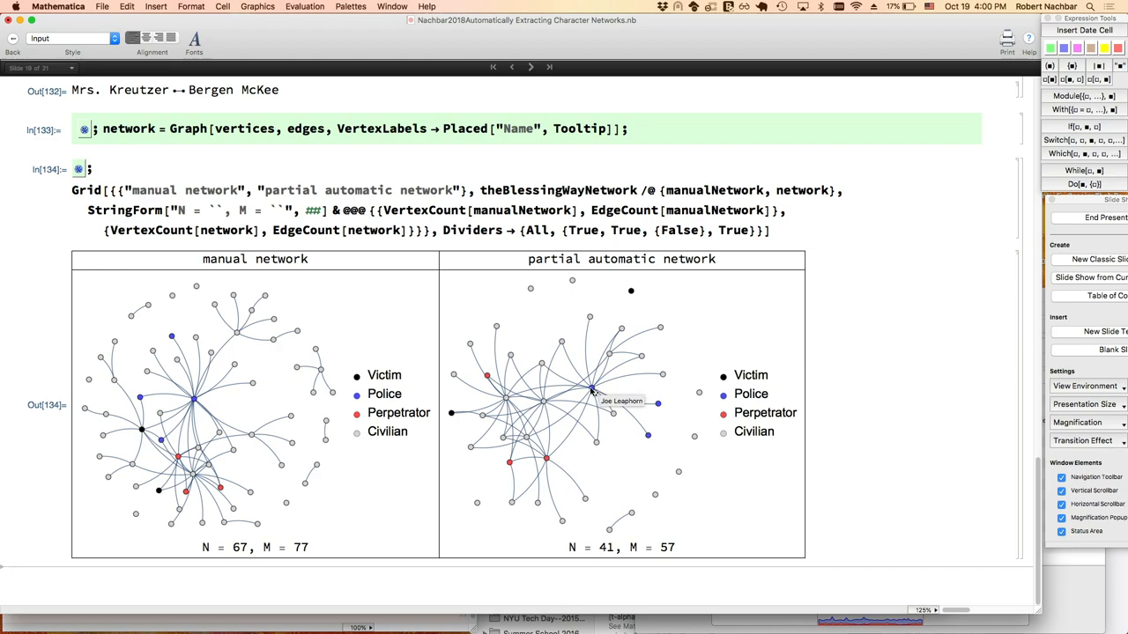
mouse_move(150, 407)
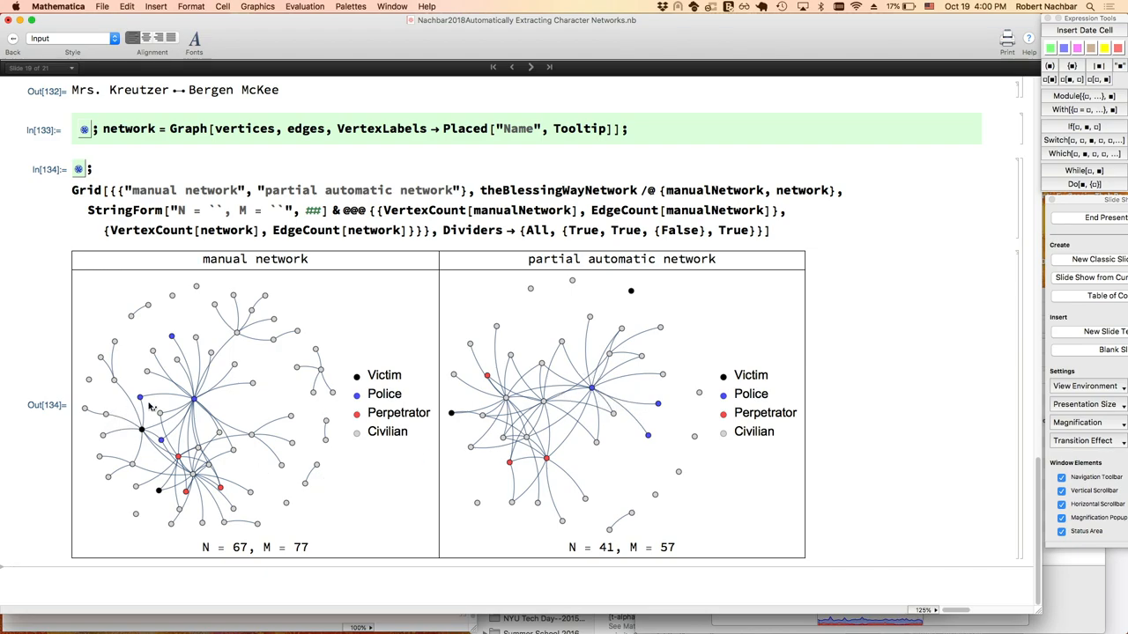
mouse_move(271, 389)
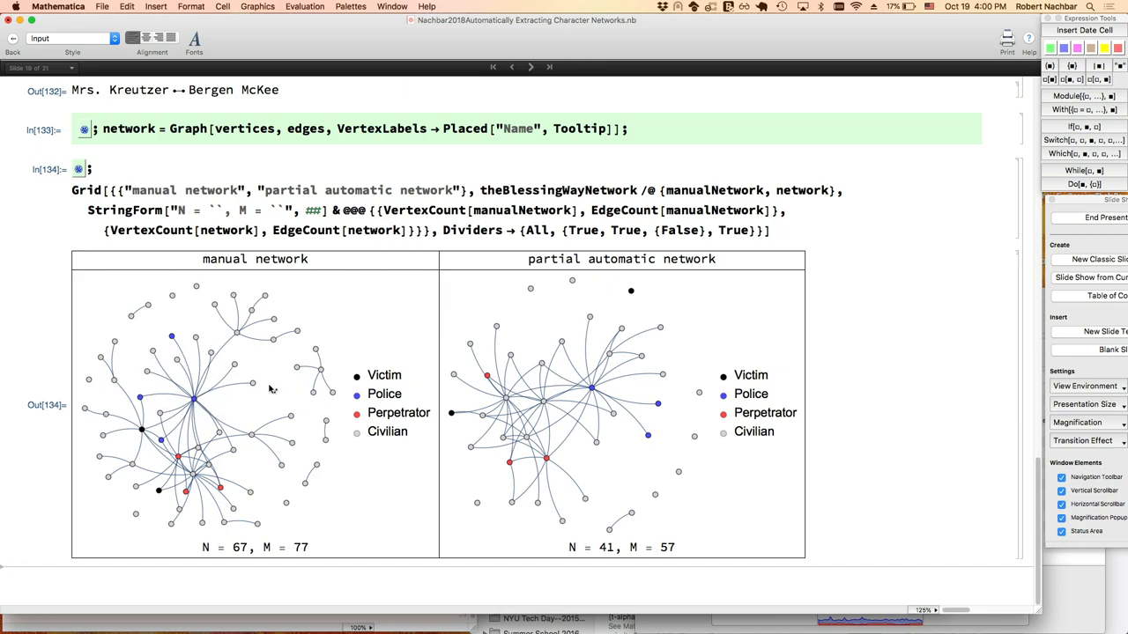
mouse_move(599, 518)
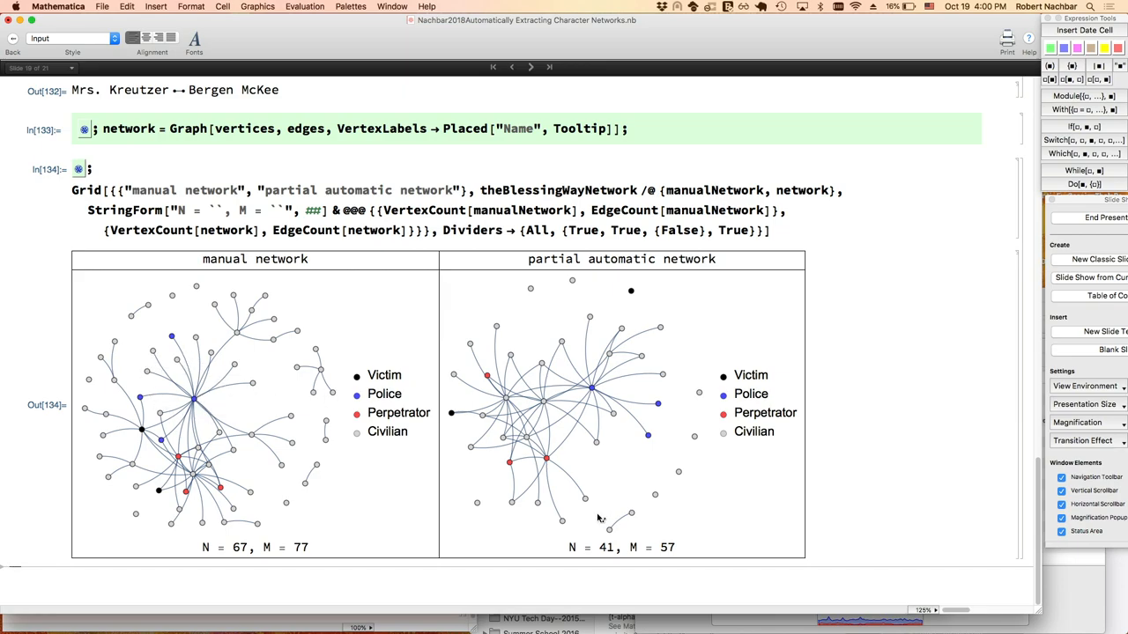
mouse_move(632, 403)
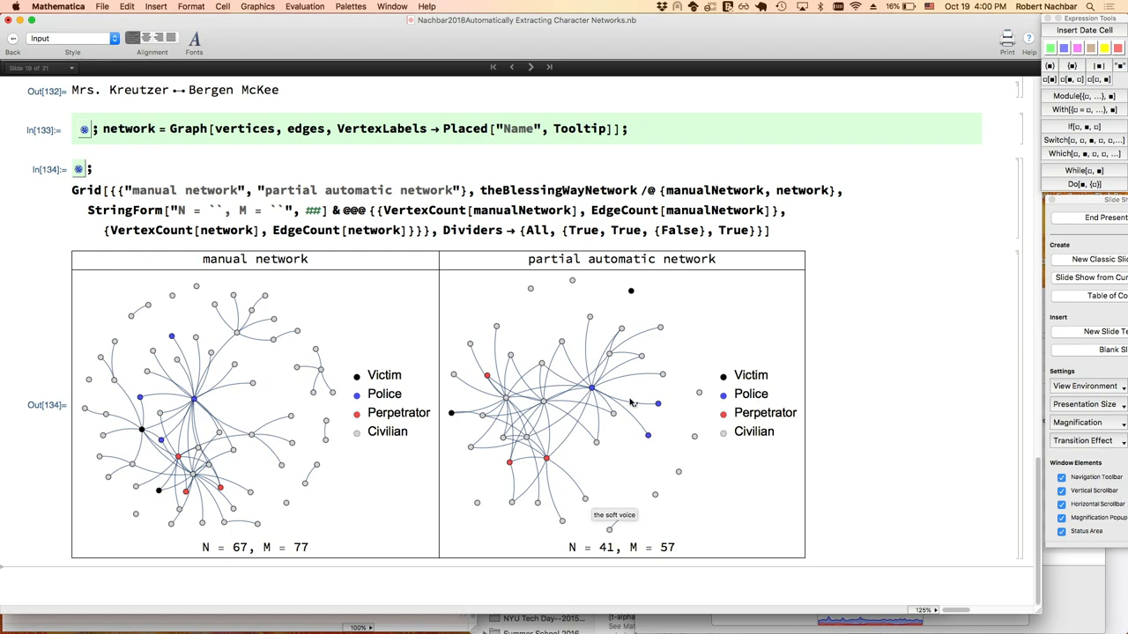
click(530, 67)
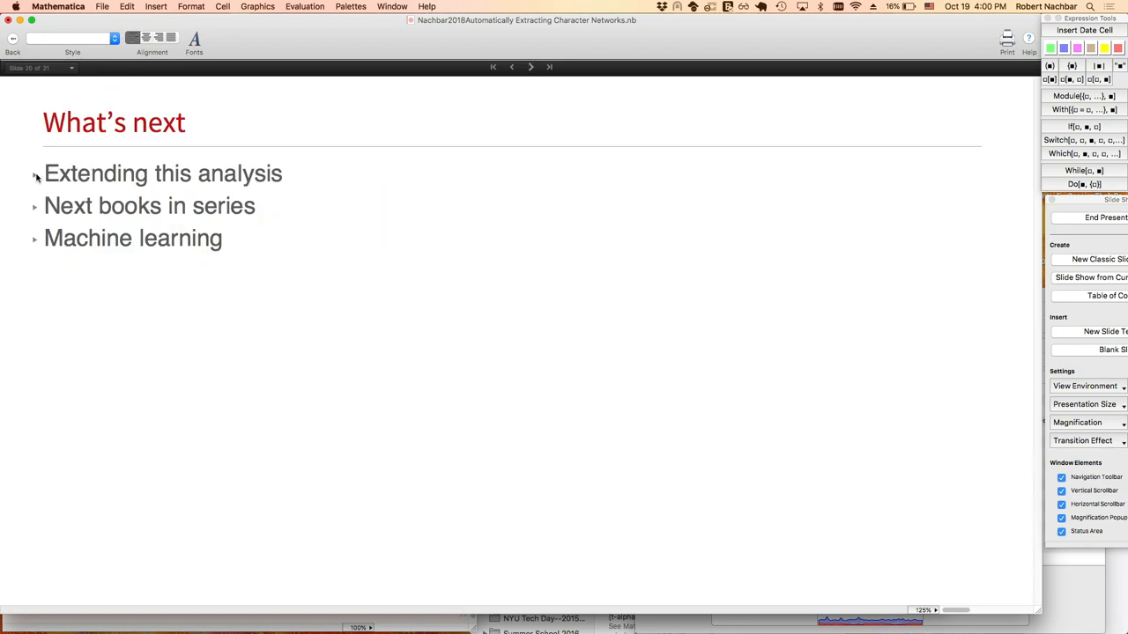
Expand Extending this analysis, Next books in series and Machine learning, selecting 'pobj'.
click(35, 173)
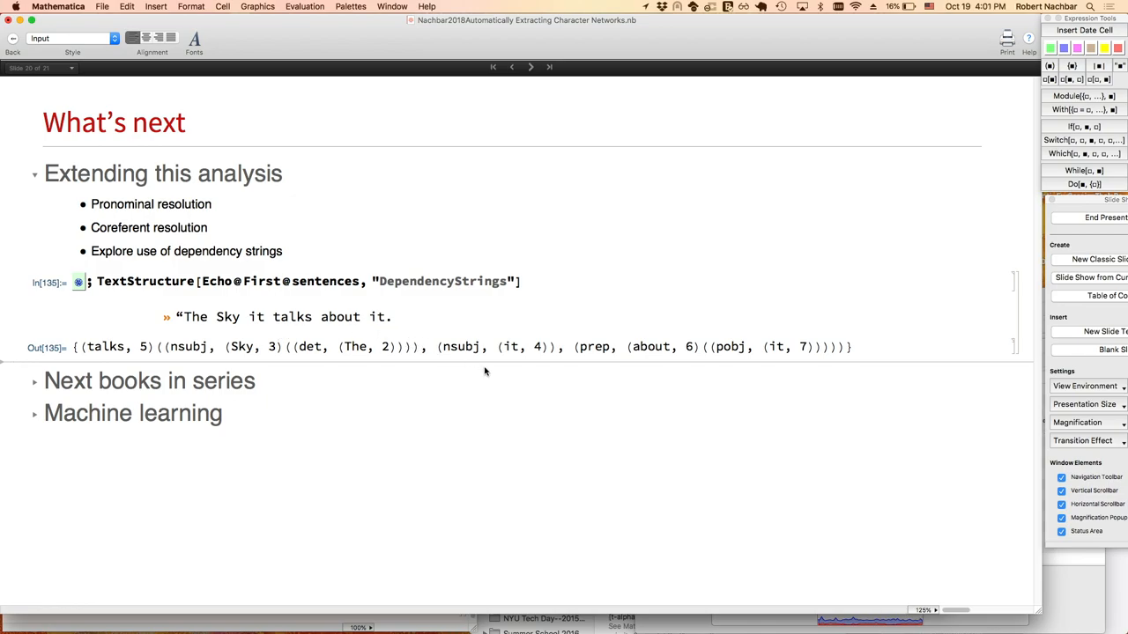
double_click(460, 347)
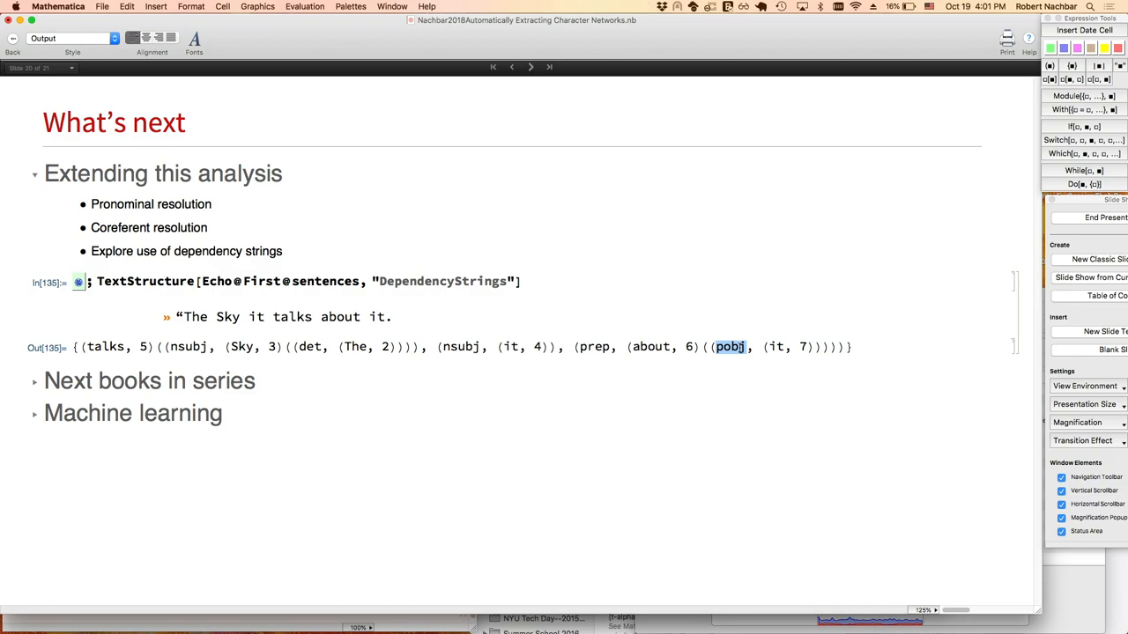
mouse_move(121, 269)
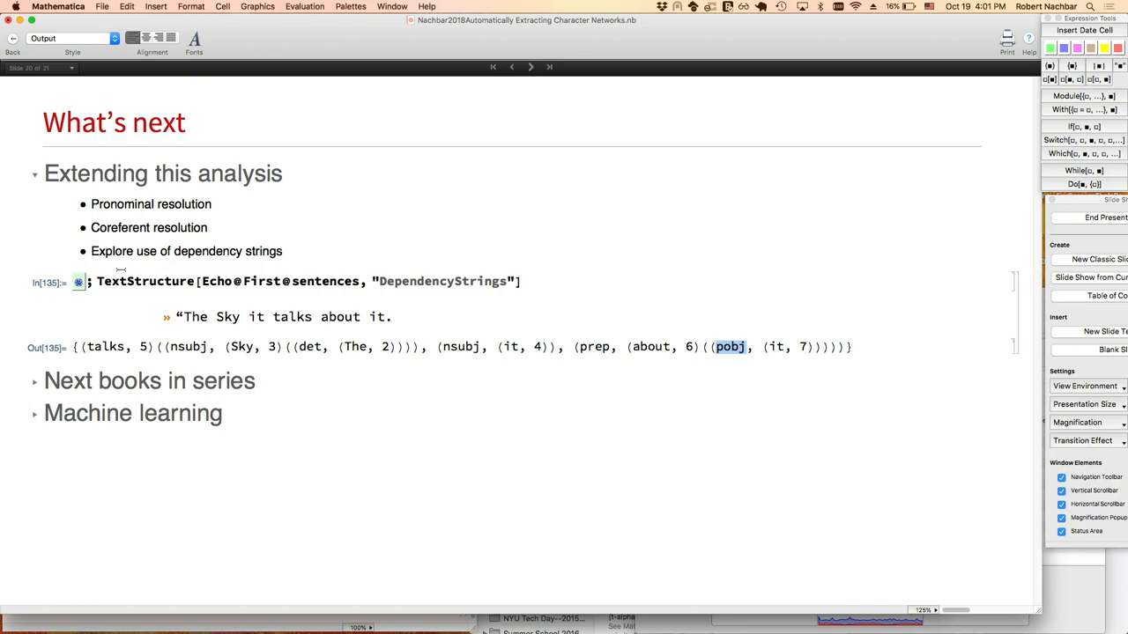
click(35, 381)
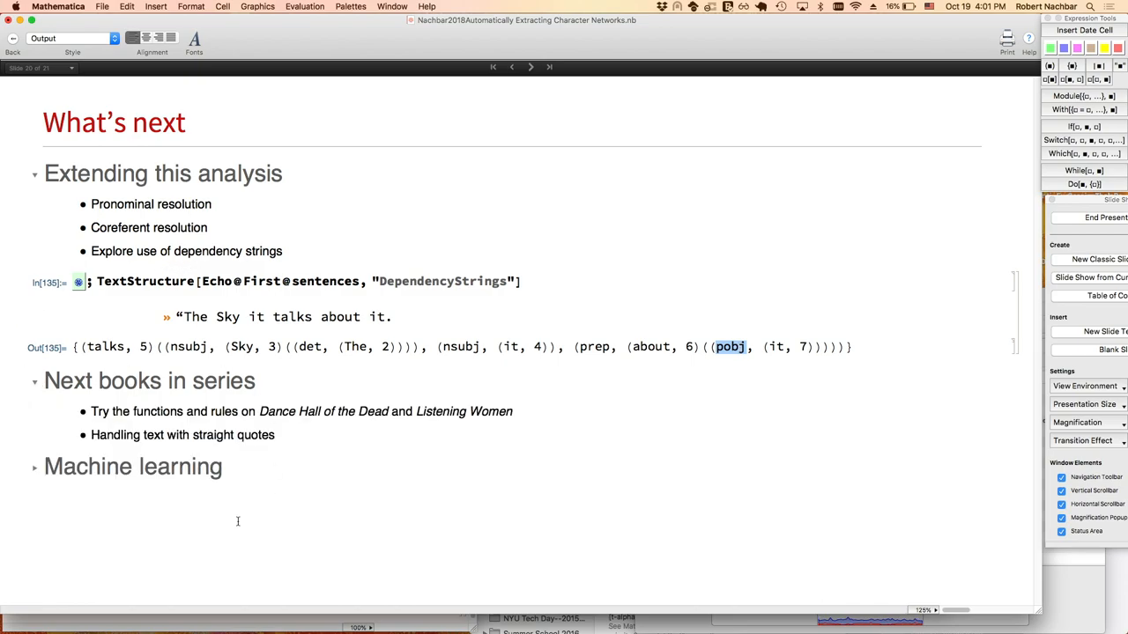
click(35, 467)
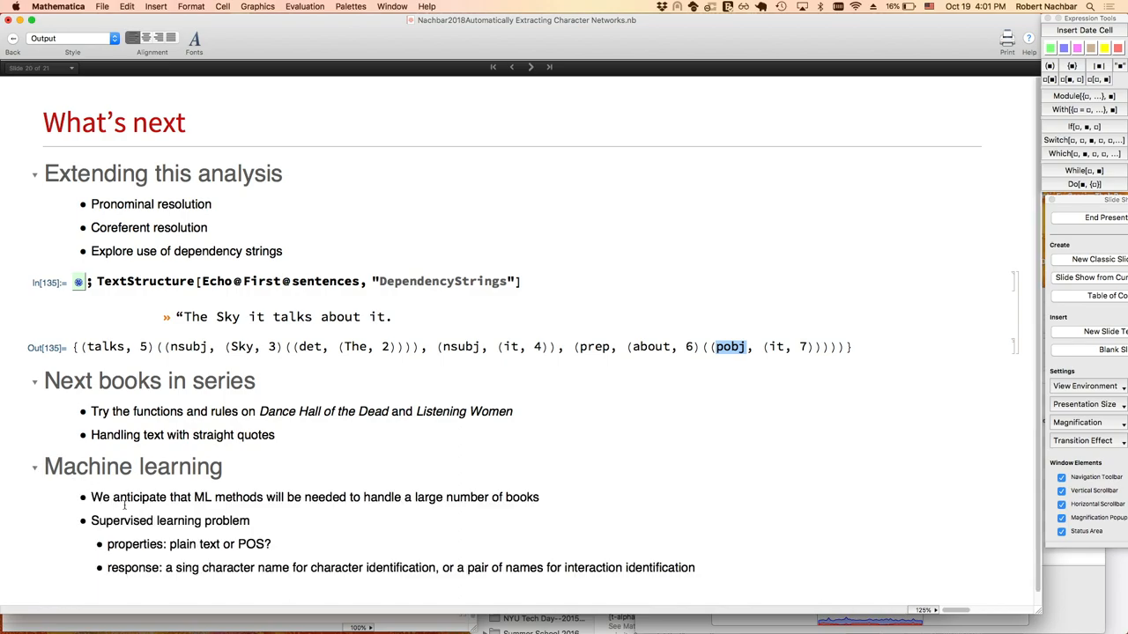
mouse_move(132, 509)
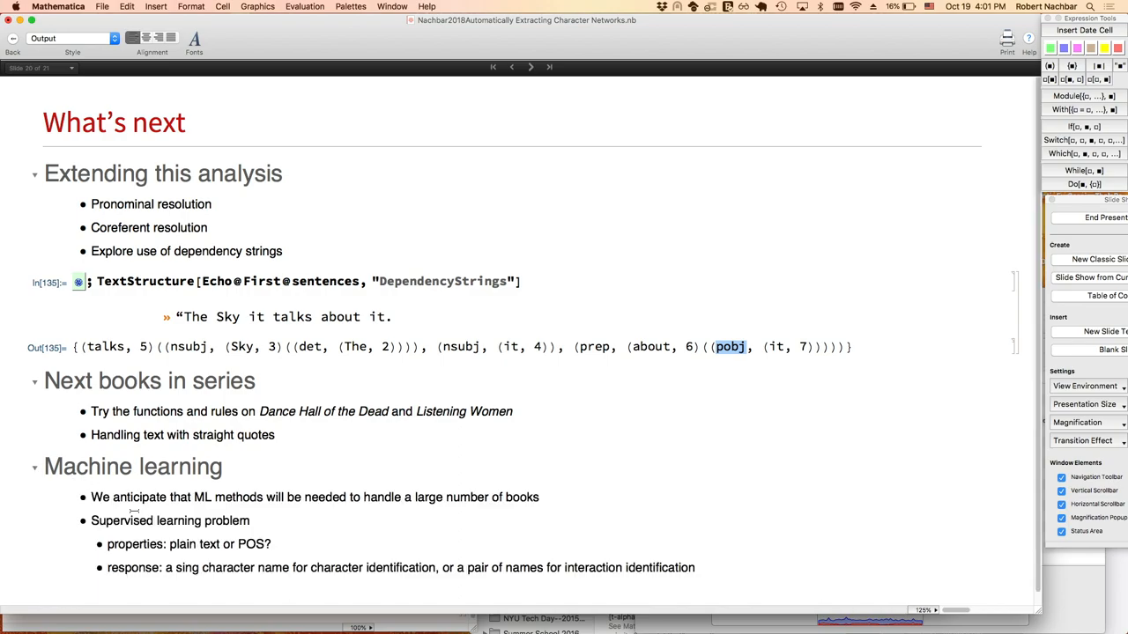